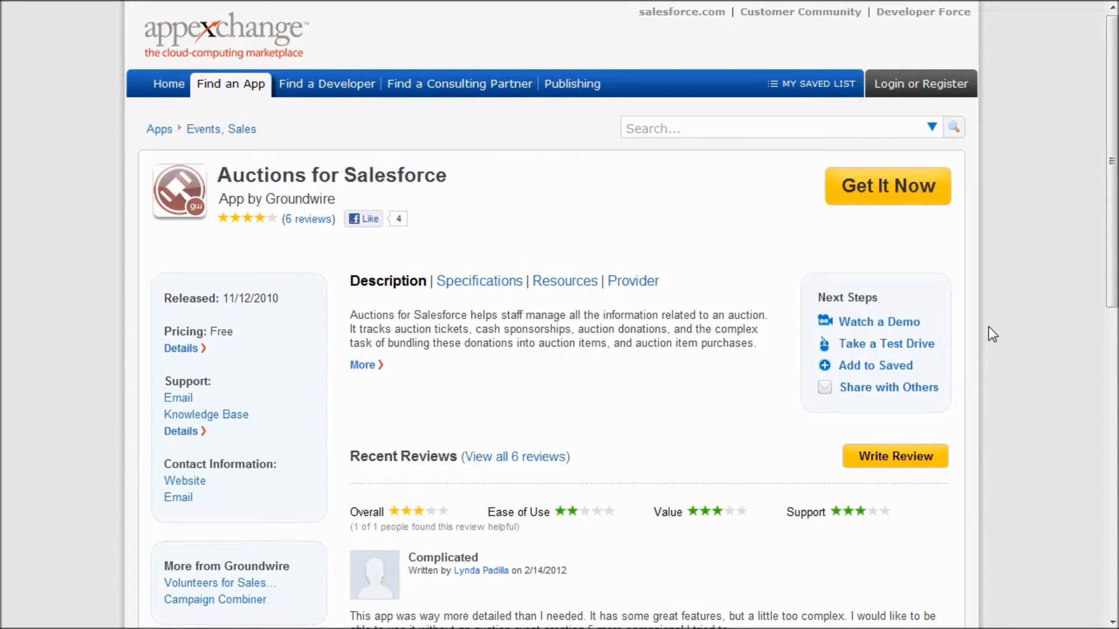
pyautogui.moveTo(364, 365)
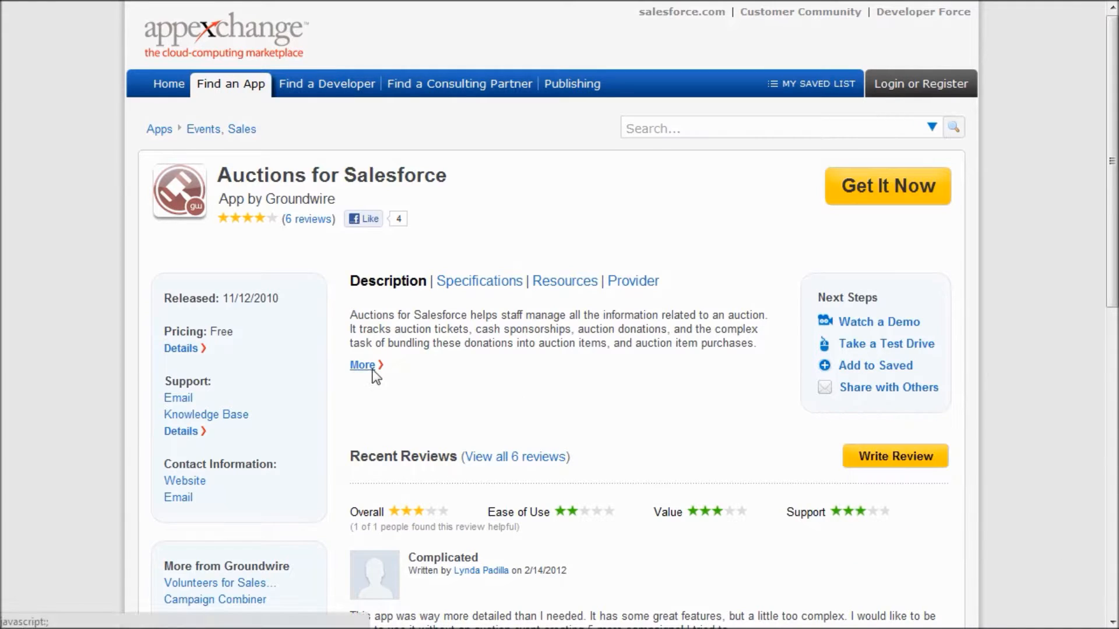
# Expand the AppExchange listing description and switch to the Auctions home tab
pyautogui.click(363, 364)
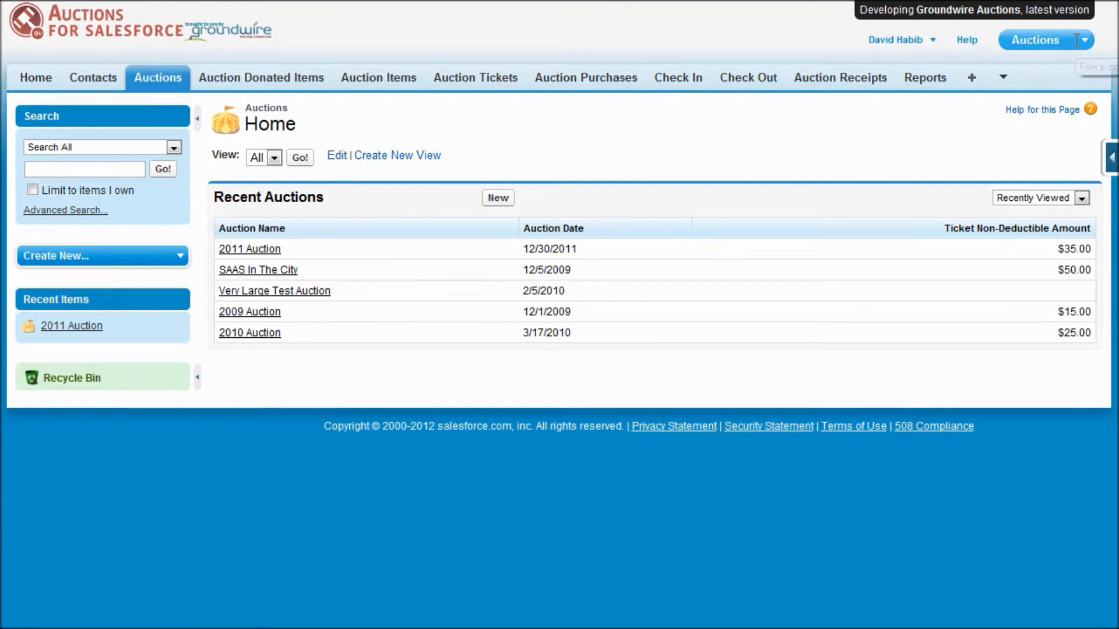
pyautogui.click(1039, 40)
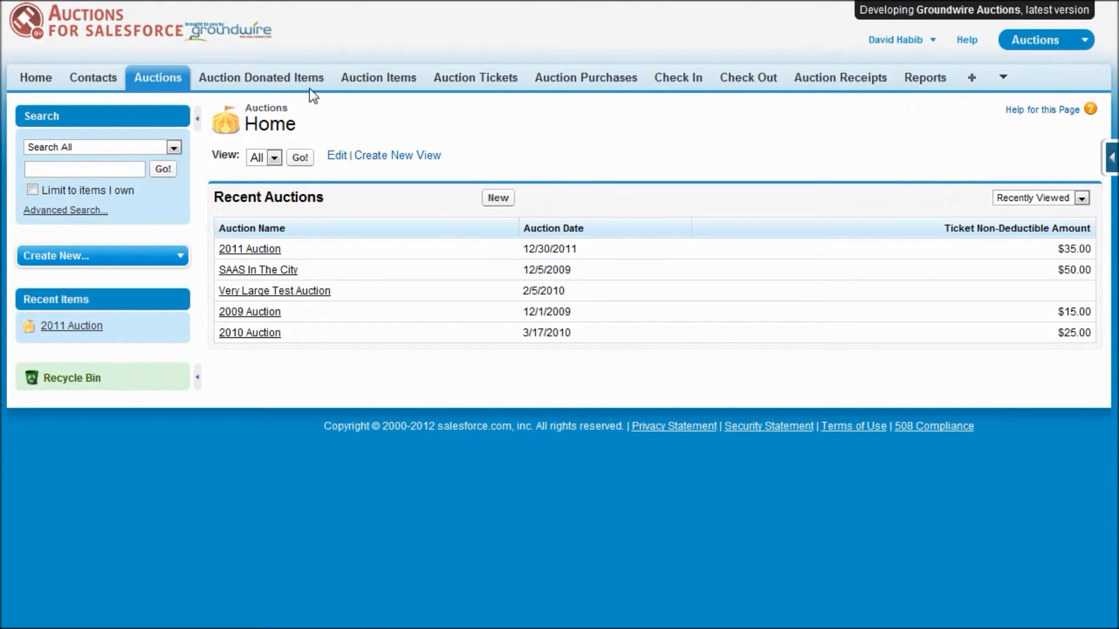
pyautogui.moveTo(481, 93)
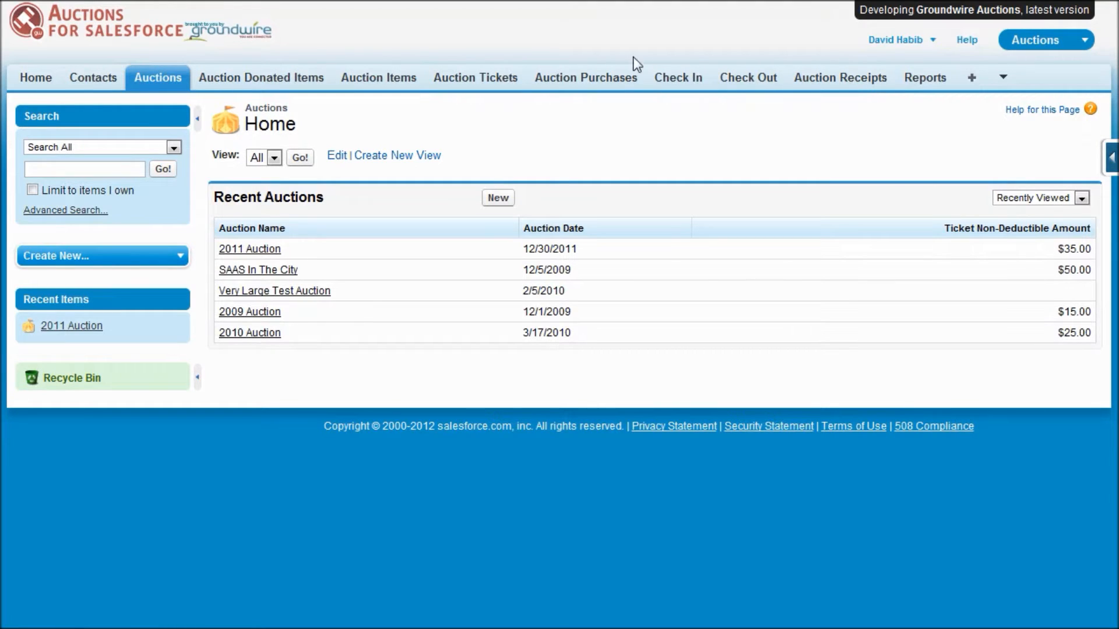
pyautogui.moveTo(648, 50)
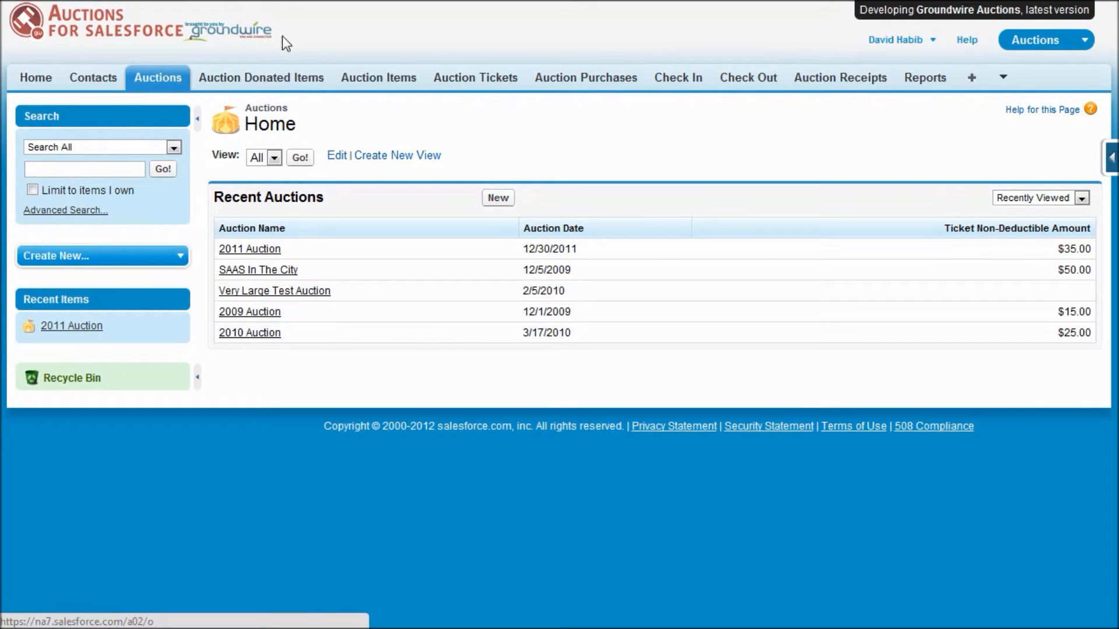
pyautogui.moveTo(378, 77)
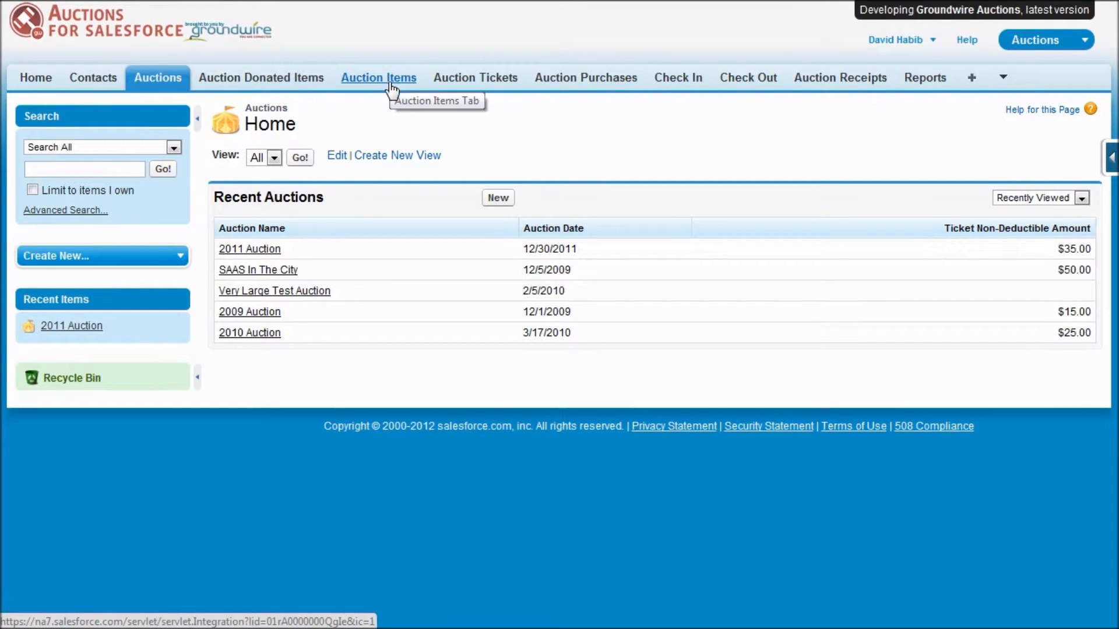
pyautogui.moveTo(626, 59)
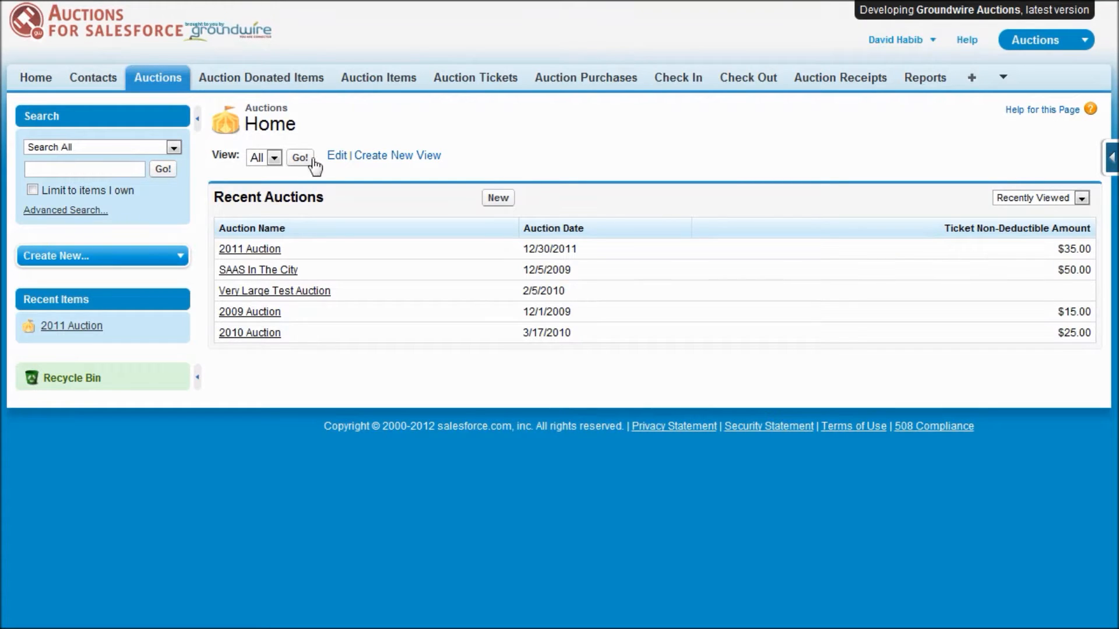
# Open the 2011 Auction record from Recent Auctions
pyautogui.click(249, 248)
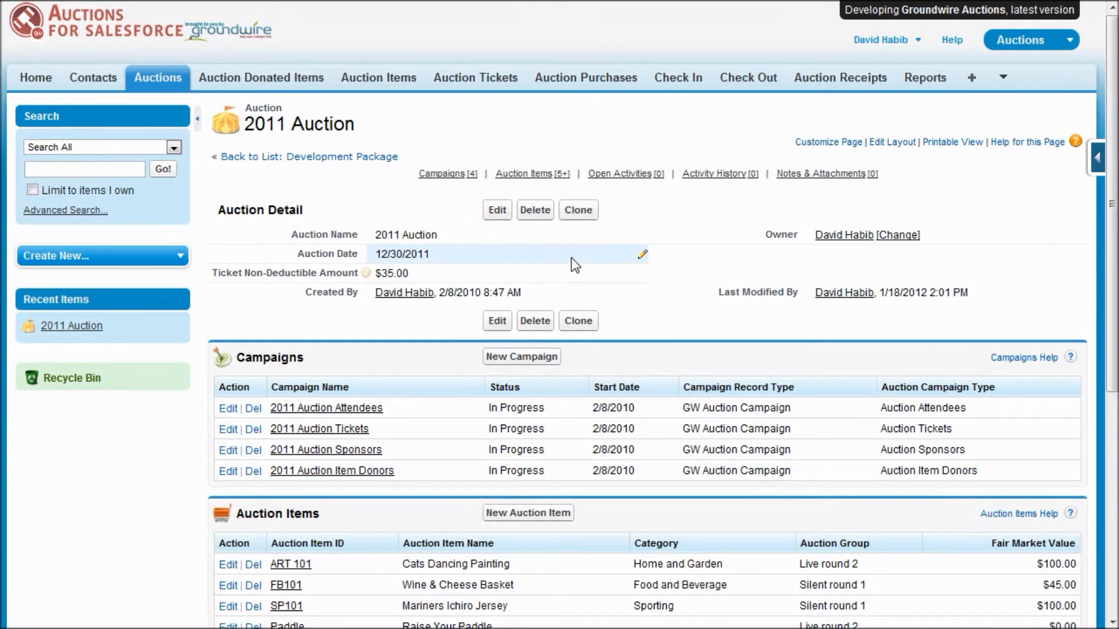
pyautogui.moveTo(371, 211)
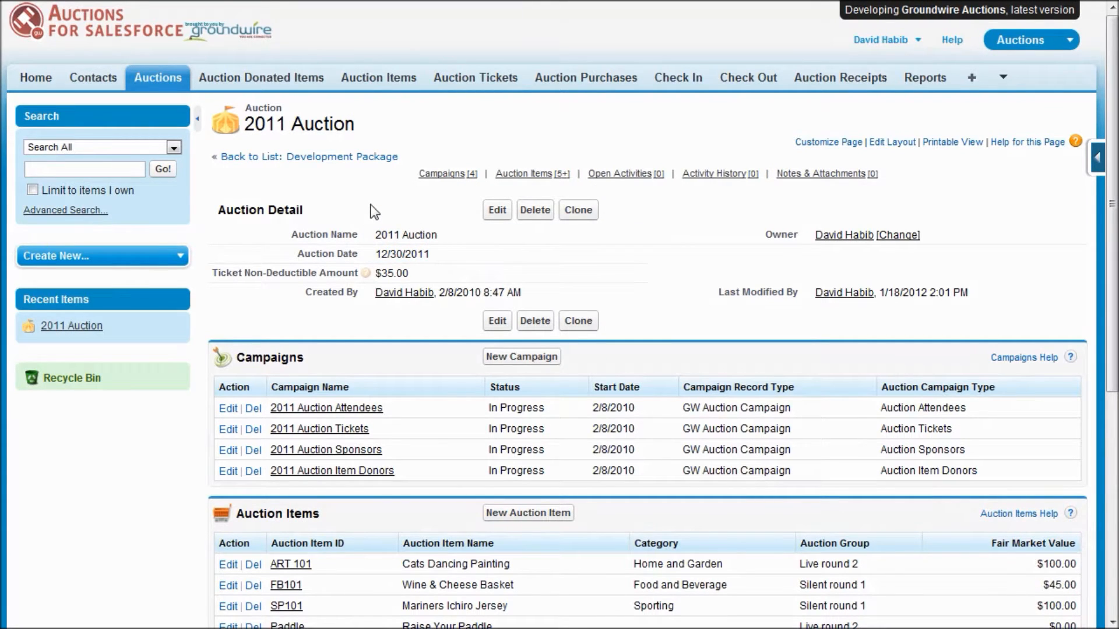
pyautogui.moveTo(339, 273)
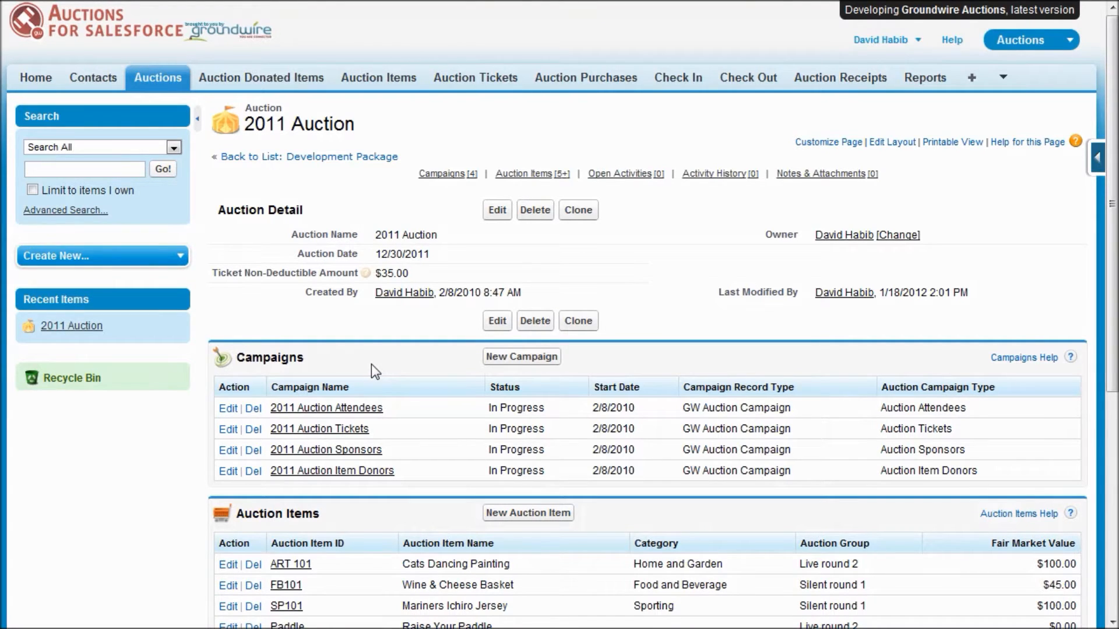
pyautogui.moveTo(428, 404)
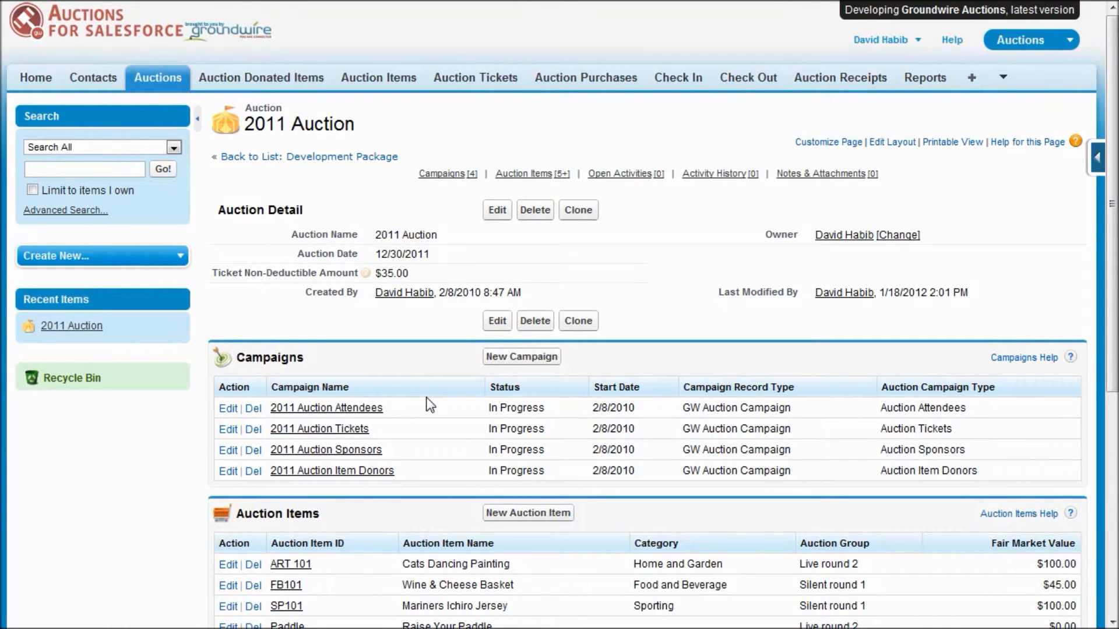
pyautogui.moveTo(384, 476)
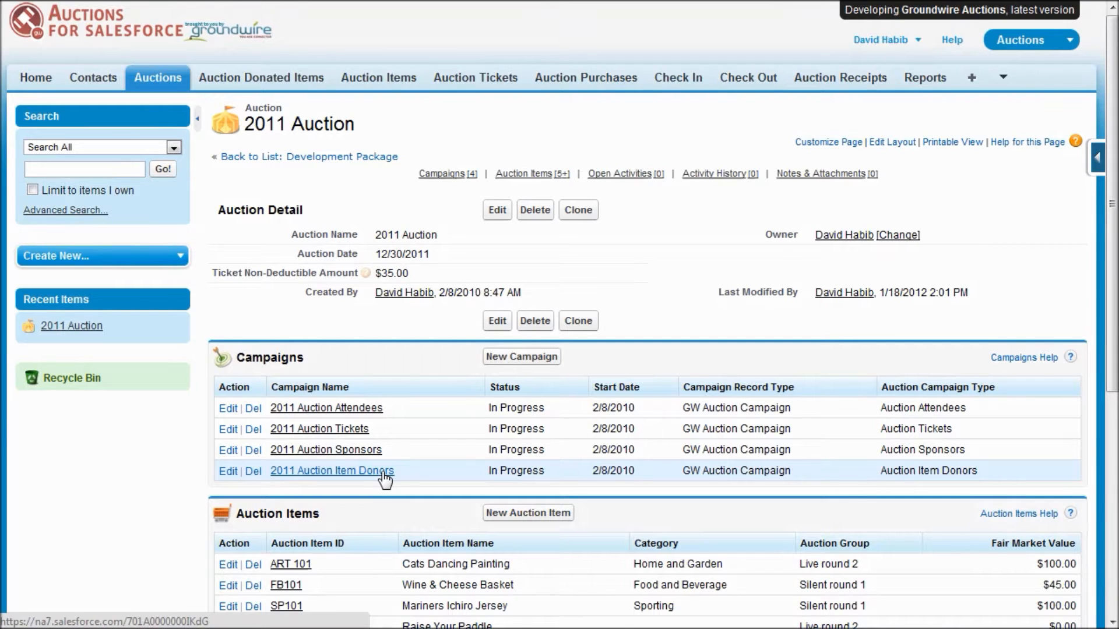
pyautogui.moveTo(376, 452)
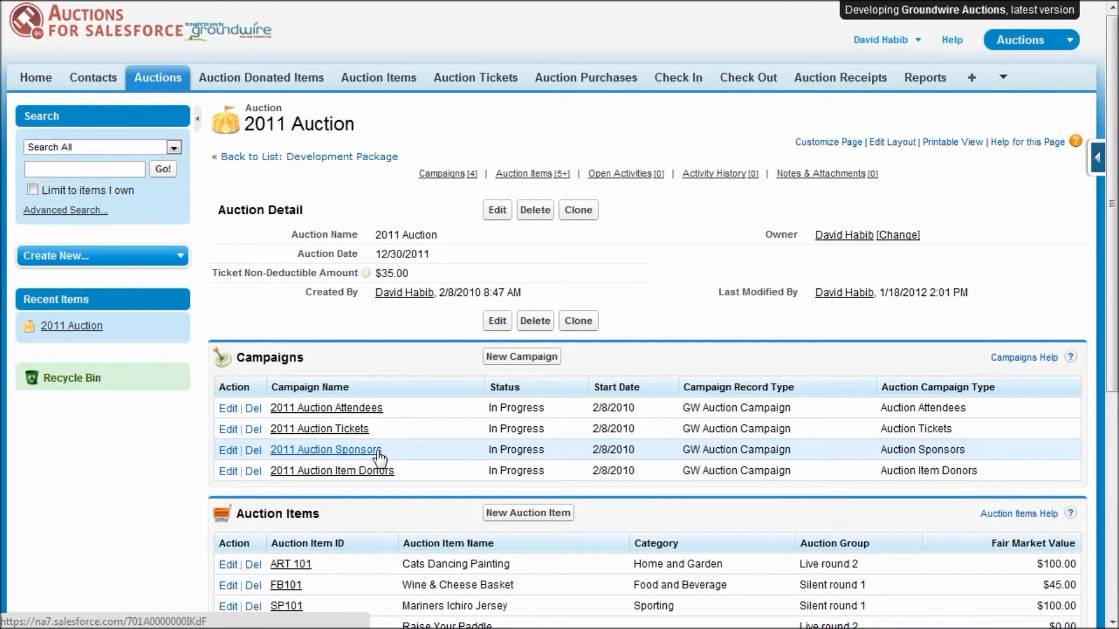
pyautogui.moveTo(371, 429)
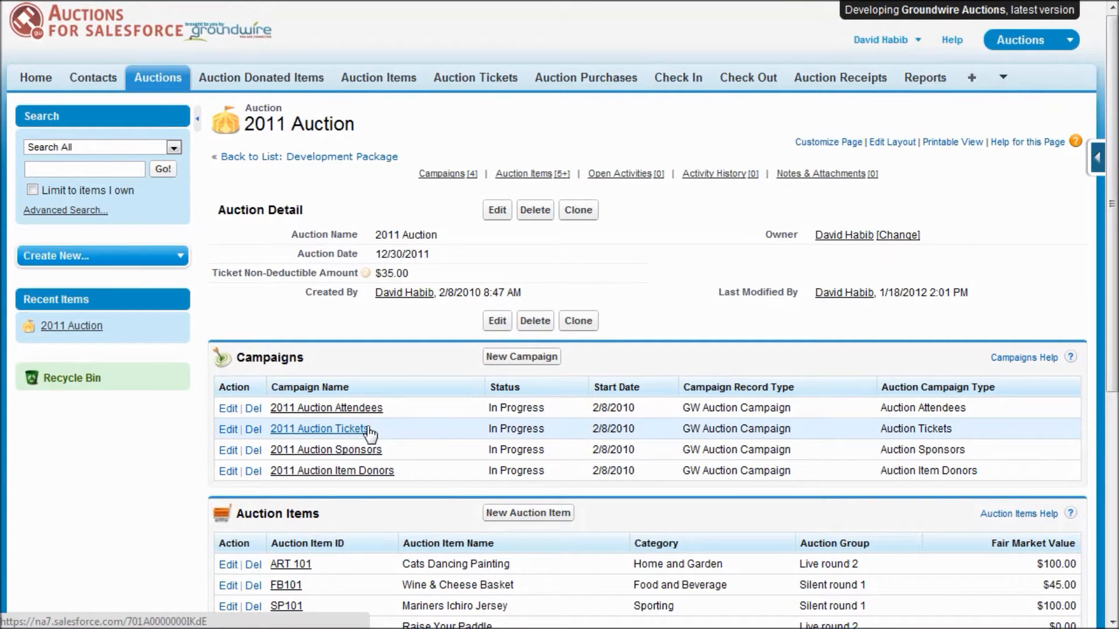
pyautogui.moveTo(406, 418)
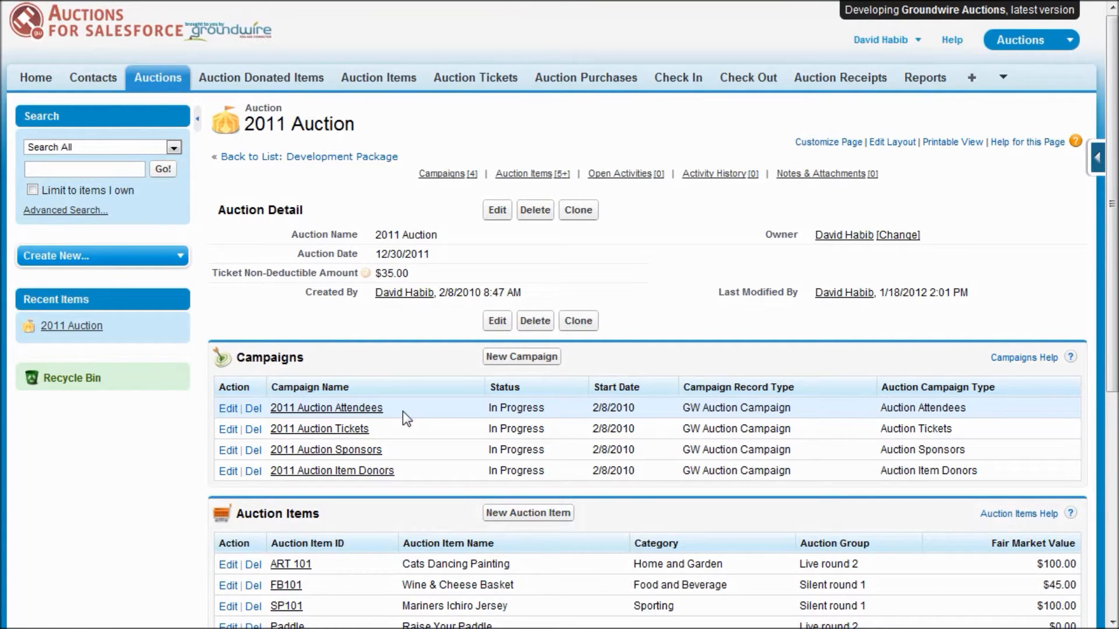
pyautogui.moveTo(405, 429)
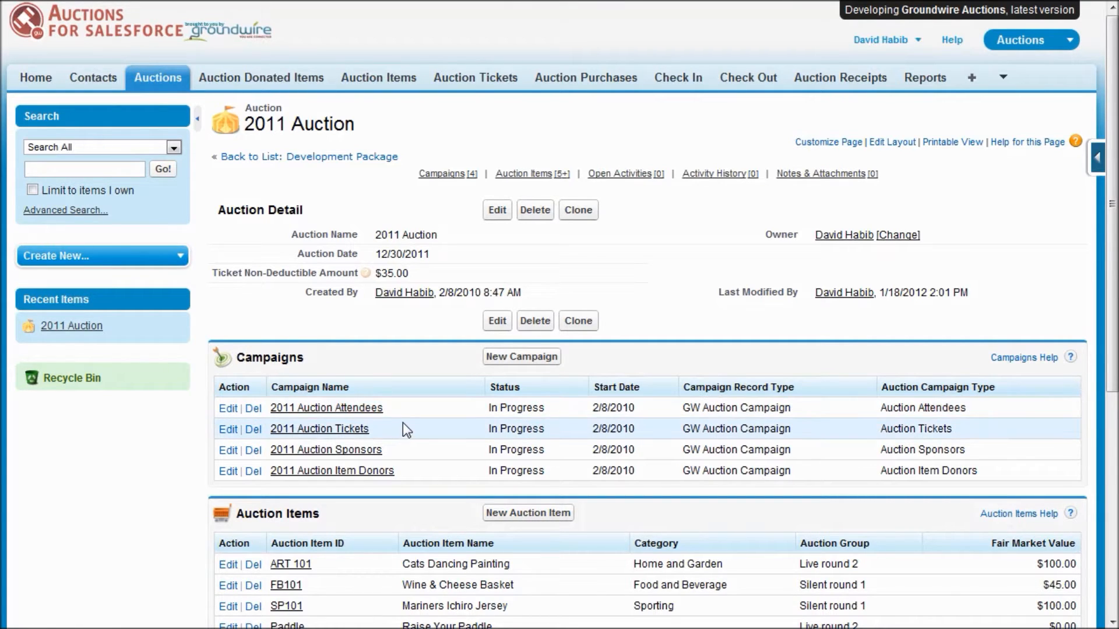
pyautogui.moveTo(420, 408)
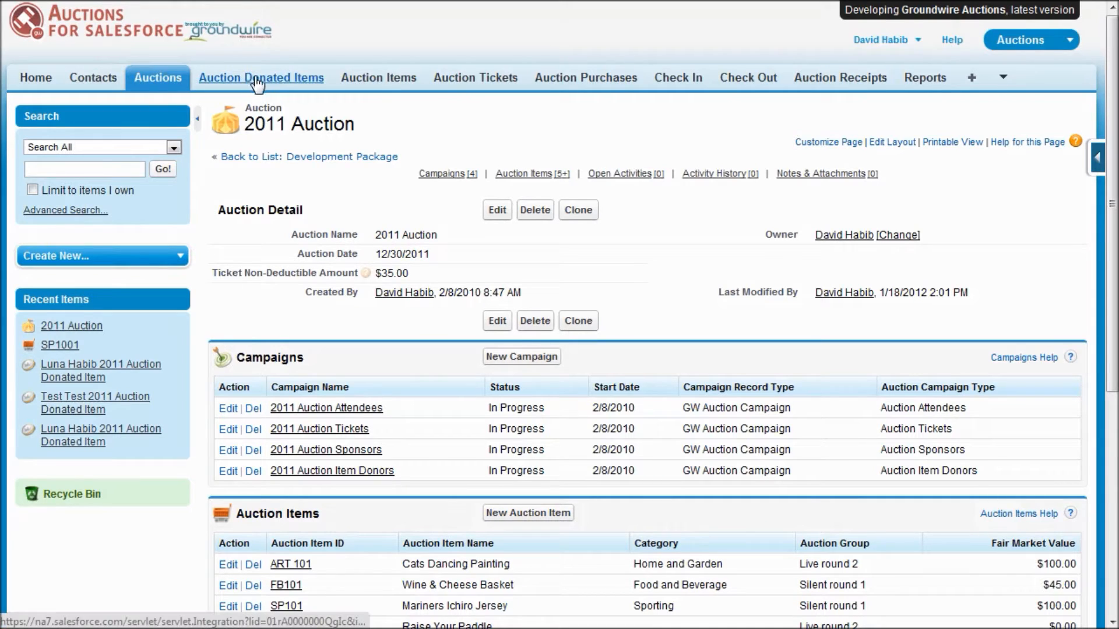
pyautogui.moveTo(284, 88)
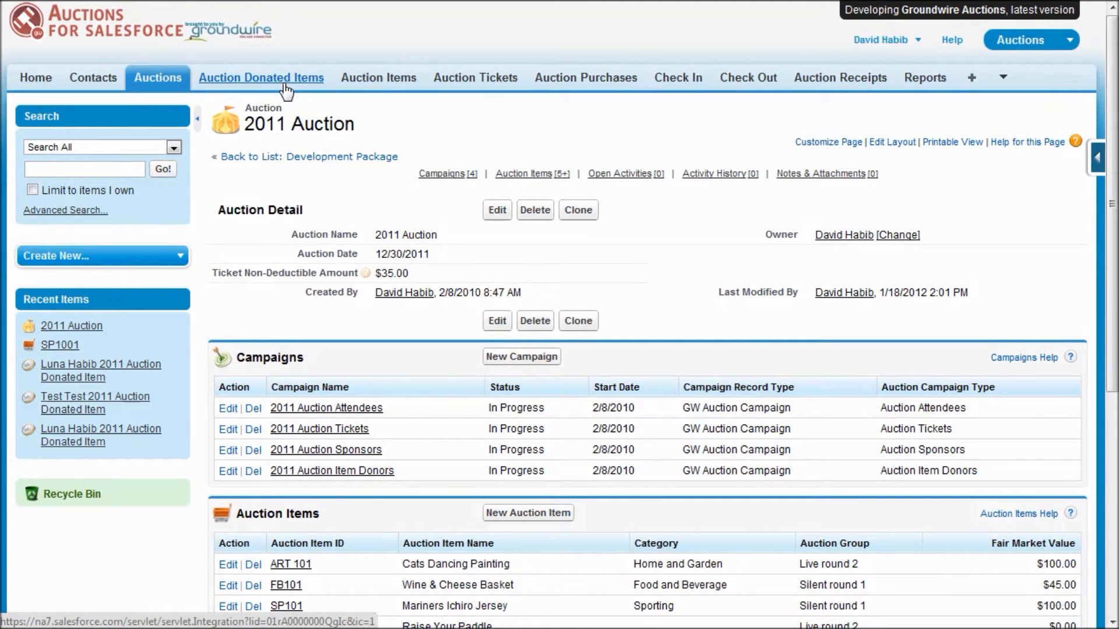
pyautogui.moveTo(378, 79)
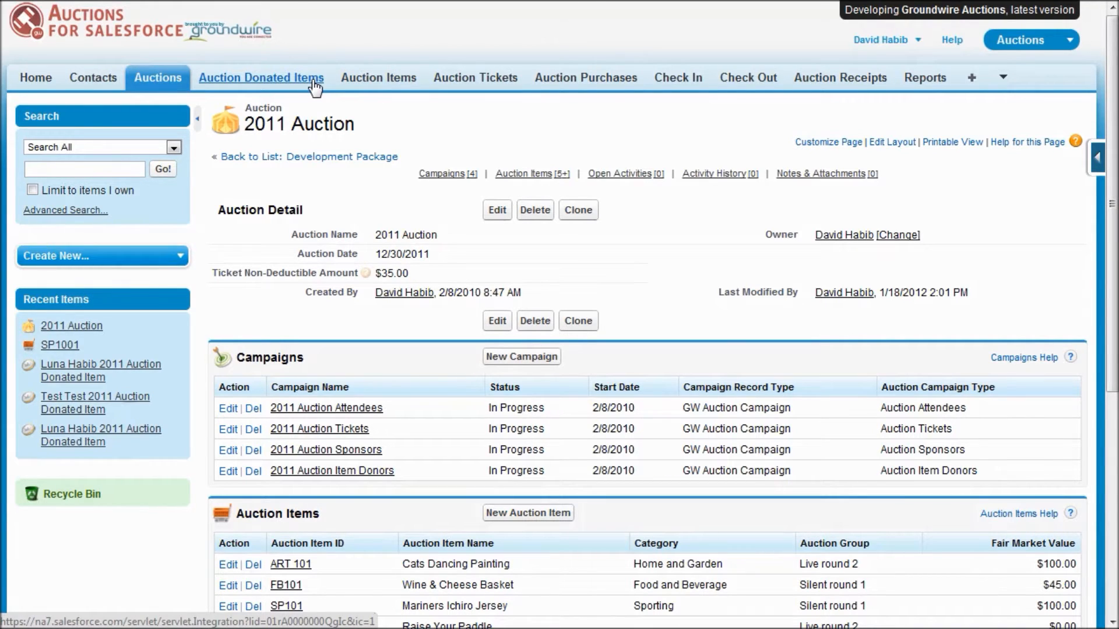
pyautogui.moveTo(379, 78)
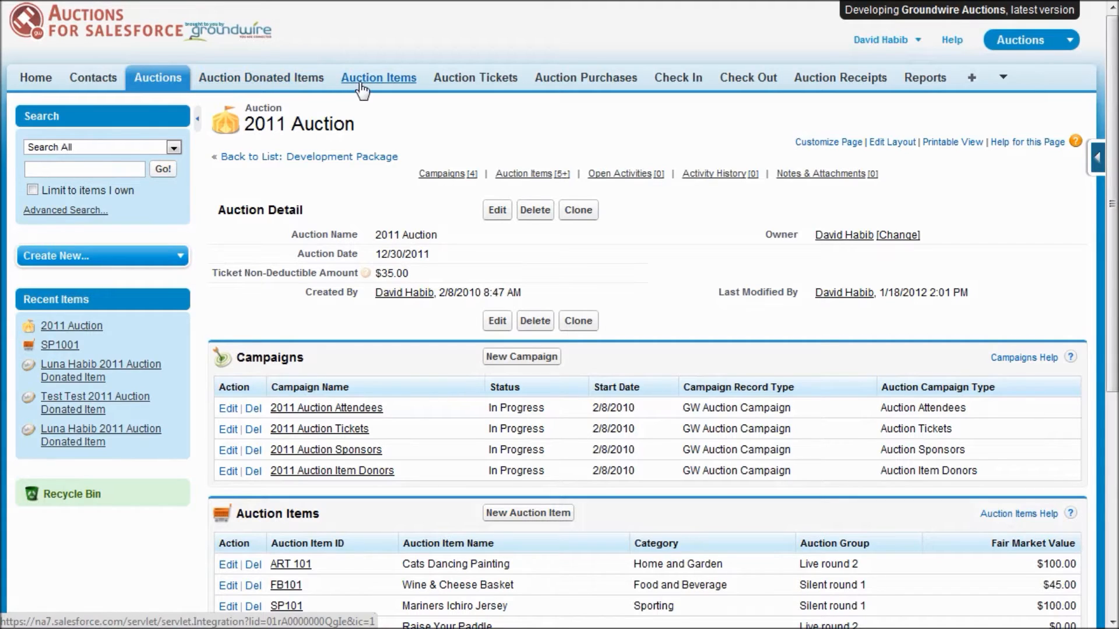
pyautogui.moveTo(389, 131)
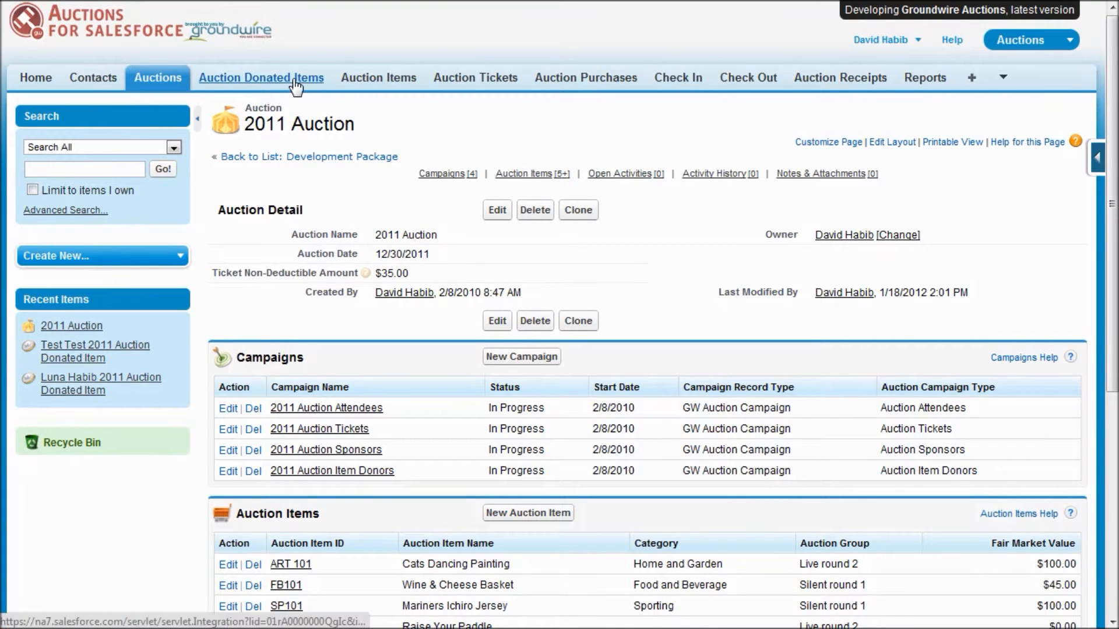
# Show the Auction Donated Items list for the 2011 Auction (13 records)
pyautogui.click(261, 77)
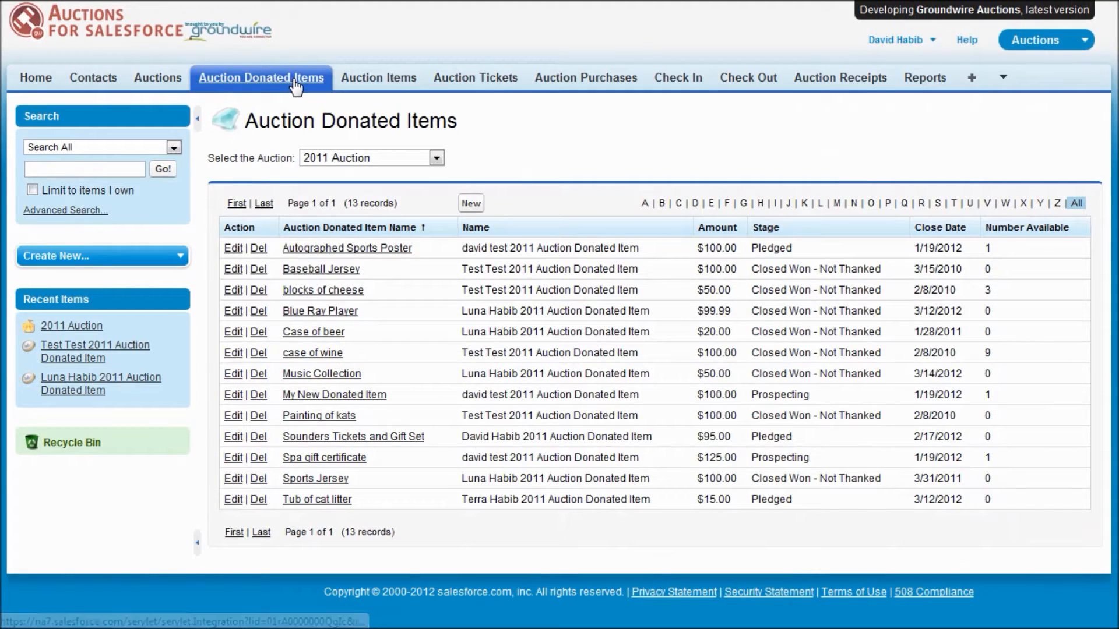
pyautogui.moveTo(577, 205)
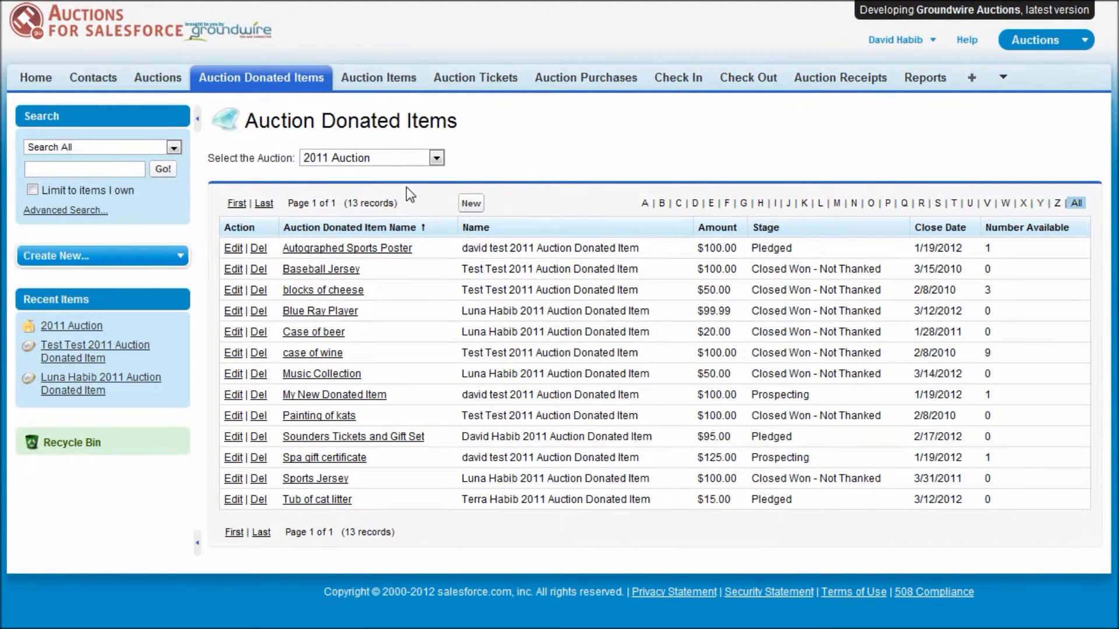
pyautogui.moveTo(472, 208)
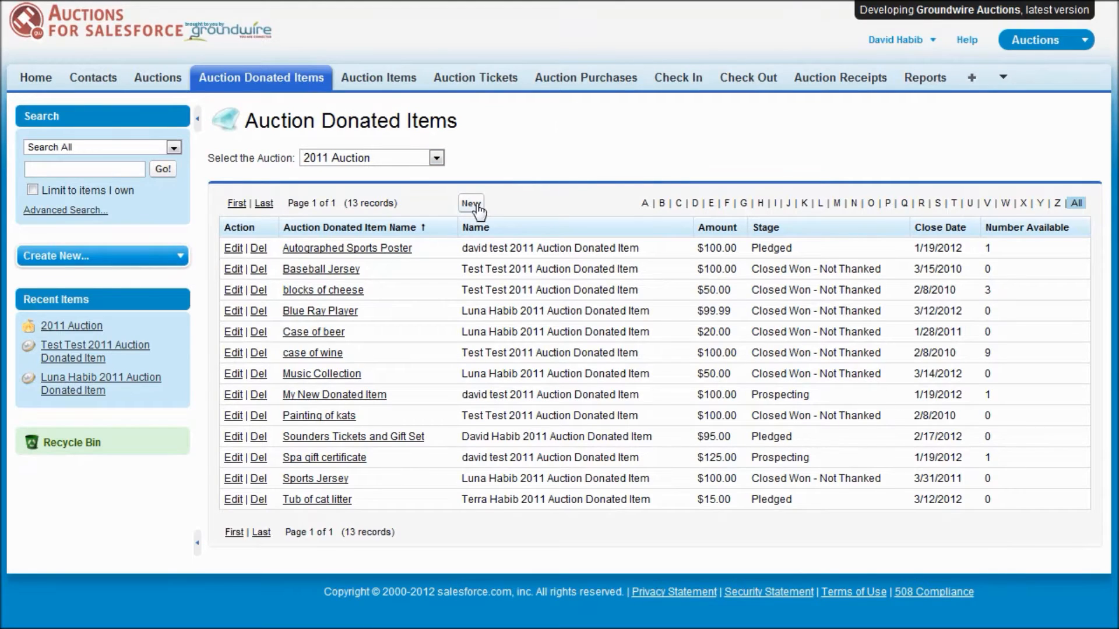
pyautogui.moveTo(636, 214)
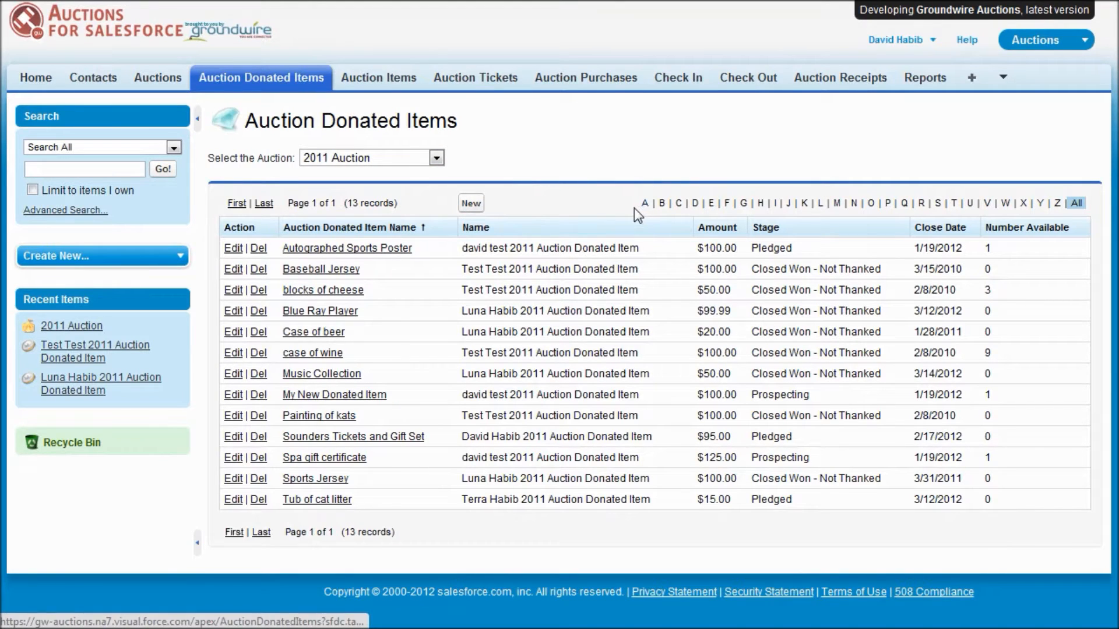
pyautogui.moveTo(560, 171)
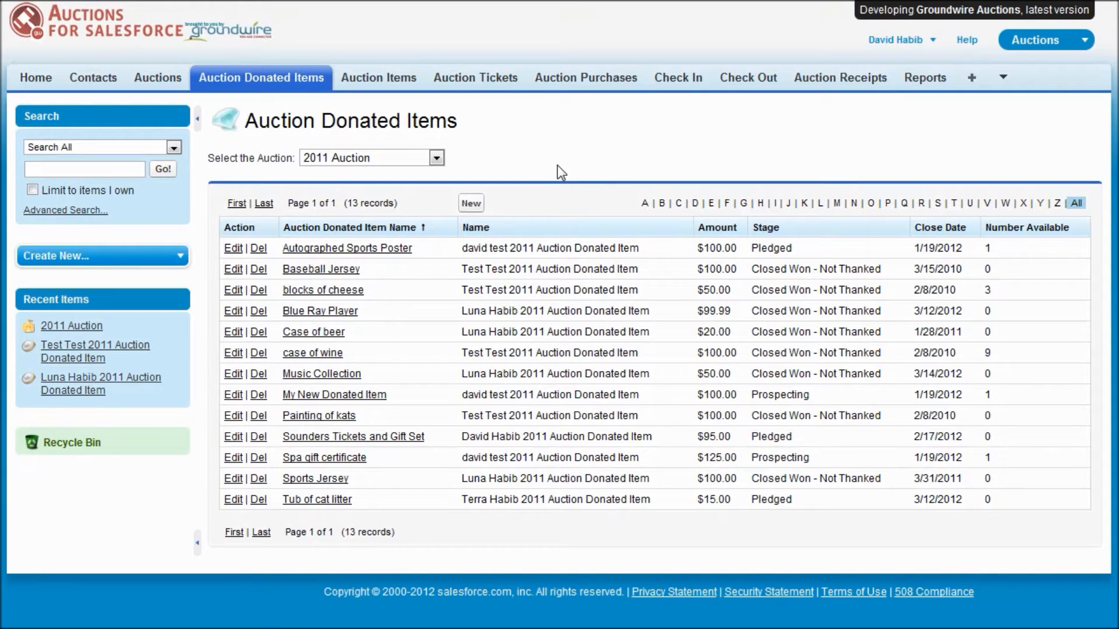
pyautogui.moveTo(354, 277)
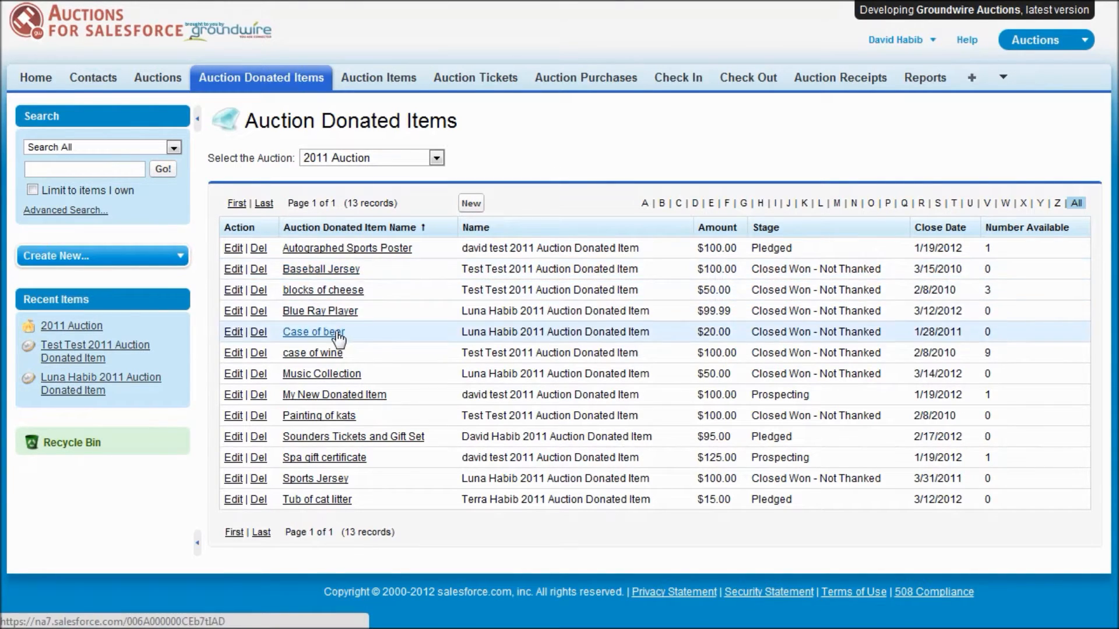
pyautogui.moveTo(328, 362)
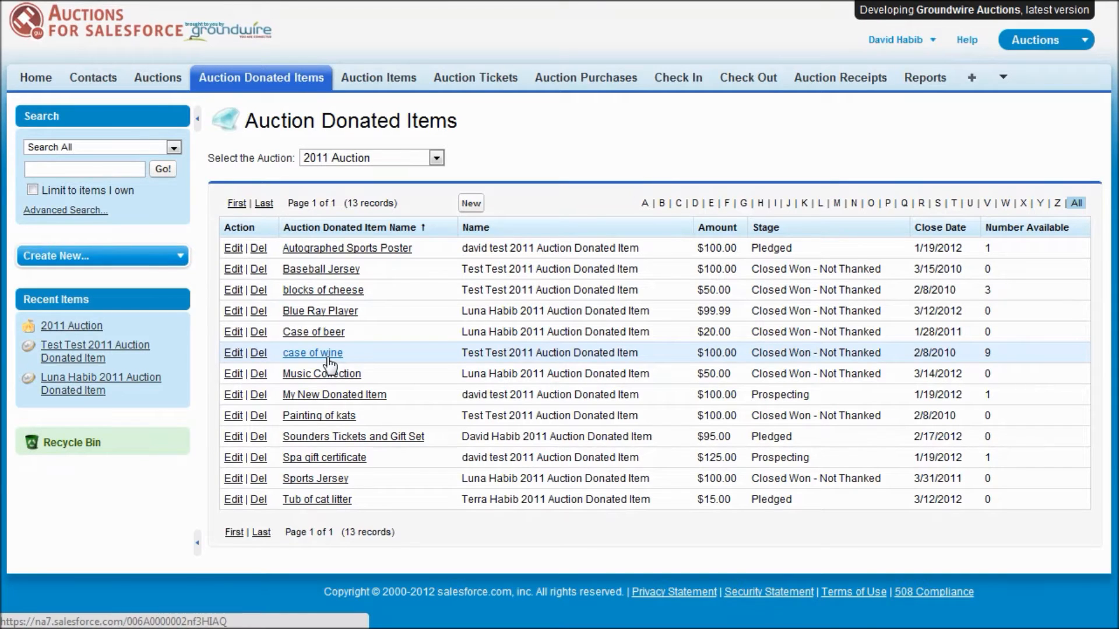
pyautogui.moveTo(329, 360)
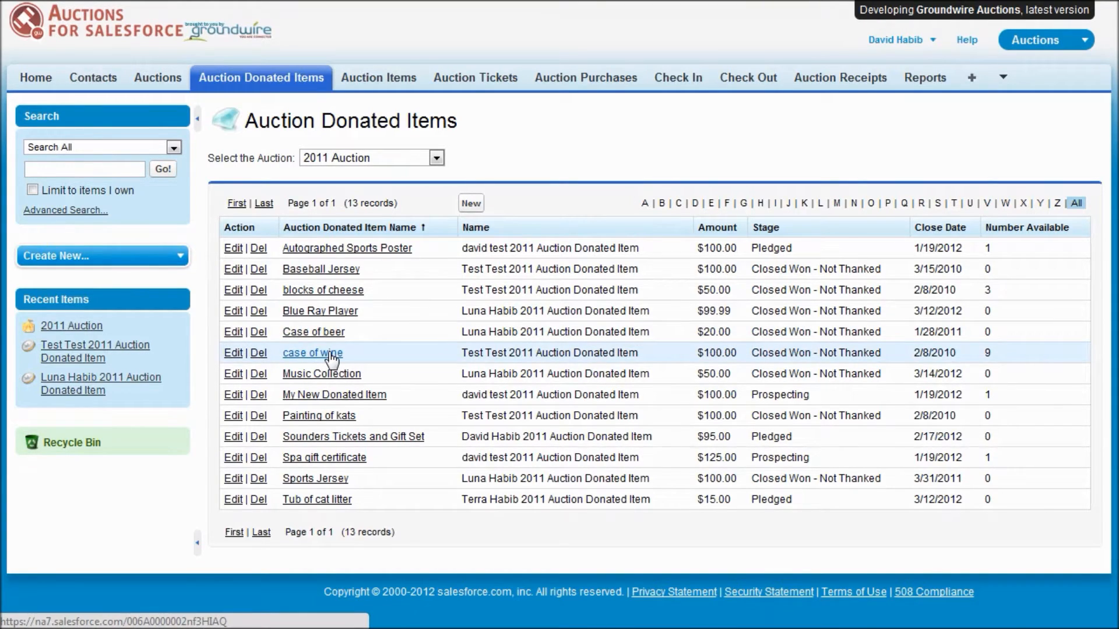
pyautogui.click(312, 352)
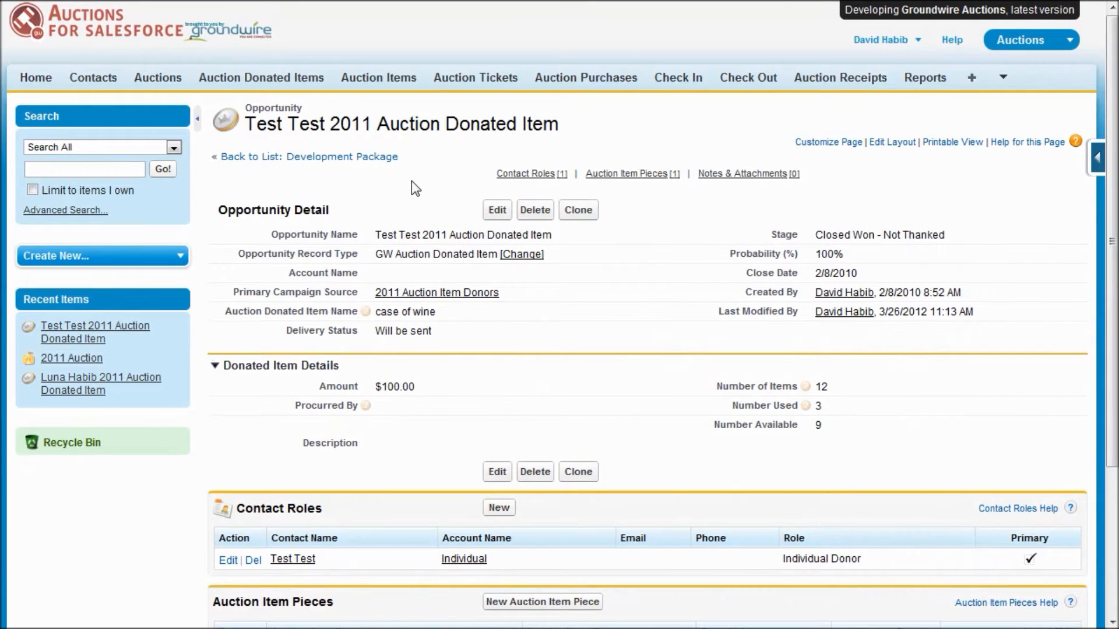
pyautogui.moveTo(477, 154)
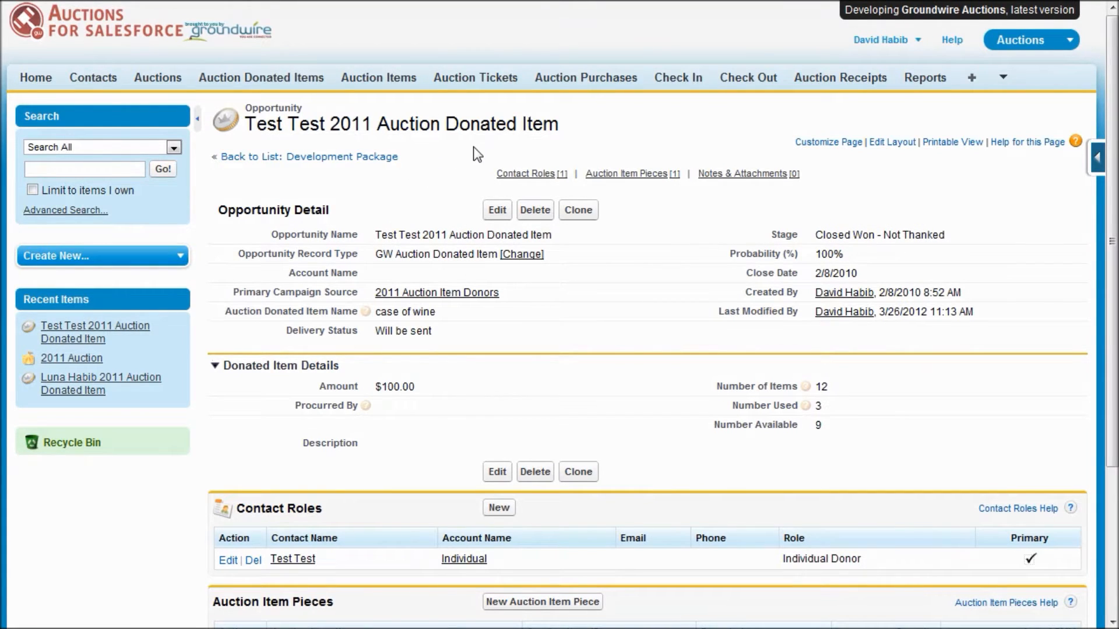
pyautogui.moveTo(473, 156)
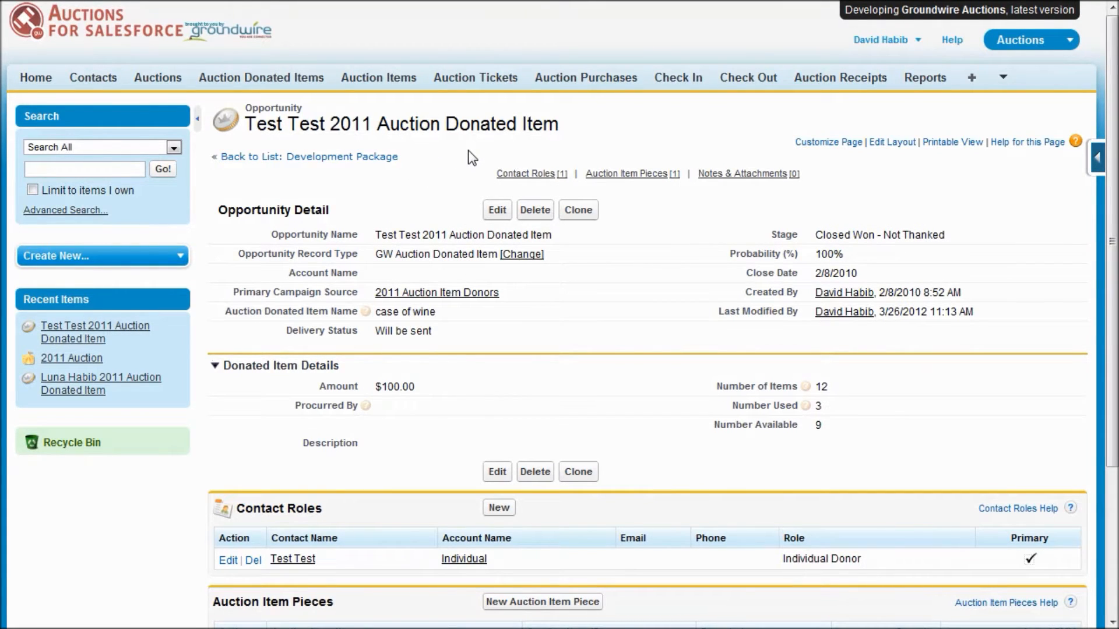
pyautogui.moveTo(490, 326)
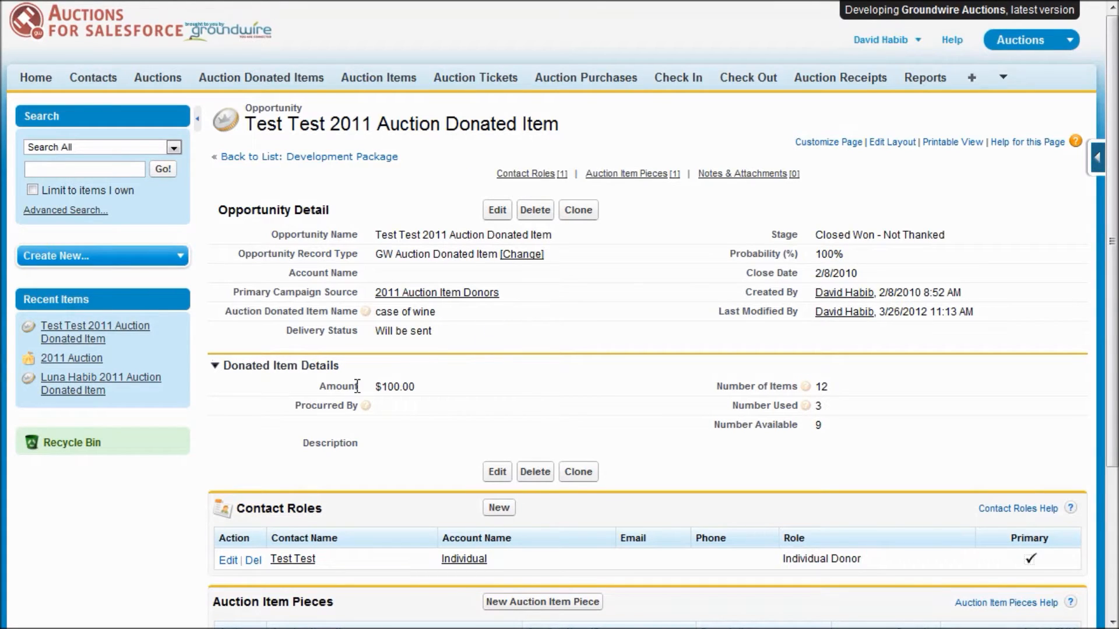
pyautogui.moveTo(474, 327)
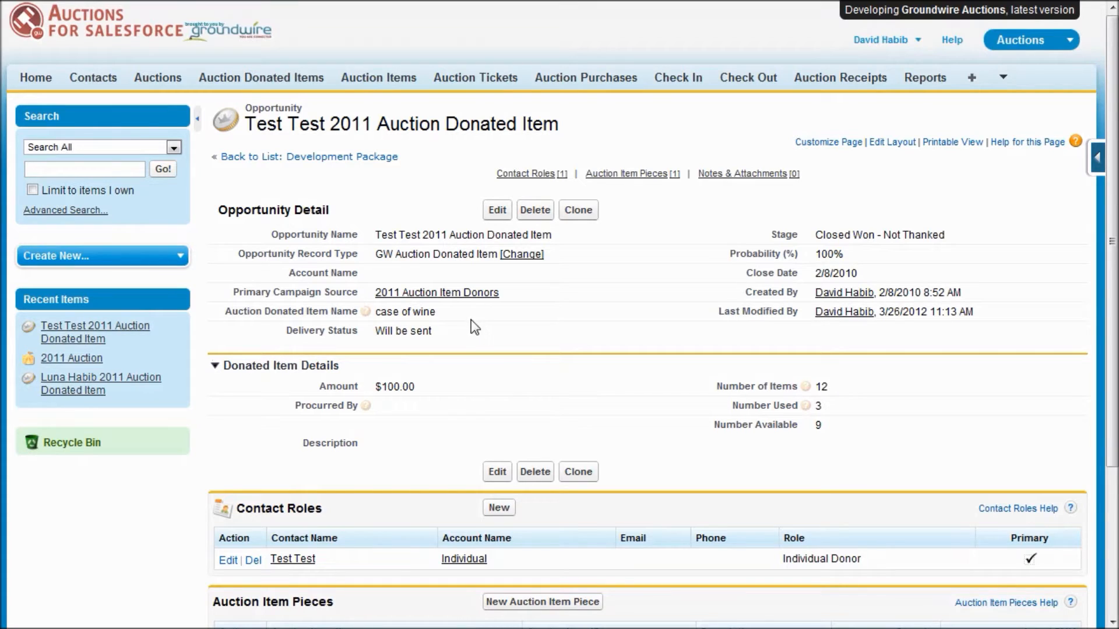
pyautogui.moveTo(444, 335)
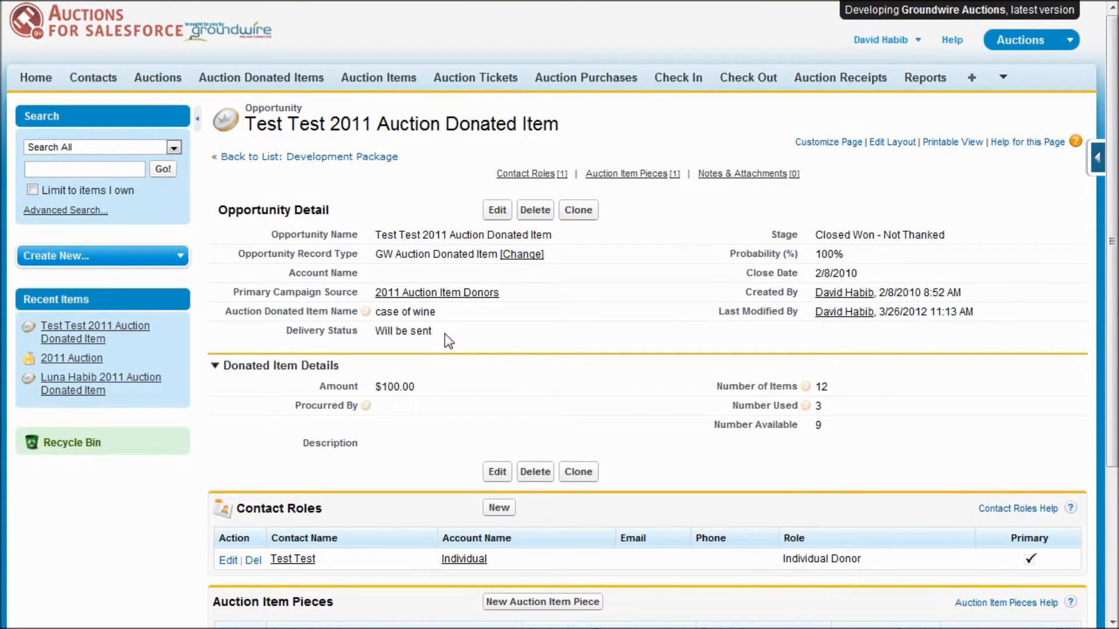
pyautogui.moveTo(801, 227)
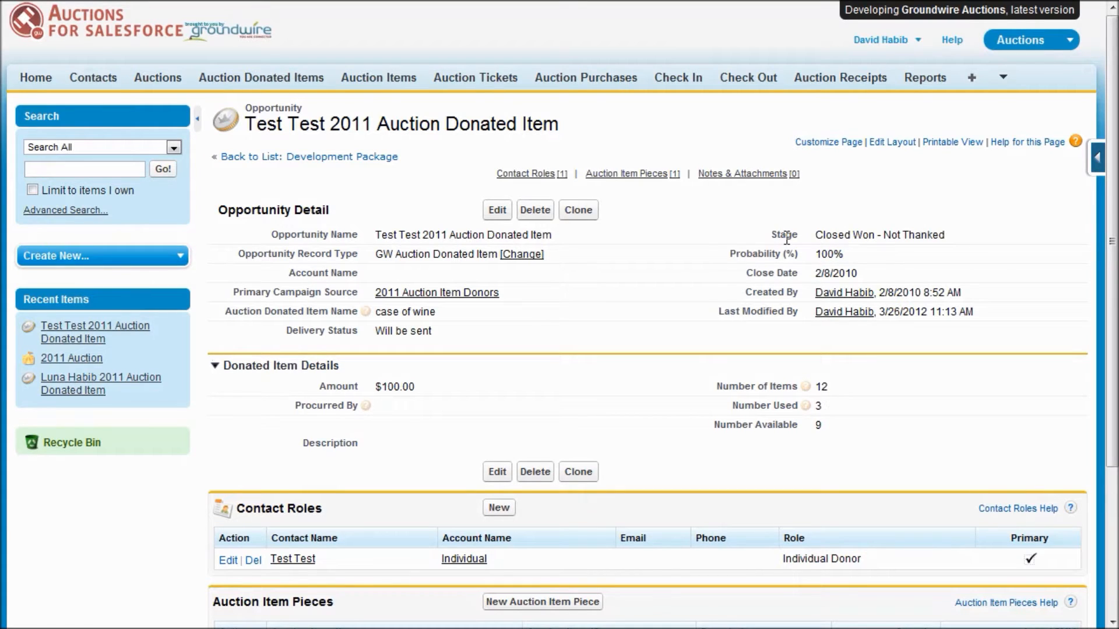
pyautogui.moveTo(618, 336)
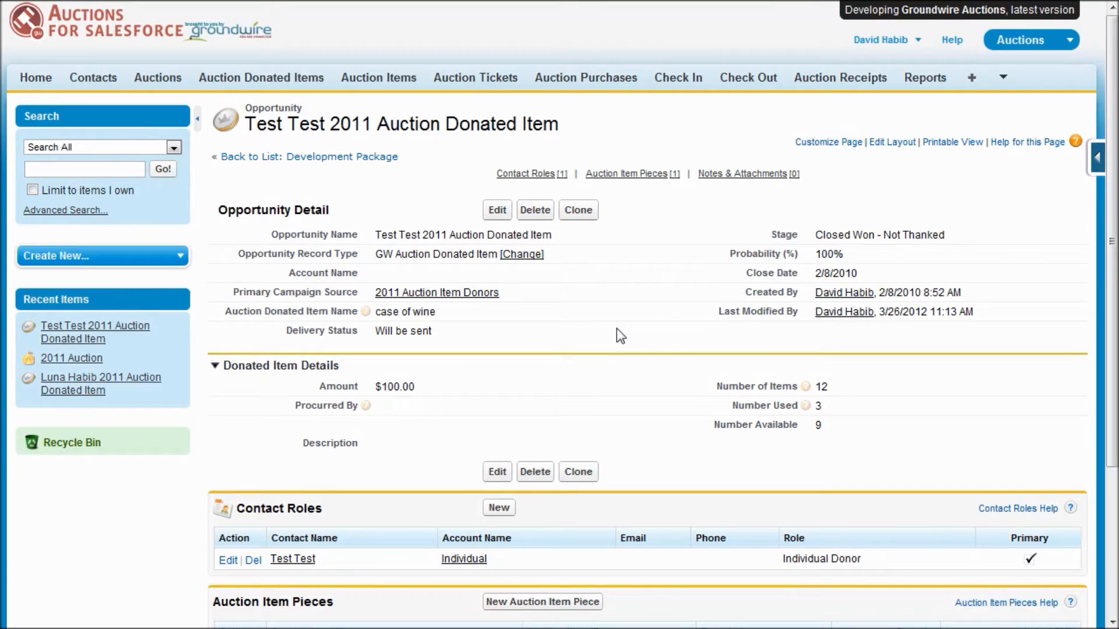
pyautogui.moveTo(386, 380)
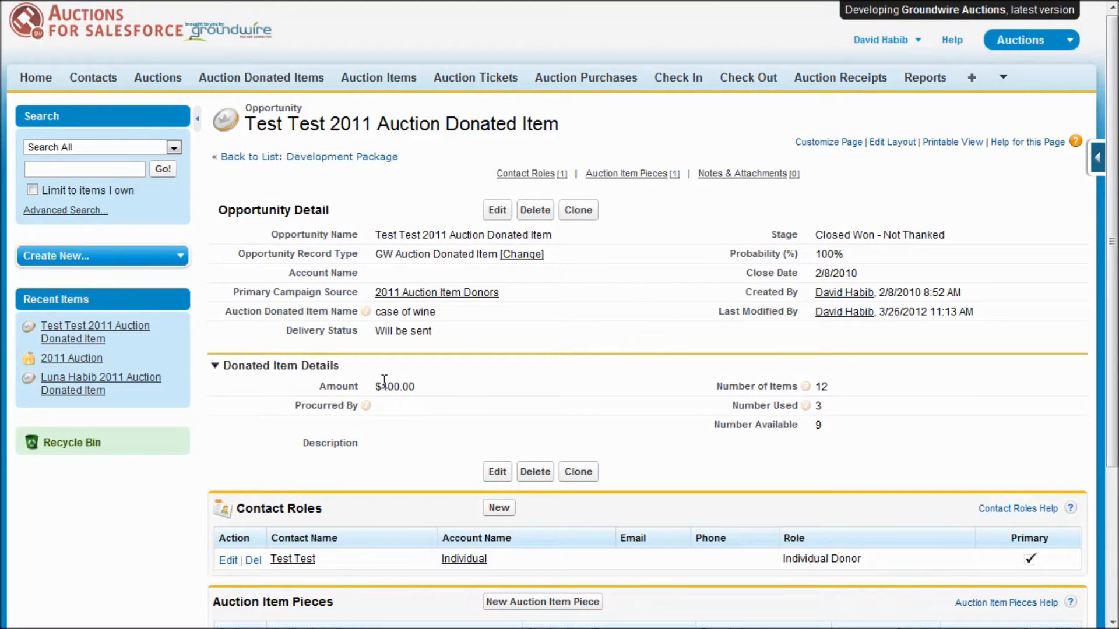
pyautogui.moveTo(419, 393)
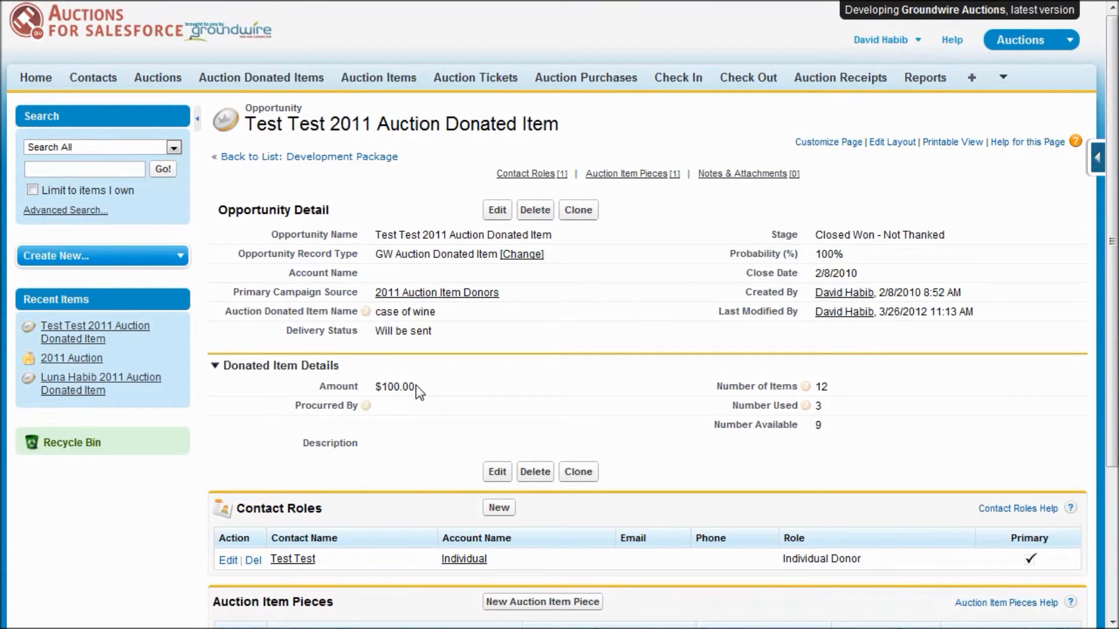
pyautogui.moveTo(827, 395)
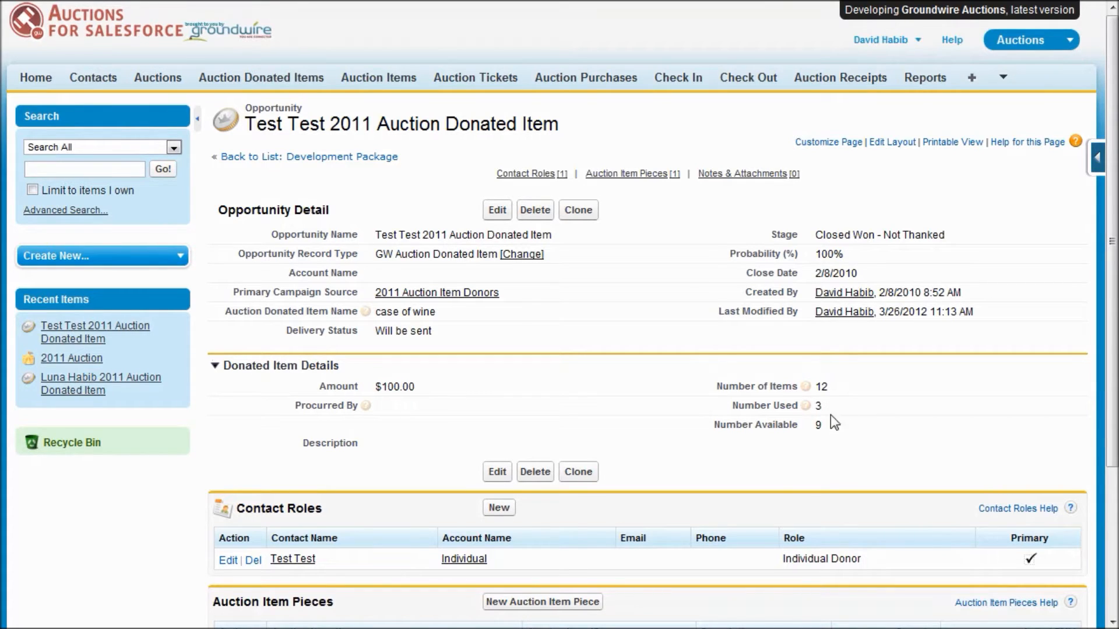
pyautogui.moveTo(850, 406)
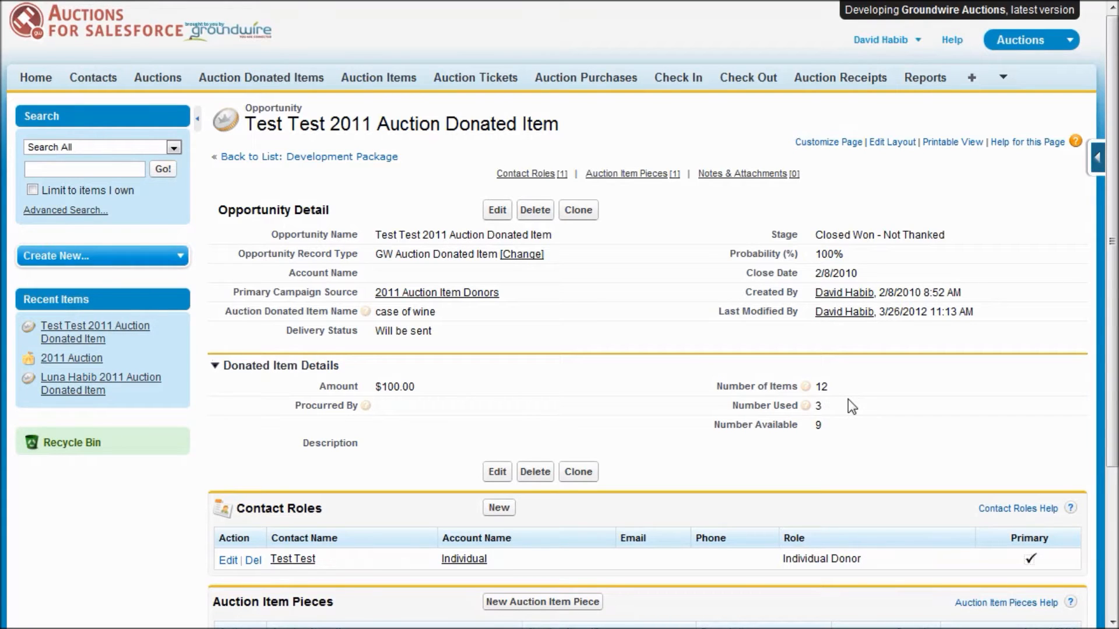
pyautogui.moveTo(261, 77)
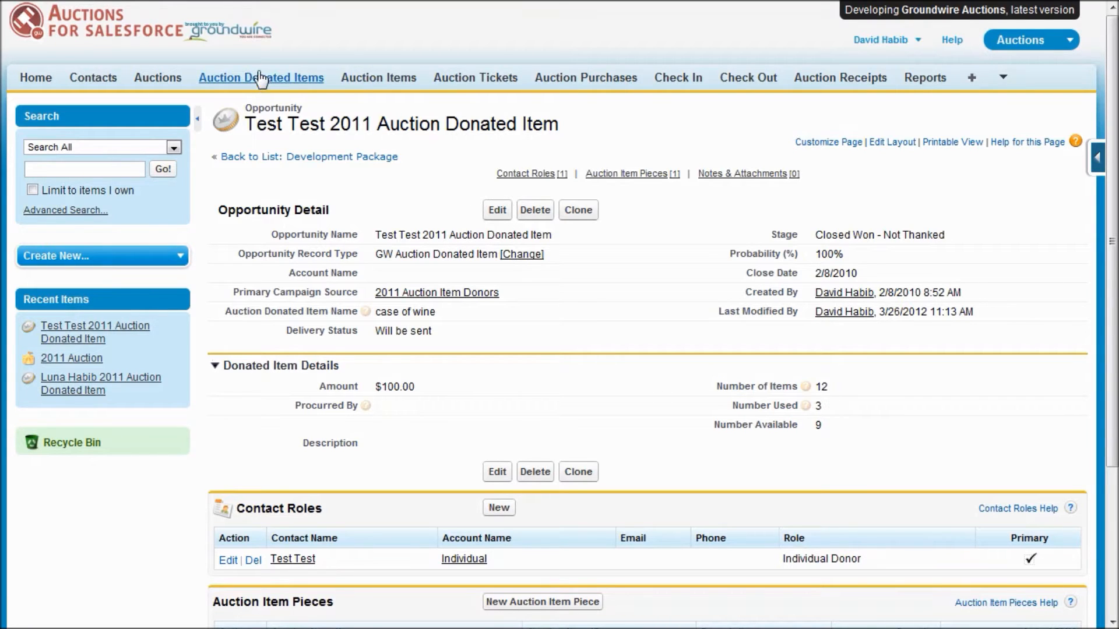
pyautogui.click(261, 77)
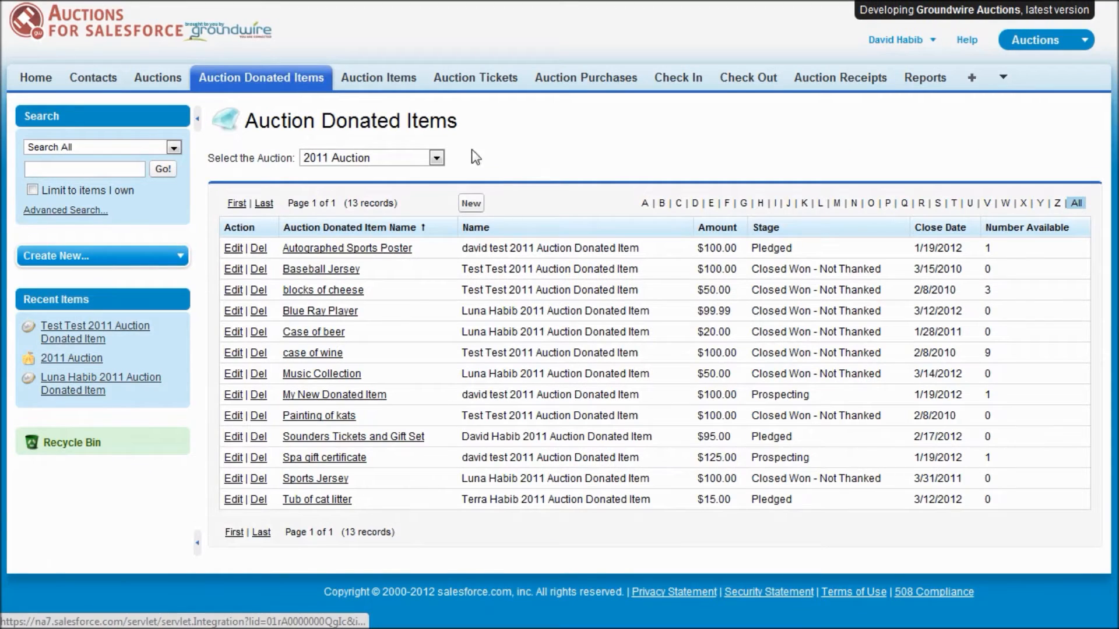
pyautogui.moveTo(470, 209)
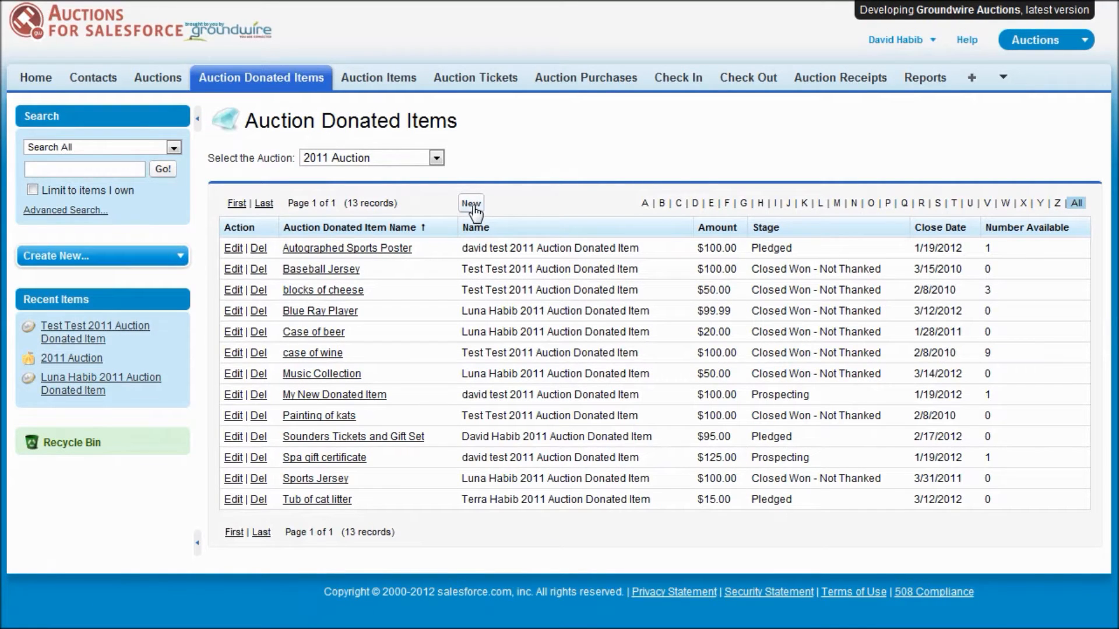
pyautogui.click(470, 203)
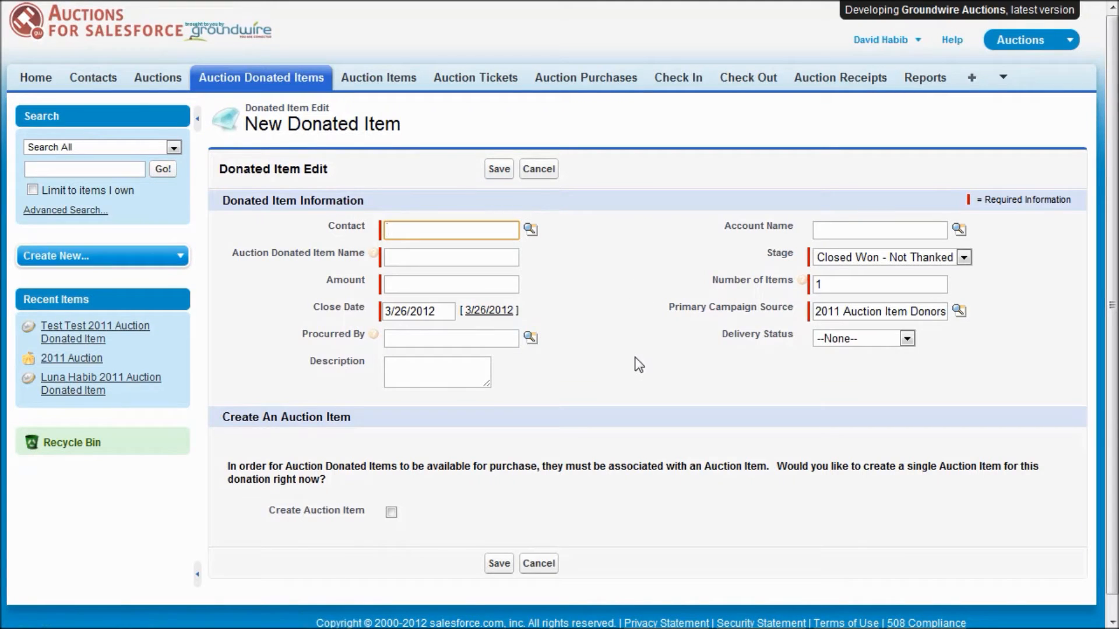
pyautogui.moveTo(585, 225)
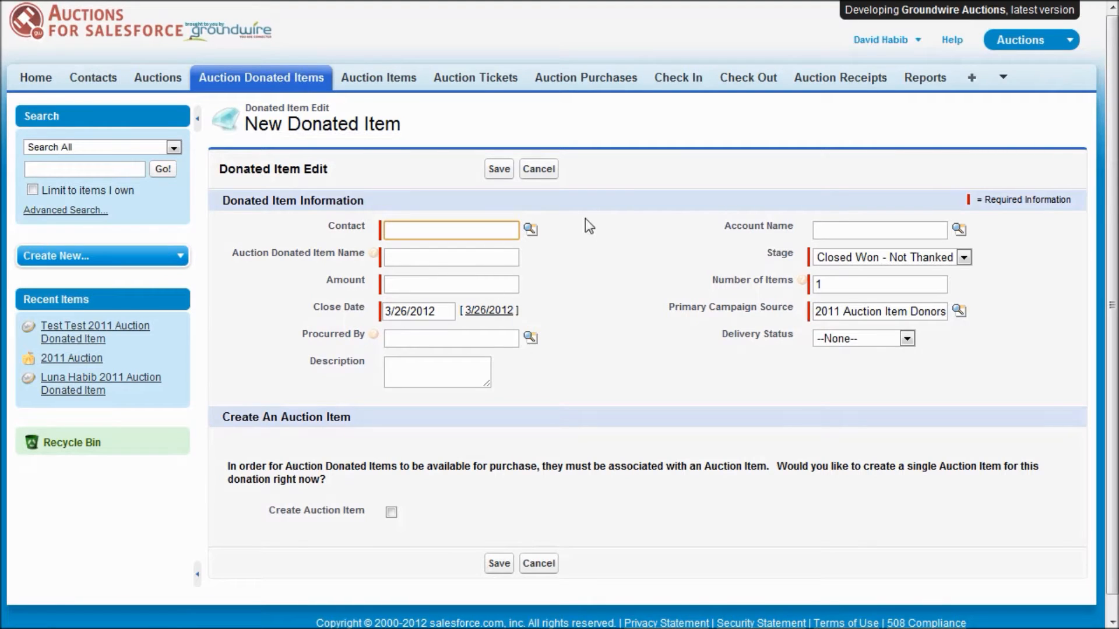
pyautogui.write('lun')
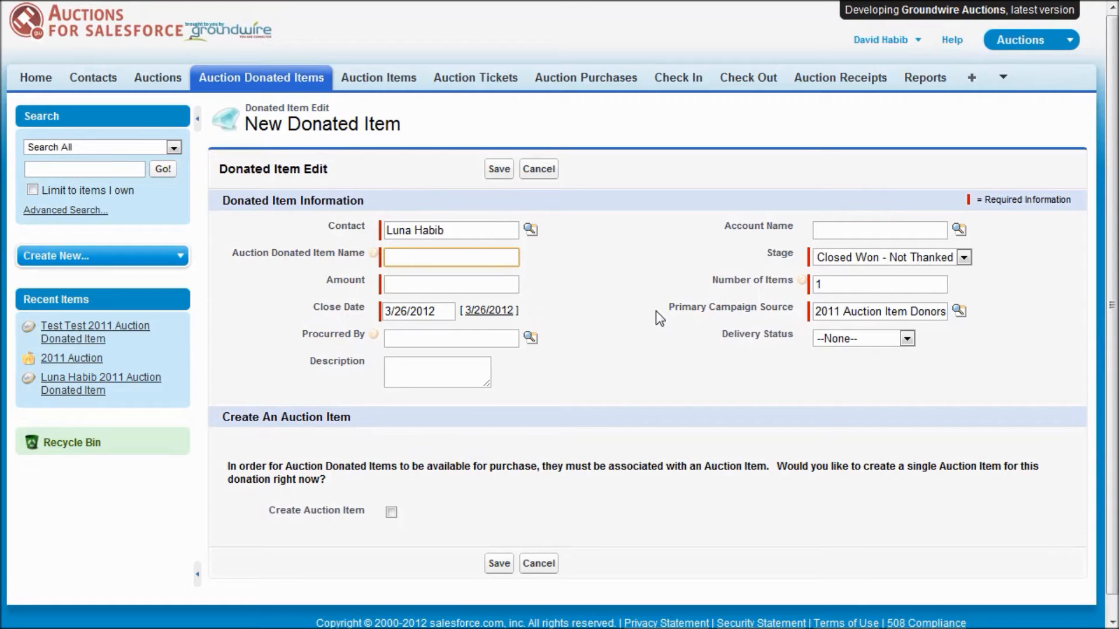
pyautogui.write('autographe')
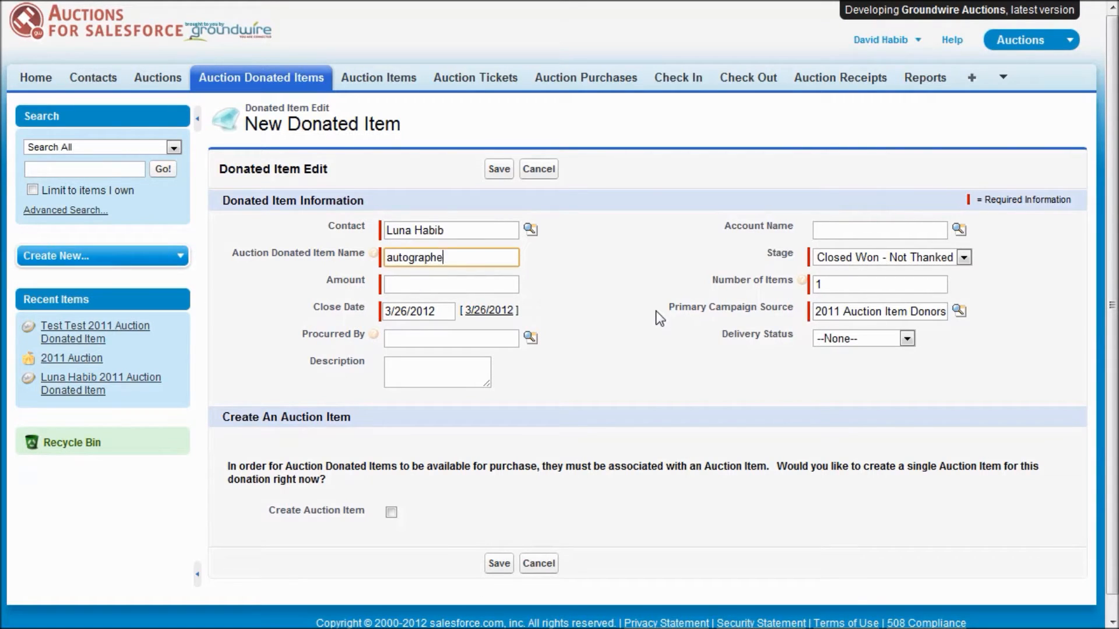
pyautogui.write('d base')
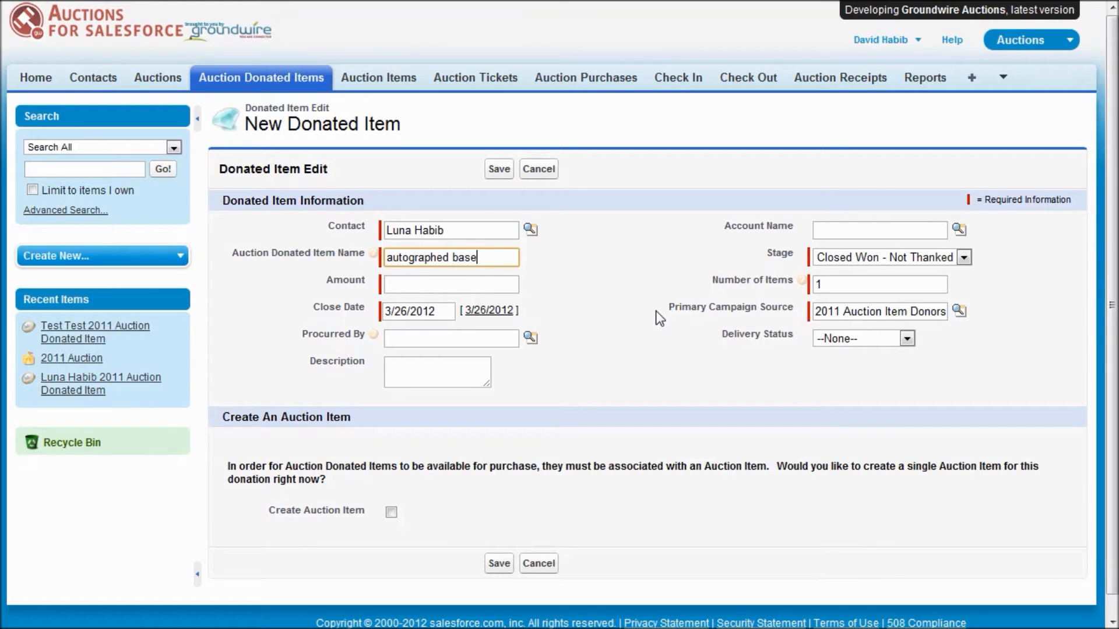
pyautogui.write('baseball jers')
pyautogui.click(451, 284)
pyautogui.write('100')
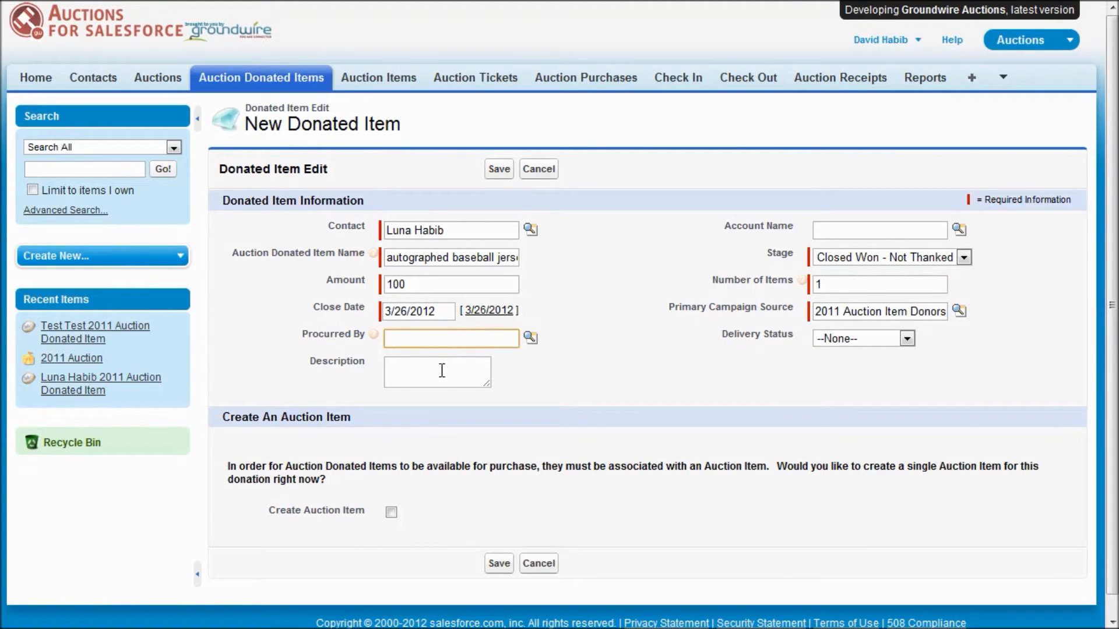
# Enter the description 'autographed by Joe Shmoe' for the jersey
pyautogui.click(437, 372)
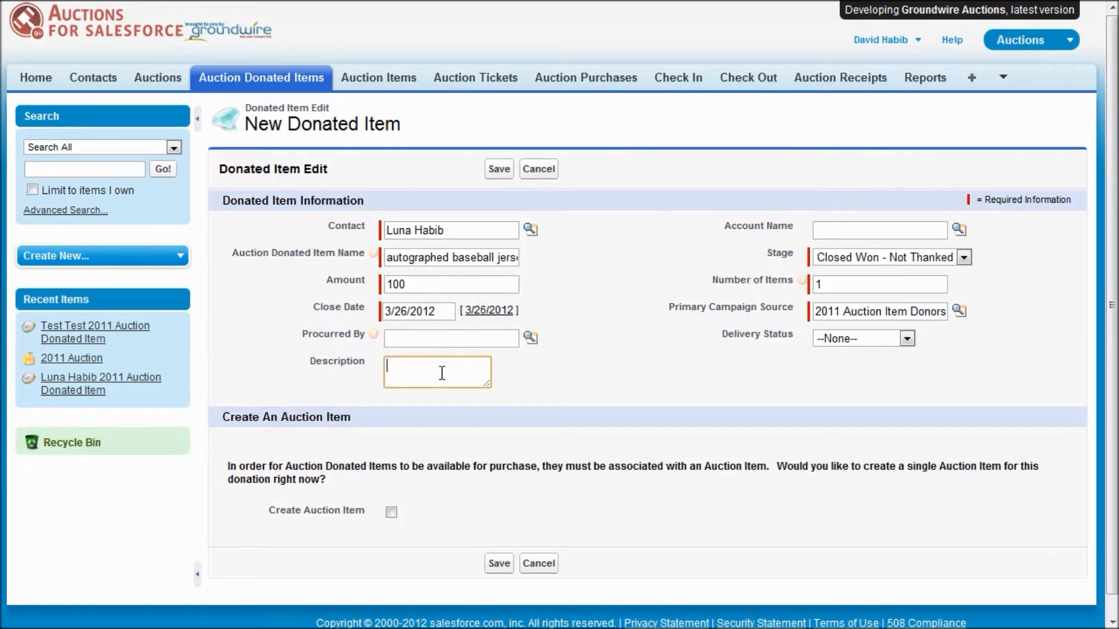
pyautogui.moveTo(564, 394)
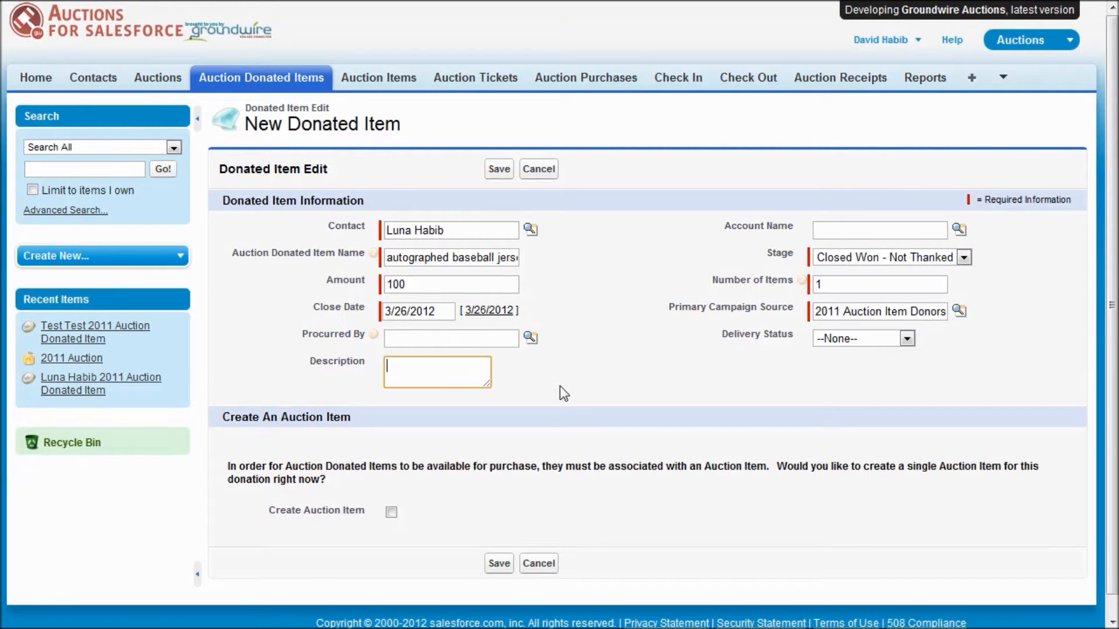
pyautogui.write('autogra')
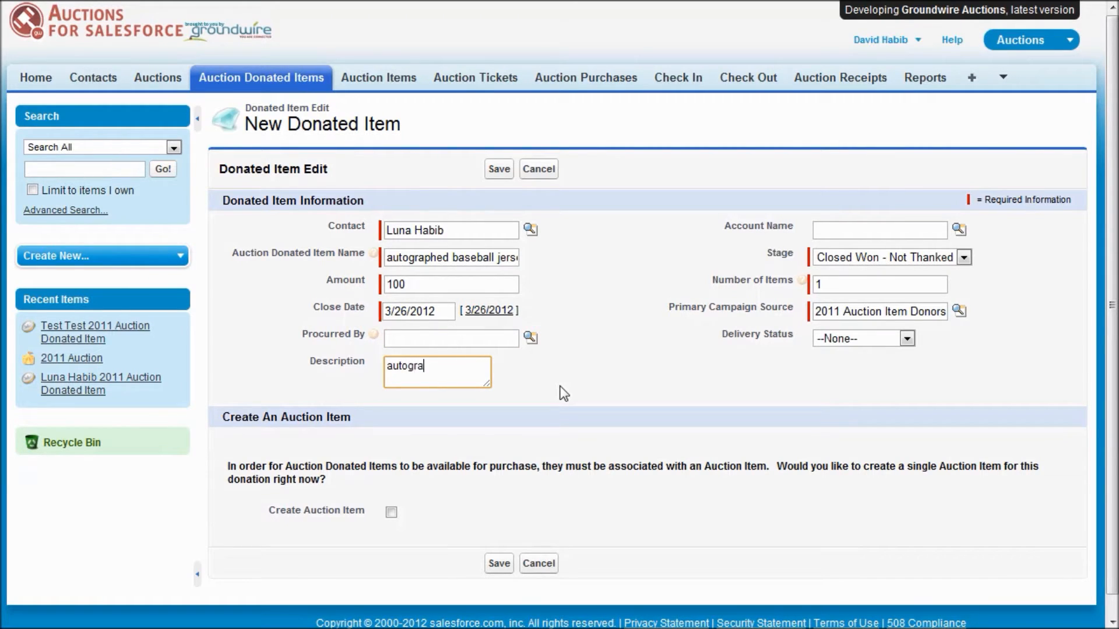
pyautogui.write('phed by')
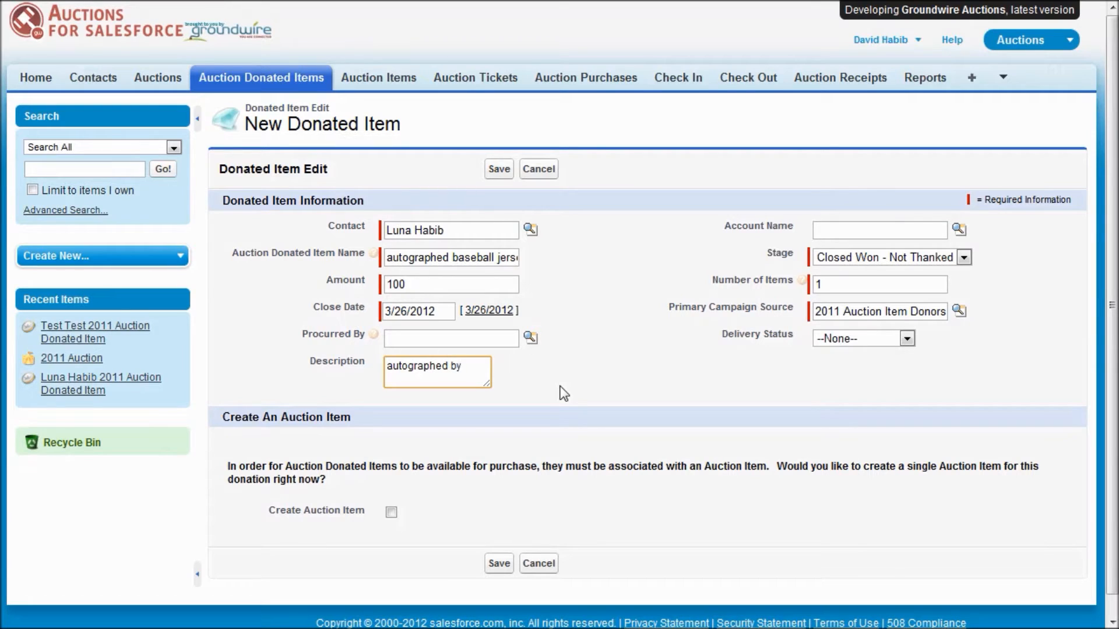
pyautogui.write('Joe')
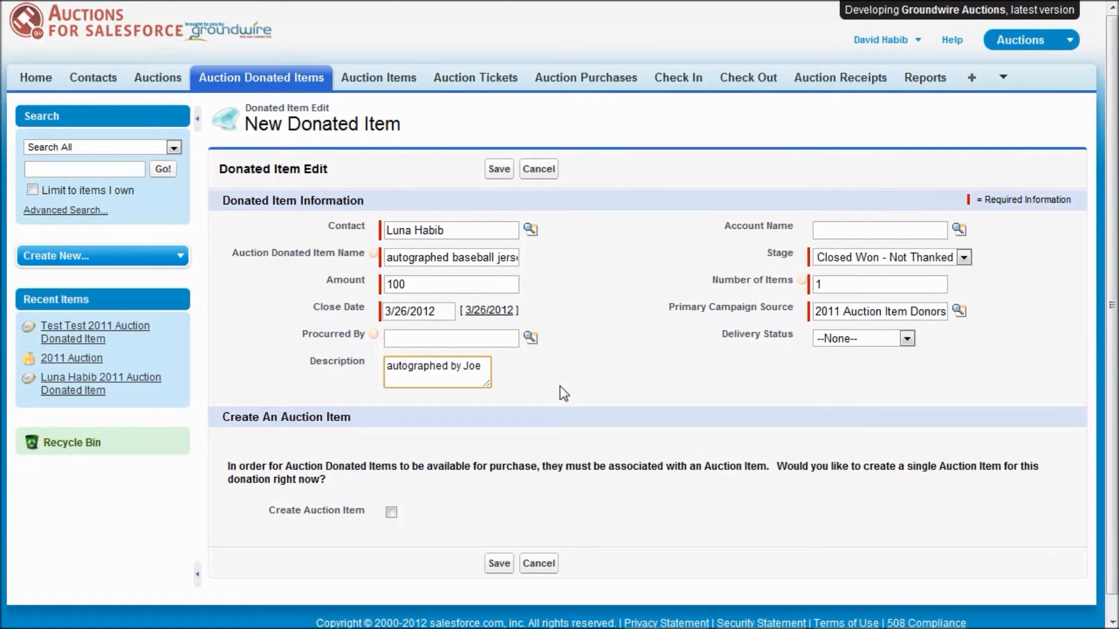
pyautogui.write('Shmoe')
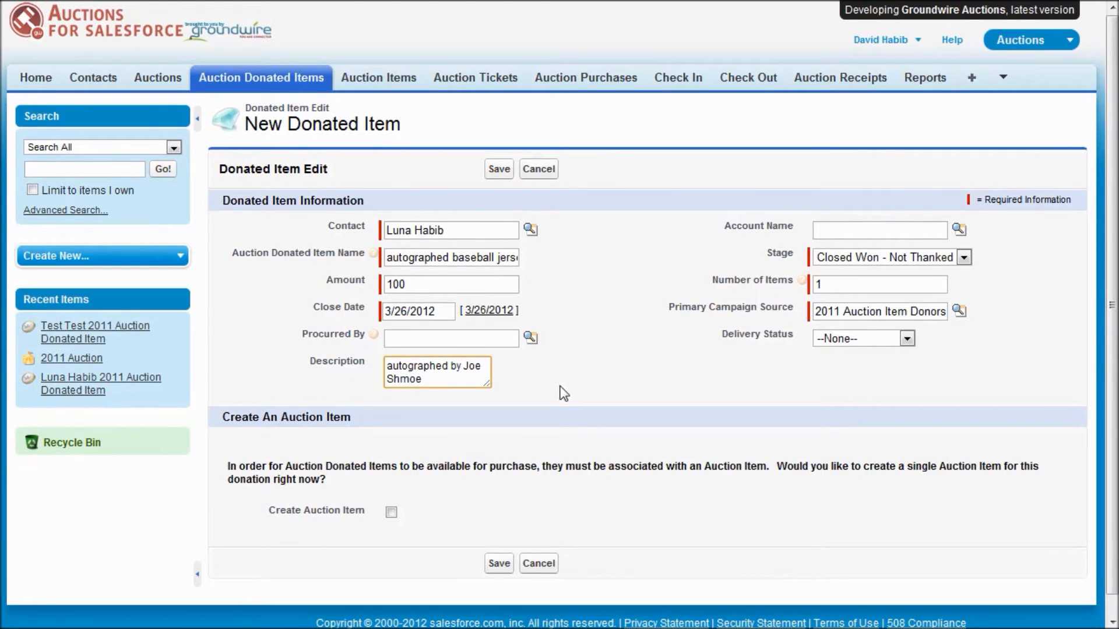
pyautogui.moveTo(349, 456)
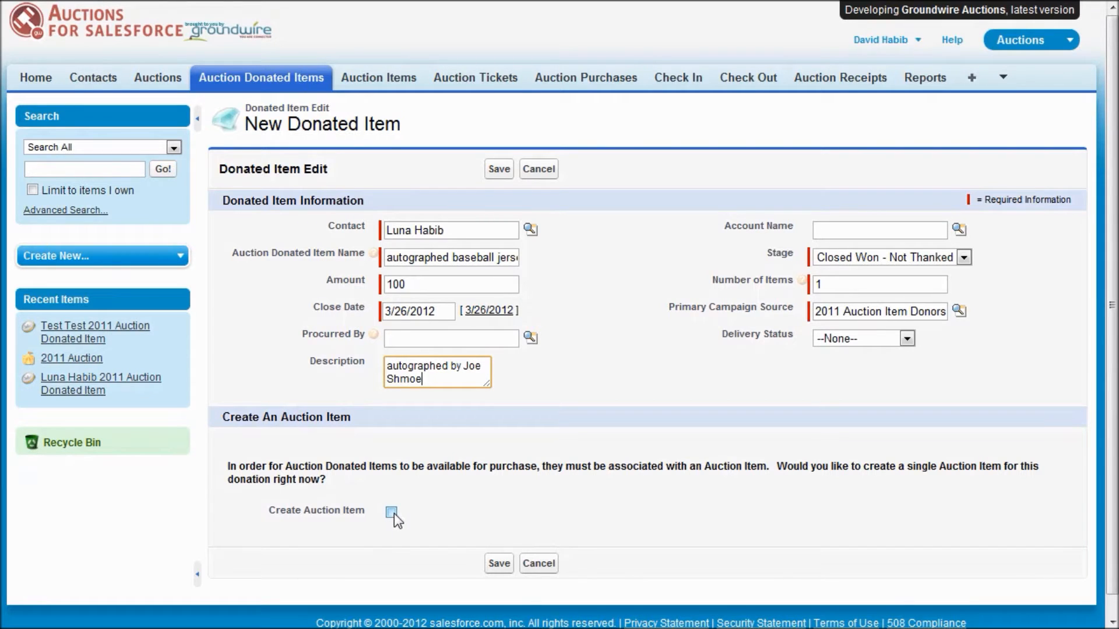
# Also create an auction item in the Sporting category, Silent round 1
pyautogui.click(392, 513)
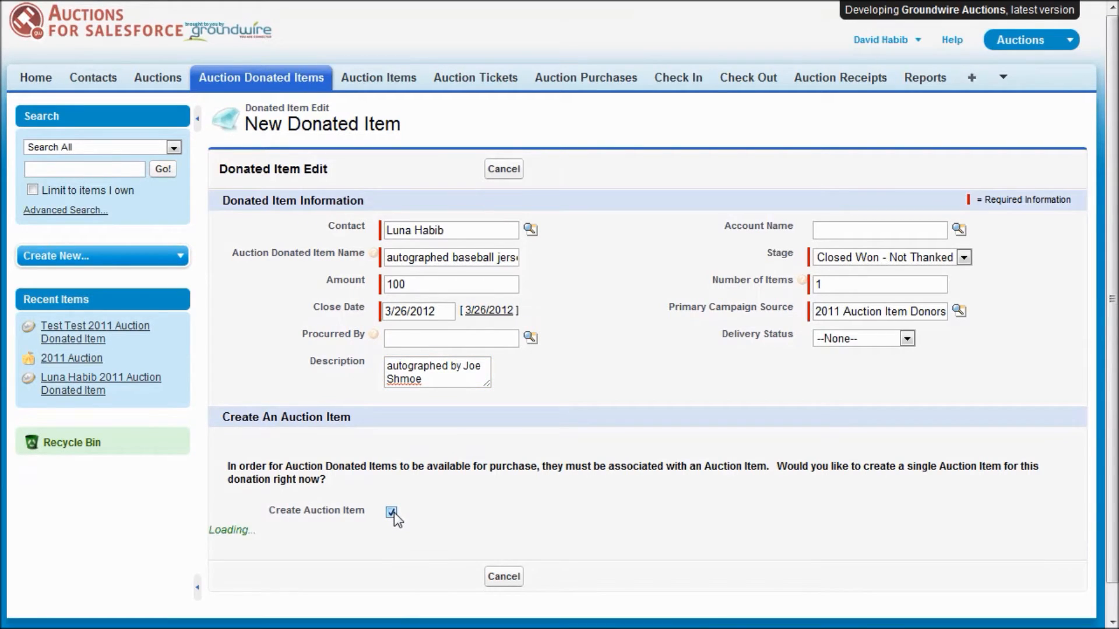
pyautogui.click(393, 513)
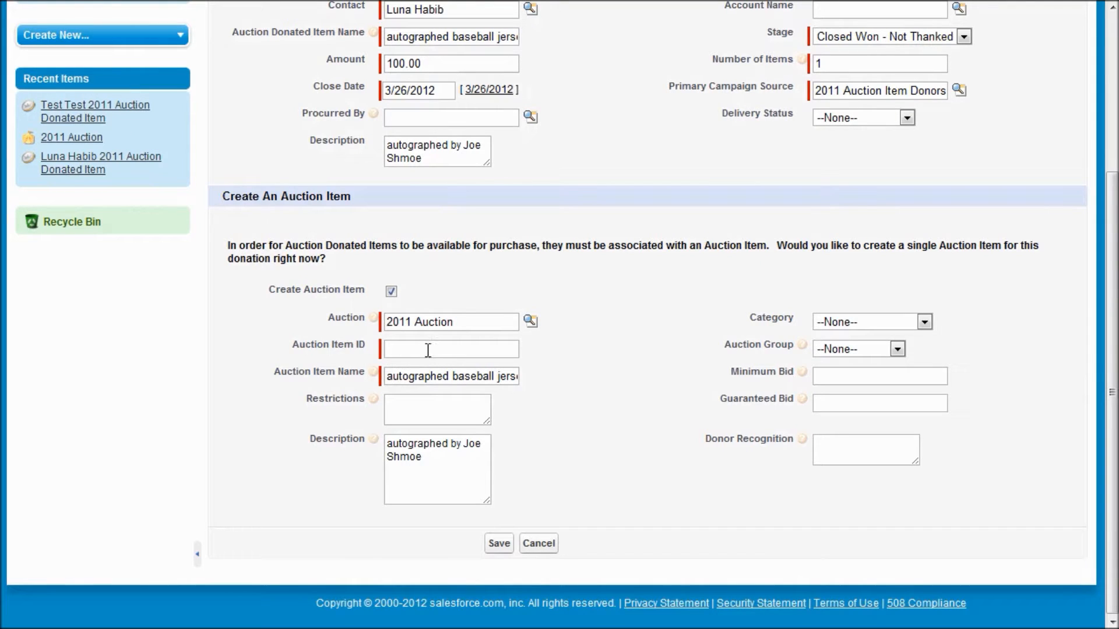
pyautogui.moveTo(846, 326)
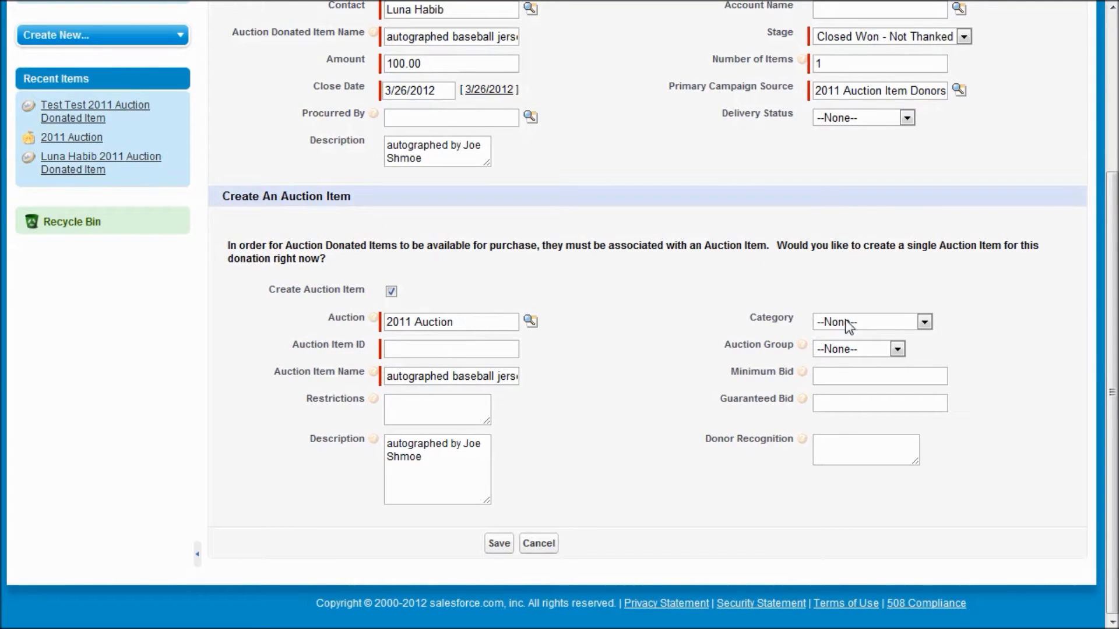
pyautogui.click(924, 321)
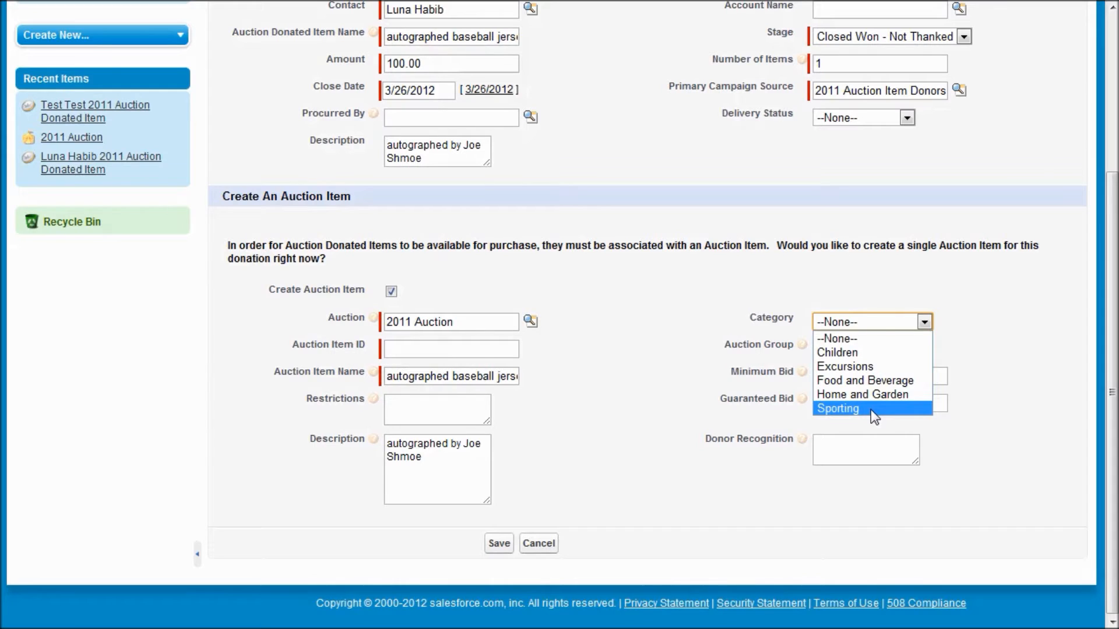
pyautogui.click(836, 409)
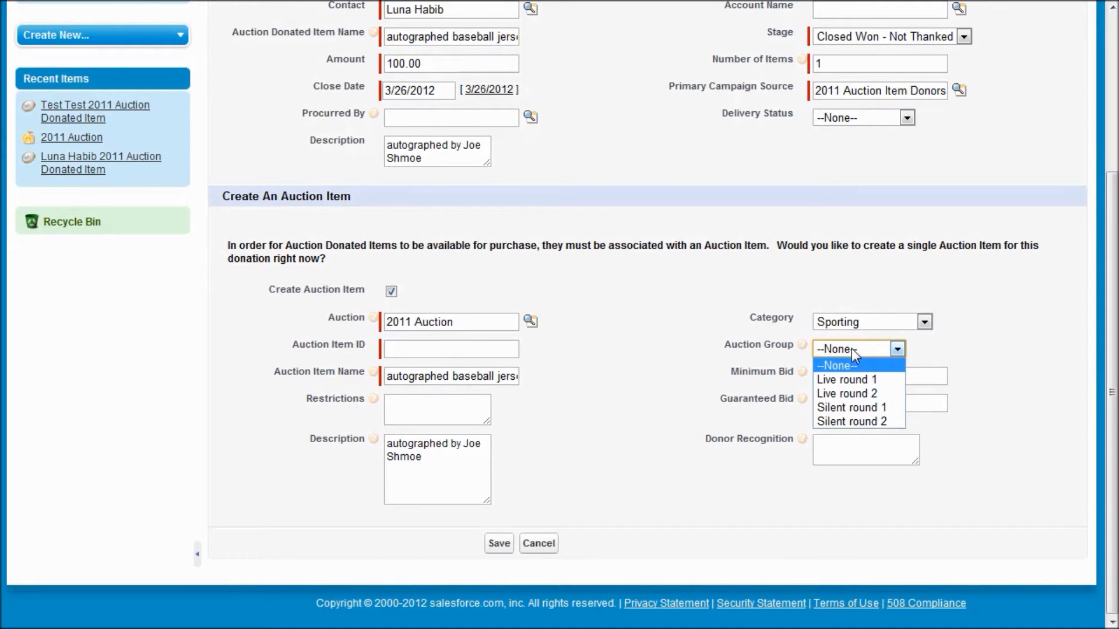
pyautogui.moveTo(857, 379)
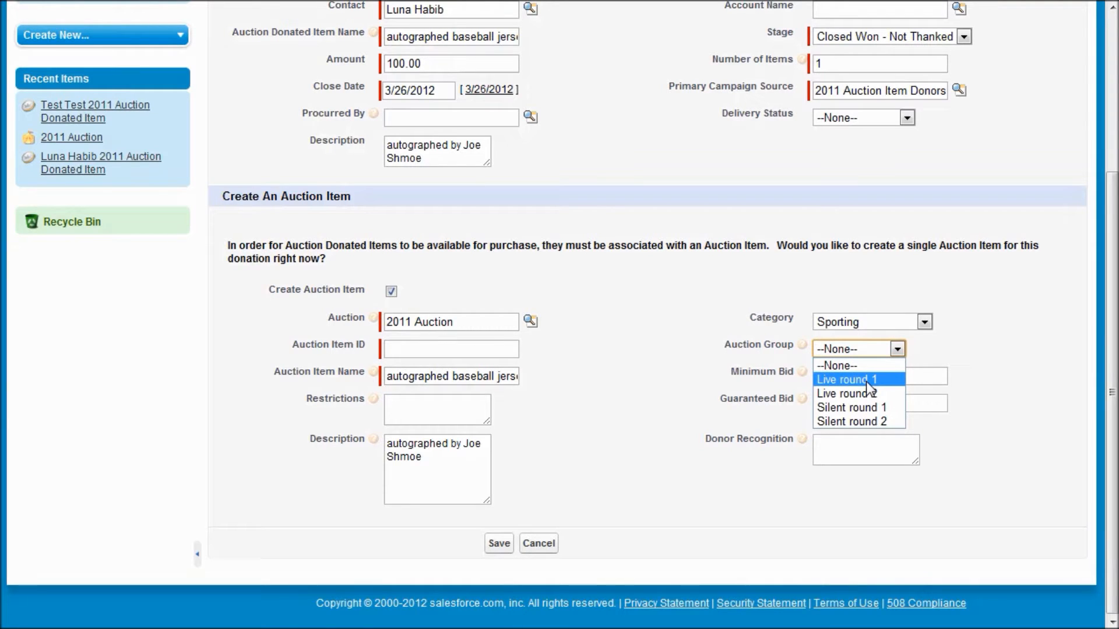
pyautogui.moveTo(859, 408)
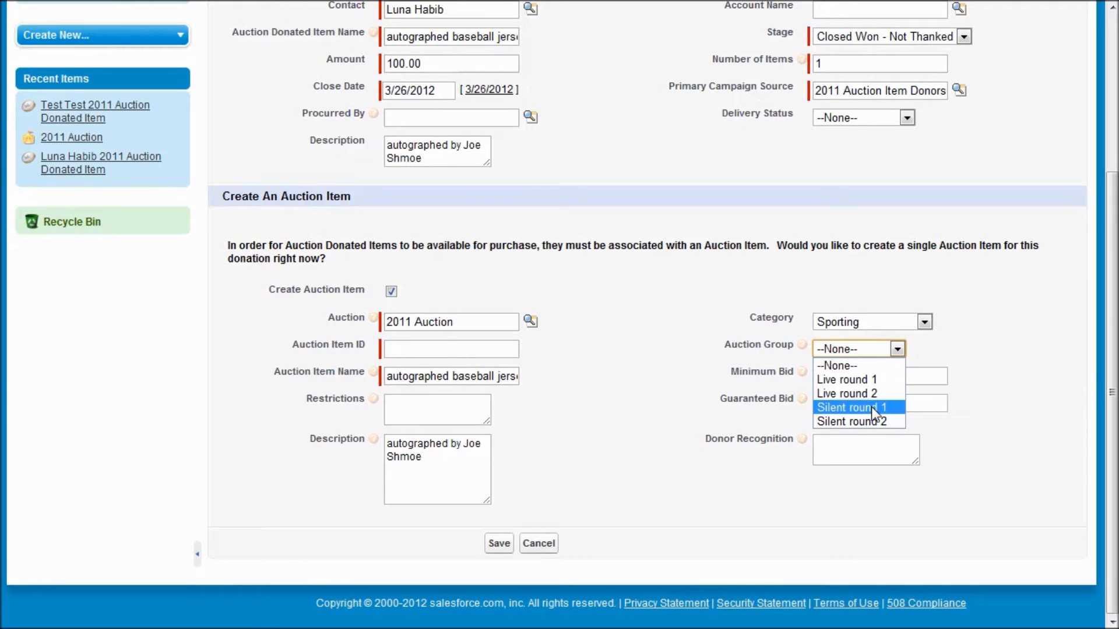
pyautogui.click(851, 408)
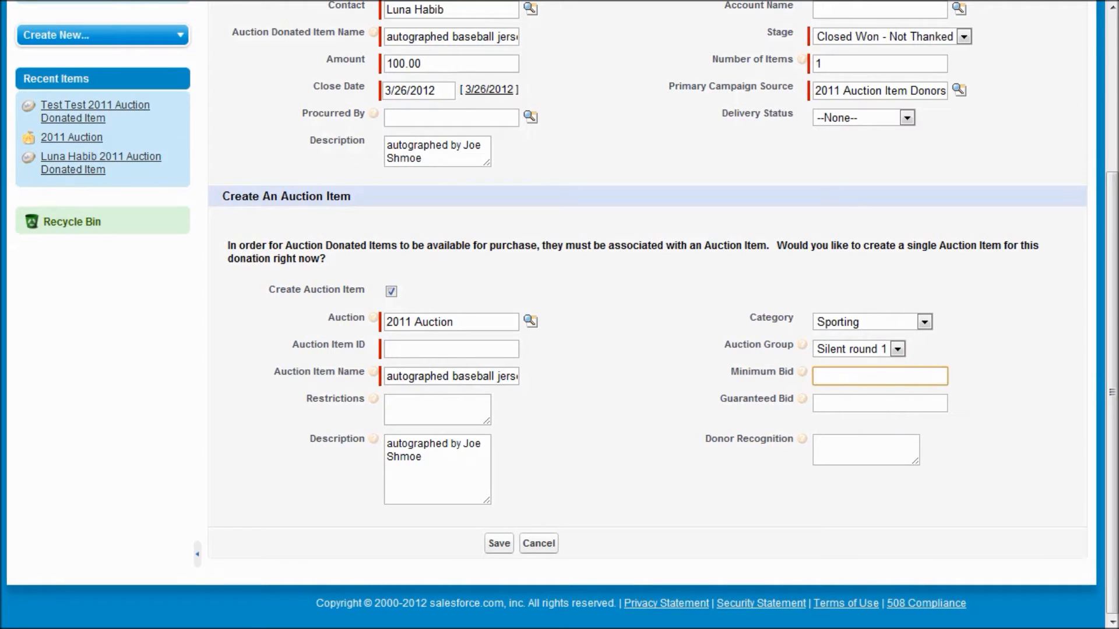
# Set minimum bid 100, guaranteed bid 250 and auction item ID SP1001
pyautogui.write('100')
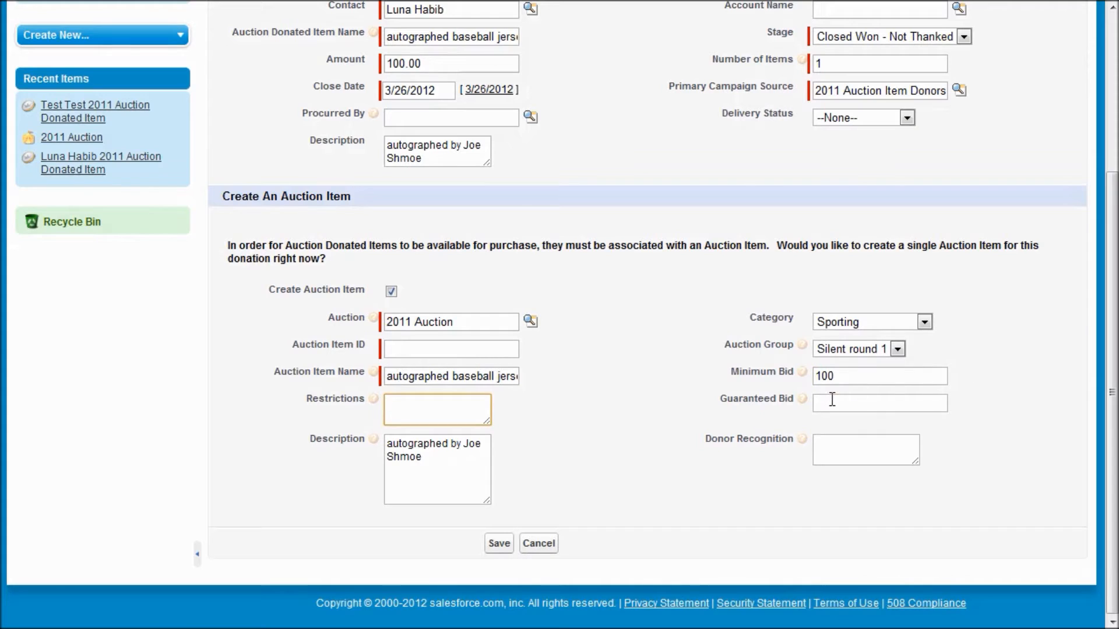
pyautogui.write('250')
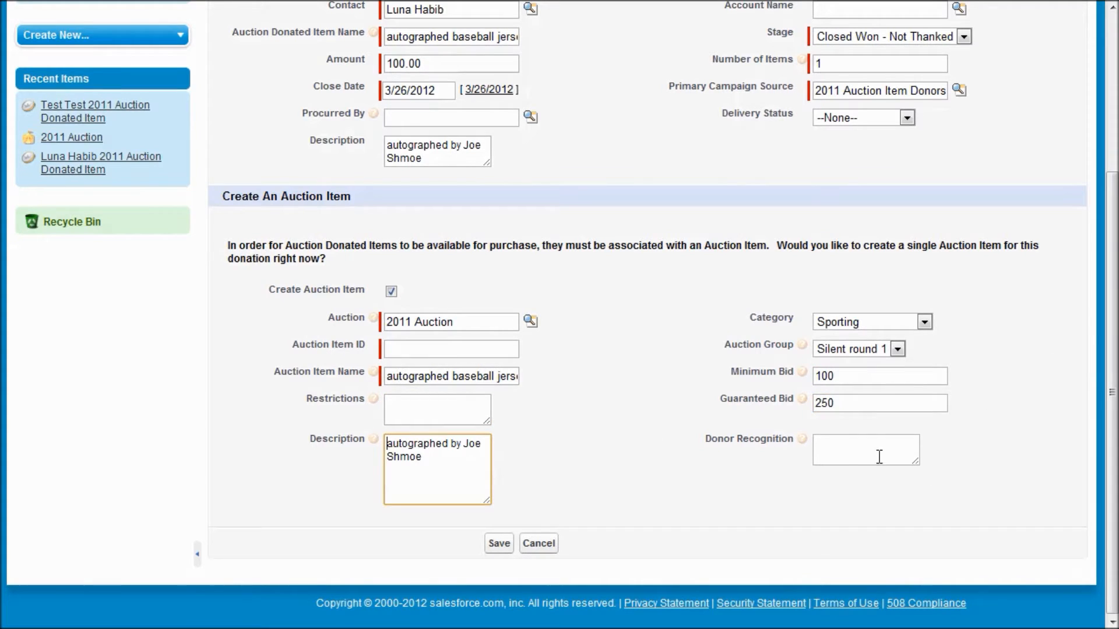
pyautogui.click(866, 449)
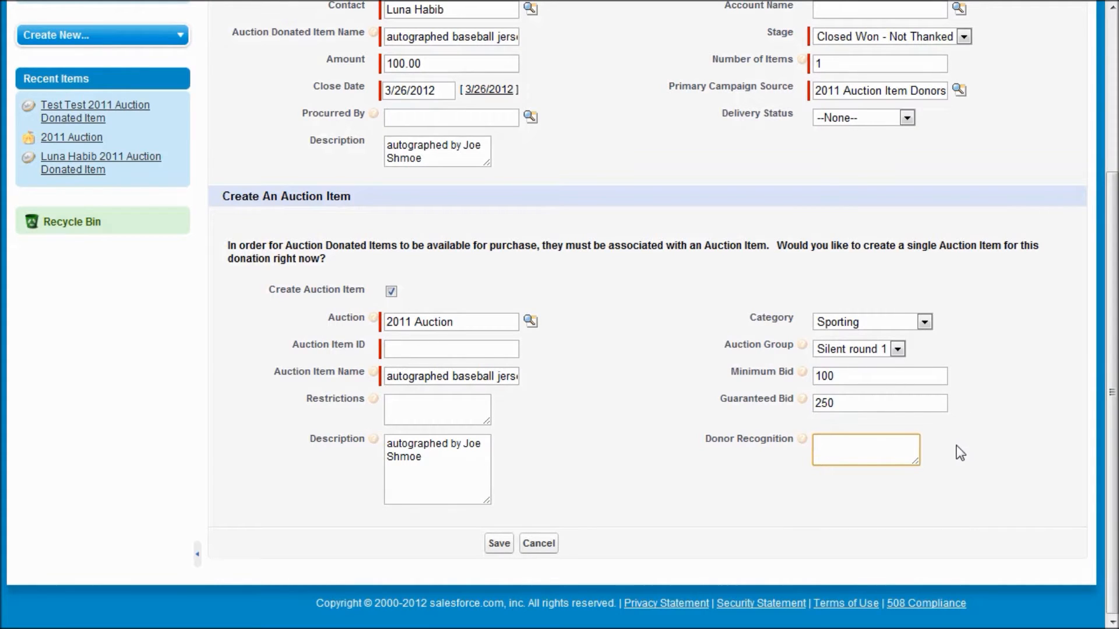
pyautogui.click(866, 450)
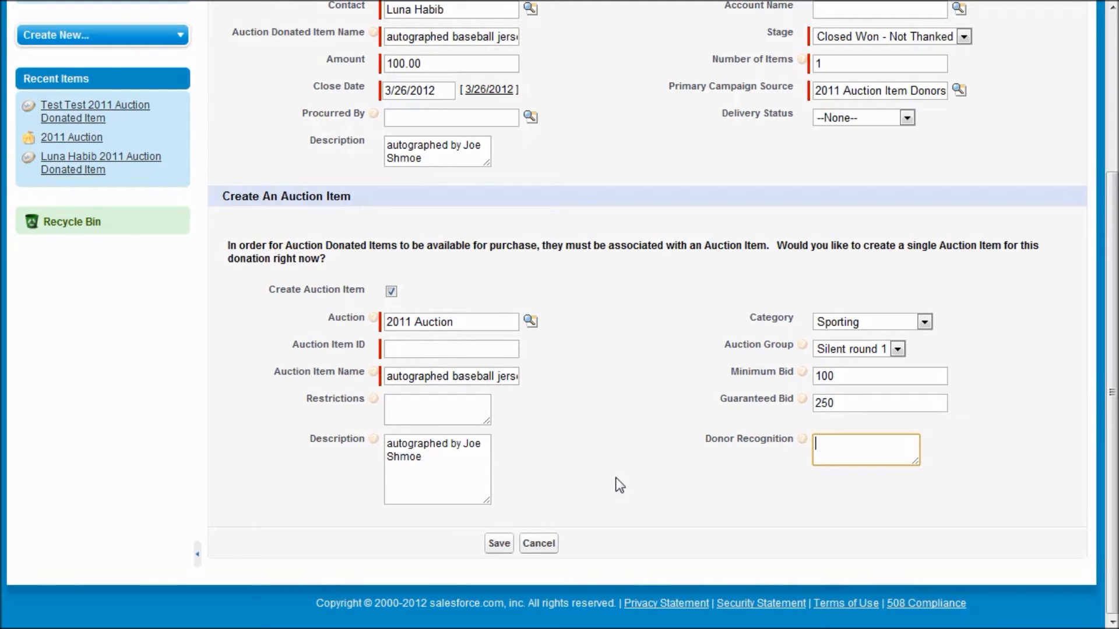
pyautogui.click(437, 409)
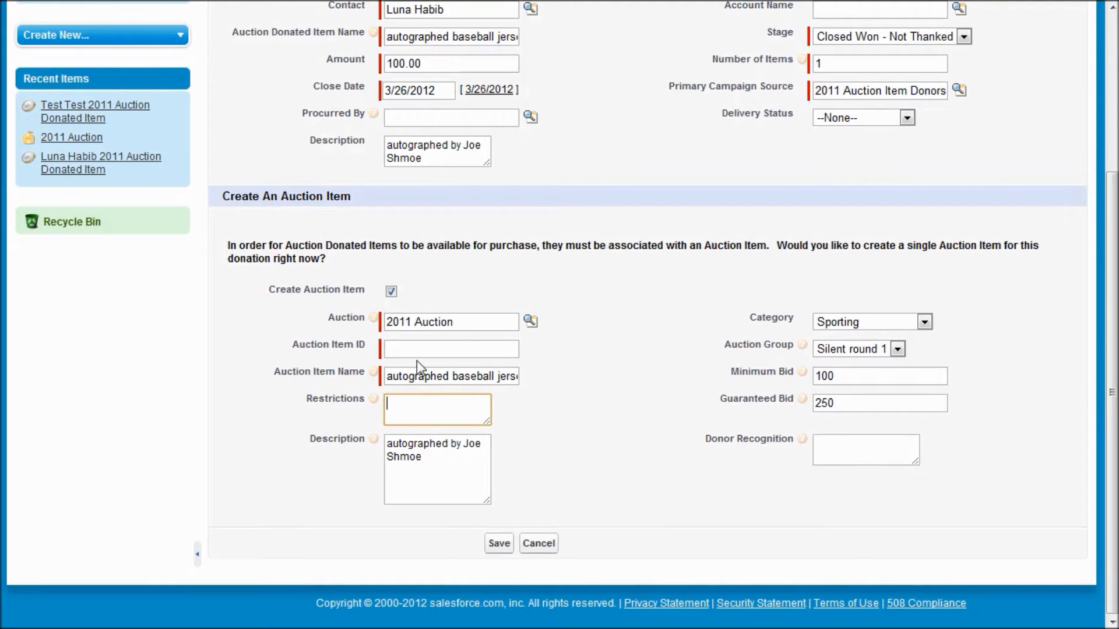
pyautogui.write('SP')
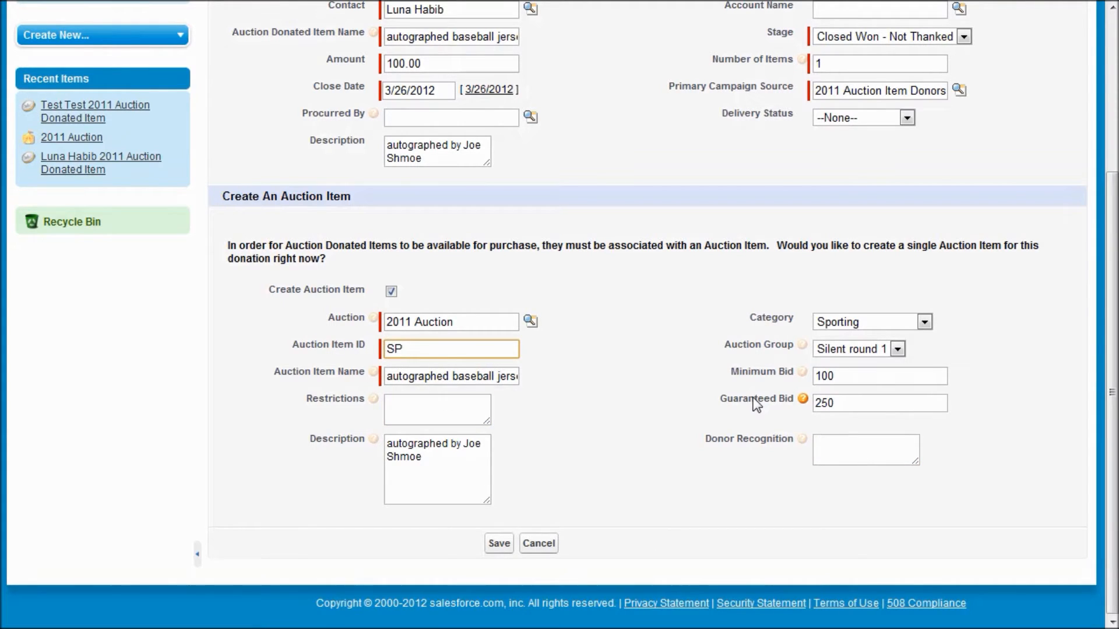
pyautogui.write('1001')
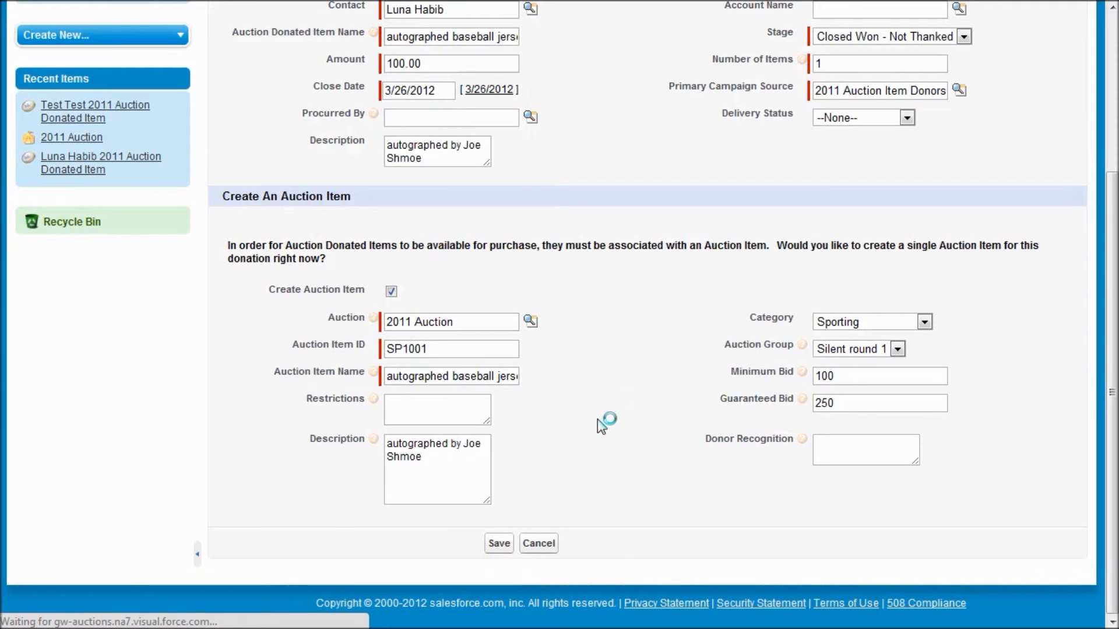
# Save the donation, show the Auction Items list and open BlueRay DVD player for editing
pyautogui.click(497, 543)
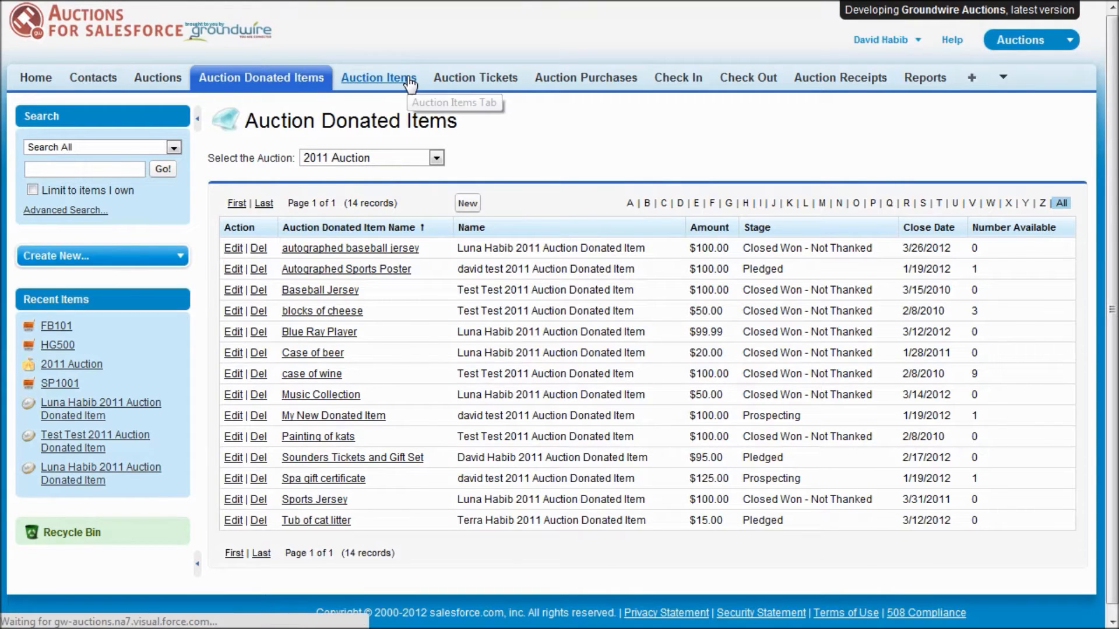
pyautogui.click(379, 77)
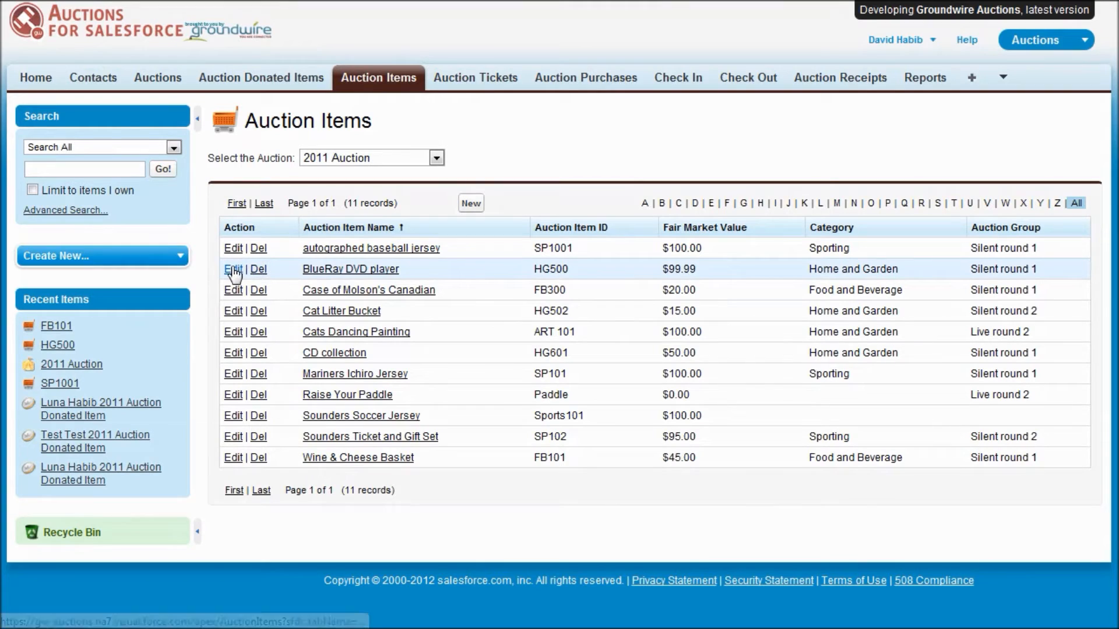
pyautogui.click(233, 270)
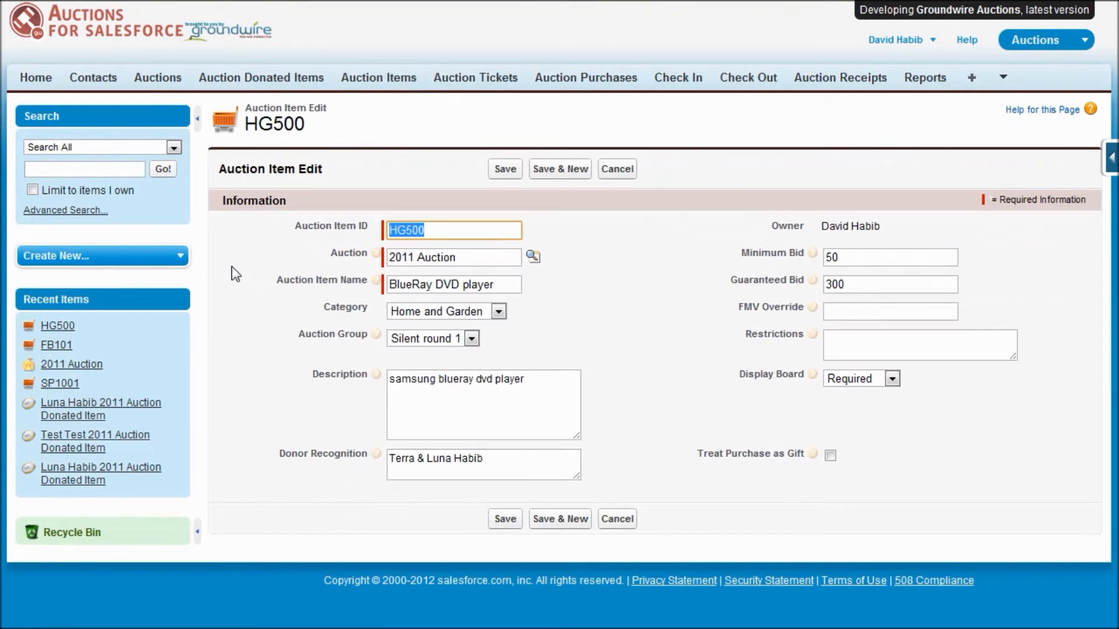
pyautogui.moveTo(618, 200)
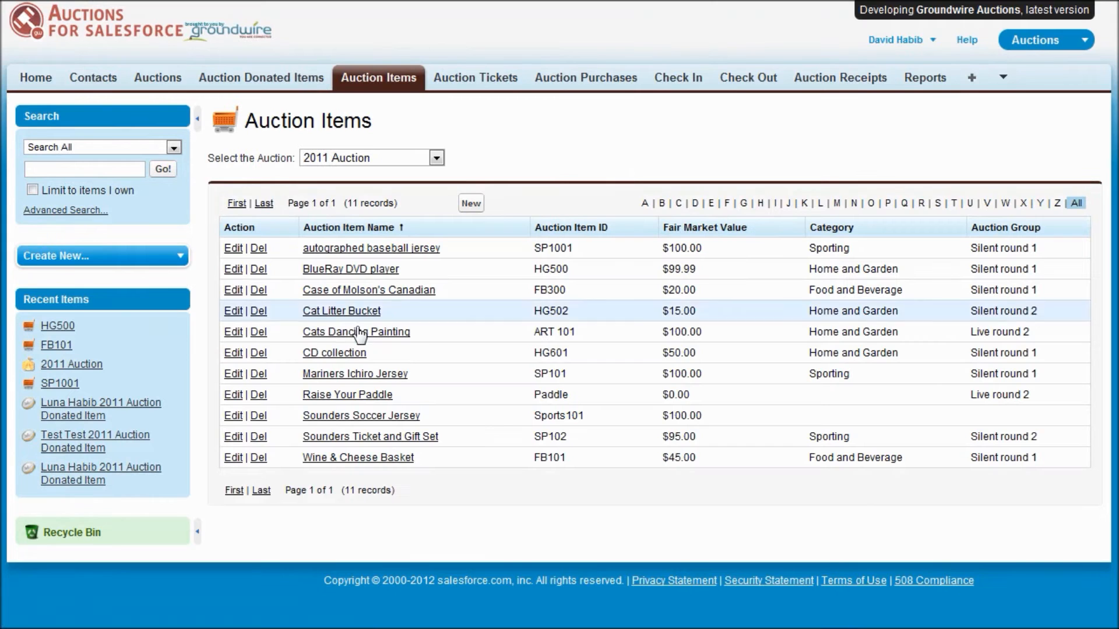
pyautogui.moveTo(358, 457)
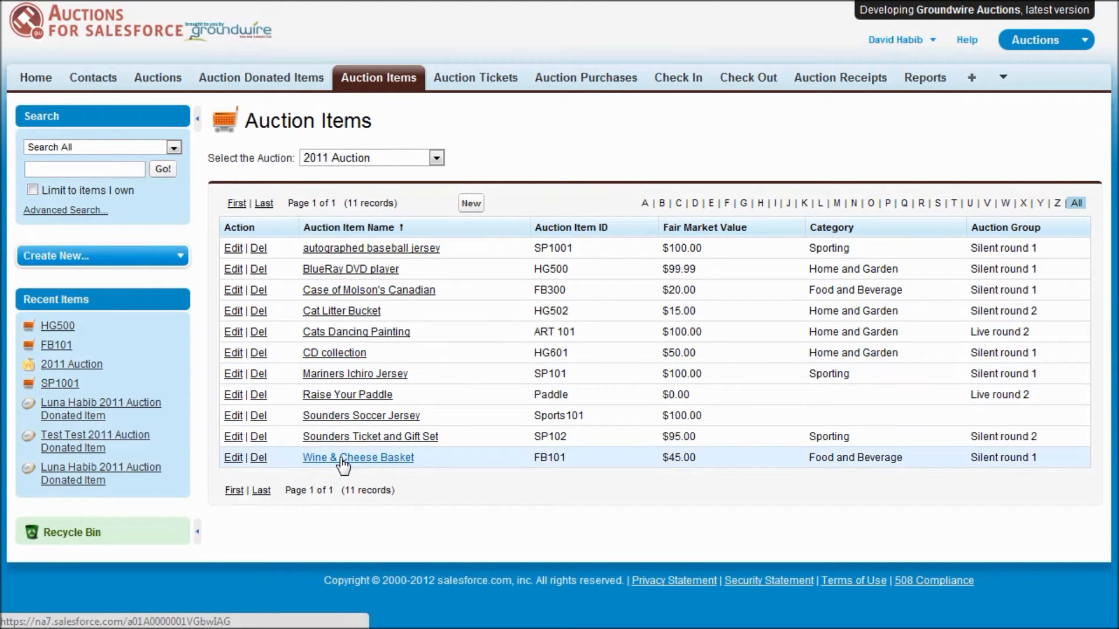
# Open the Wine & Cheese Basket item FB101 with its wine and cheese pieces
pyautogui.click(358, 457)
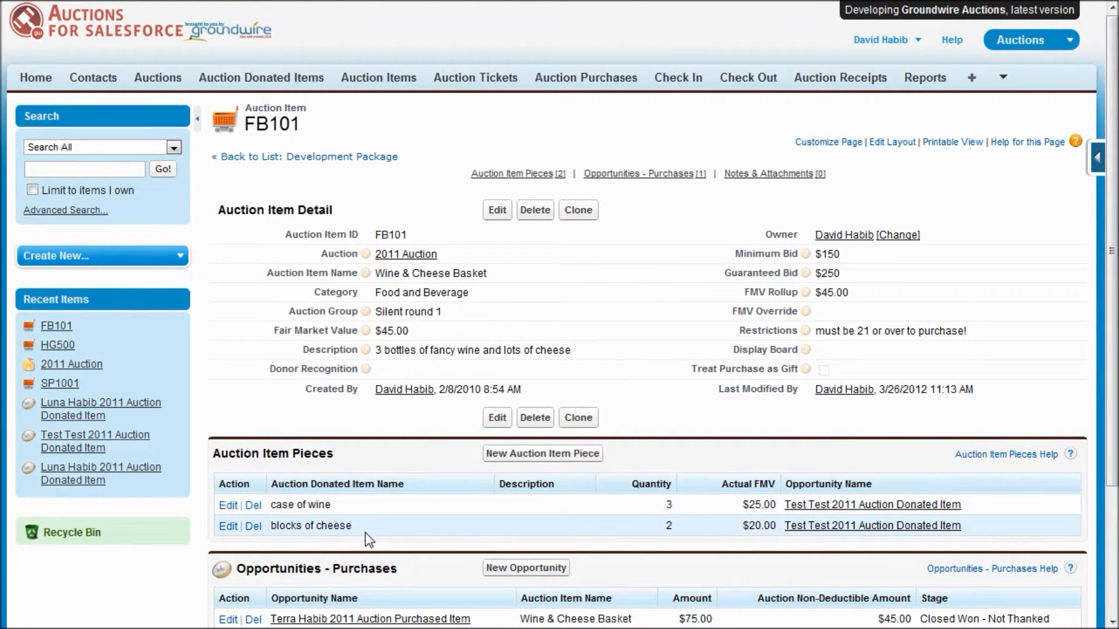
pyautogui.moveTo(308, 454)
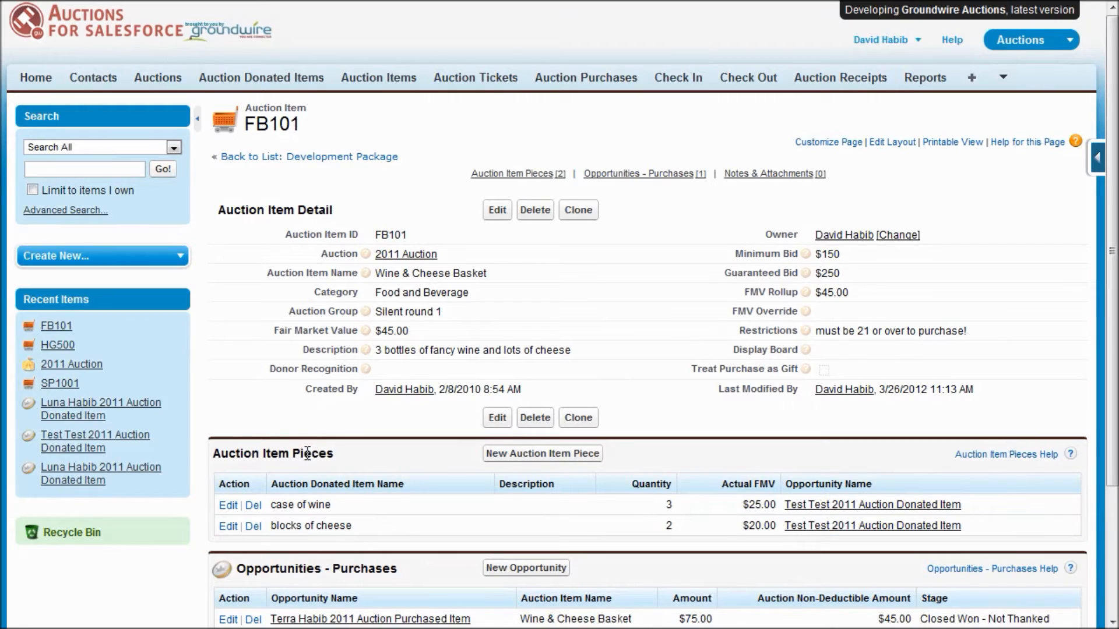
pyautogui.moveTo(447, 518)
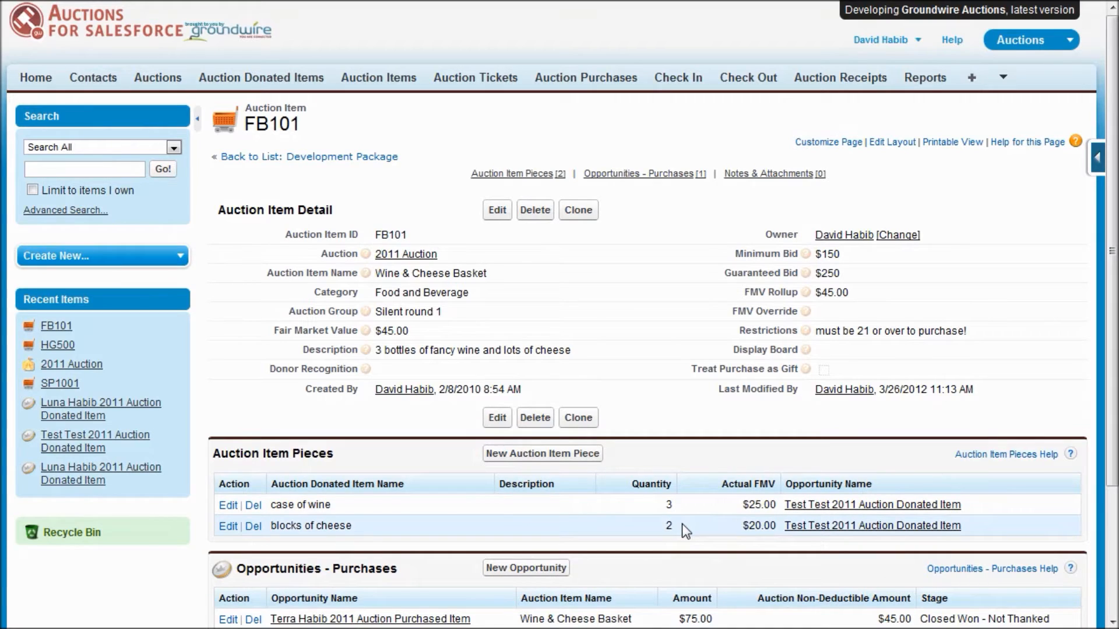
pyautogui.moveTo(650, 309)
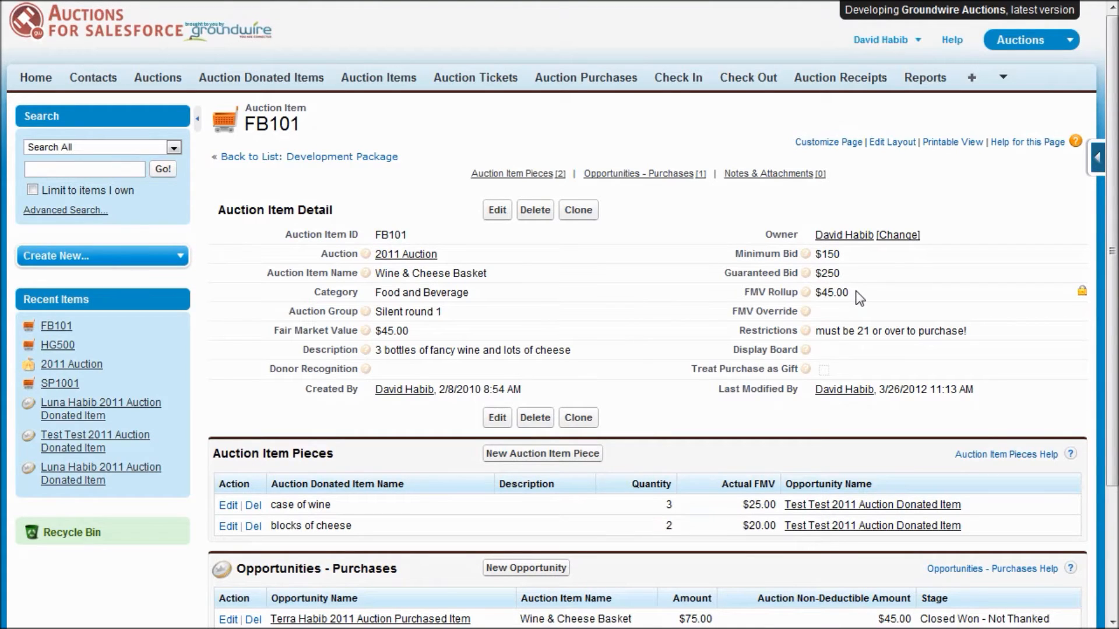
pyautogui.moveTo(480, 333)
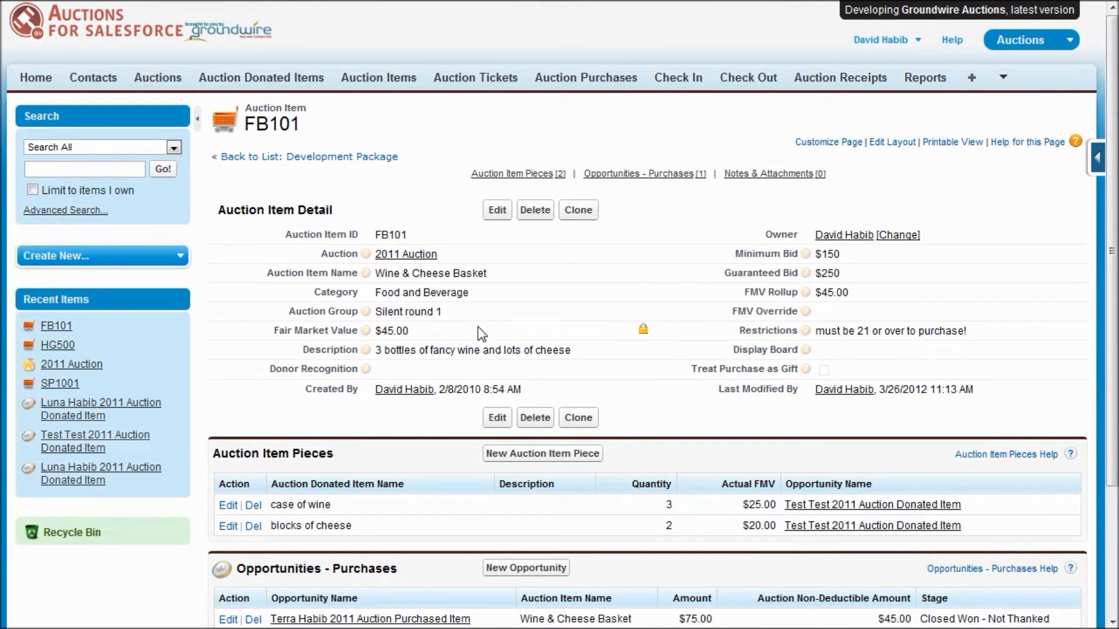
pyautogui.moveTo(838, 311)
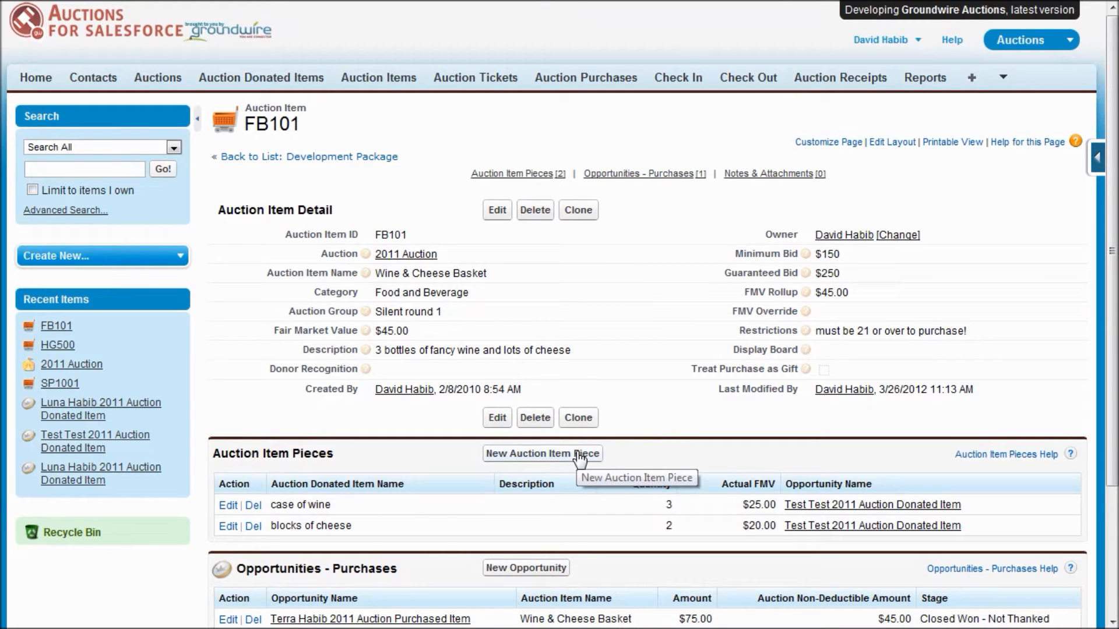
# Add a new piece of one block of cheese ($10.00) and save it
pyautogui.click(542, 453)
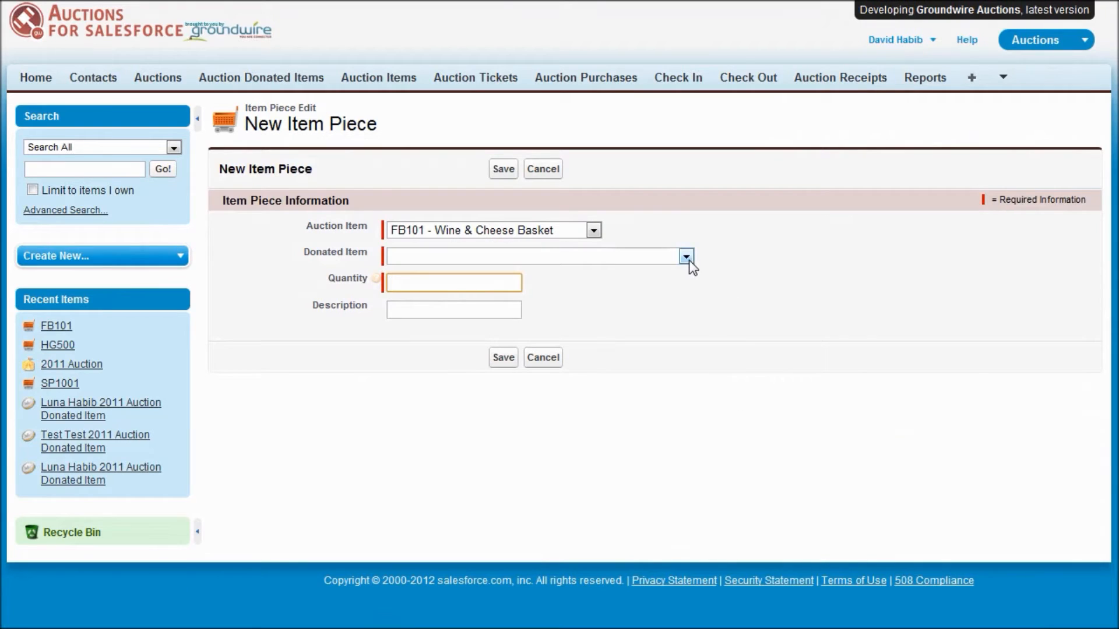
pyautogui.click(684, 257)
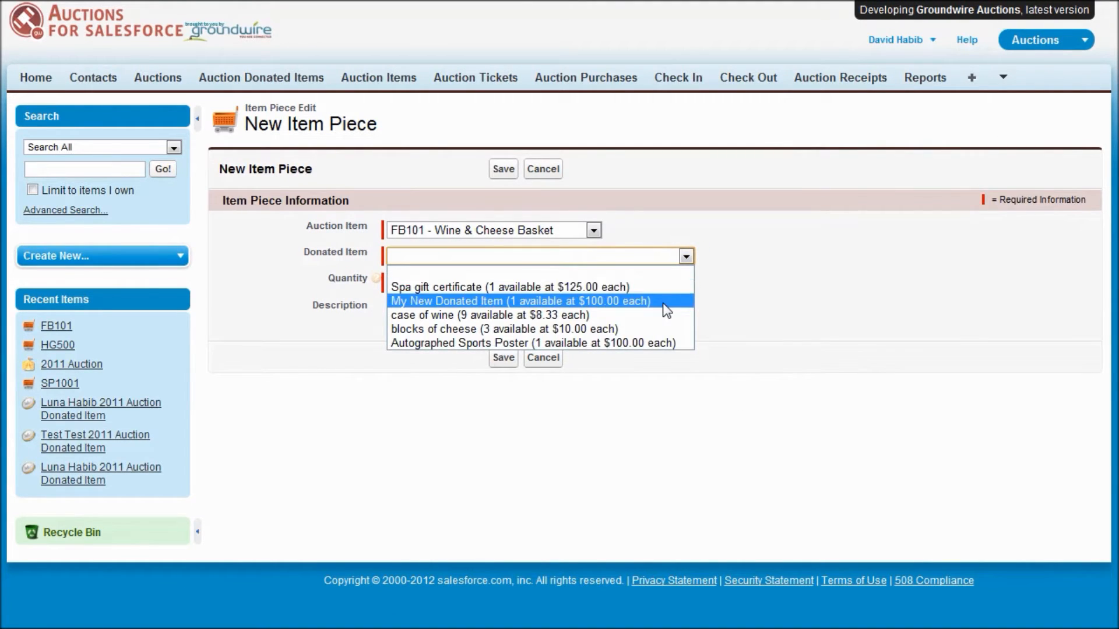
pyautogui.moveTo(655, 314)
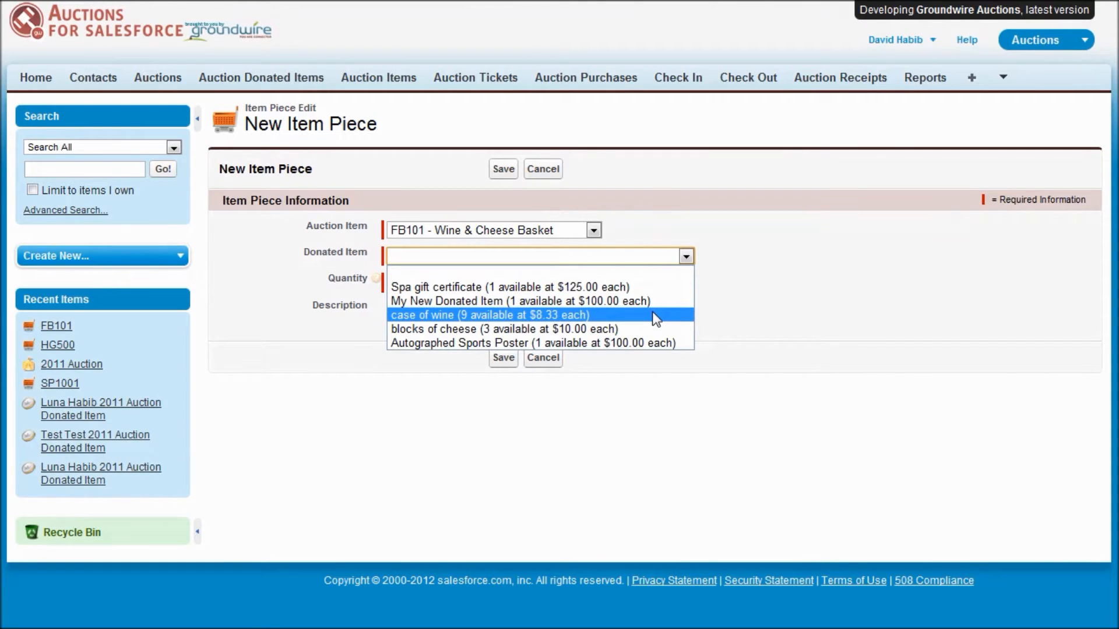
pyautogui.moveTo(564, 329)
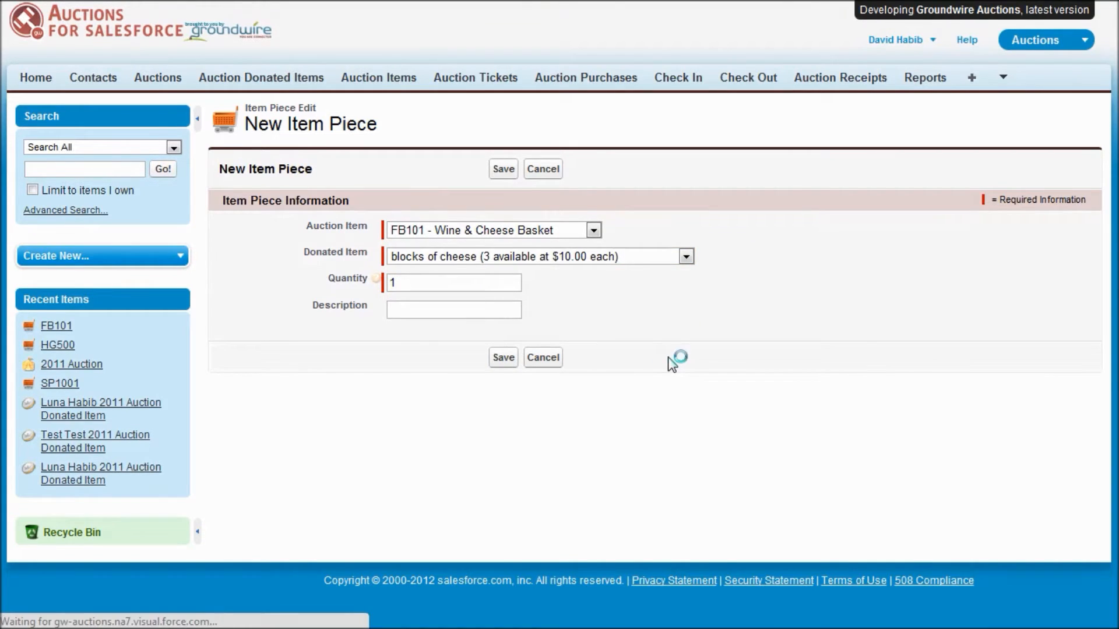
pyautogui.click(503, 169)
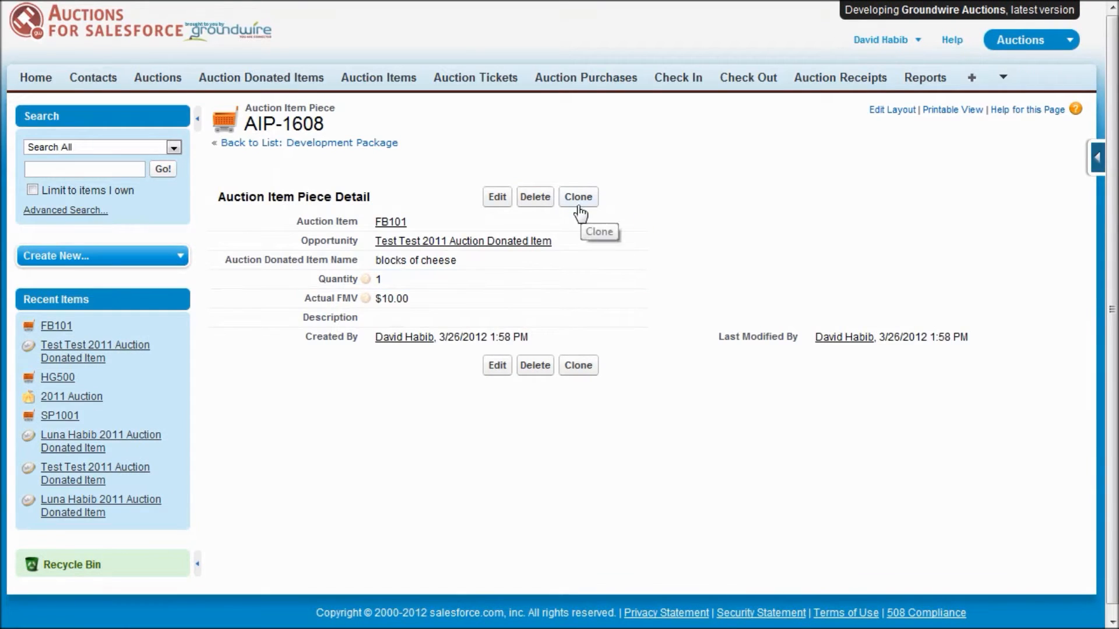
pyautogui.moveTo(378, 77)
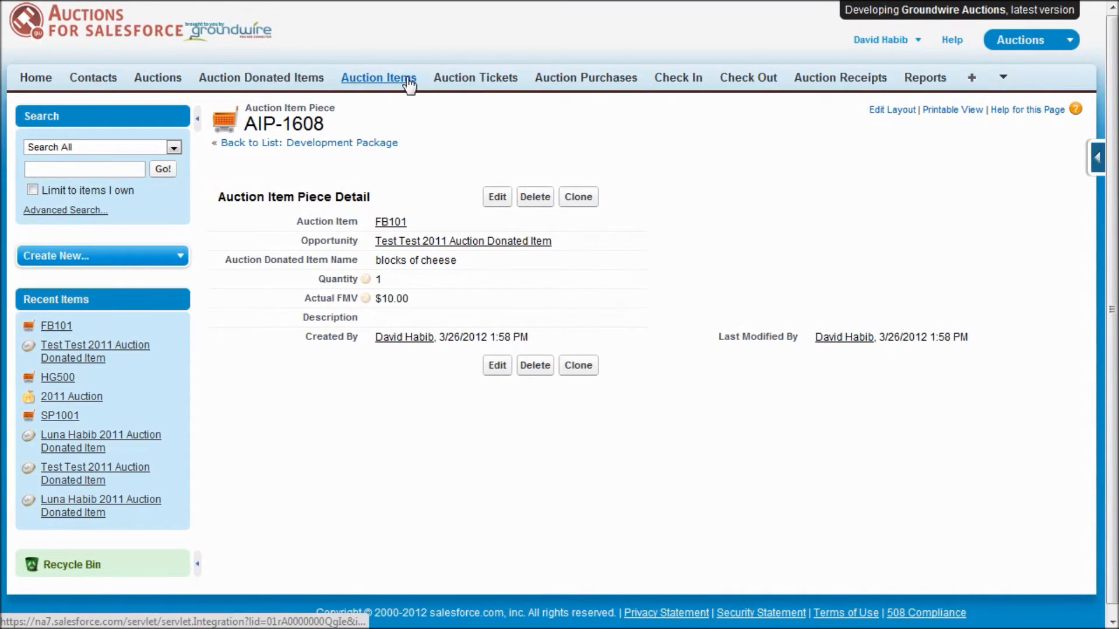
# Return to the Auction Items list and open the Raise Your Paddle item
pyautogui.click(379, 78)
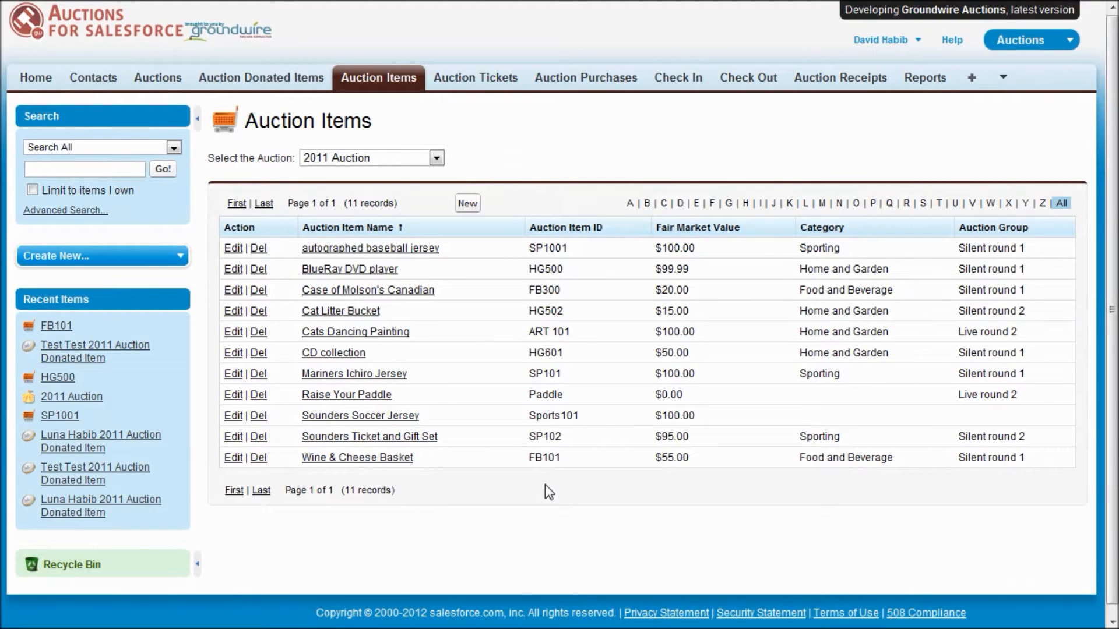
pyautogui.moveTo(526, 491)
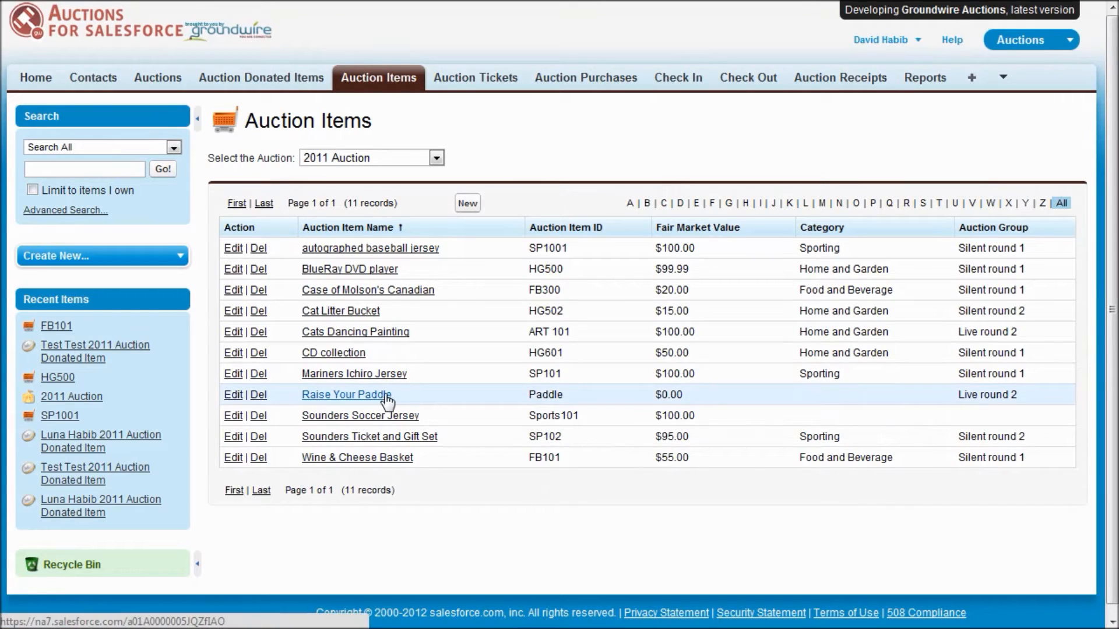
pyautogui.click(345, 395)
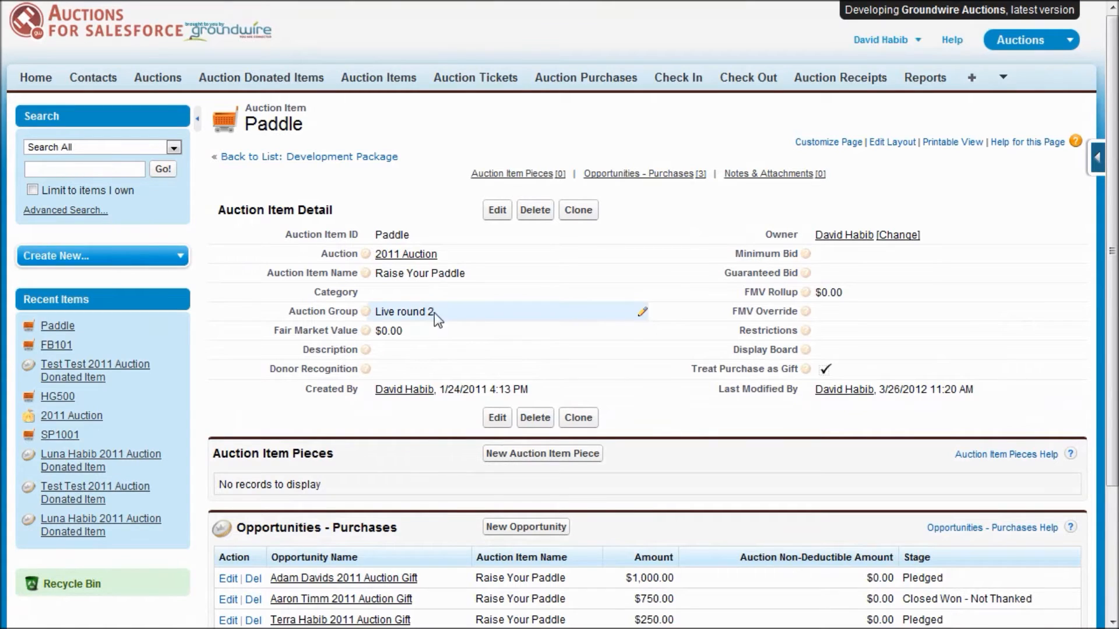
pyautogui.moveTo(478, 279)
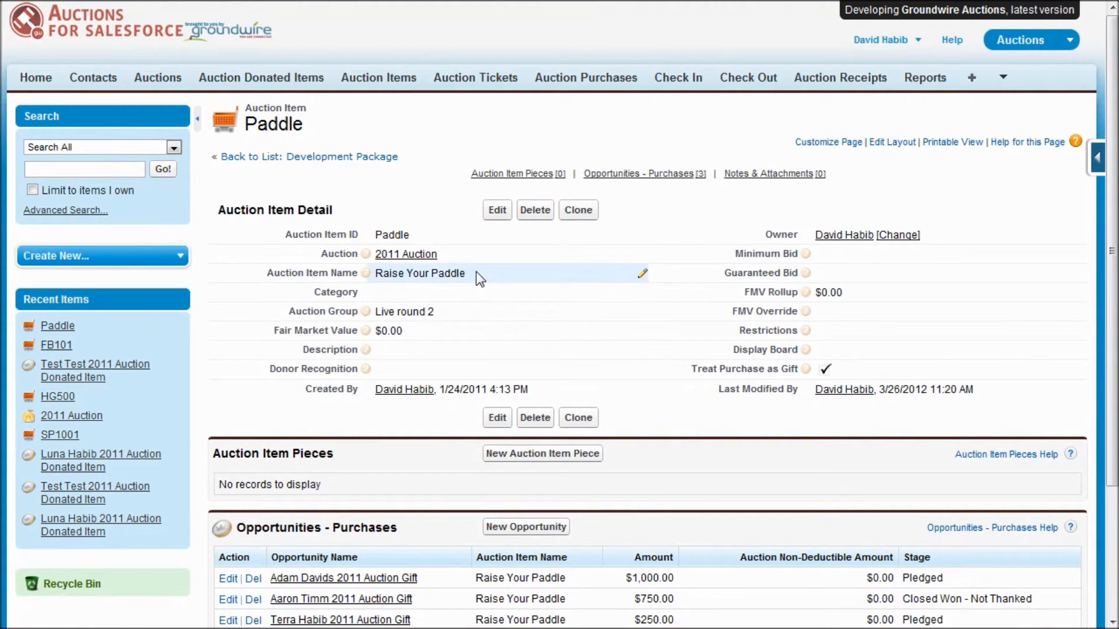
pyautogui.click(497, 209)
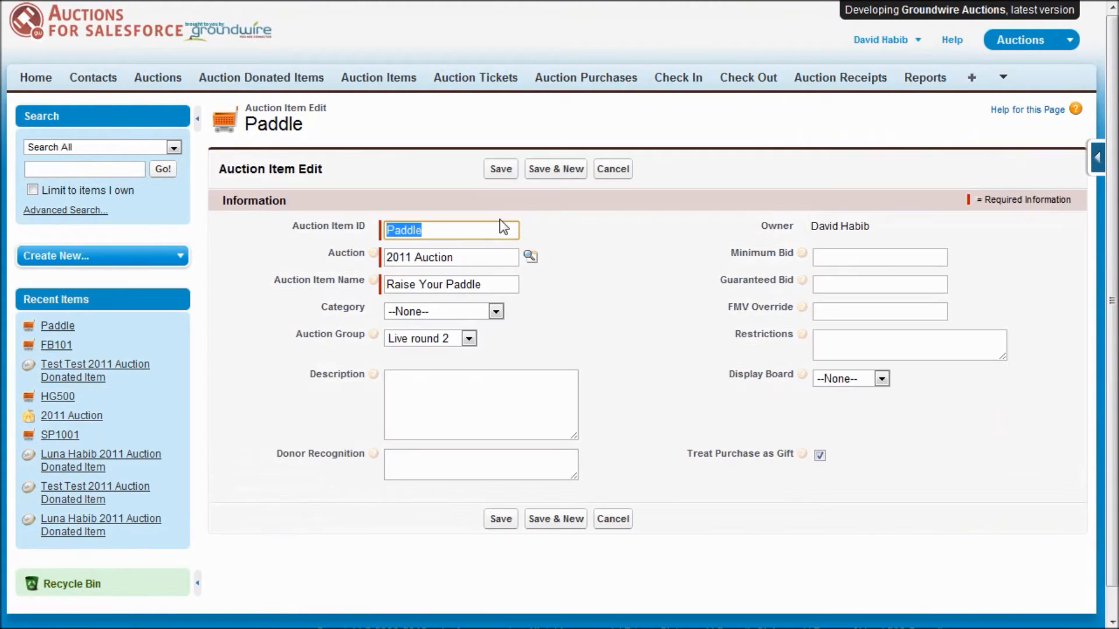
pyautogui.moveTo(618, 316)
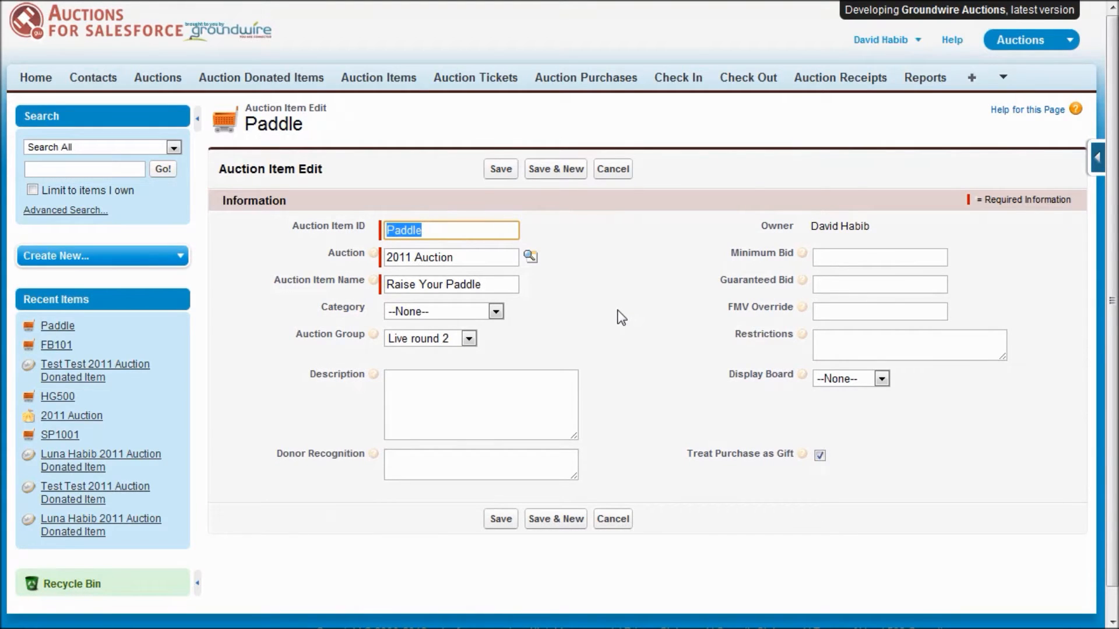
pyautogui.moveTo(801, 456)
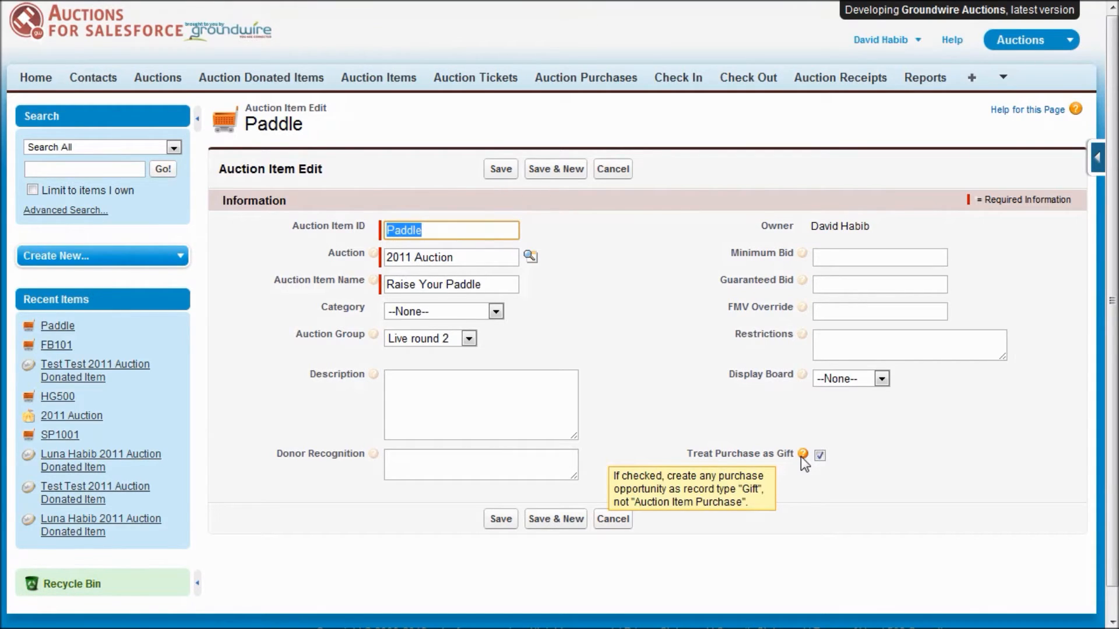
pyautogui.moveTo(611, 169)
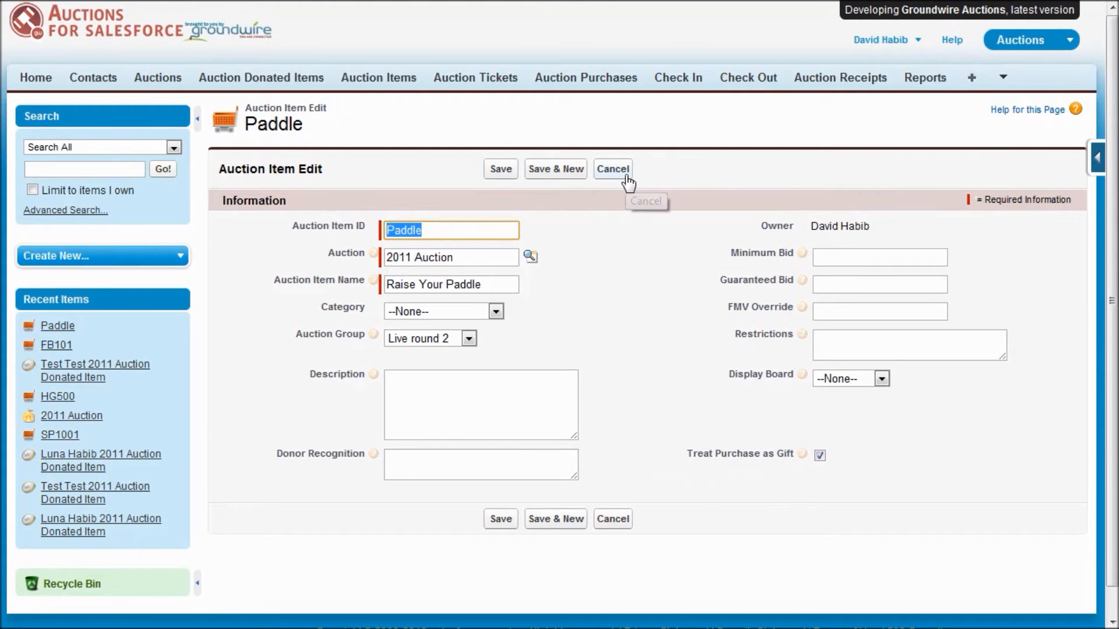
pyautogui.click(611, 169)
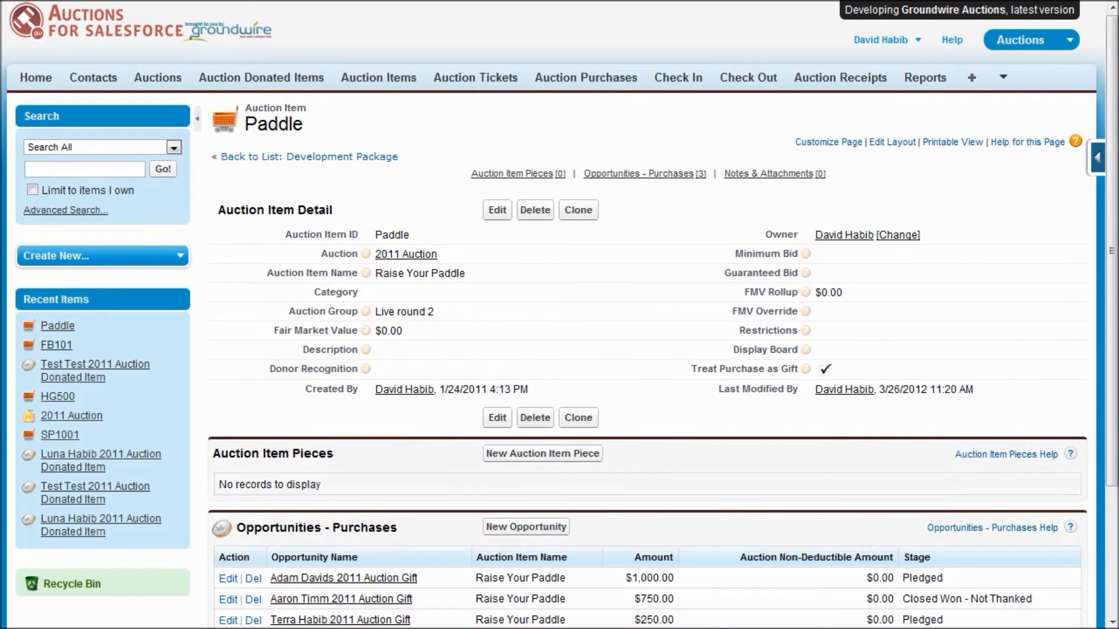
# Show the Auction Tickets list for the 2011 Auction with its 16 tickets
pyautogui.click(377, 76)
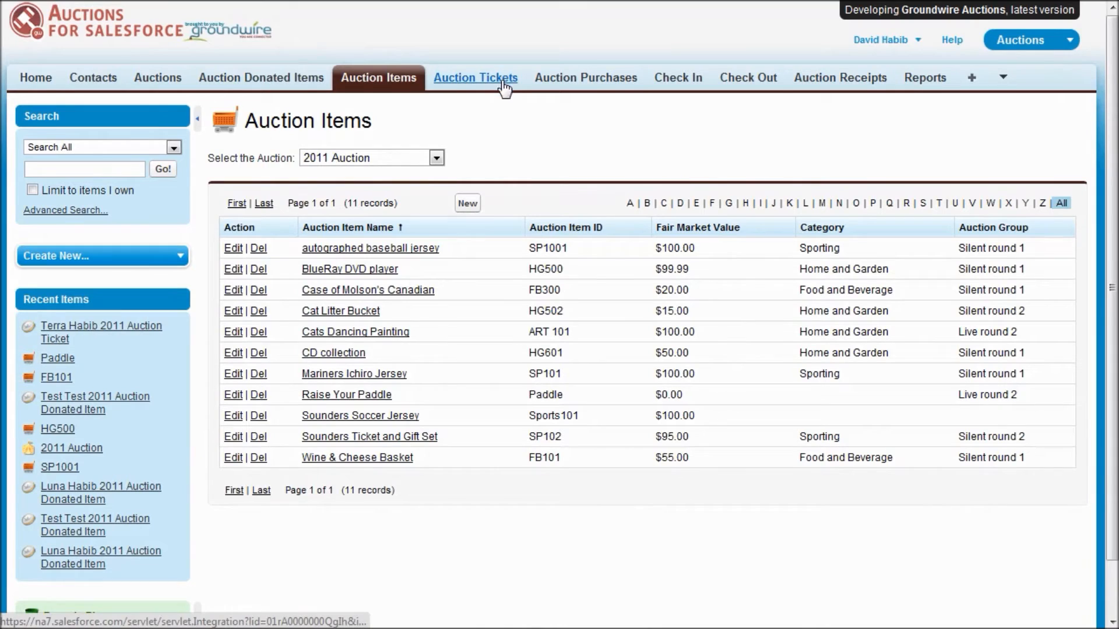
pyautogui.click(476, 77)
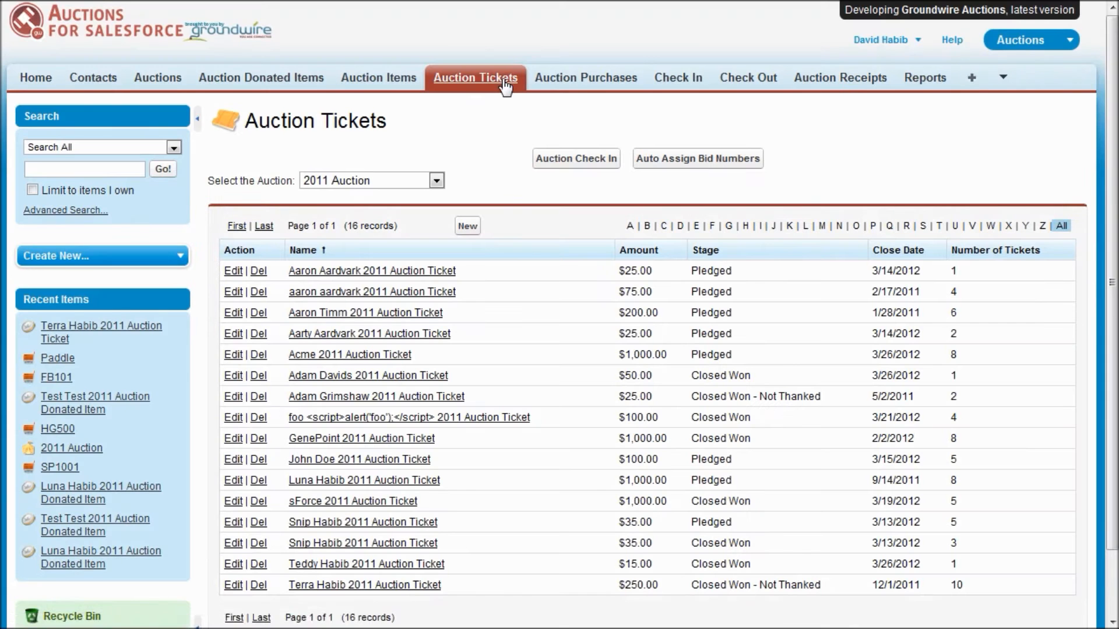
pyautogui.moveTo(476, 77)
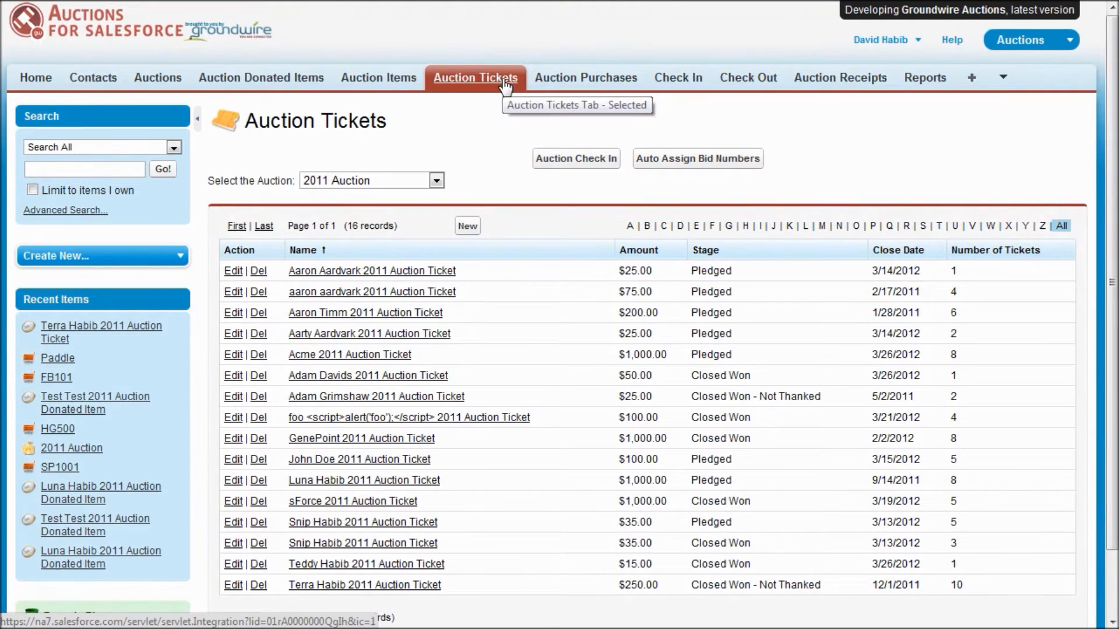
pyautogui.click(233, 584)
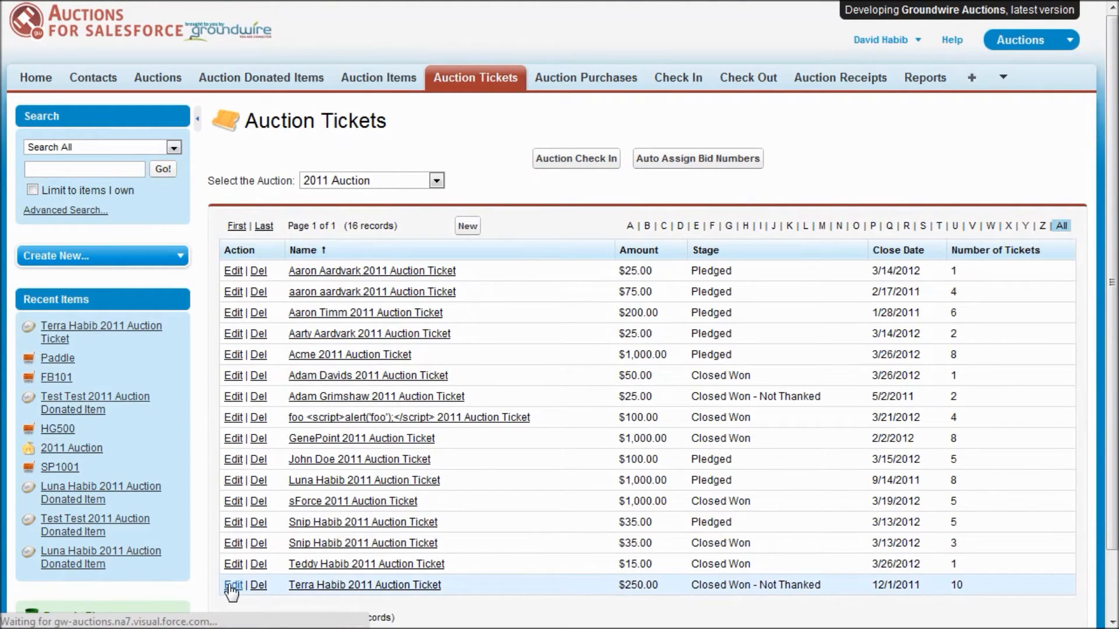
pyautogui.click(233, 585)
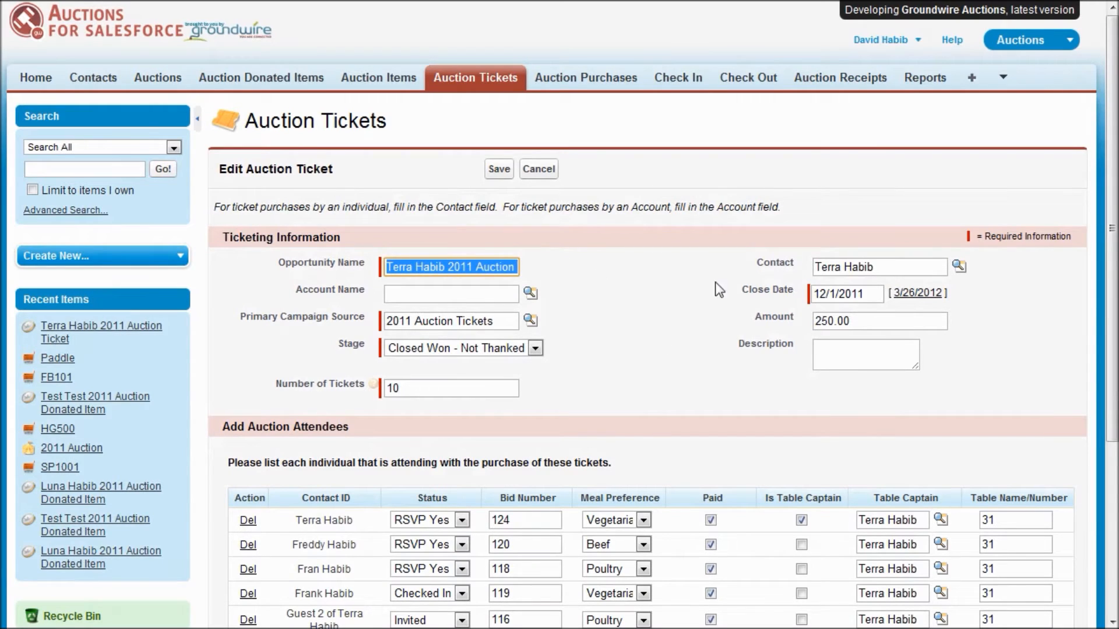
pyautogui.moveTo(628, 332)
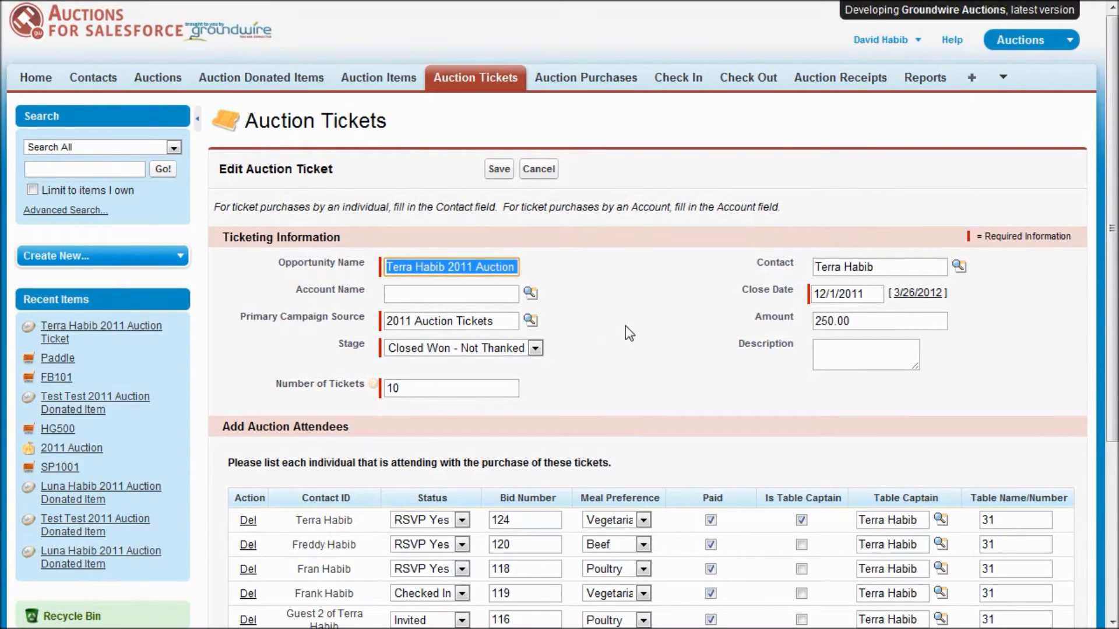
pyautogui.moveTo(695, 312)
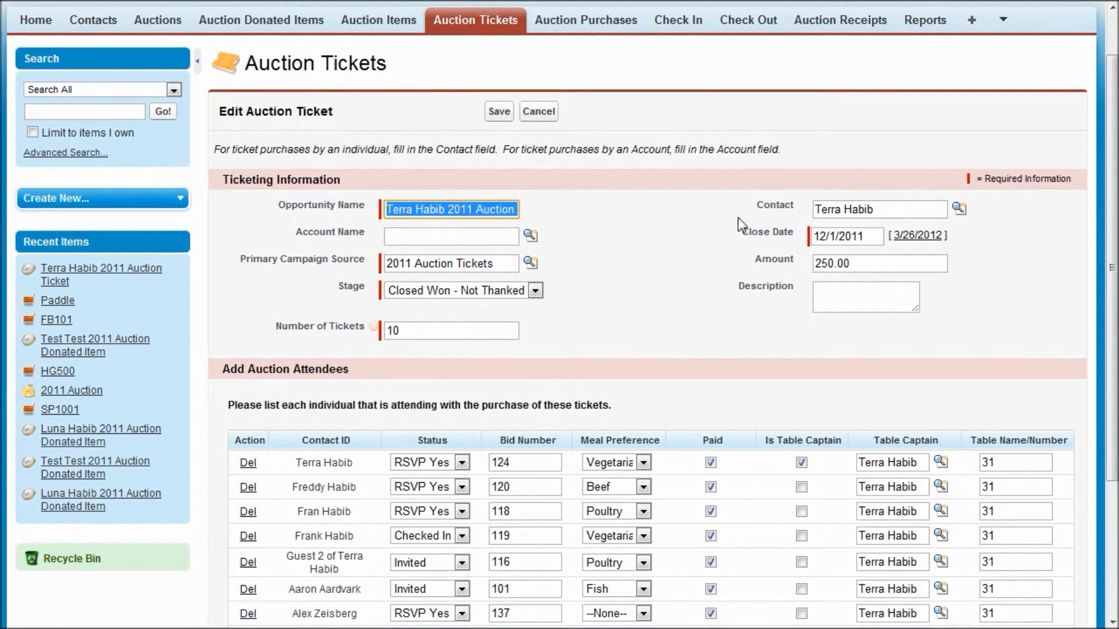
pyautogui.moveTo(369, 273)
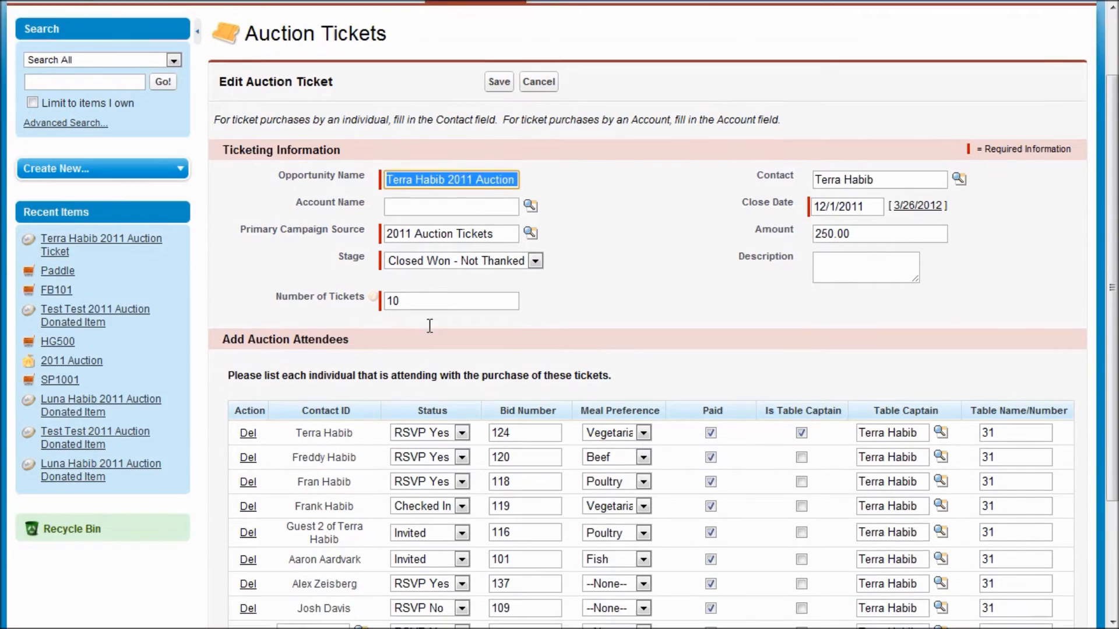
pyautogui.scroll(-3)
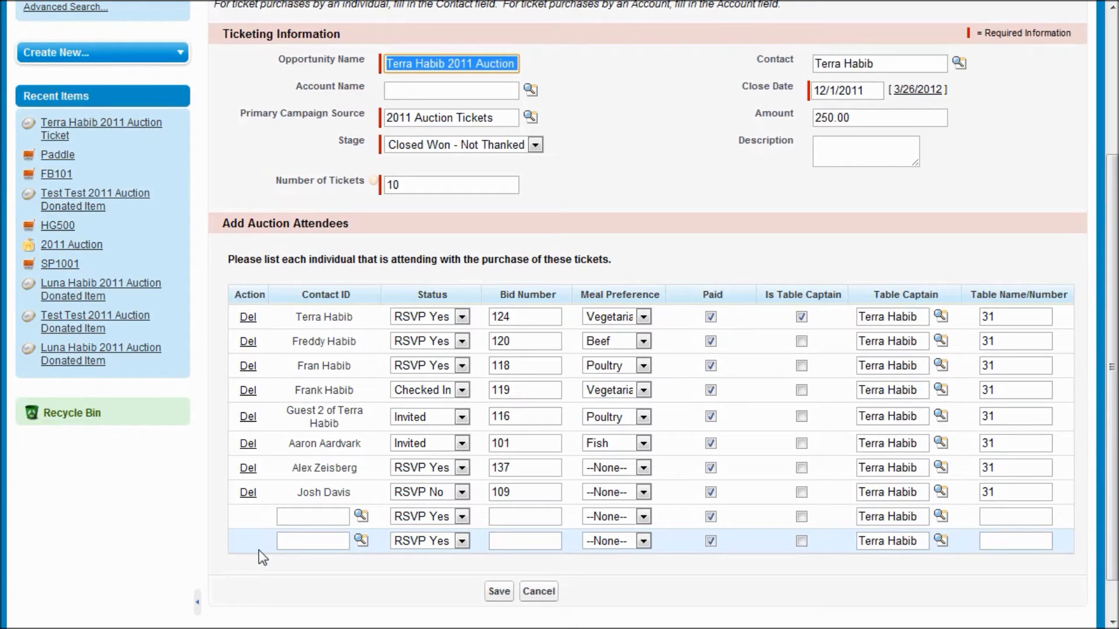
pyautogui.click(312, 516)
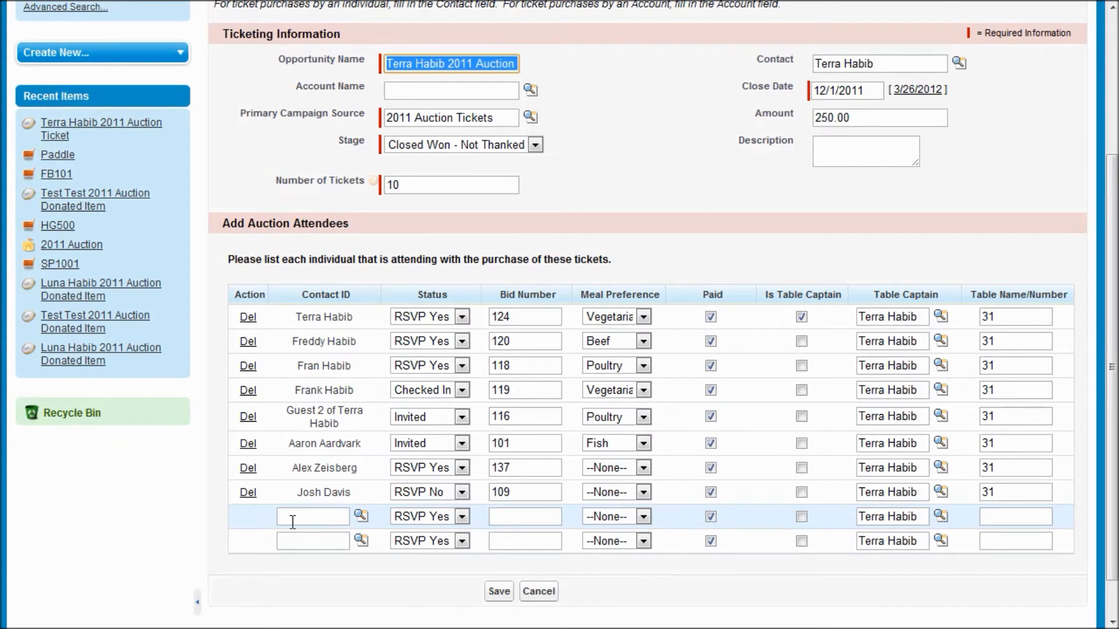
pyautogui.moveTo(463, 317)
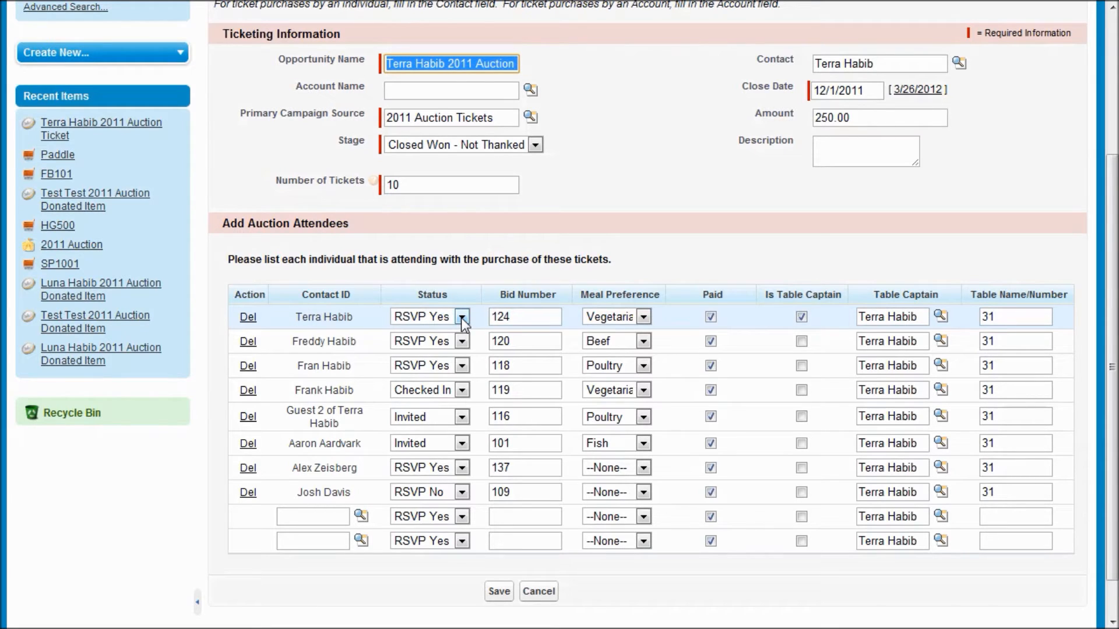
pyautogui.click(462, 317)
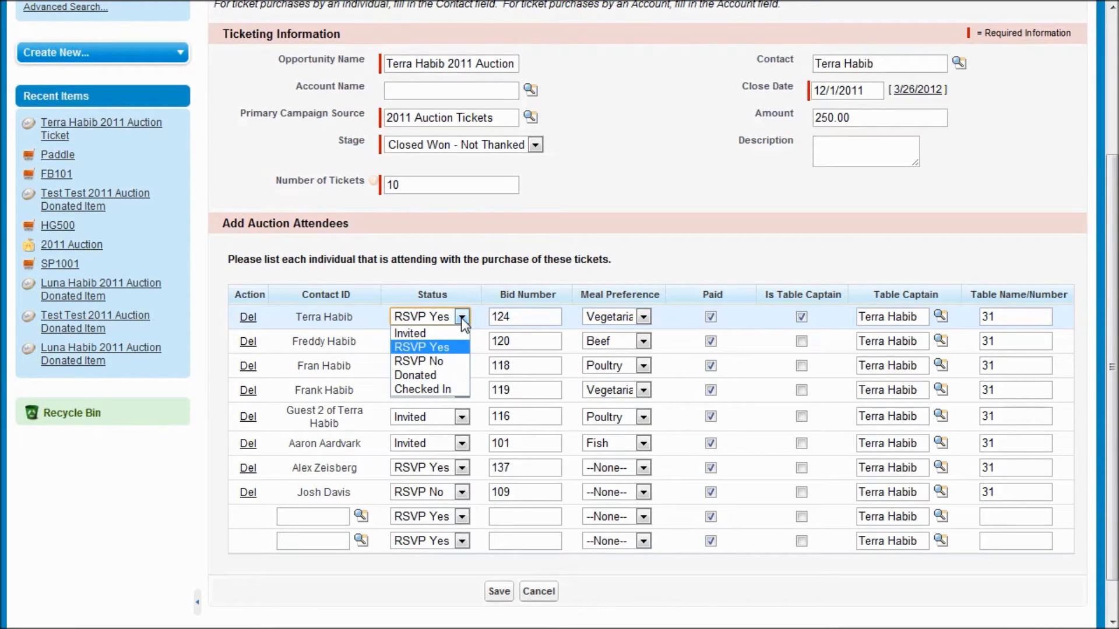
pyautogui.moveTo(411, 333)
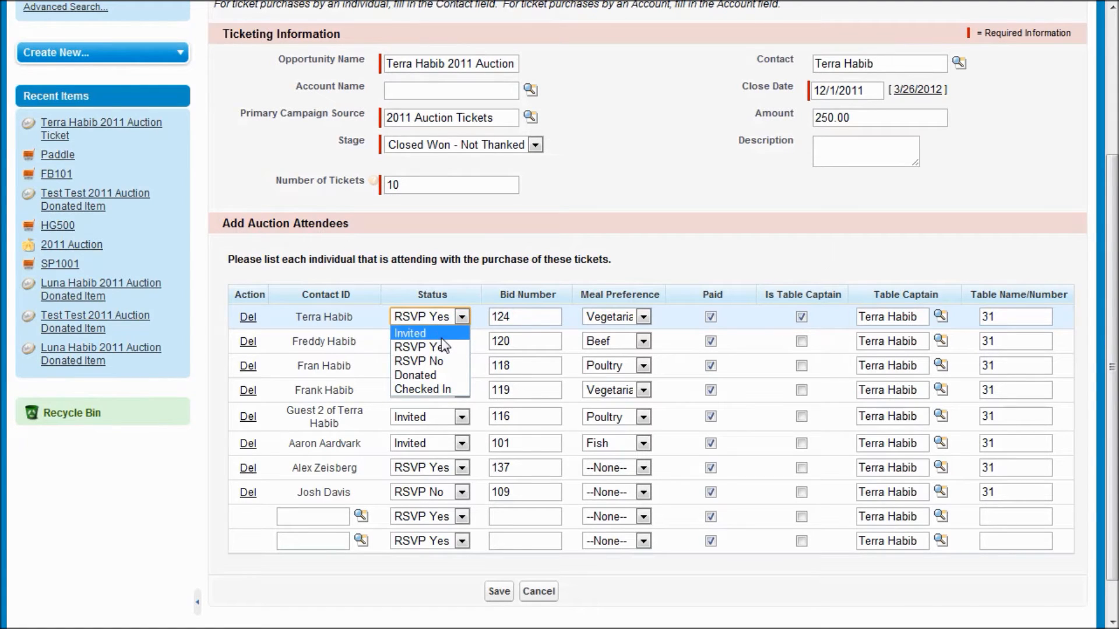
pyautogui.moveTo(427, 389)
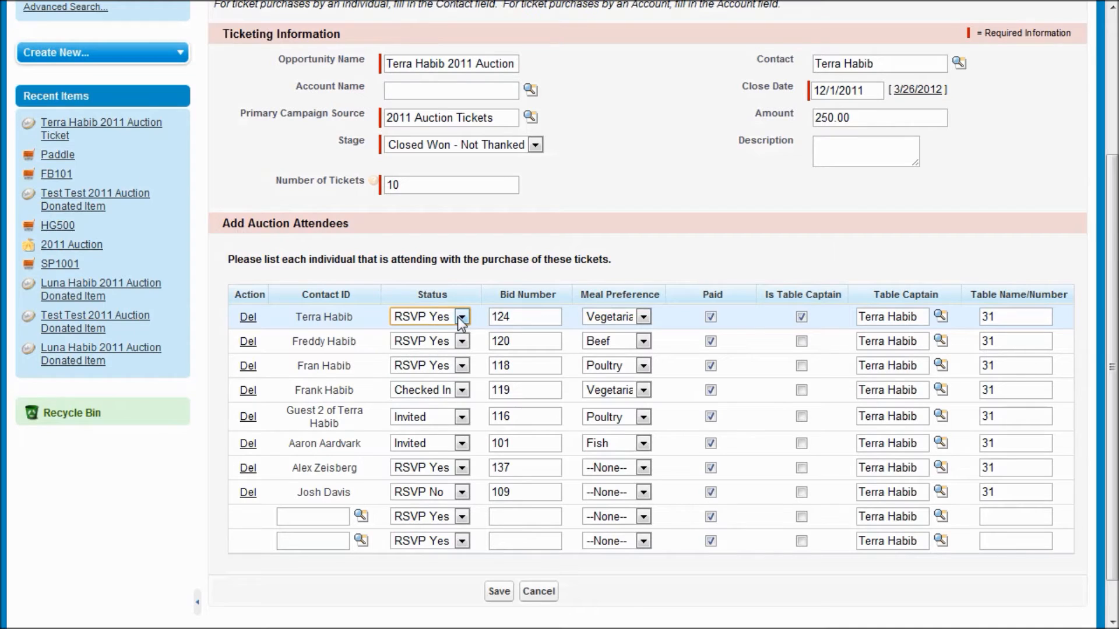
pyautogui.click(524, 315)
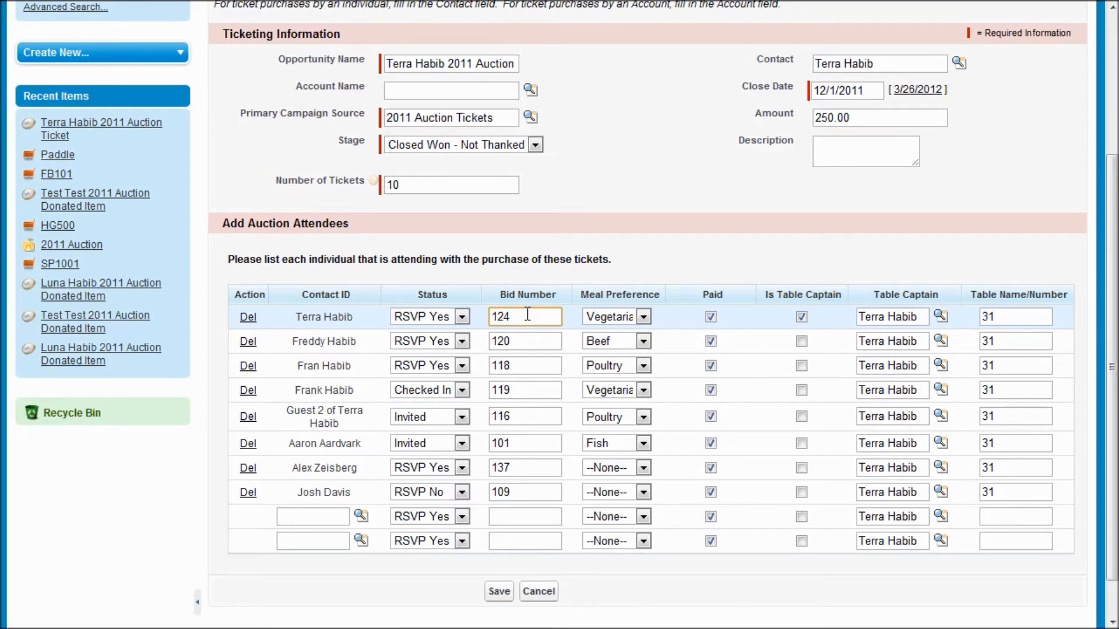
pyautogui.click(641, 315)
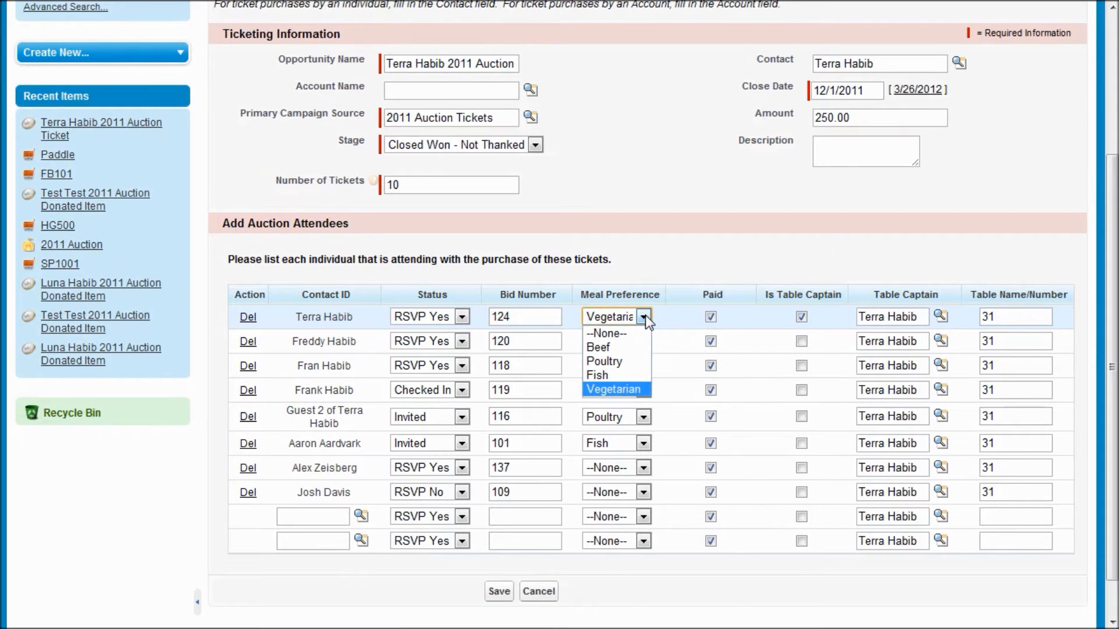
pyautogui.moveTo(640, 330)
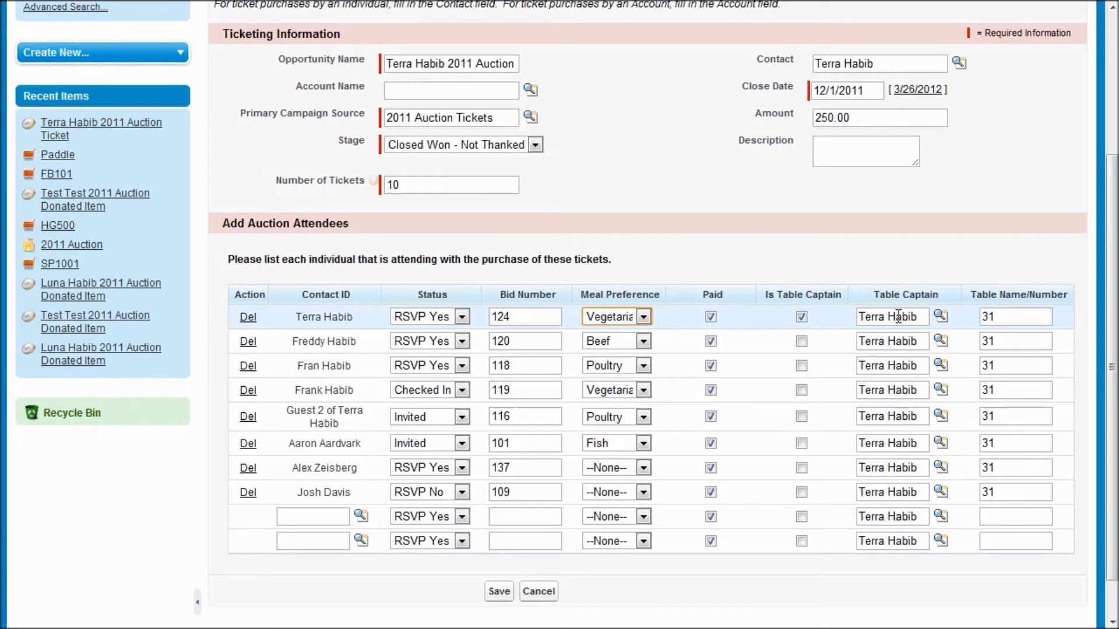
pyautogui.moveTo(902, 389)
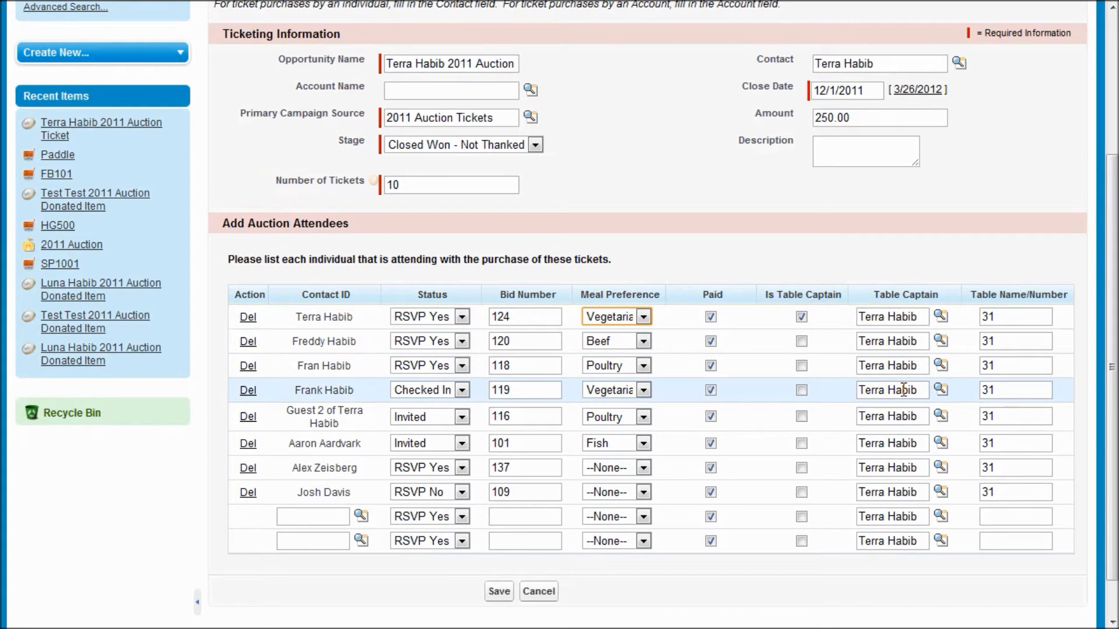
pyautogui.moveTo(723, 215)
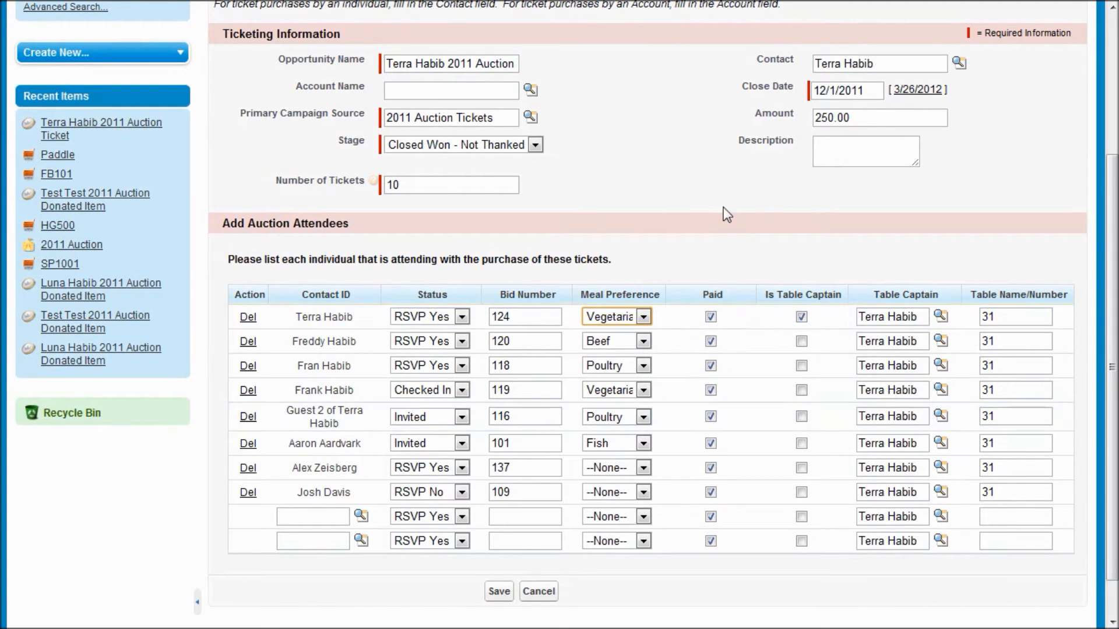
pyautogui.scroll(3)
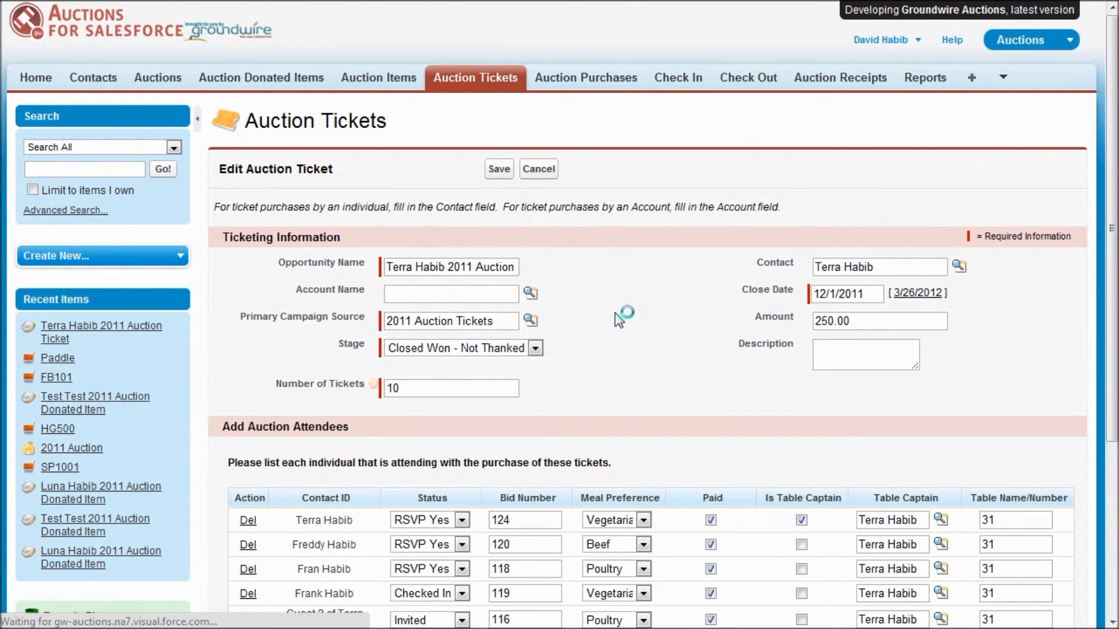
# Auto-assign bid numbers to all 41 attendees, then close the results back to the 2011 ticket list
pyautogui.click(538, 169)
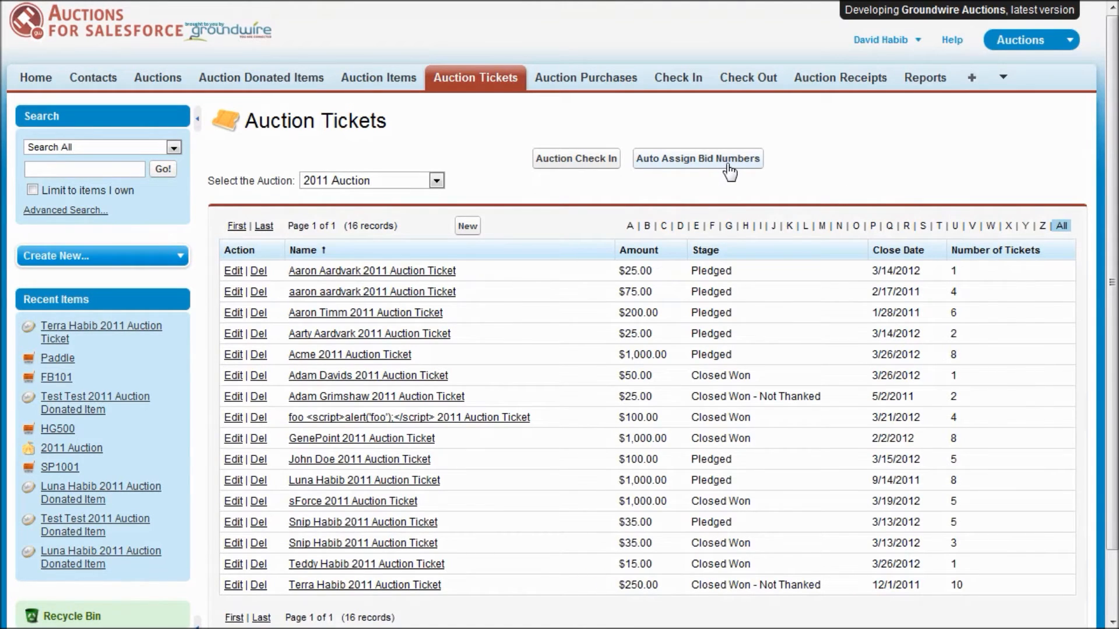
pyautogui.click(697, 159)
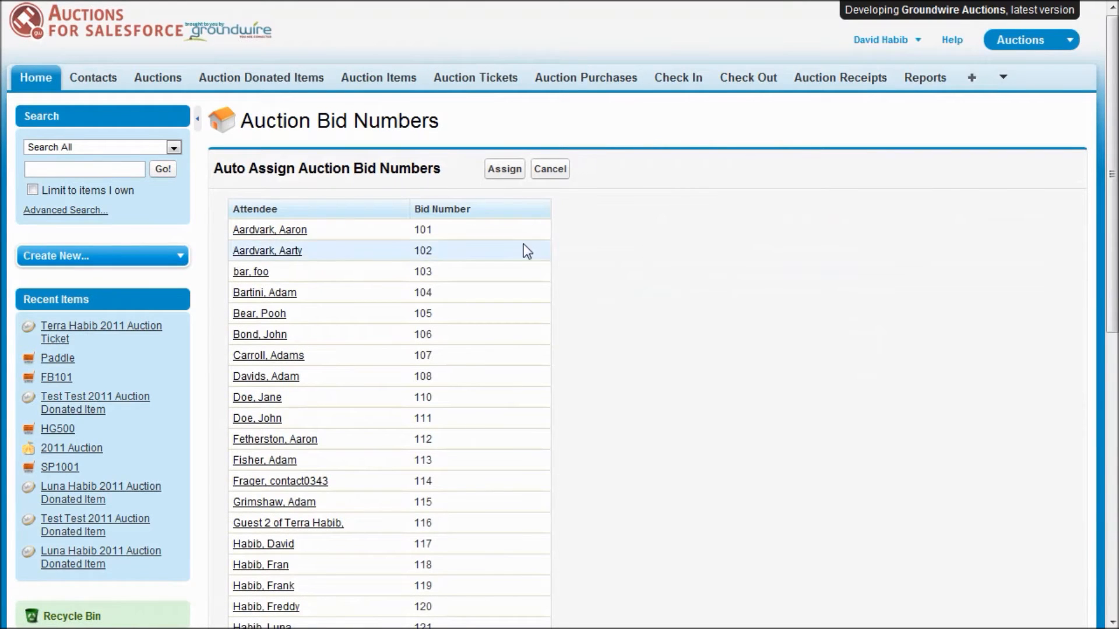
pyautogui.click(503, 169)
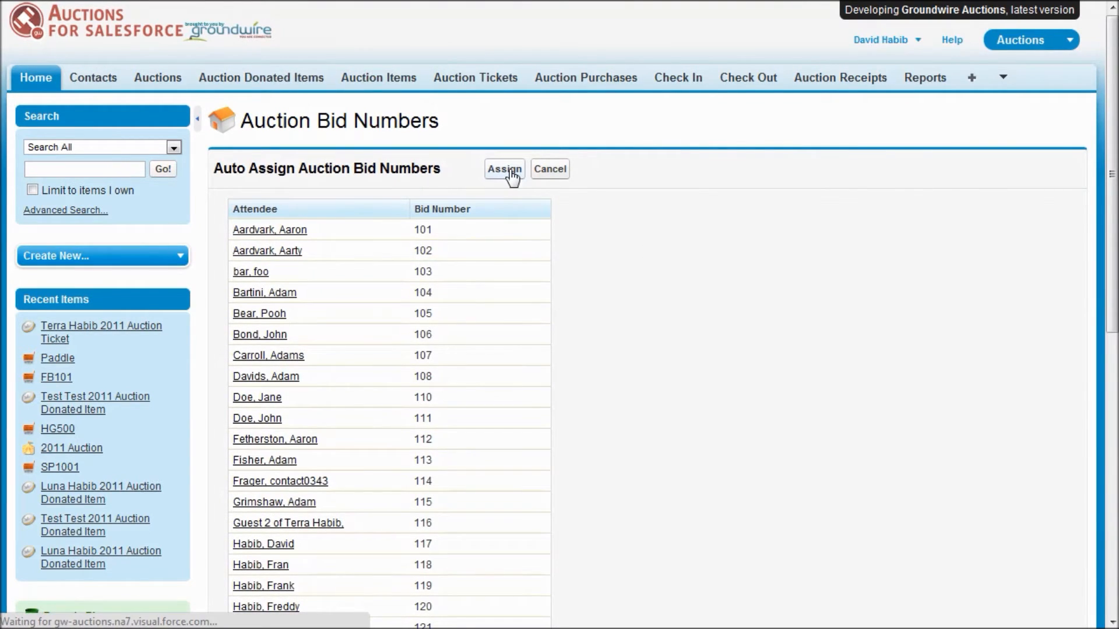
pyautogui.click(503, 169)
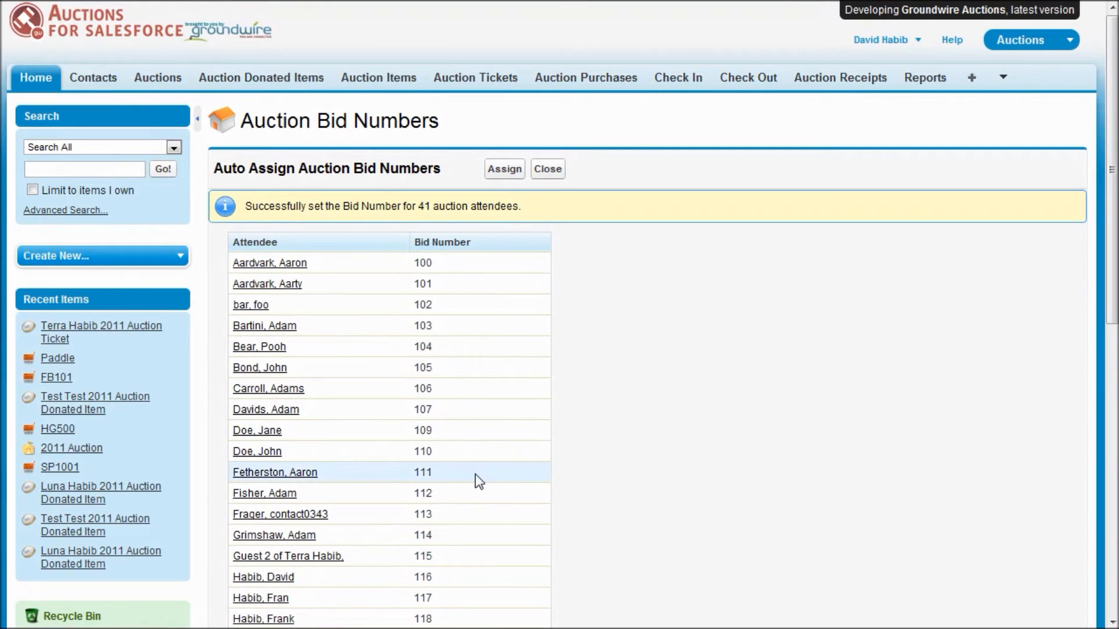
pyautogui.moveTo(456, 556)
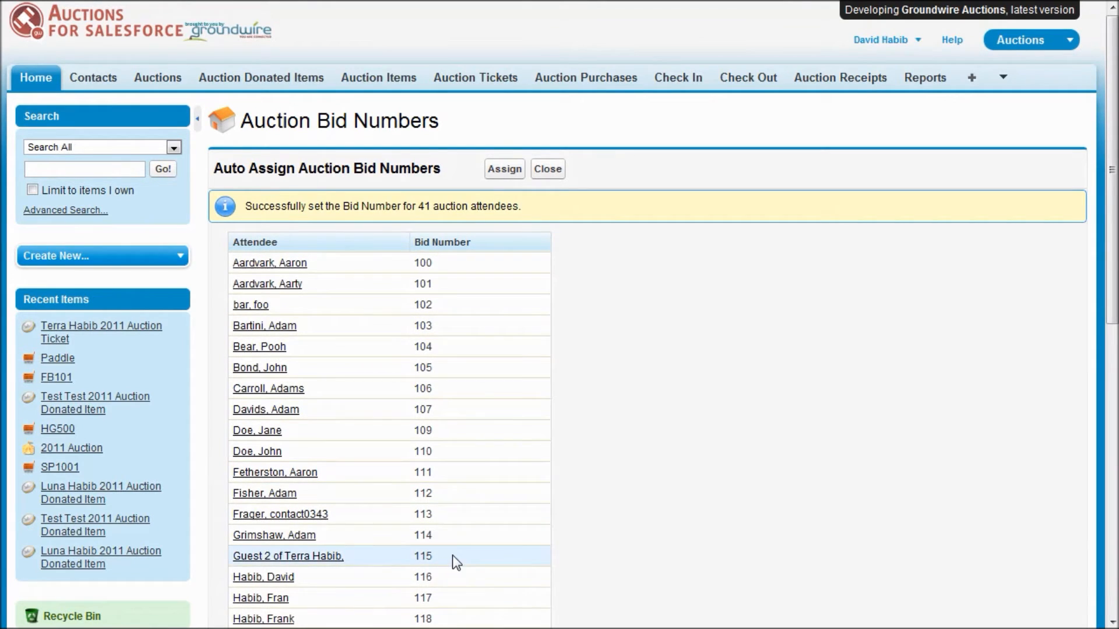
pyautogui.moveTo(475, 492)
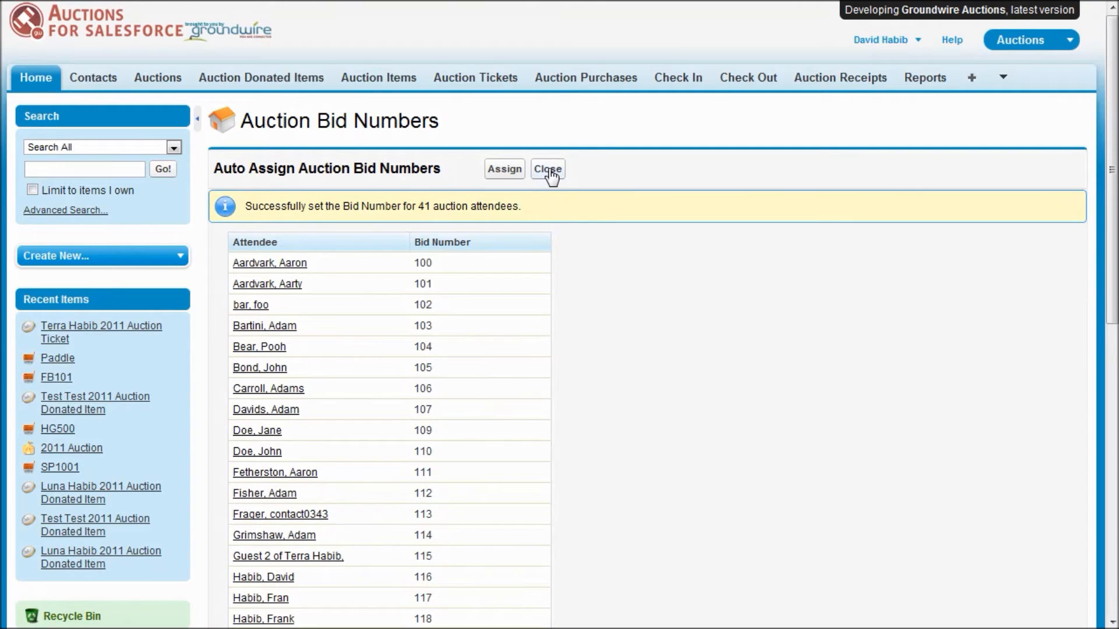
pyautogui.moveTo(764, 369)
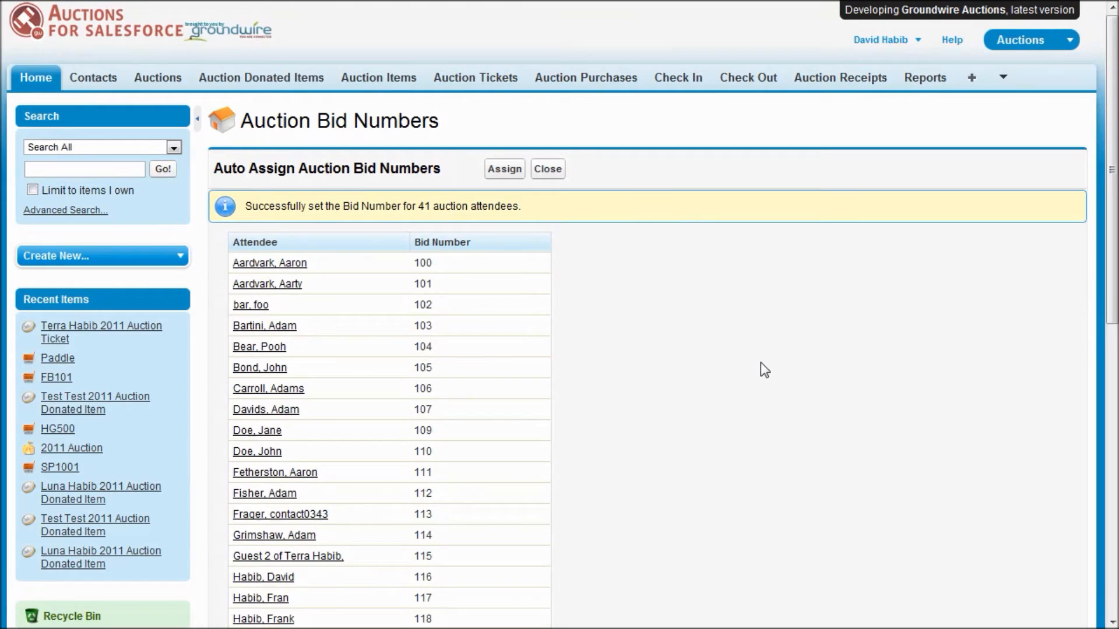
pyautogui.moveTo(618, 230)
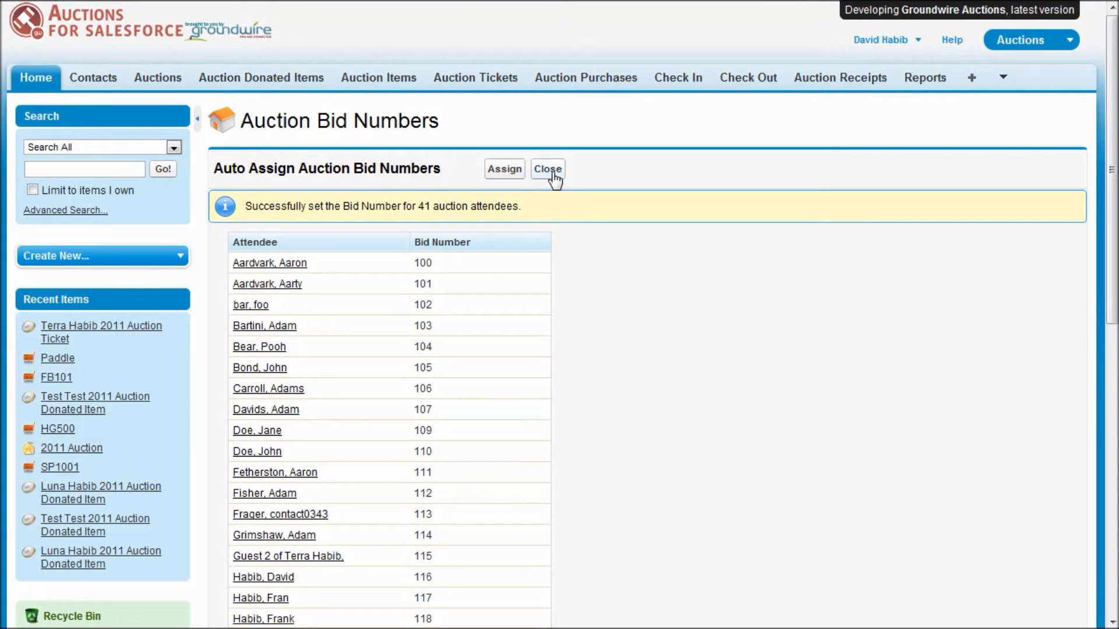
pyautogui.click(546, 169)
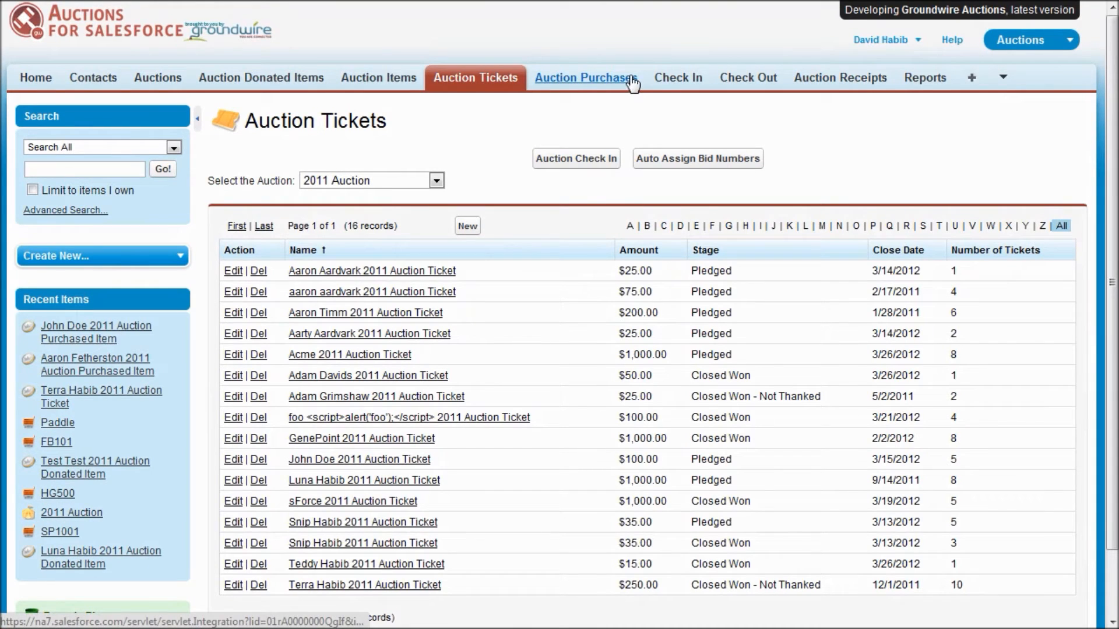
pyautogui.click(583, 77)
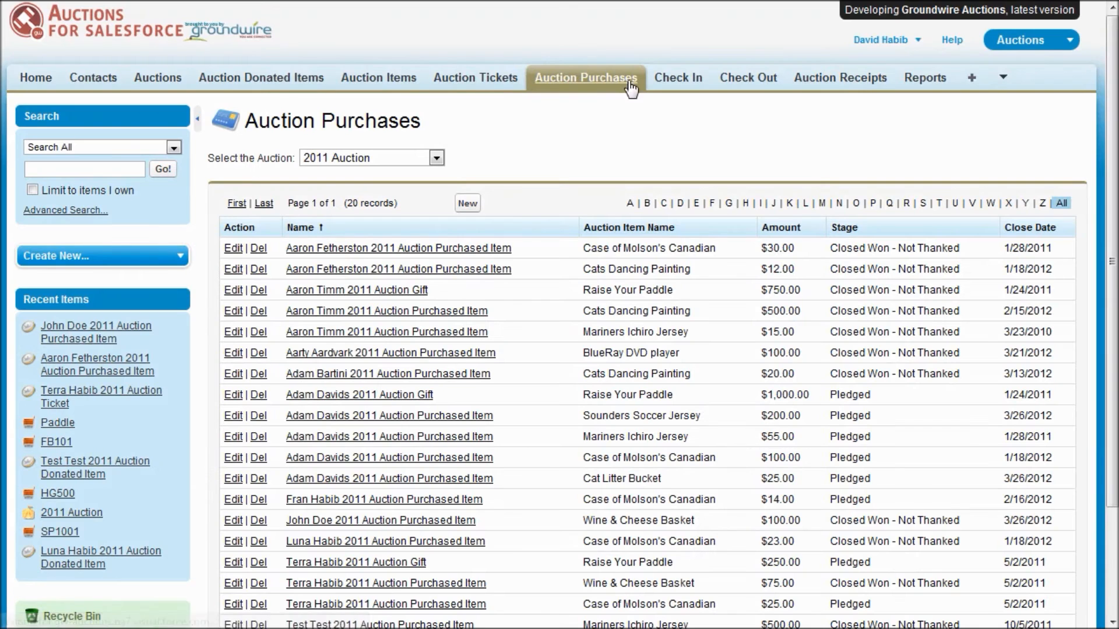
pyautogui.moveTo(517, 298)
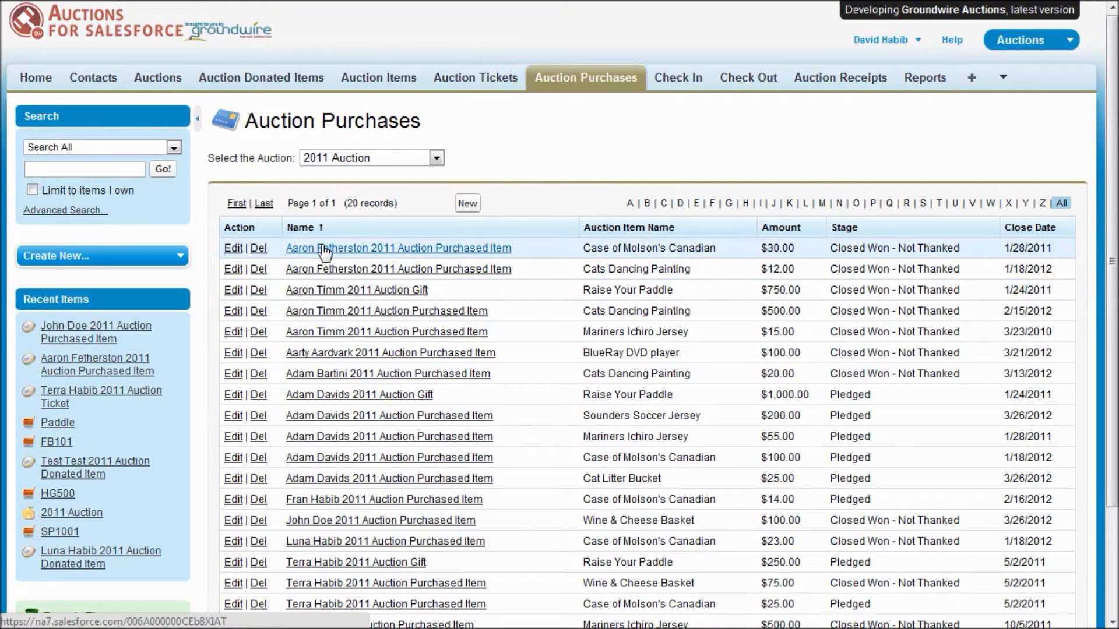
pyautogui.click(398, 247)
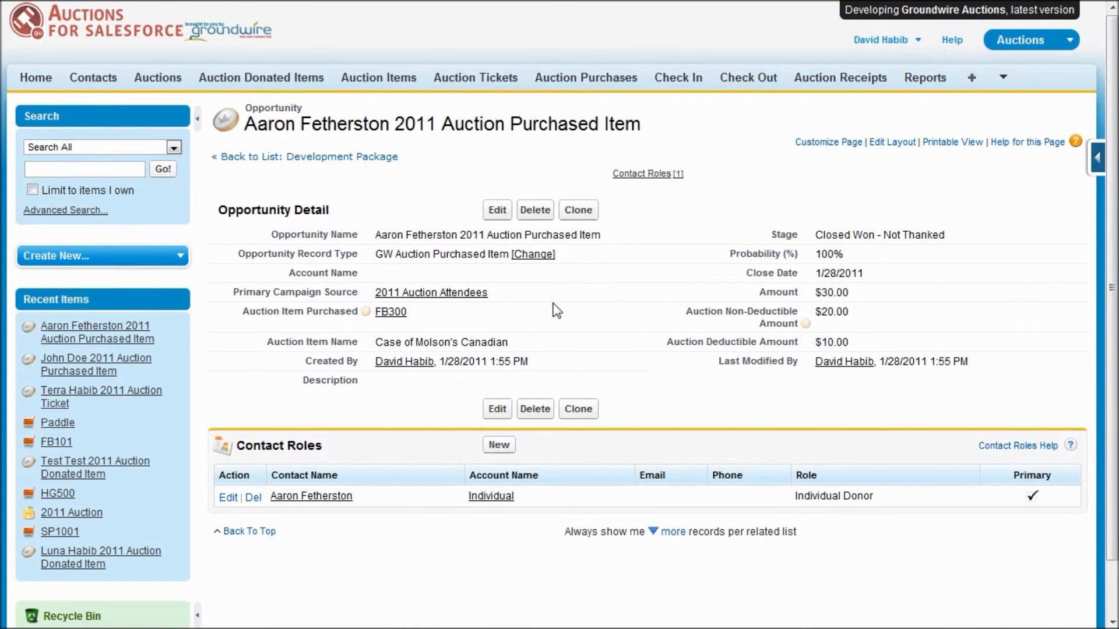
pyautogui.moveTo(864, 320)
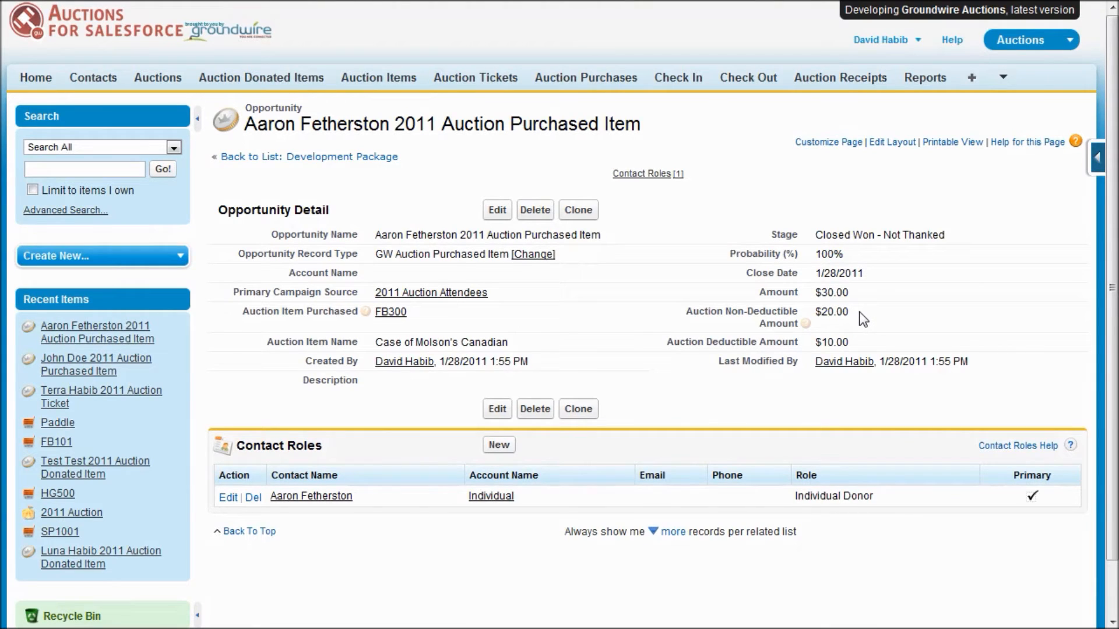
pyautogui.moveTo(855, 348)
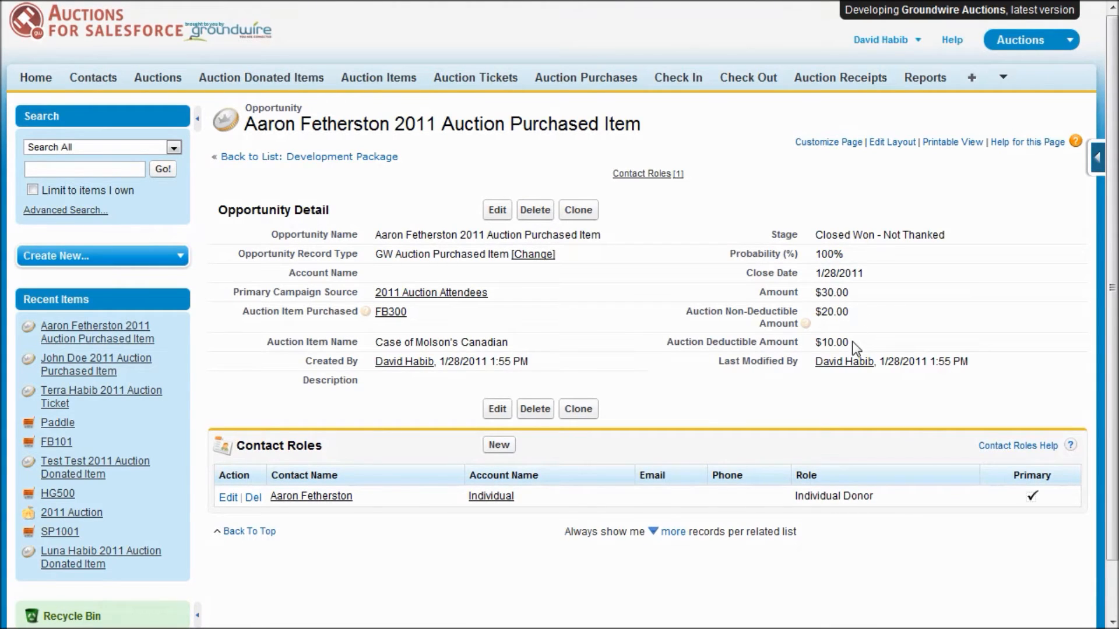
pyautogui.moveTo(410, 342)
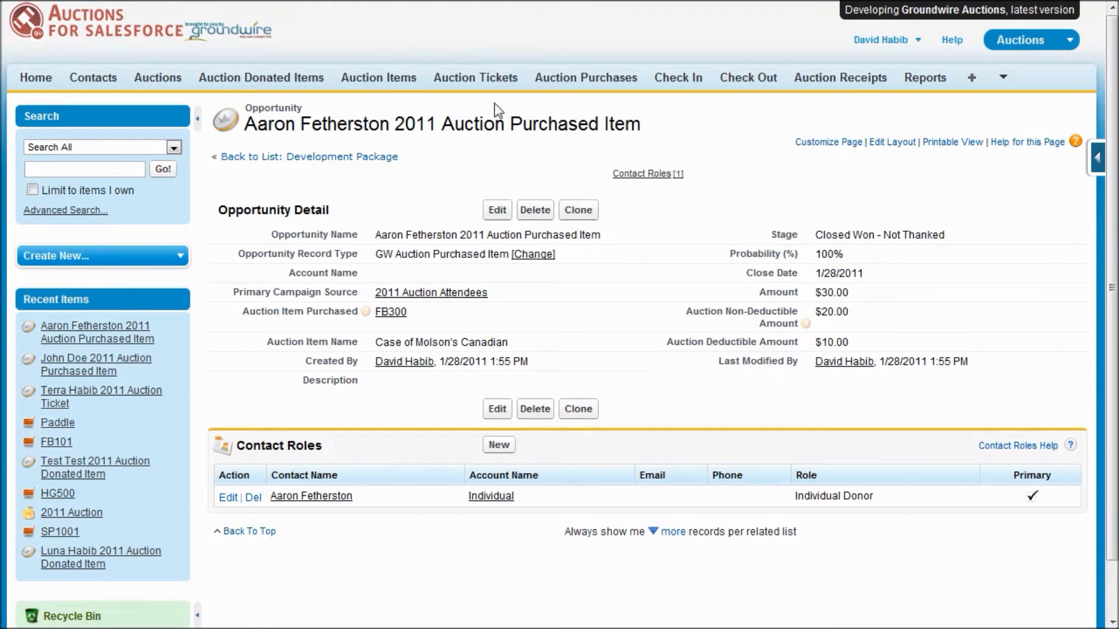
pyautogui.click(585, 77)
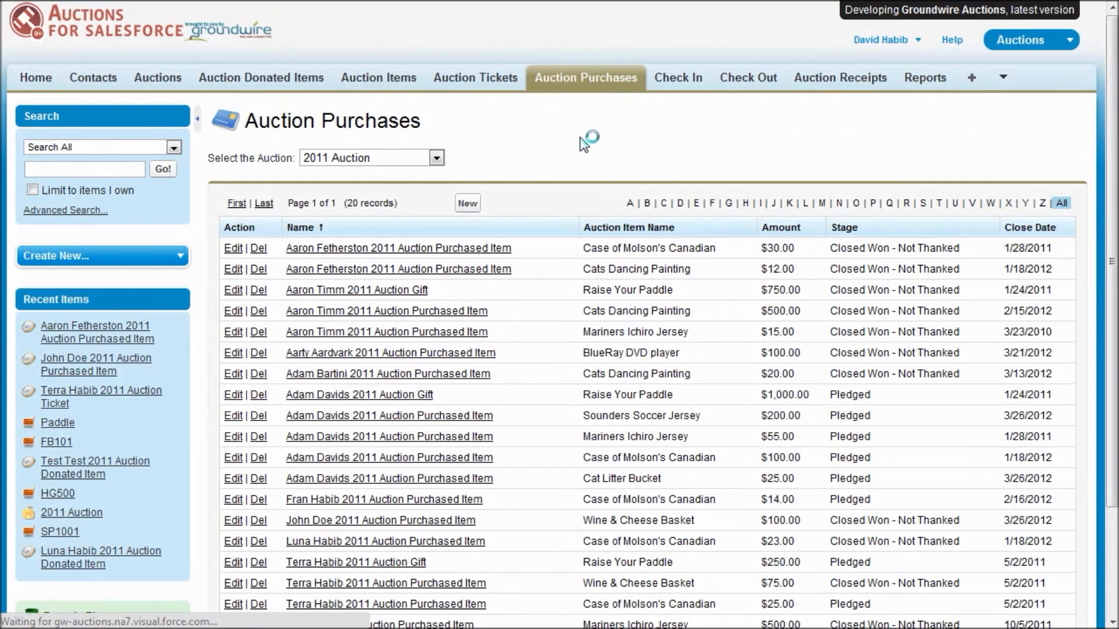
# Add a new purchase for bid 110 John Doe: FB101 Wine & Cheese Basket at $50, saved
pyautogui.click(466, 202)
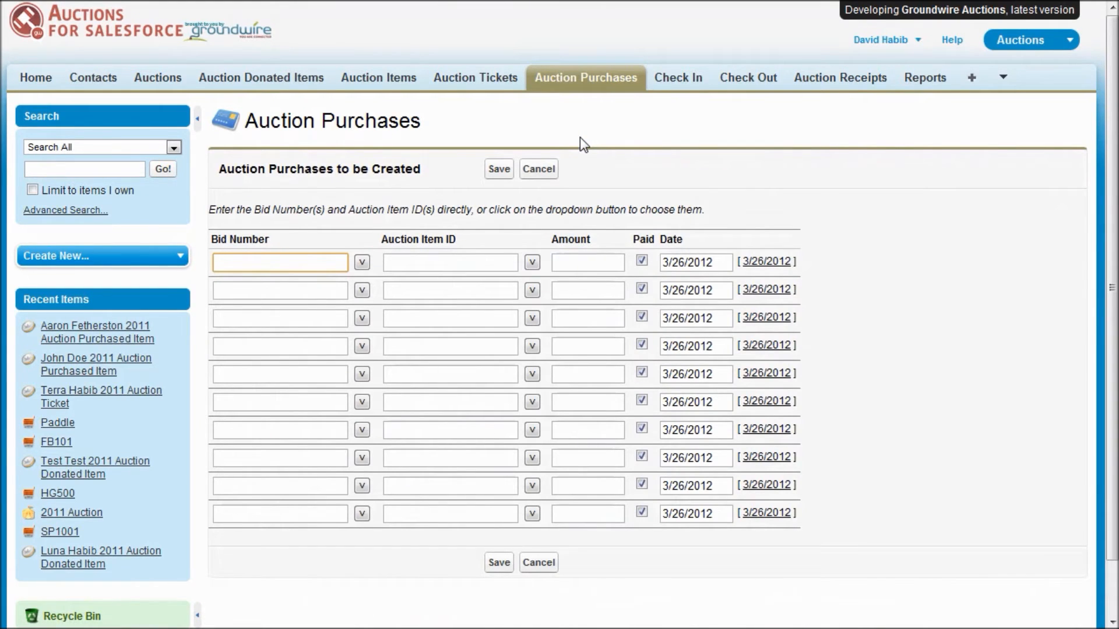
pyautogui.click(278, 262)
pyautogui.write('110: John Doe')
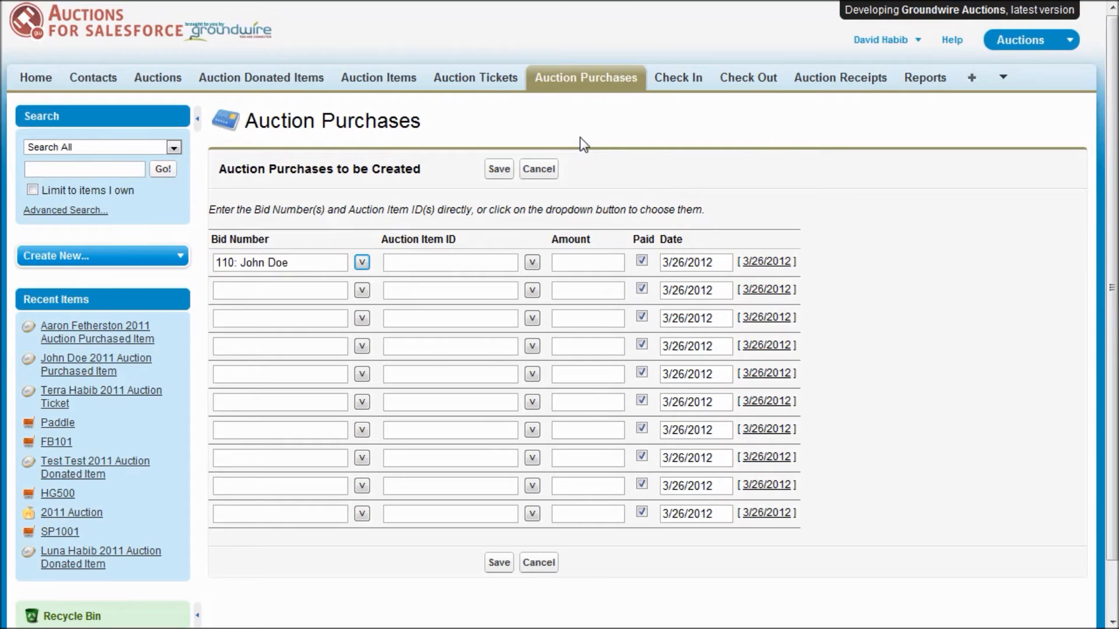
pyautogui.write('fg')
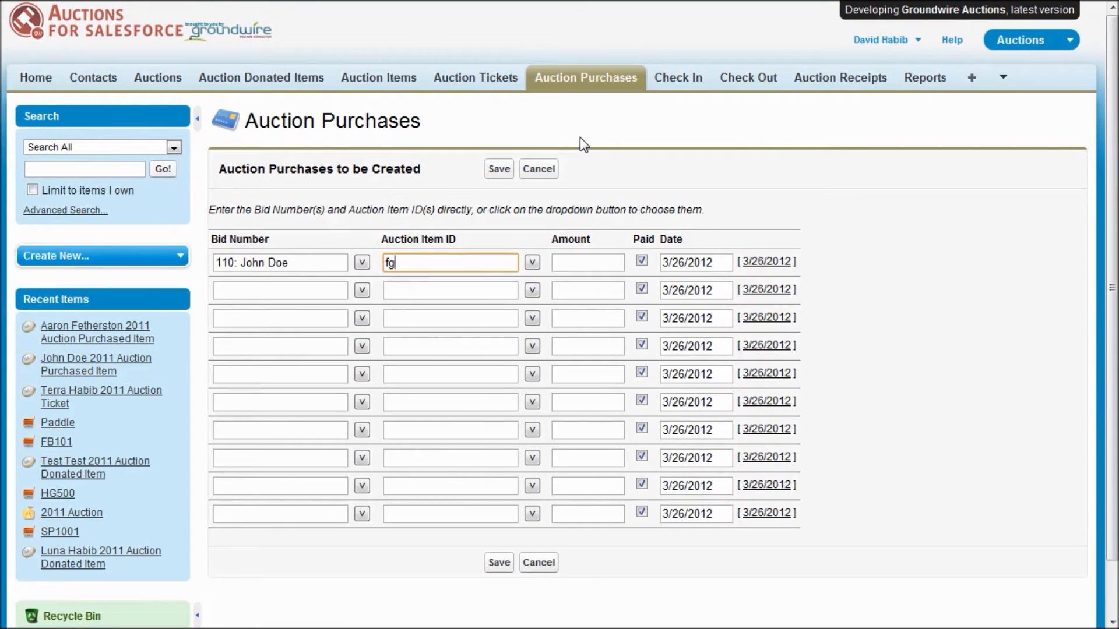
pyautogui.click(531, 262)
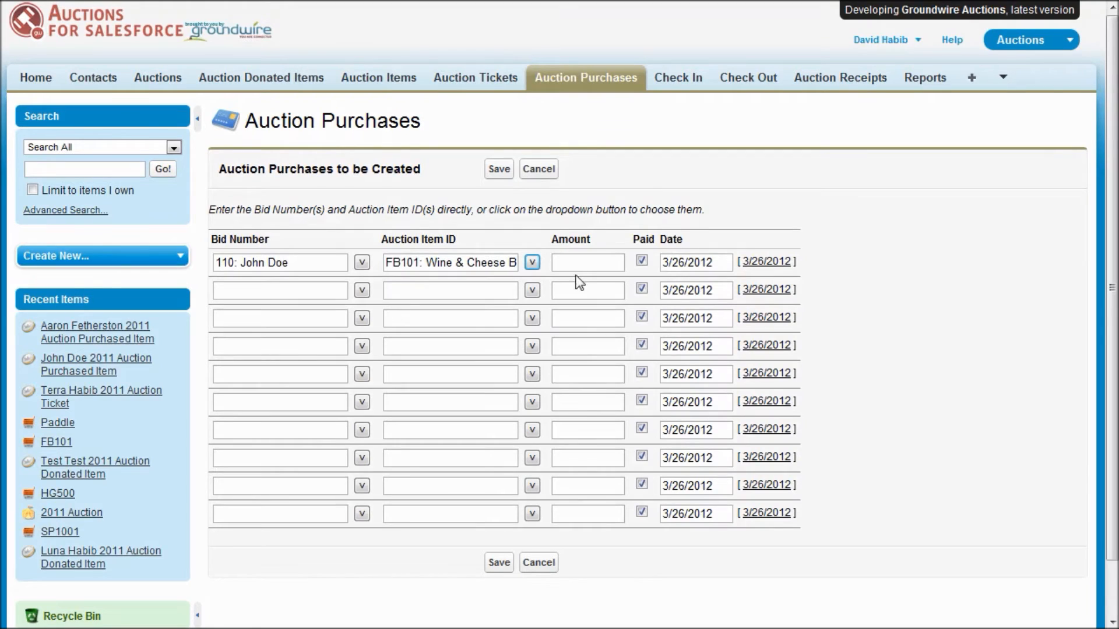
pyautogui.write('50')
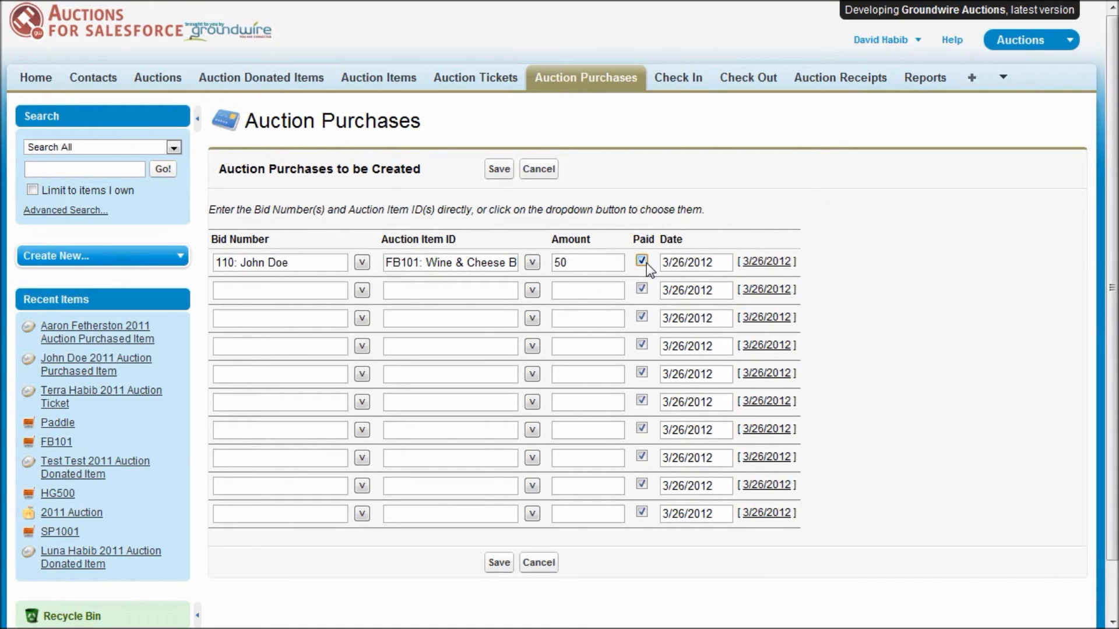
pyautogui.click(497, 169)
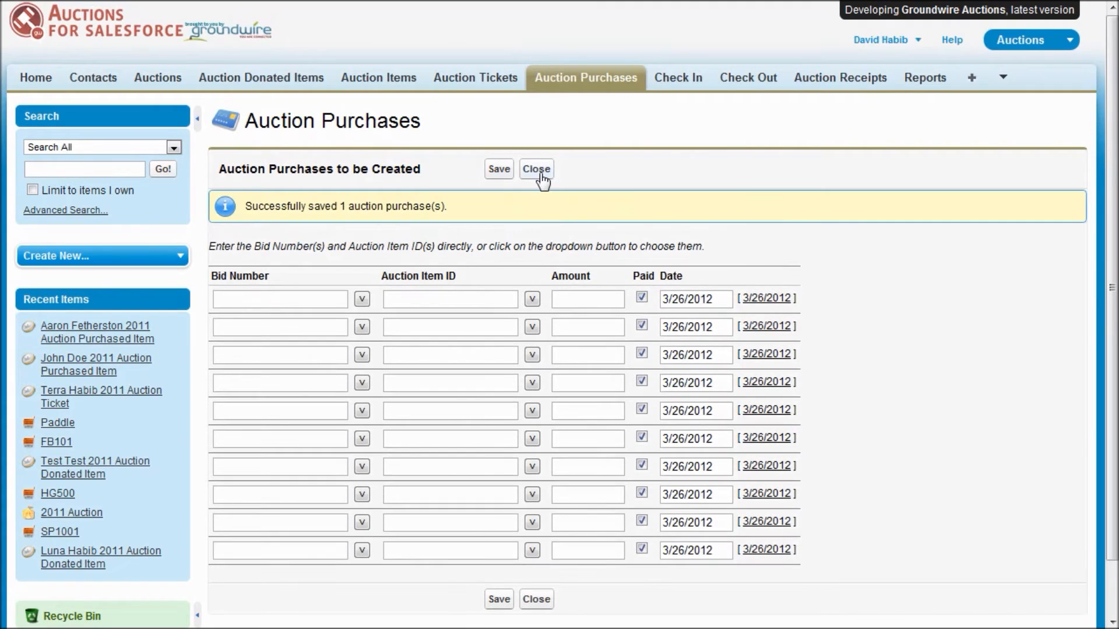
pyautogui.click(536, 169)
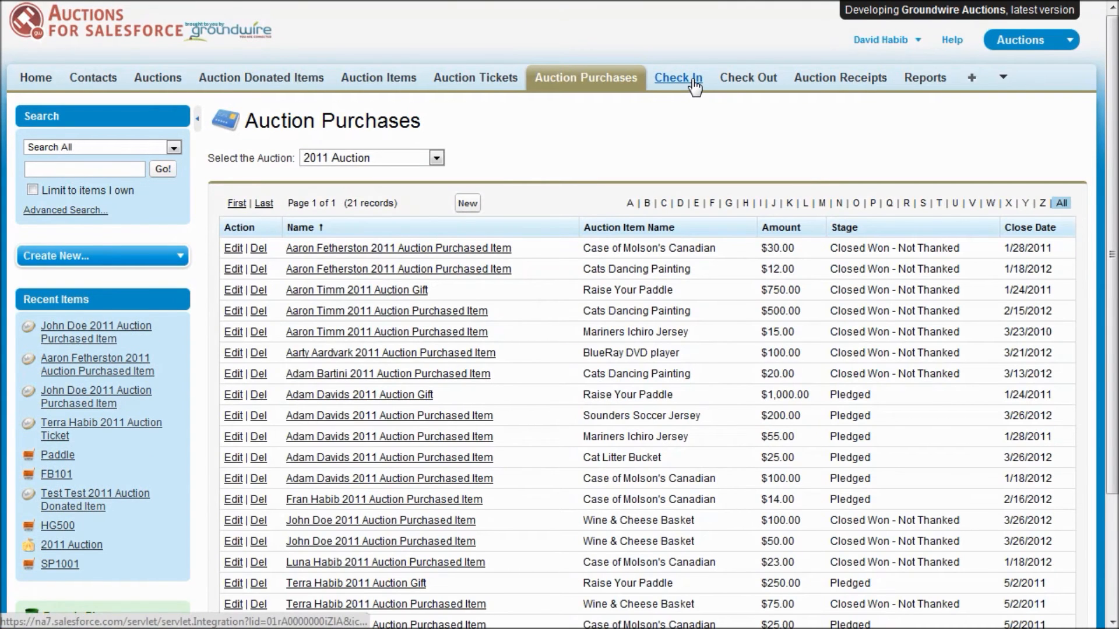
pyautogui.moveTo(676, 77)
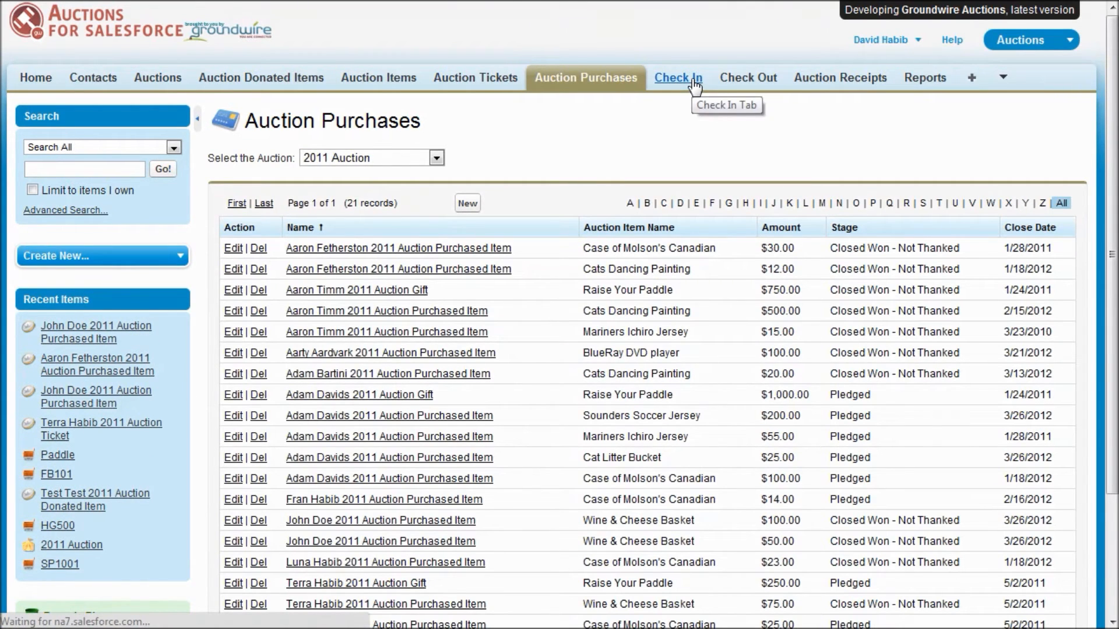
# Go to the Auction Check In page for the 2011 Auction
pyautogui.click(676, 78)
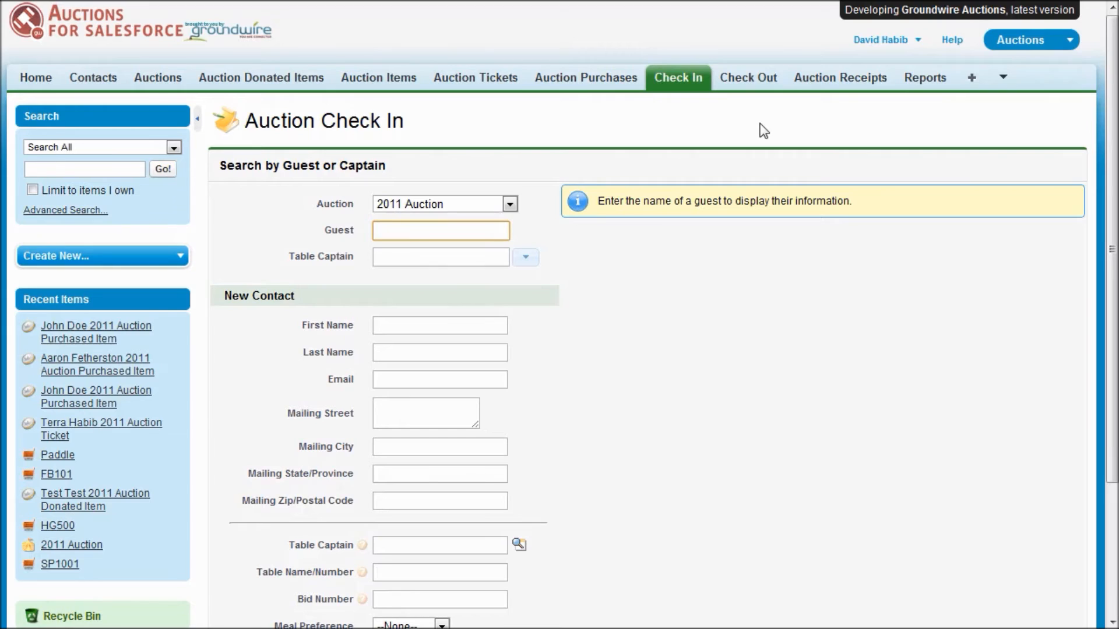
pyautogui.click(439, 230)
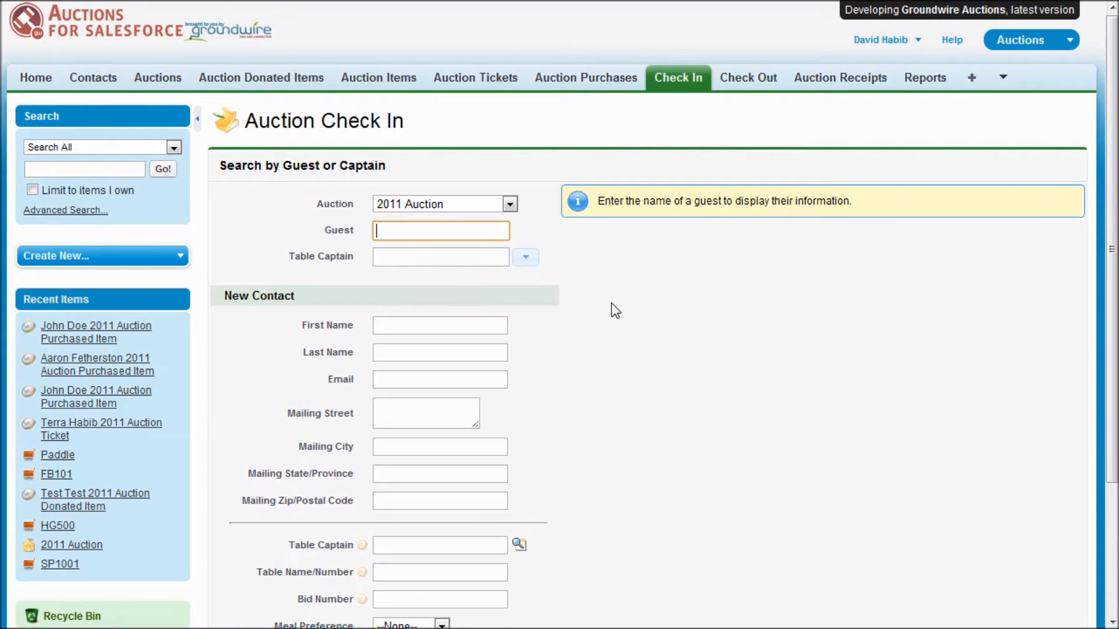
pyautogui.write('Frn')
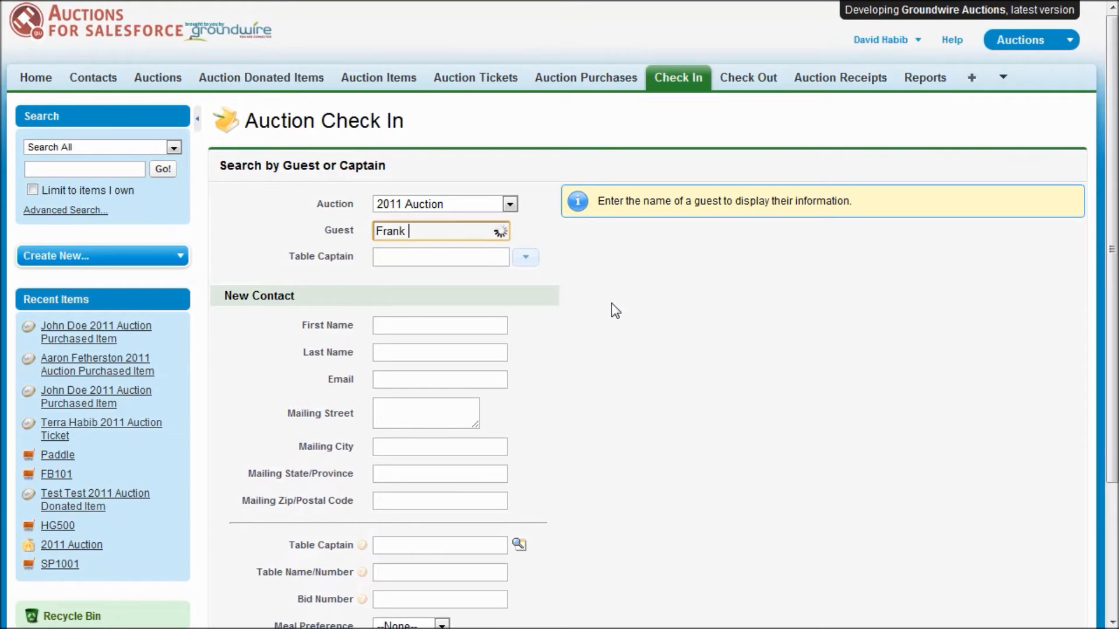
pyautogui.write('Habib')
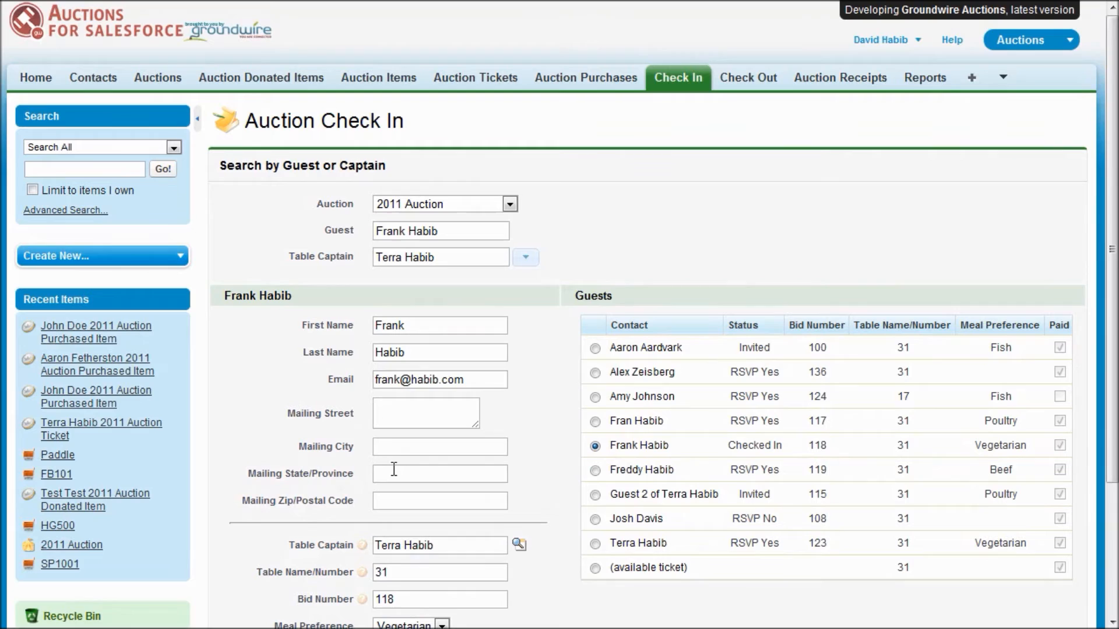
pyautogui.scroll(-3)
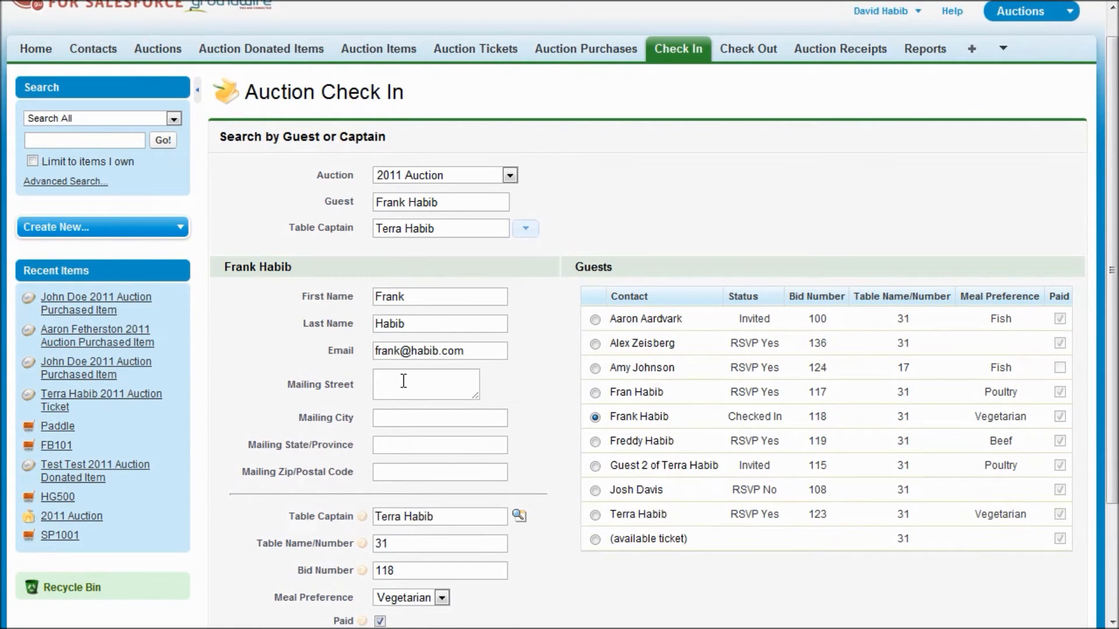
pyautogui.scroll(-3)
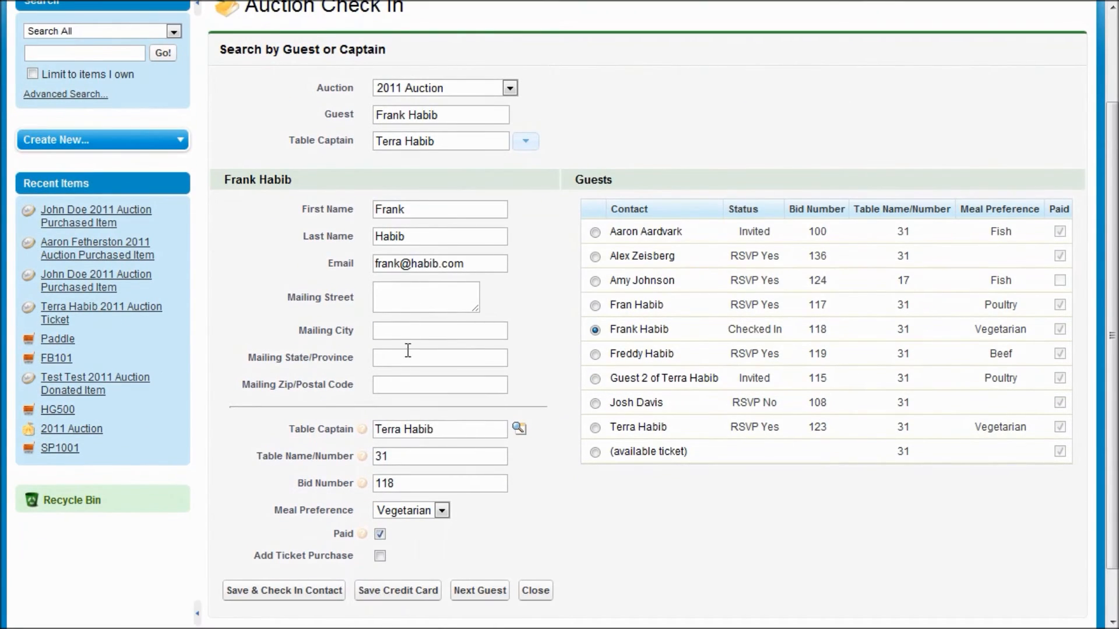
pyautogui.click(439, 330)
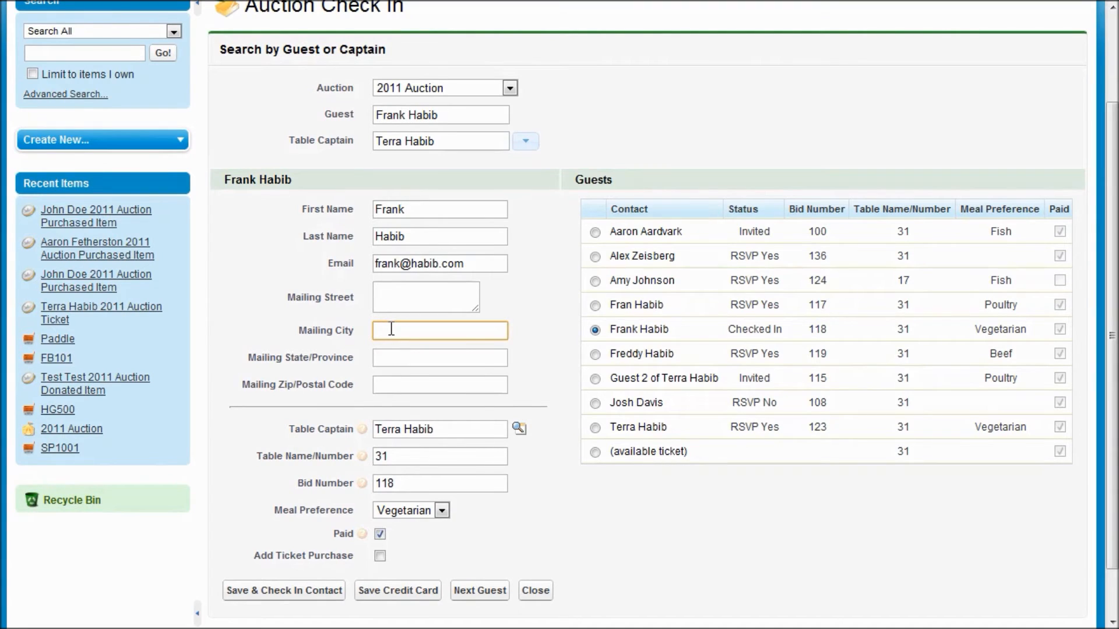
pyautogui.write('Seattle')
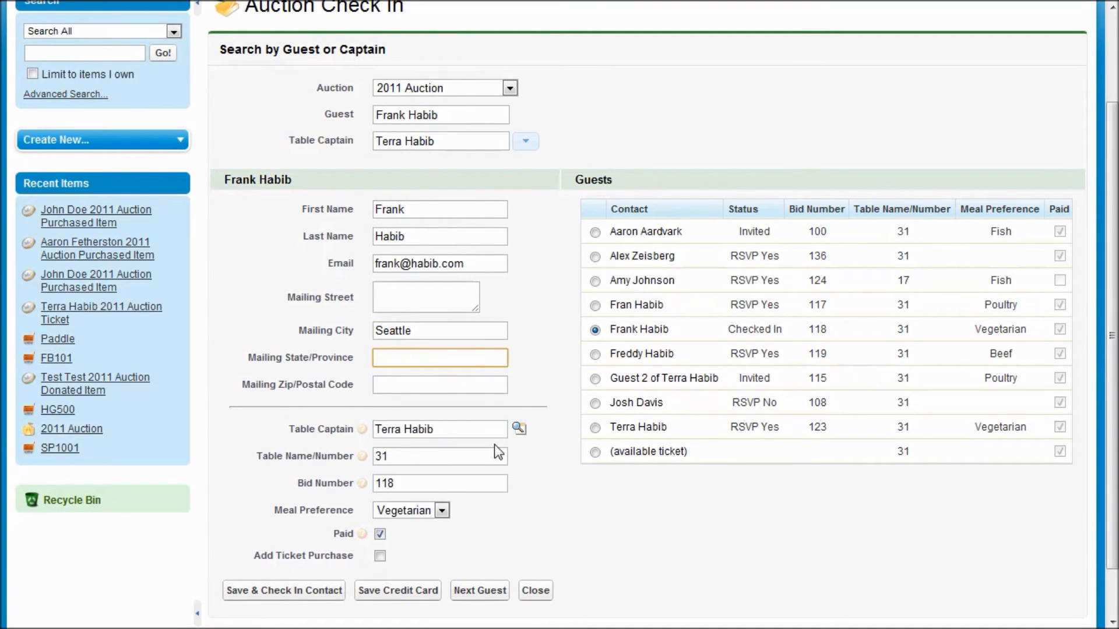
pyautogui.click(441, 510)
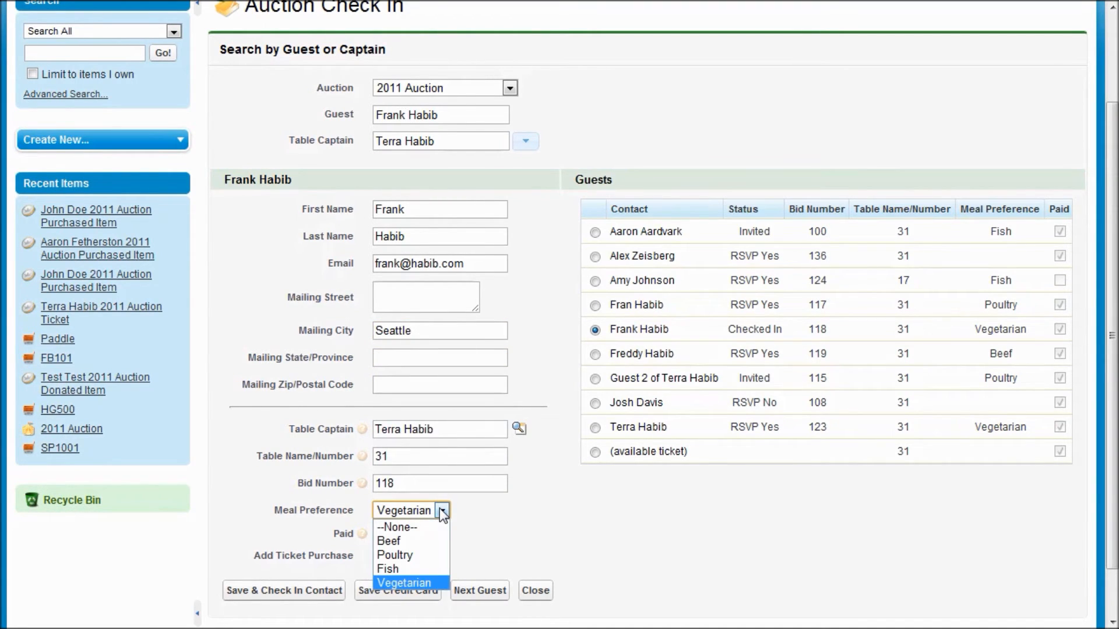
pyautogui.click(410, 583)
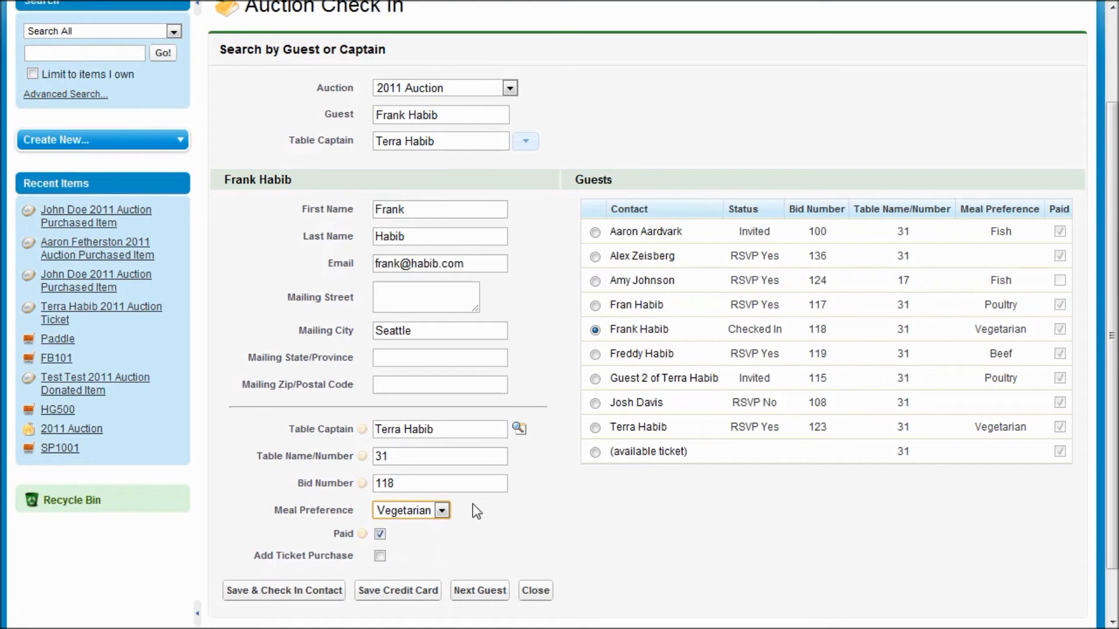
pyautogui.click(283, 590)
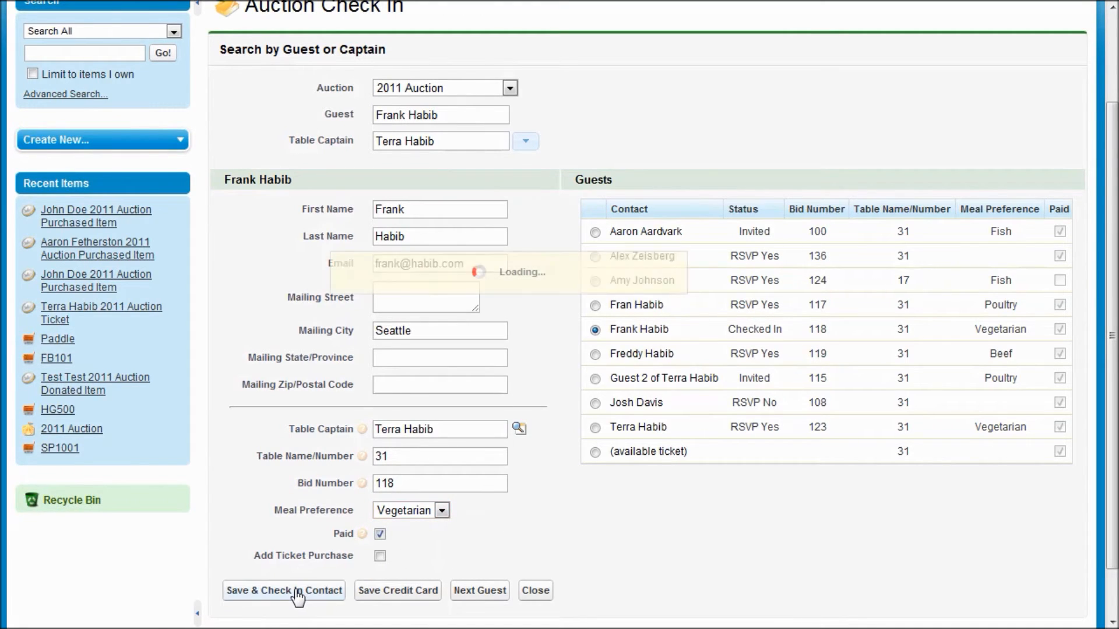
pyautogui.click(283, 590)
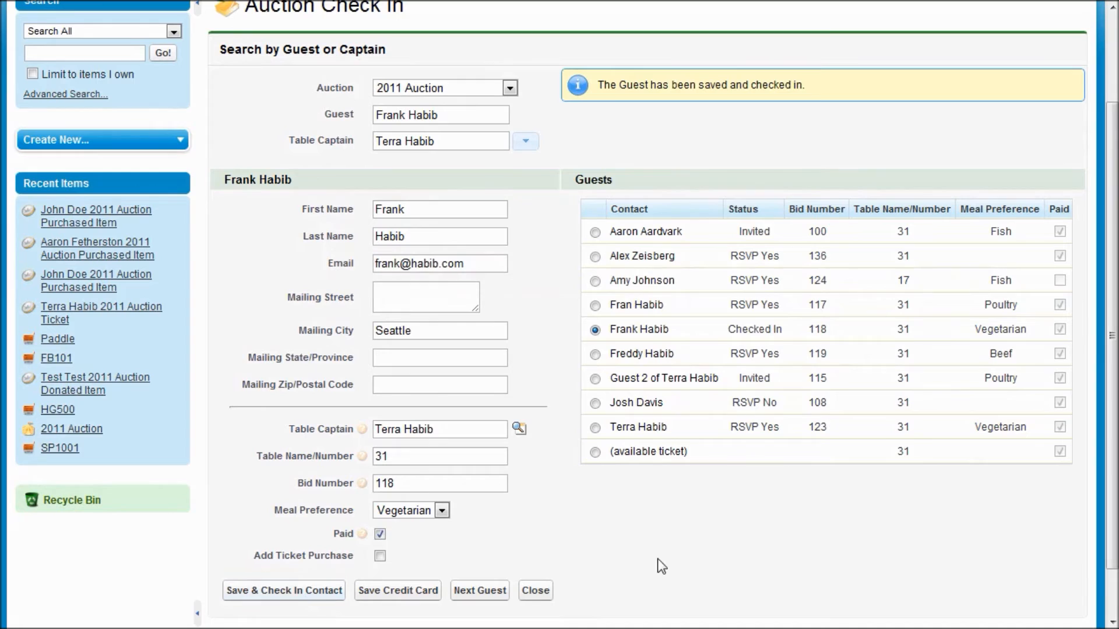
pyautogui.moveTo(717, 576)
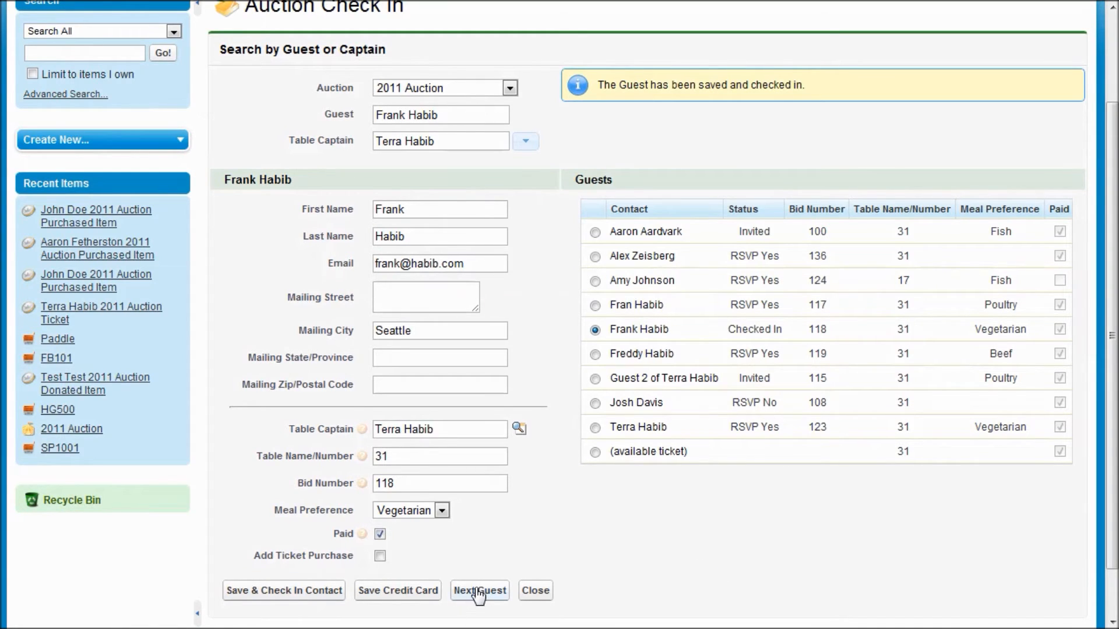
# Start a new guest, search 'johnny doe', and choose Acme as the table captain
pyautogui.click(478, 589)
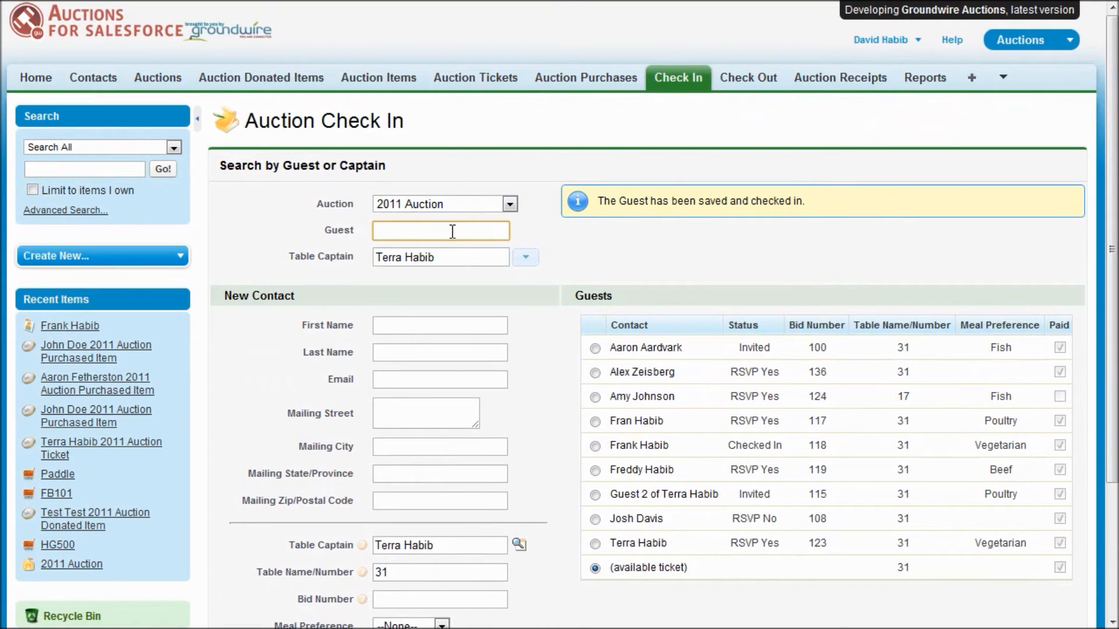
pyautogui.moveTo(540, 243)
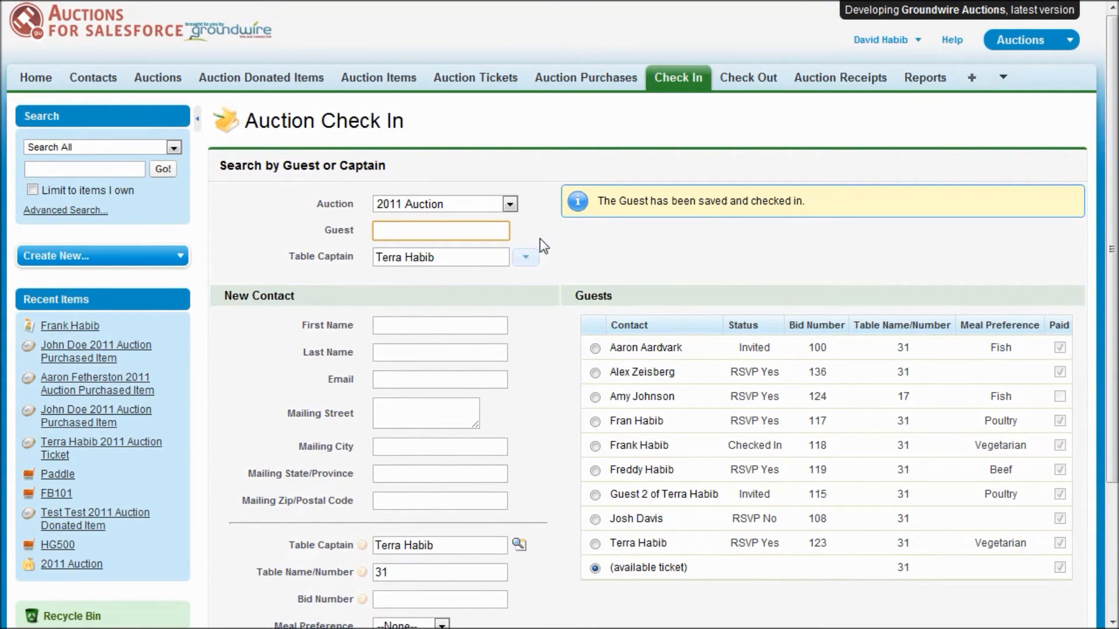
pyautogui.write('johnnyt do')
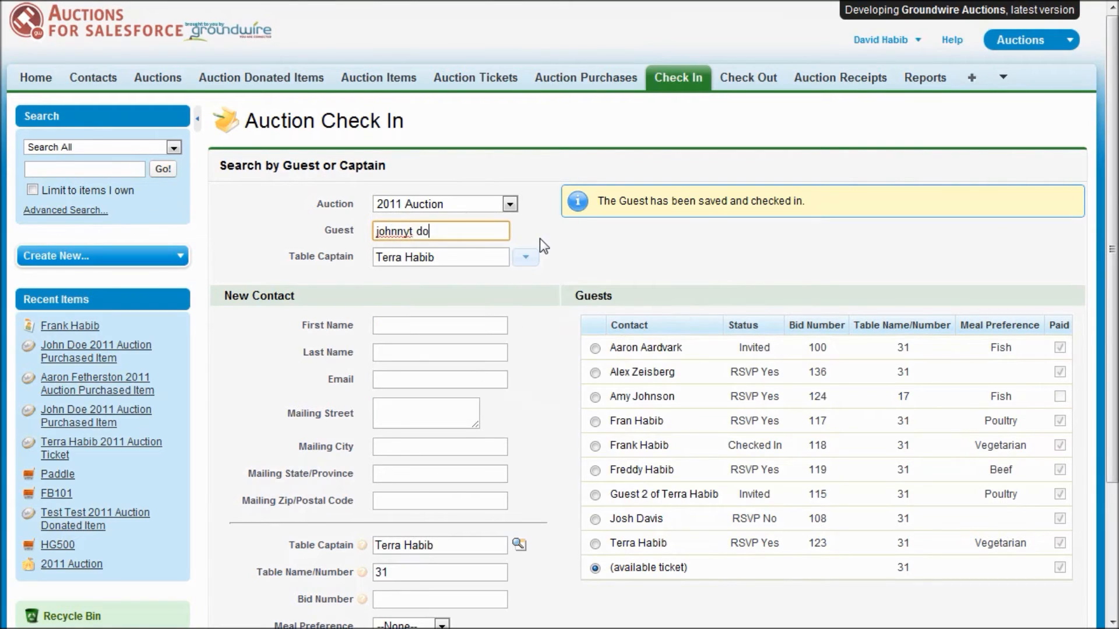
pyautogui.write('johnny doe')
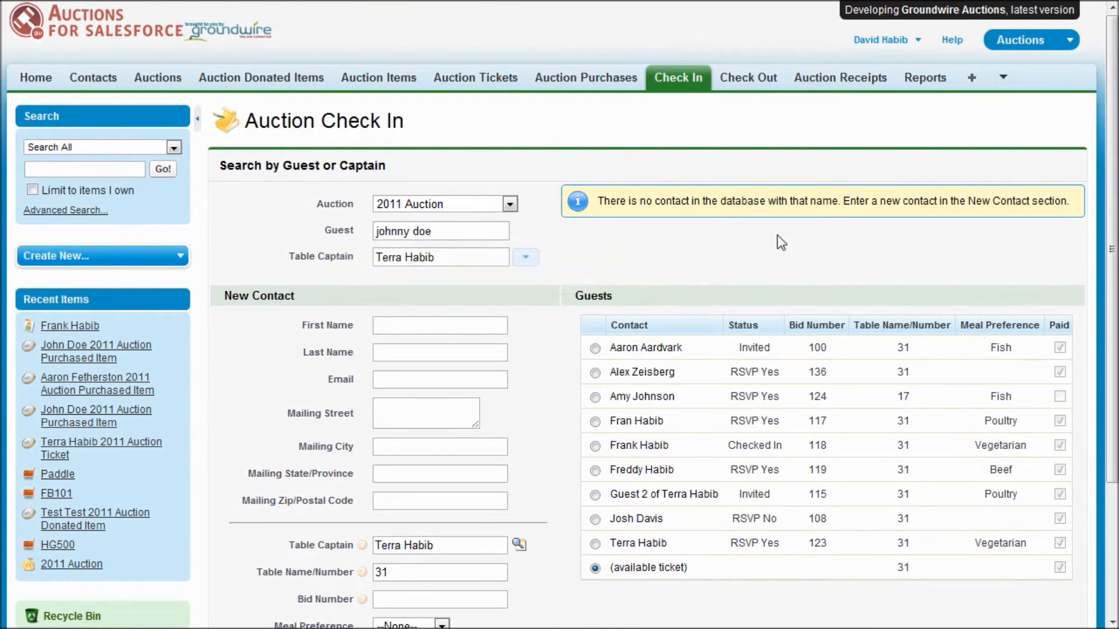
pyautogui.moveTo(514, 387)
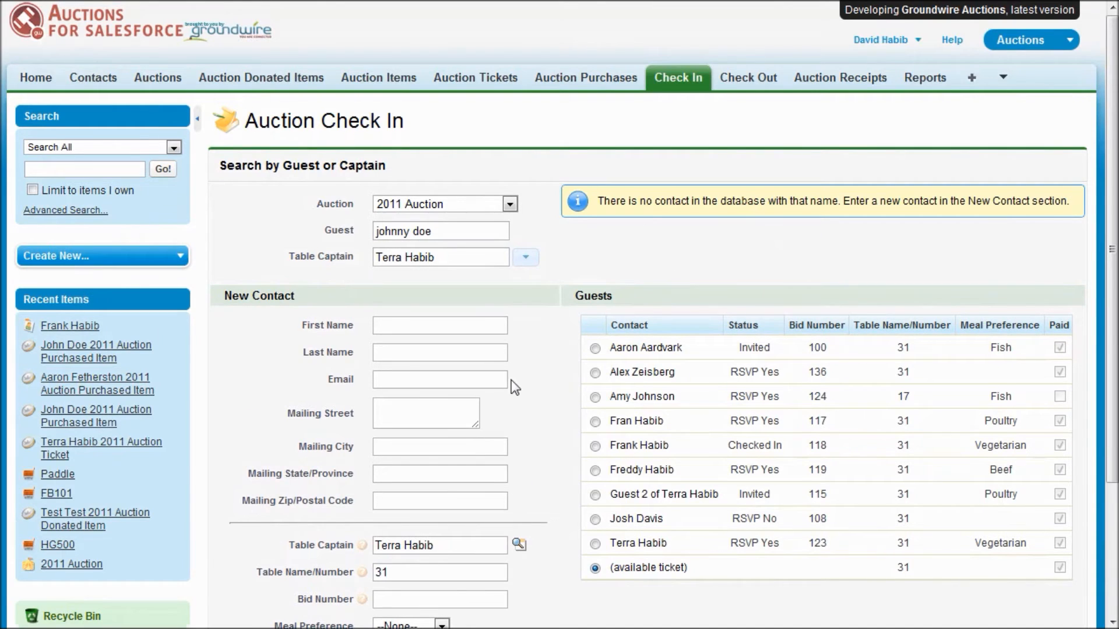
pyautogui.scroll(-3)
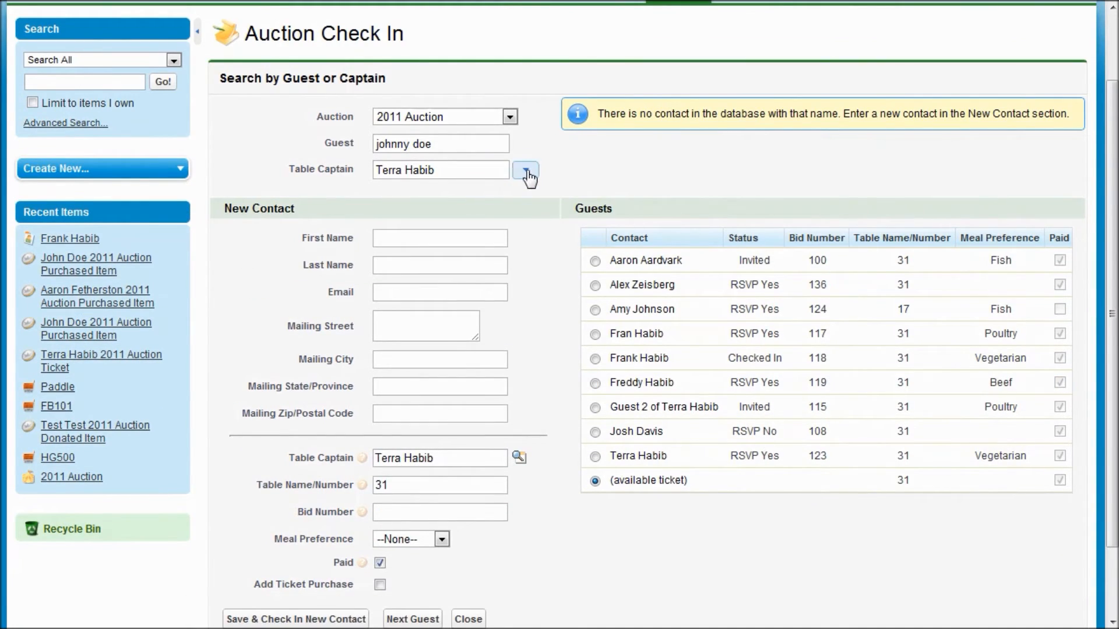
pyautogui.click(526, 172)
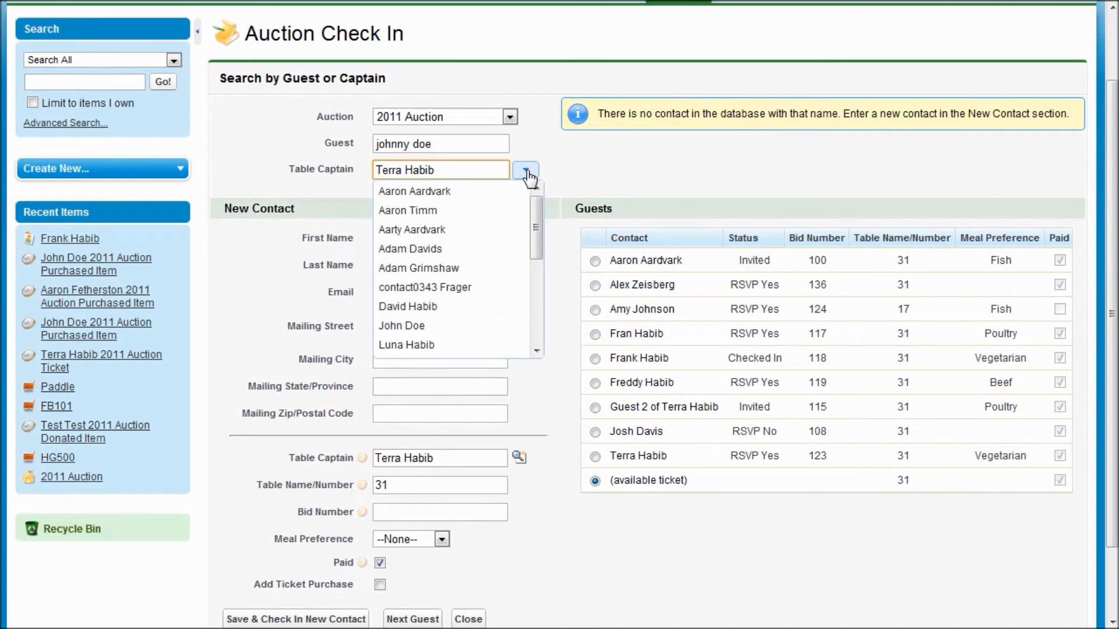
pyautogui.scroll(-3)
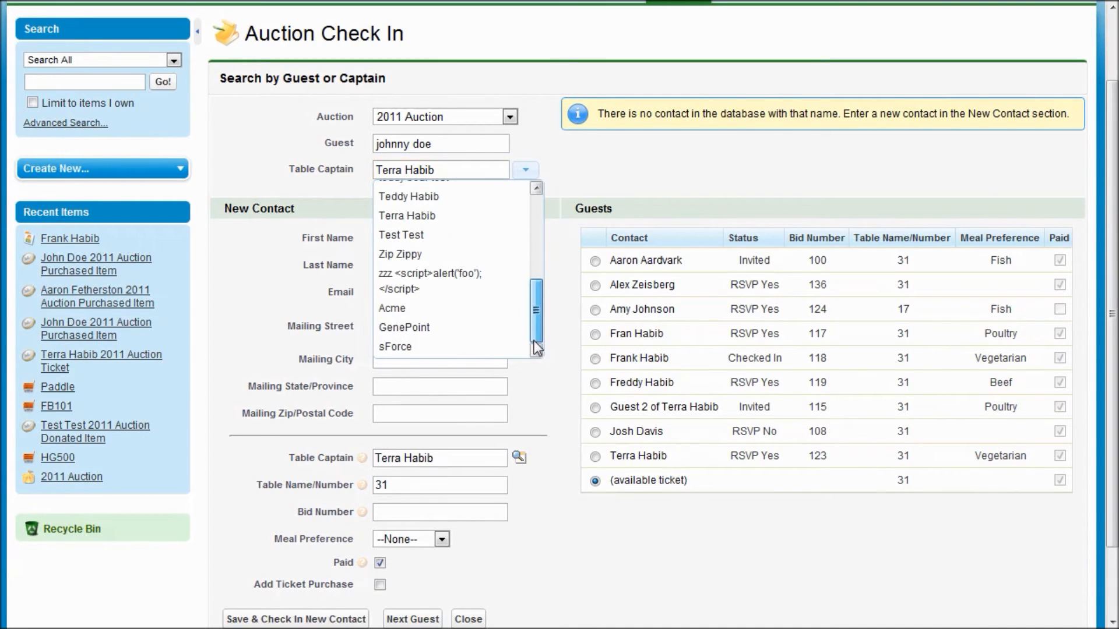
pyautogui.click(392, 308)
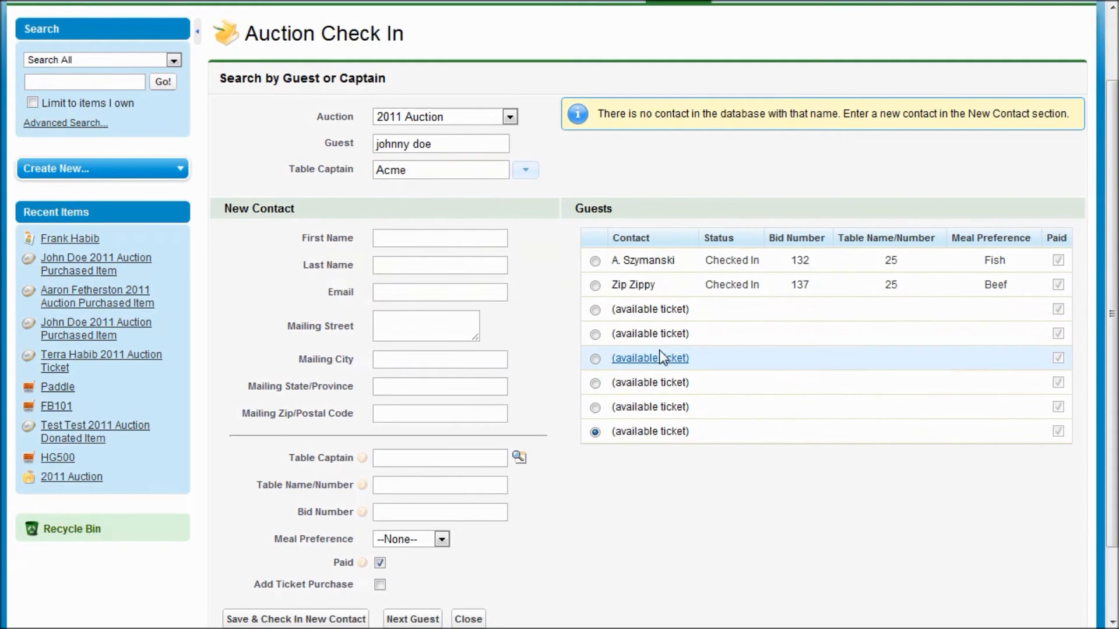
# Enter new contact Johnny Doe with Poultry meal preference and save & check him in
pyautogui.click(439, 238)
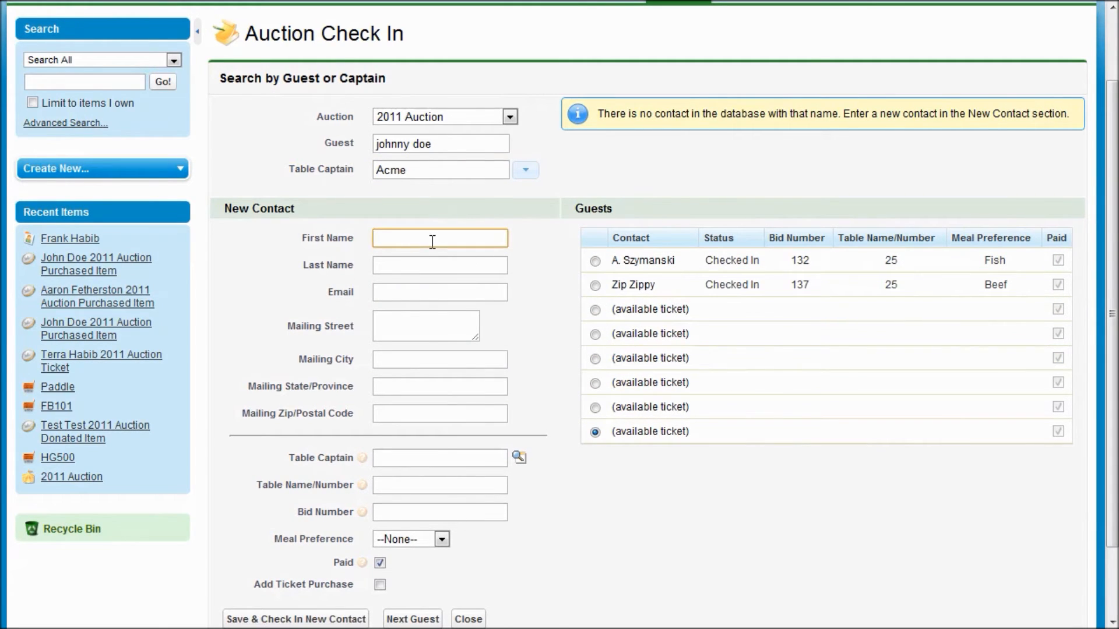
pyautogui.write('Johnny')
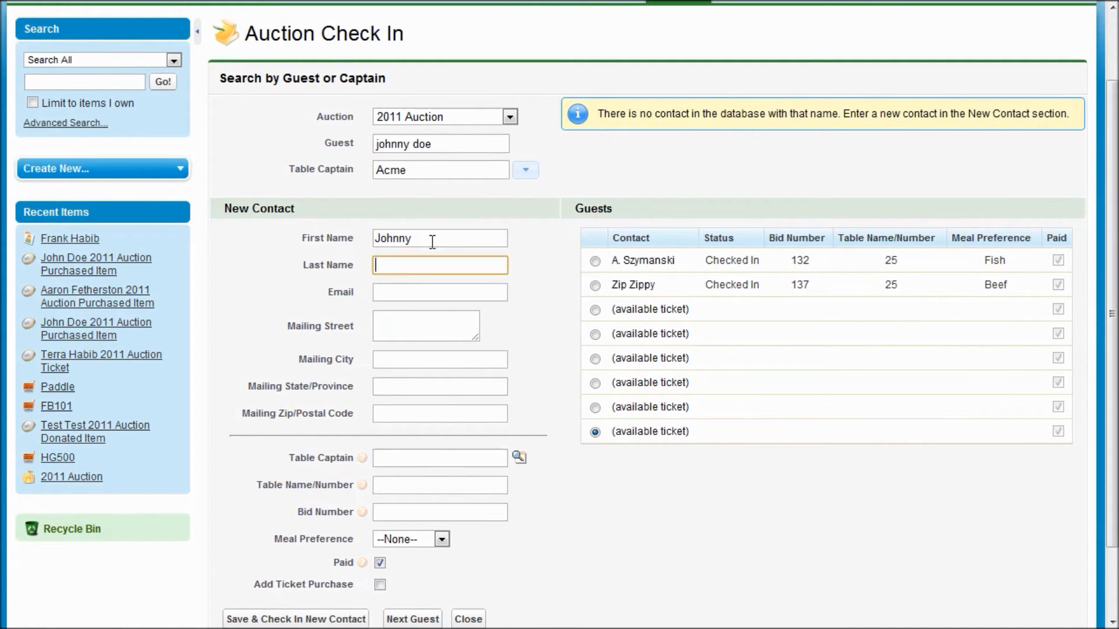
pyautogui.write('Doe')
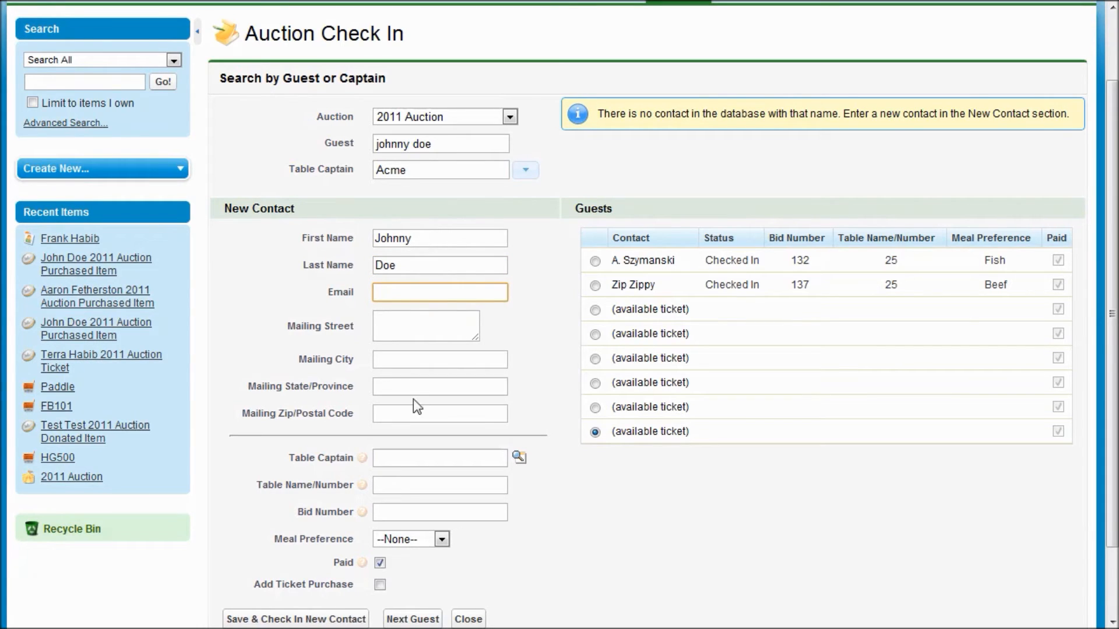
pyautogui.click(410, 538)
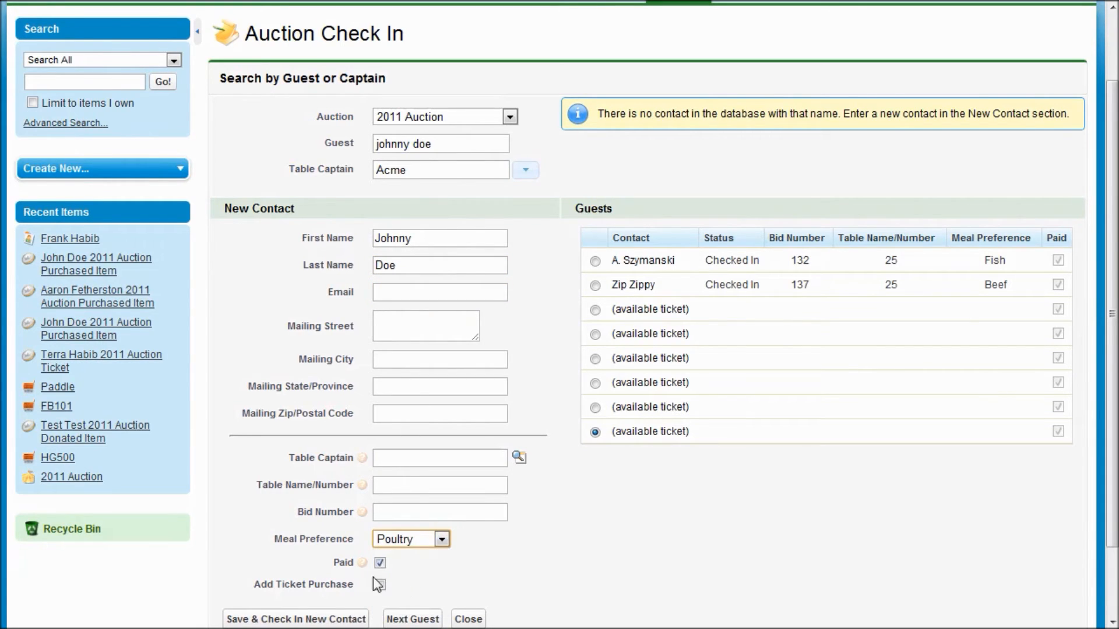
pyautogui.click(380, 585)
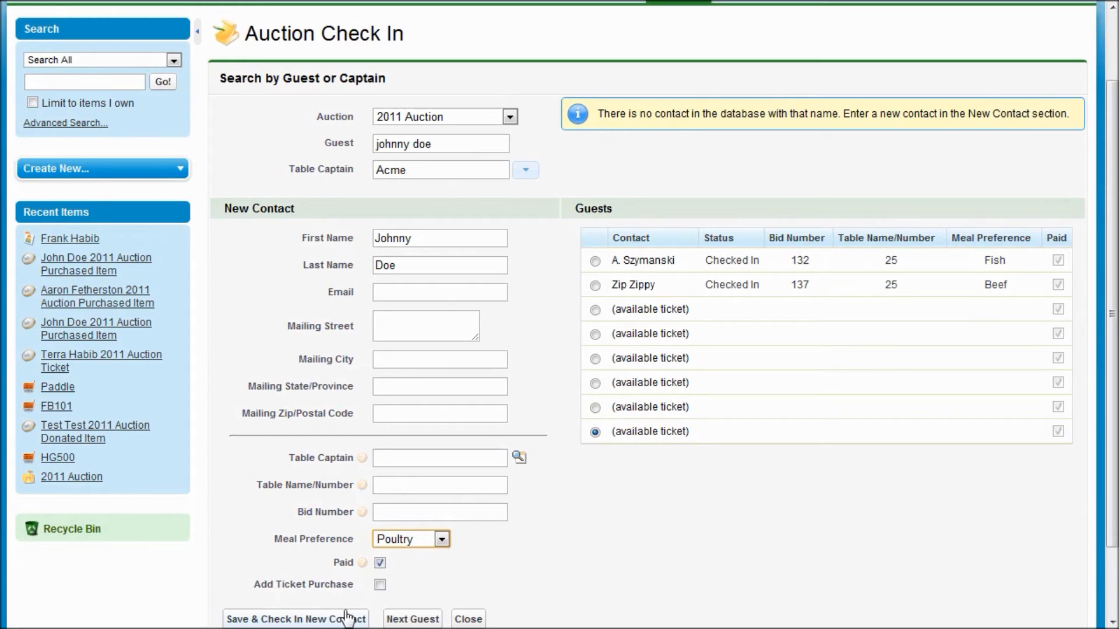
pyautogui.click(295, 619)
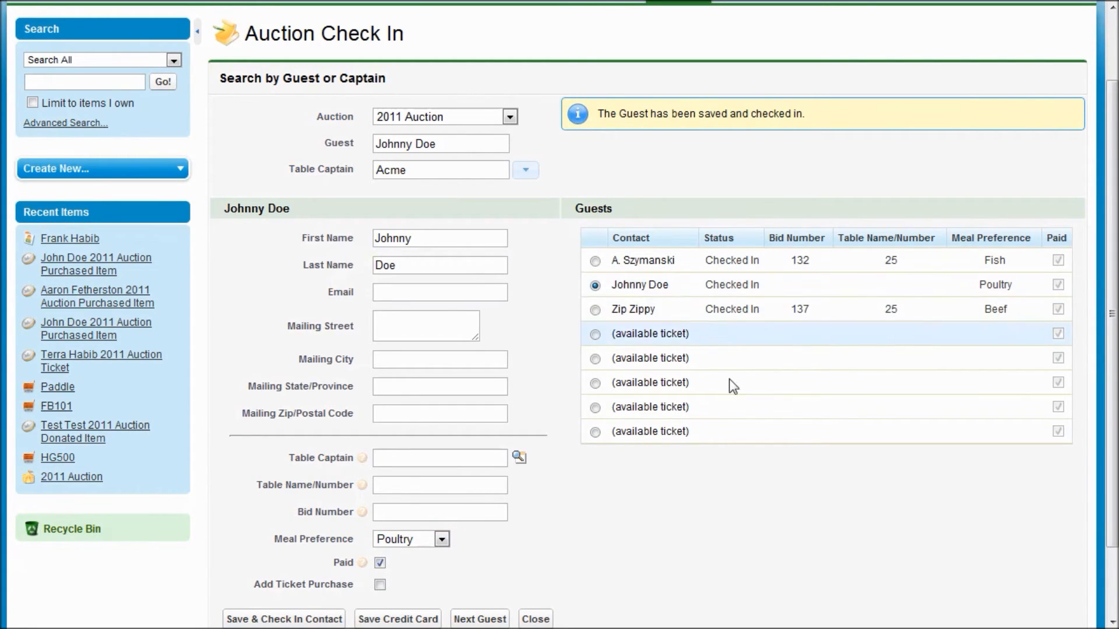
# Show the Save Credit Card payment fields under Johnny Doe's check-in, leaving them unfilled
pyautogui.scroll(-3)
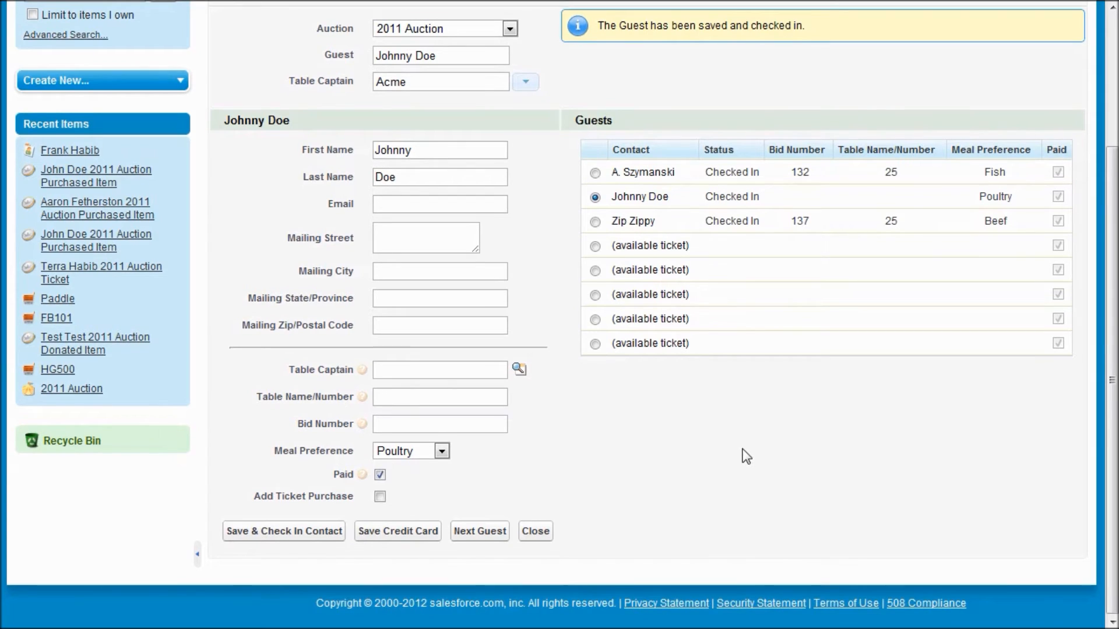
pyautogui.moveTo(753, 442)
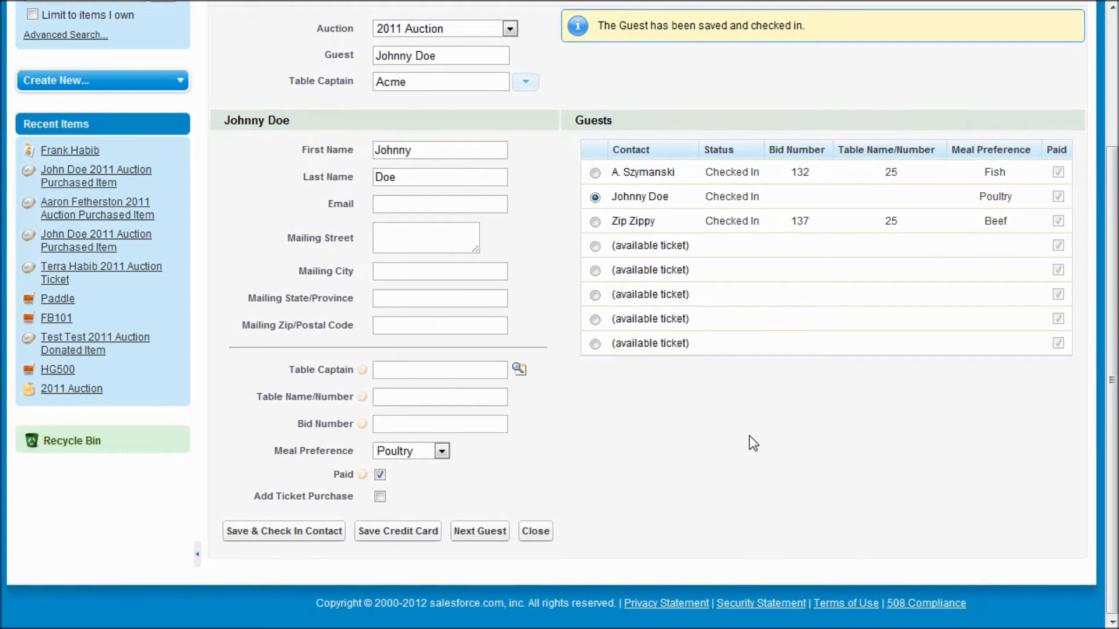
pyautogui.moveTo(542, 558)
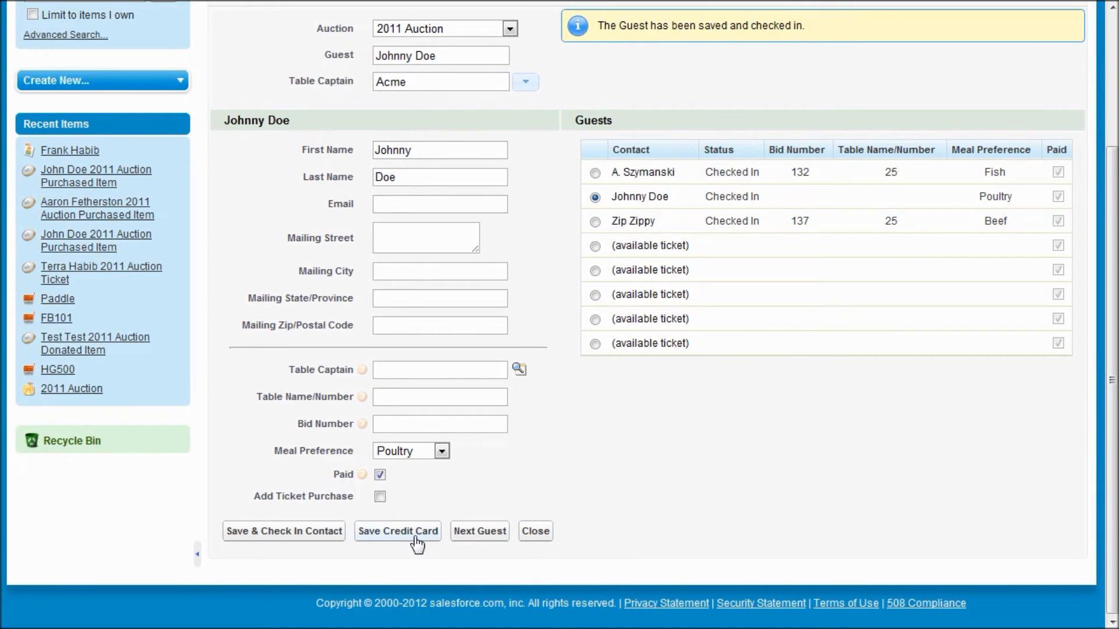
pyautogui.click(397, 531)
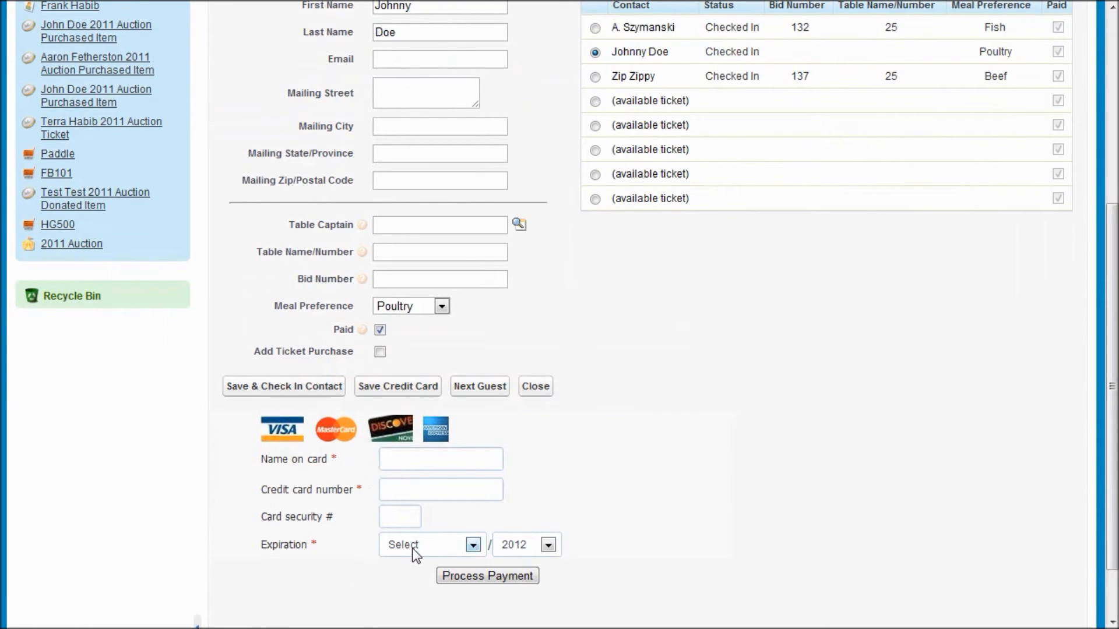
pyautogui.moveTo(520, 498)
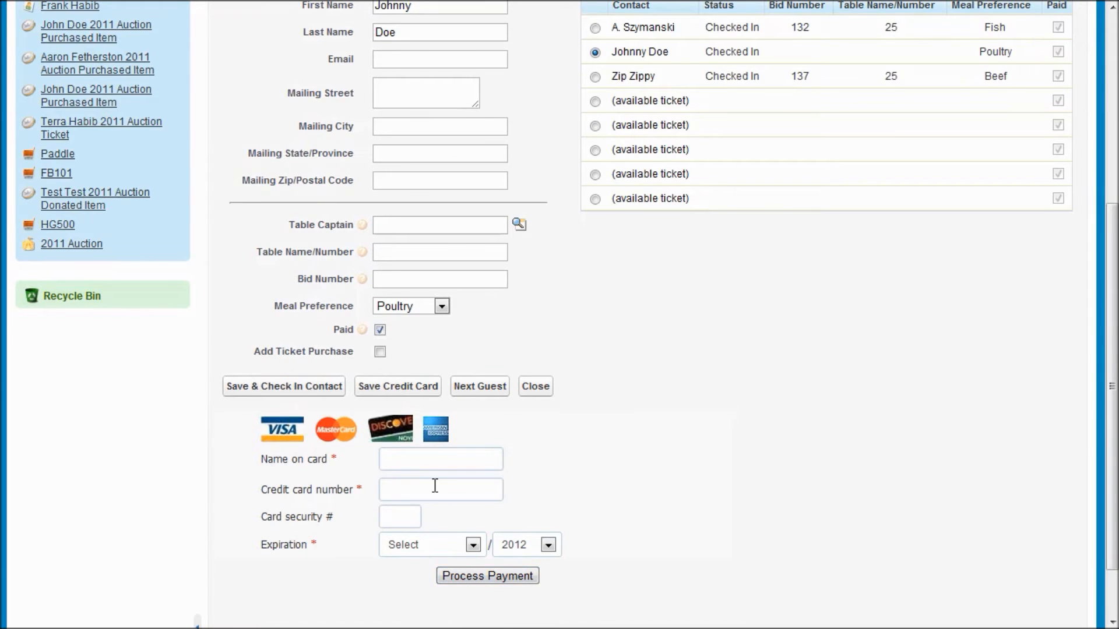
pyautogui.click(282, 385)
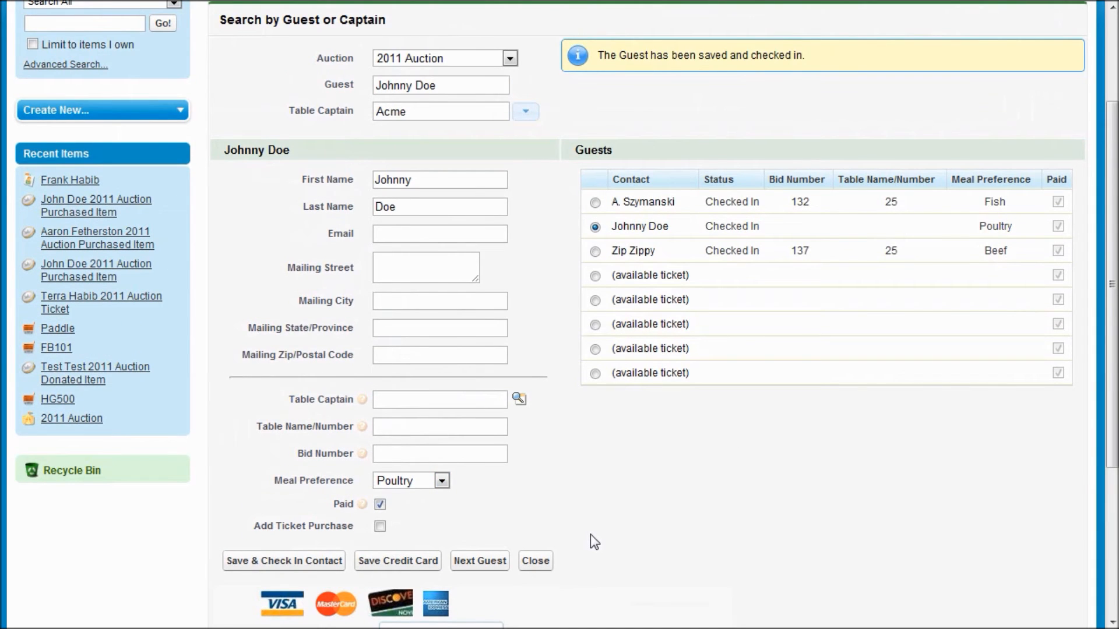
pyautogui.scroll(3)
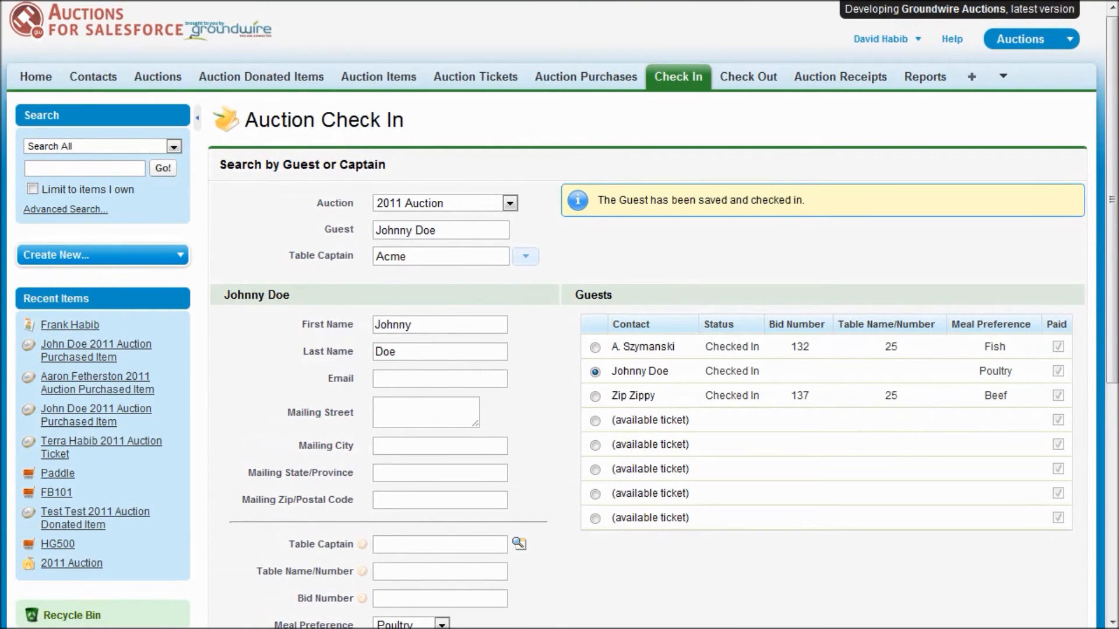
pyautogui.moveTo(834, 551)
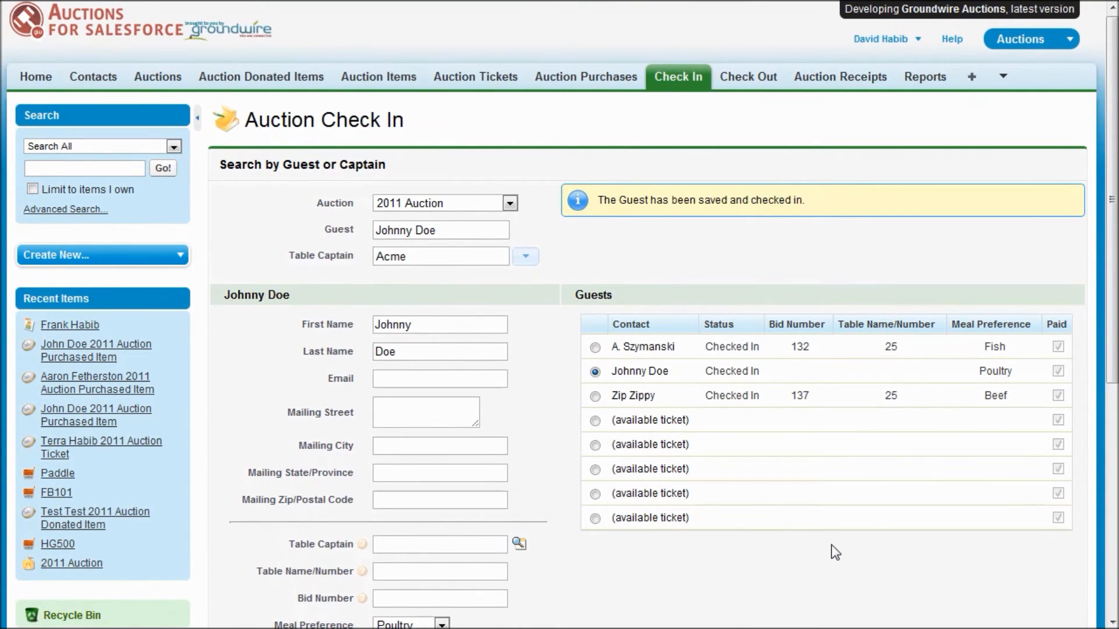
pyautogui.moveTo(860, 552)
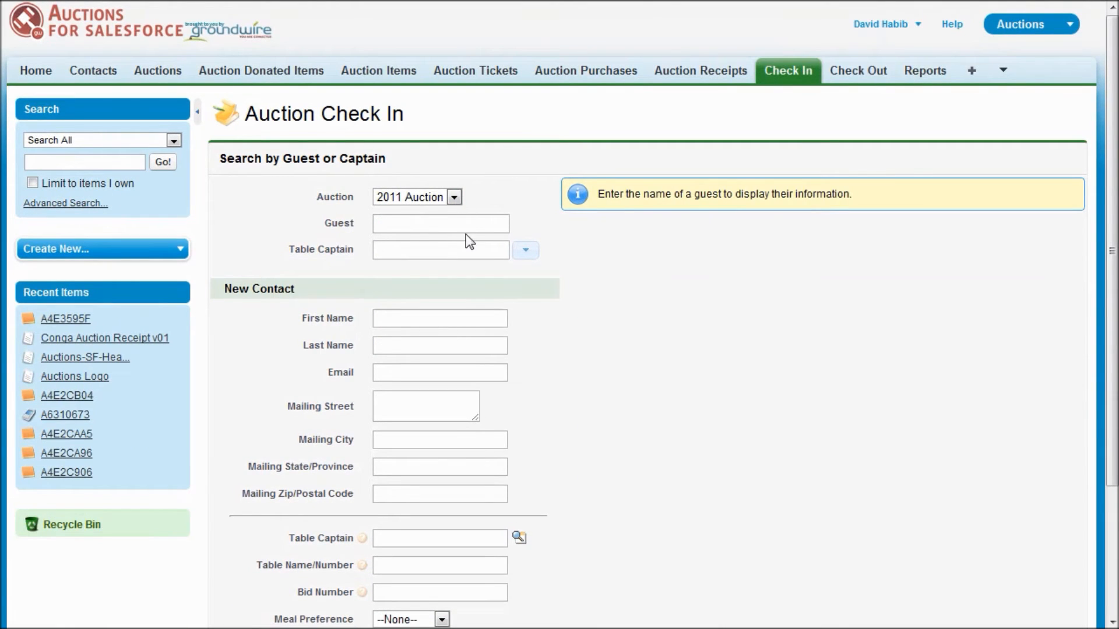
pyautogui.write('lun')
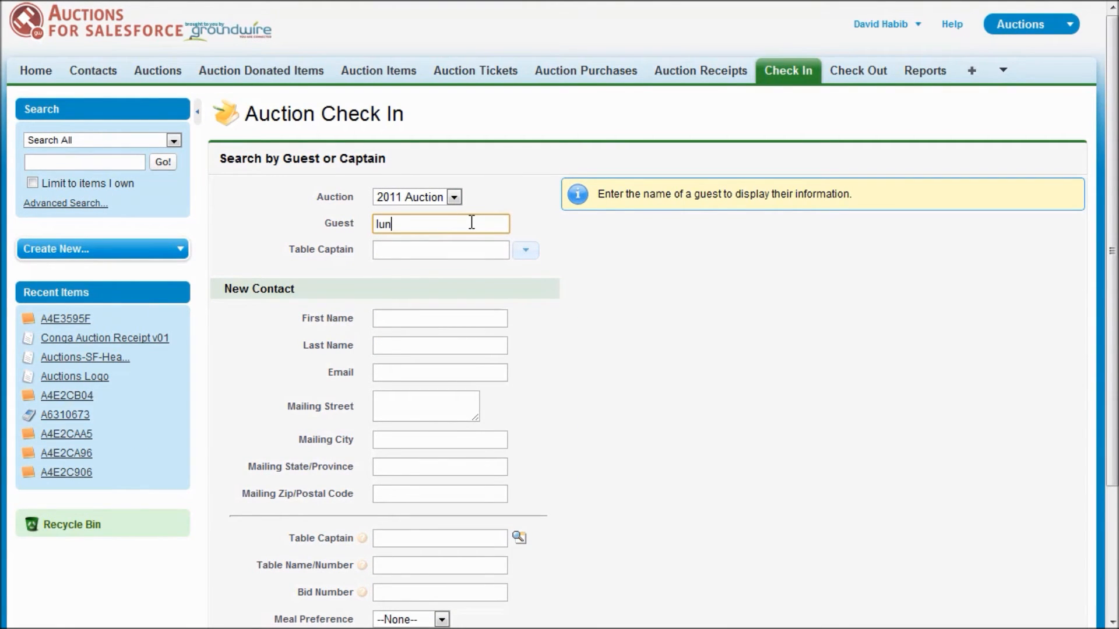
pyautogui.write('Luna Habib')
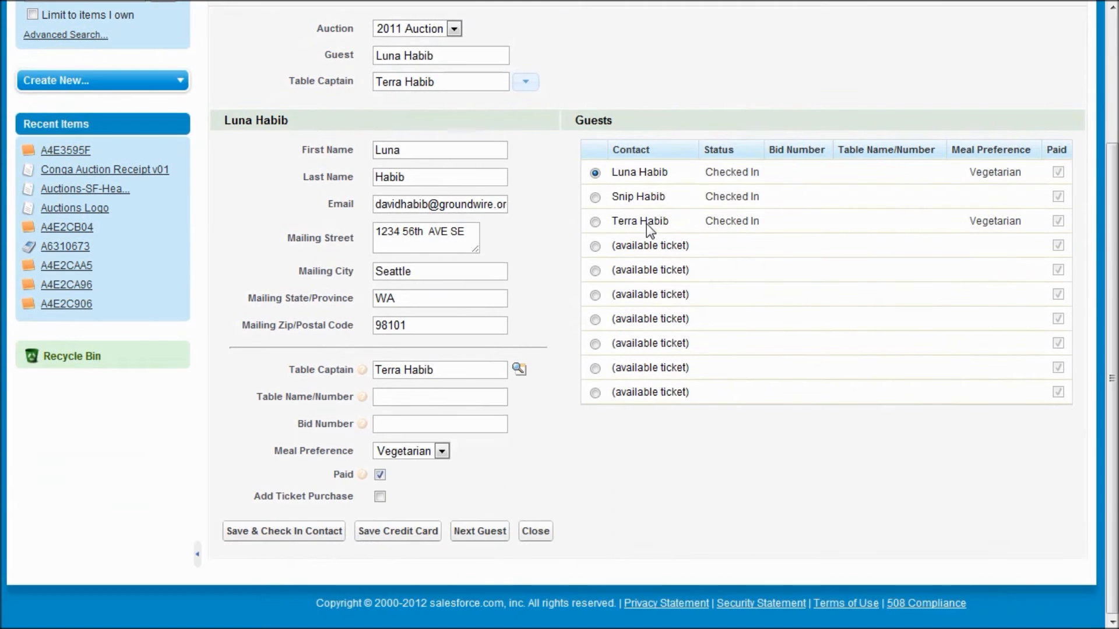
pyautogui.click(397, 531)
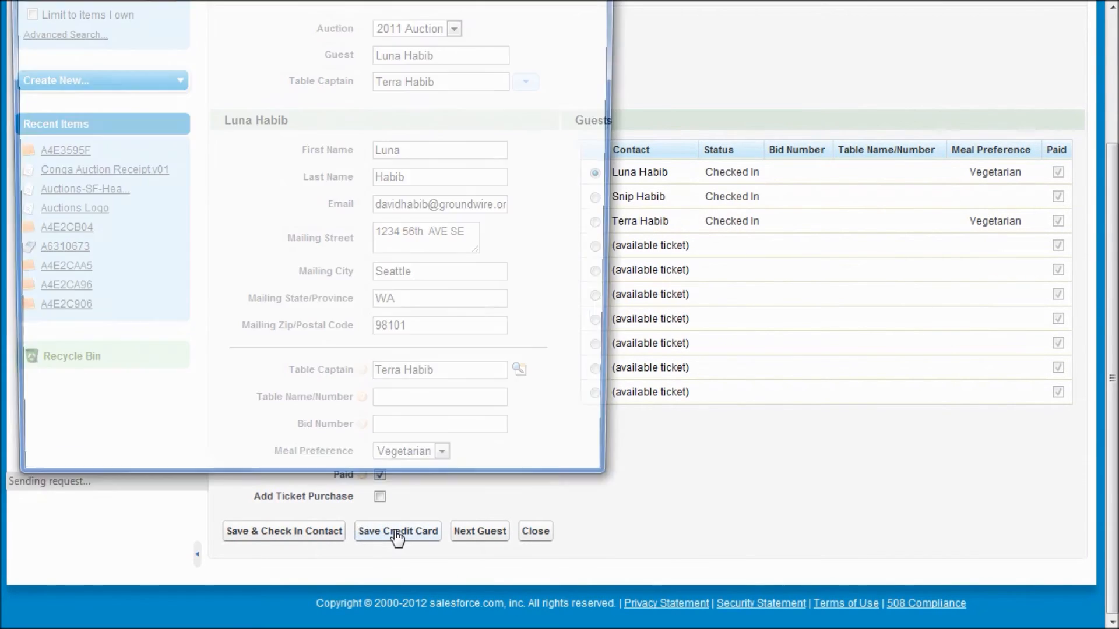
pyautogui.click(397, 531)
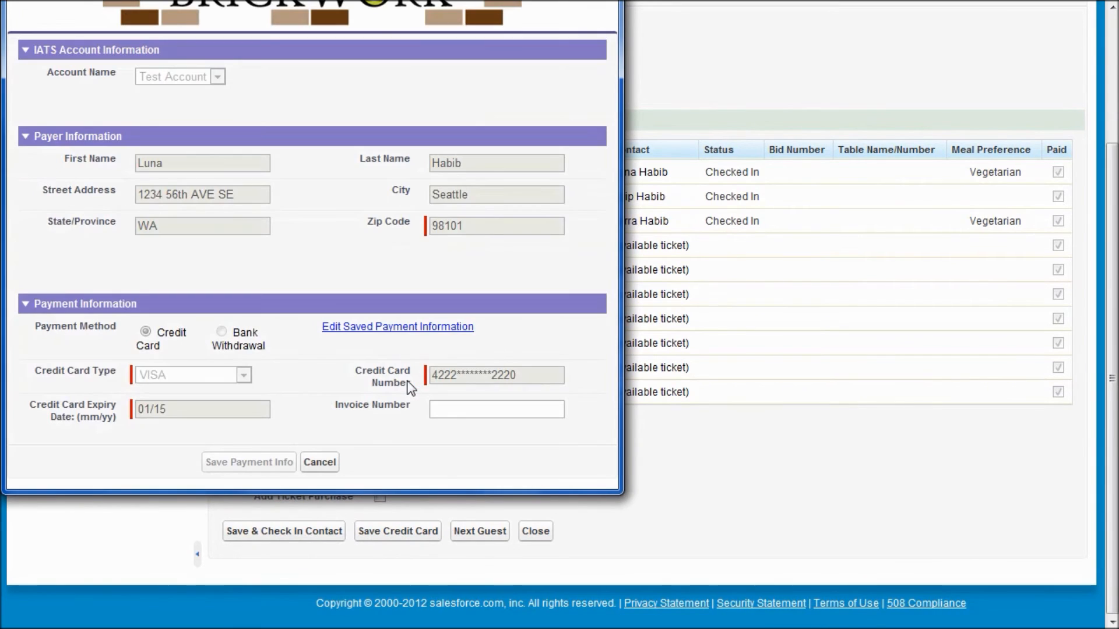
pyautogui.moveTo(382, 199)
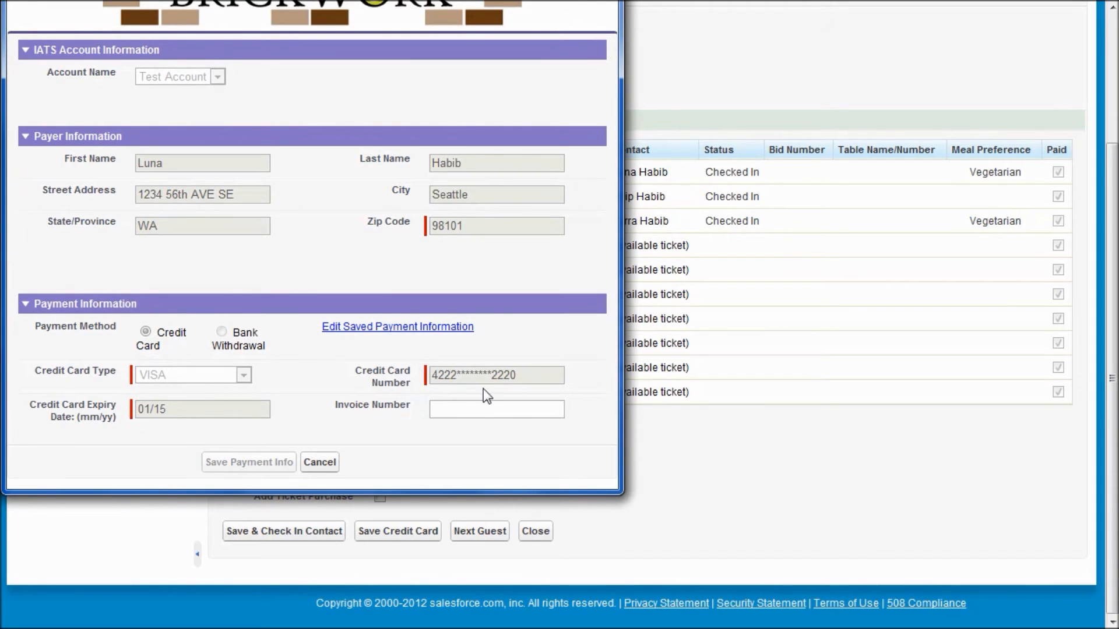
# View the payment information, cancel without saving, and clear the check-in form for another guest
pyautogui.click(397, 326)
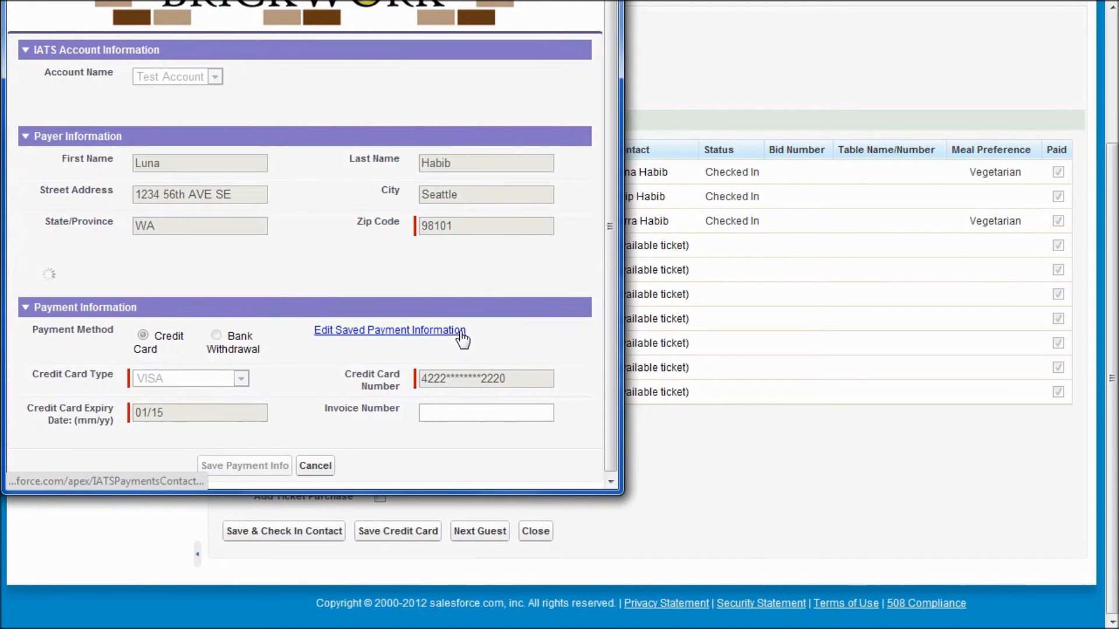
pyautogui.click(389, 330)
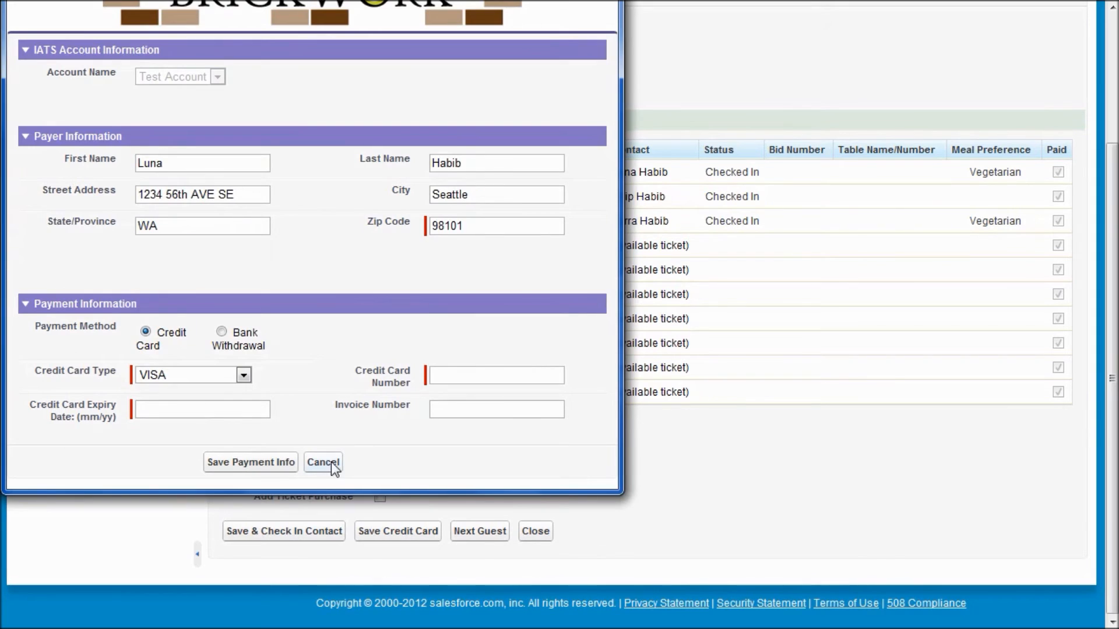
pyautogui.click(322, 462)
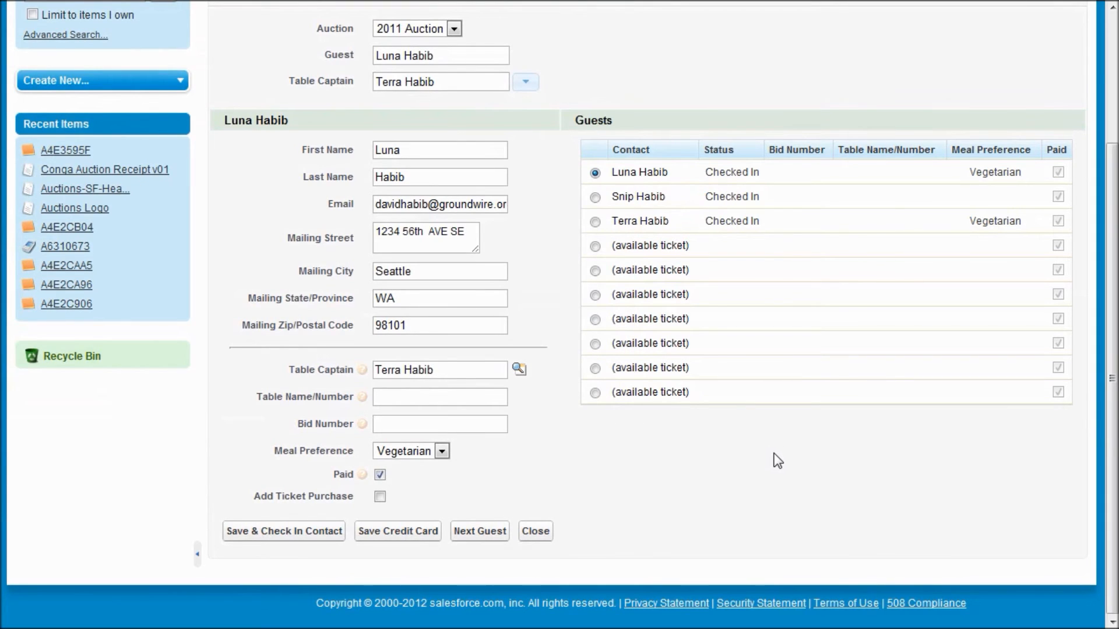
pyautogui.click(535, 531)
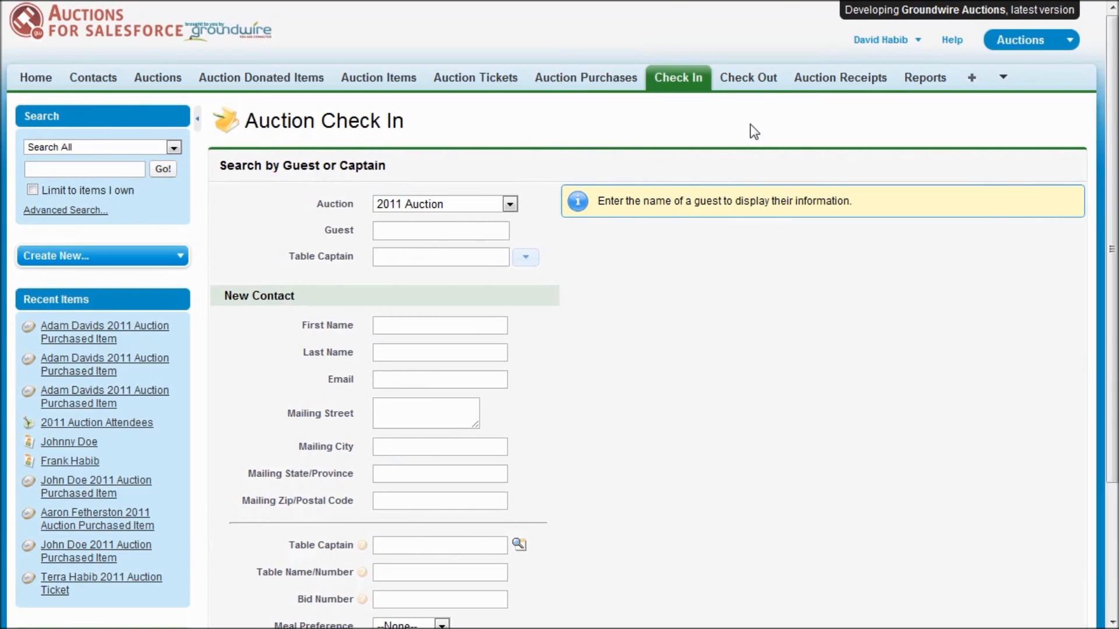
pyautogui.click(747, 77)
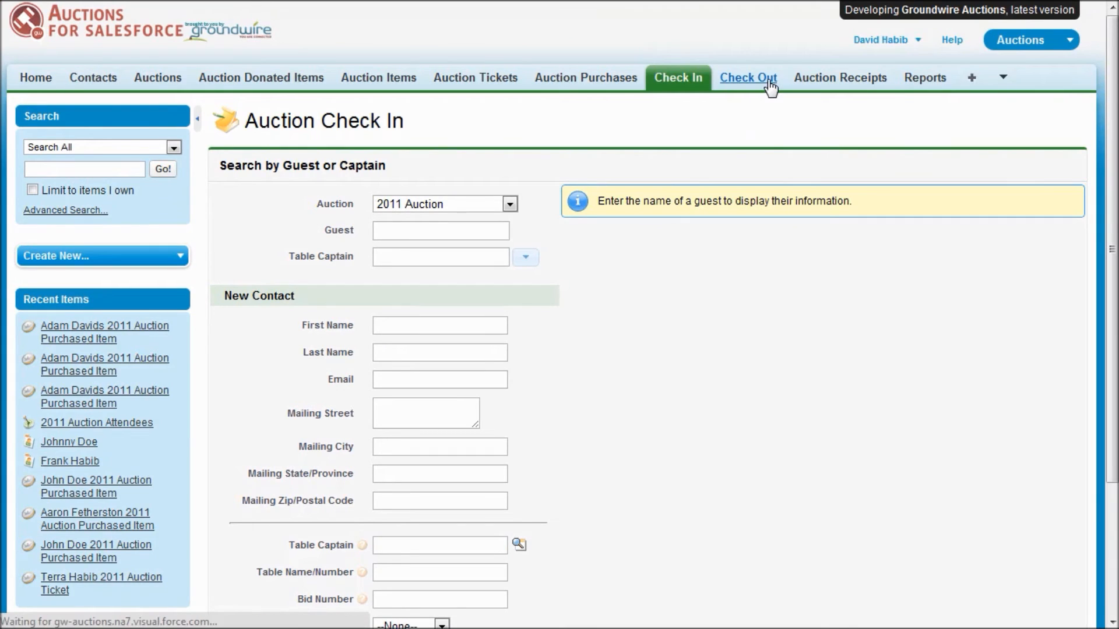
pyautogui.click(748, 77)
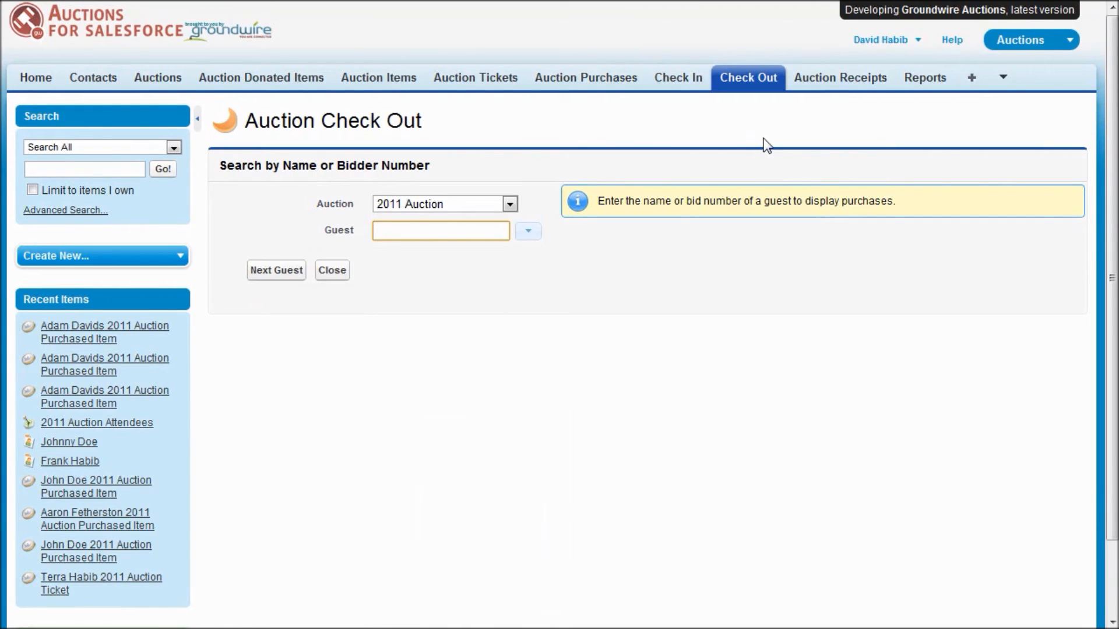
pyautogui.click(440, 231)
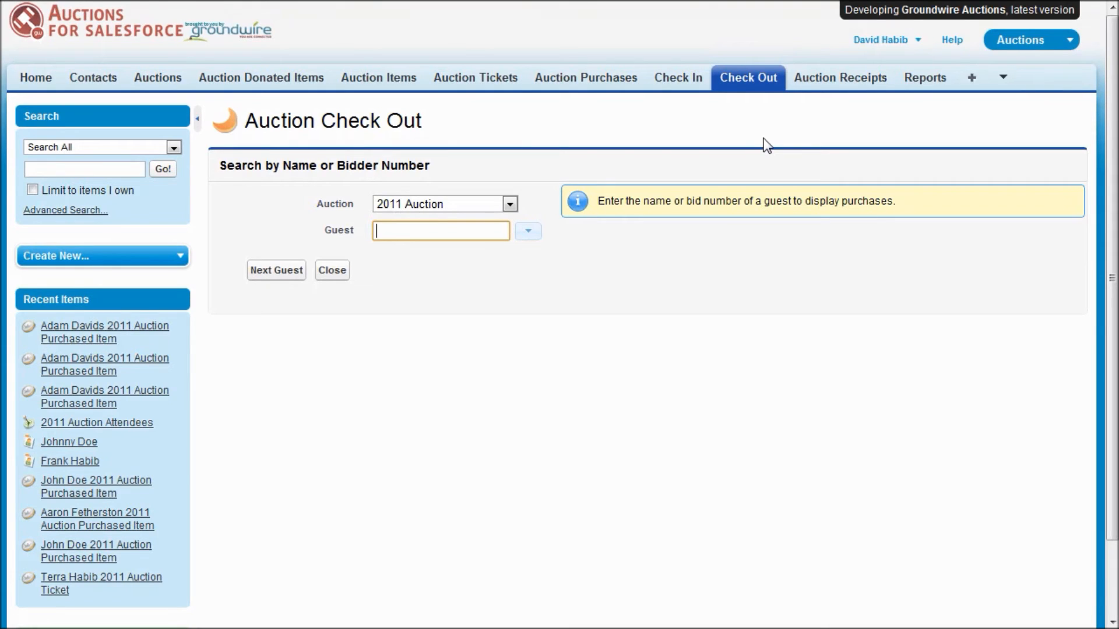
pyautogui.write('107')
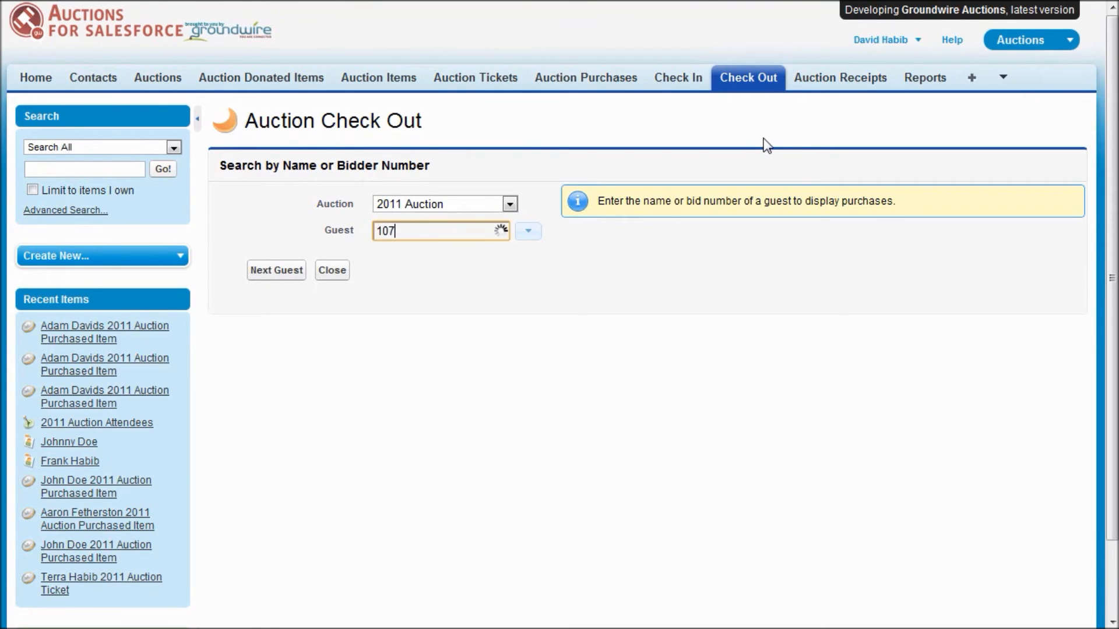
pyautogui.click(276, 269)
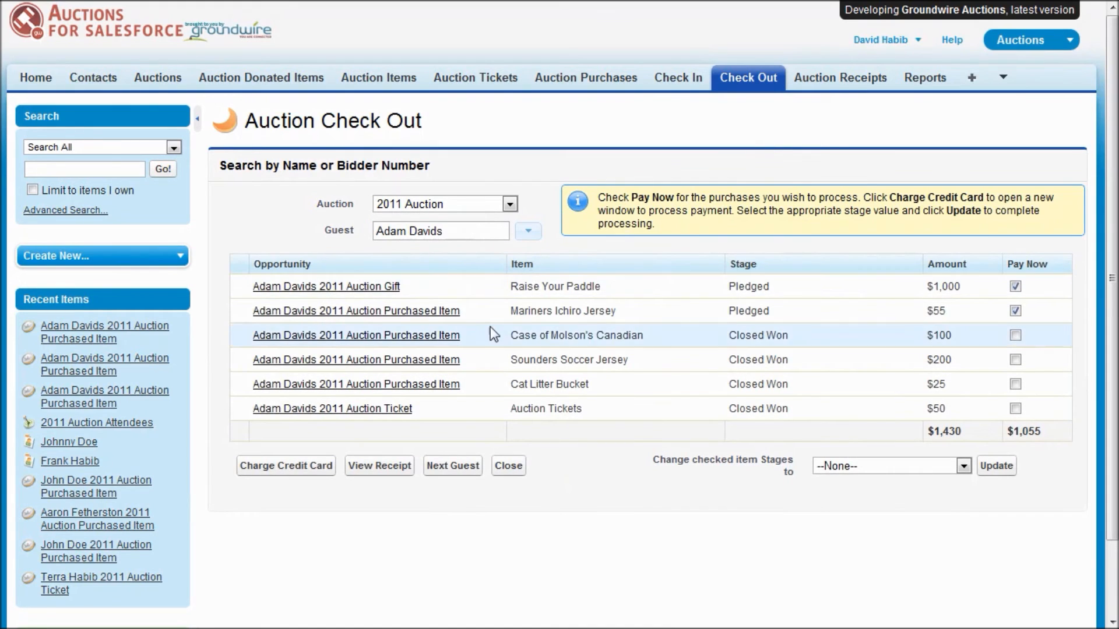
pyautogui.moveTo(469, 322)
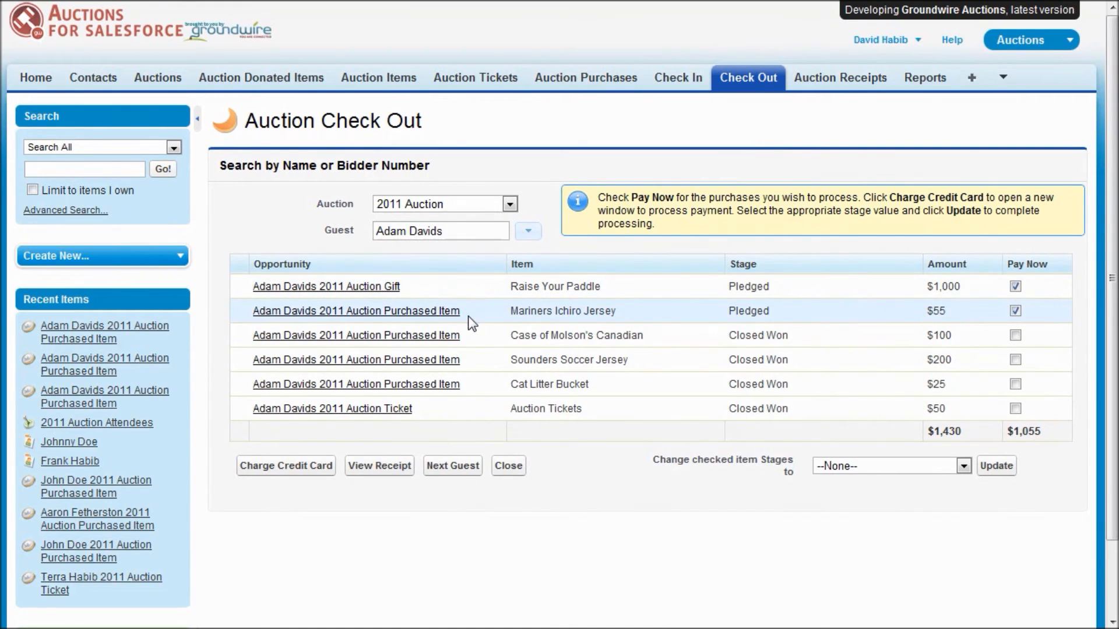
pyautogui.moveTo(463, 409)
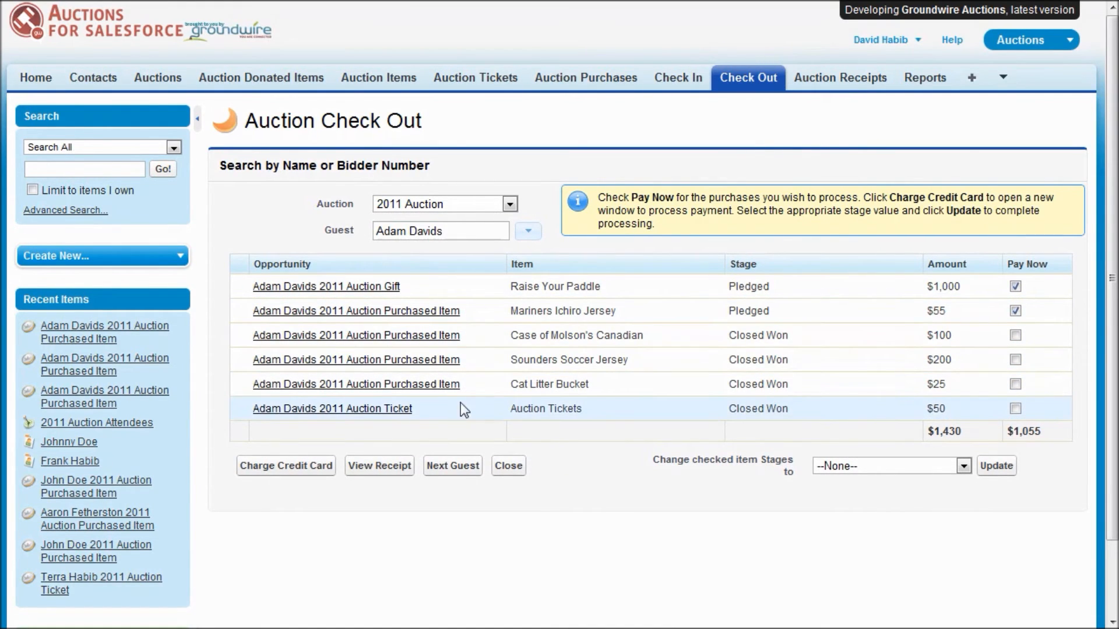
pyautogui.click(1016, 286)
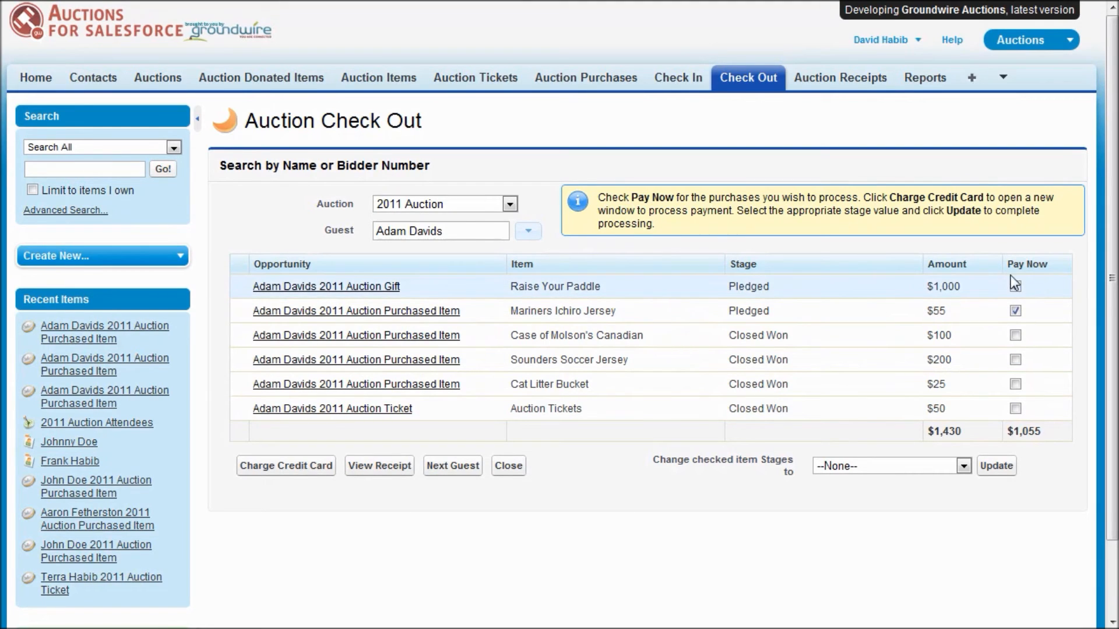
pyautogui.click(1015, 287)
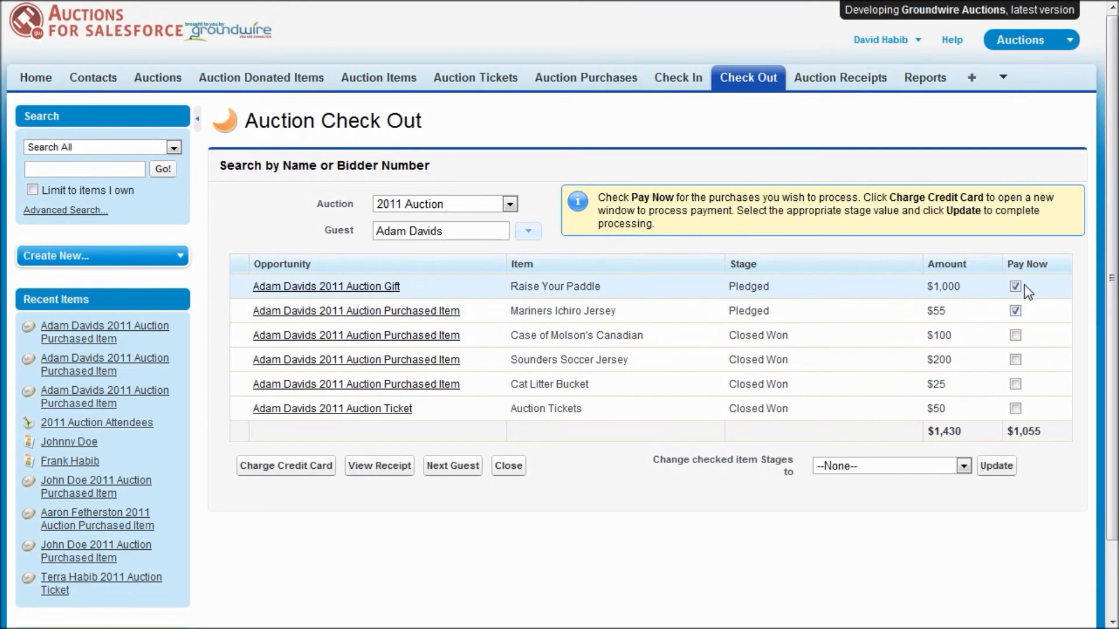
pyautogui.moveTo(1048, 442)
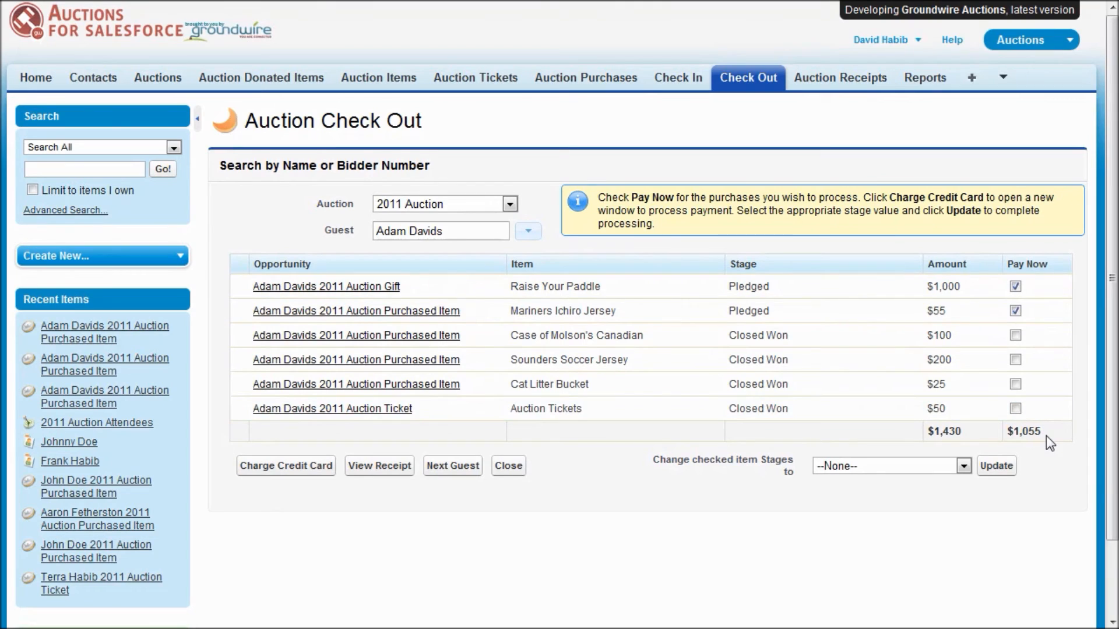
pyautogui.moveTo(1032, 431)
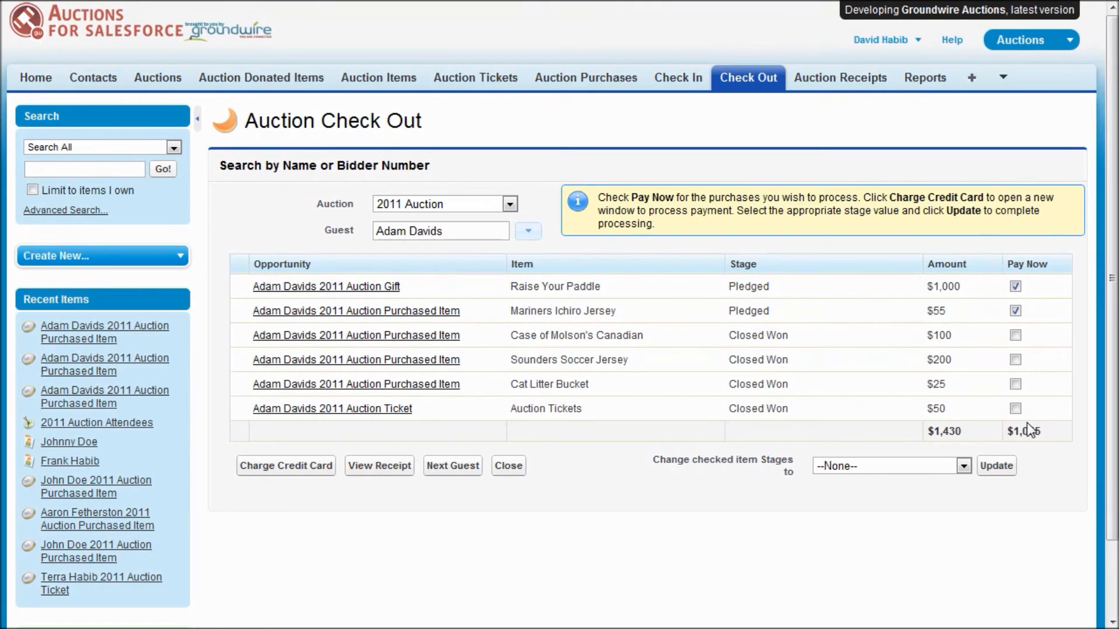
pyautogui.moveTo(627, 492)
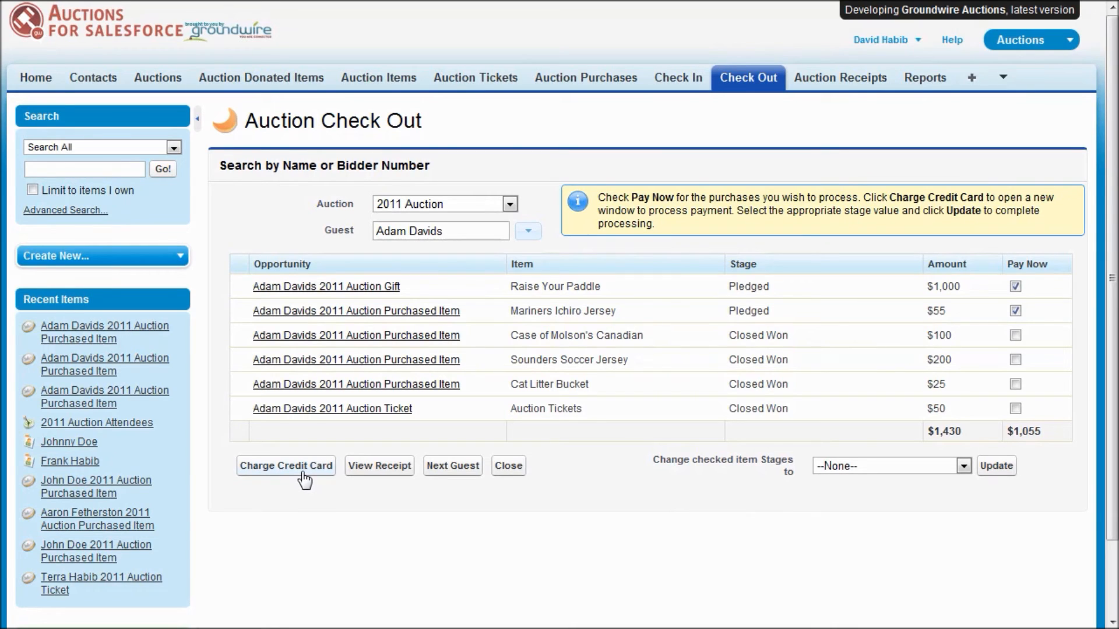
pyautogui.click(286, 464)
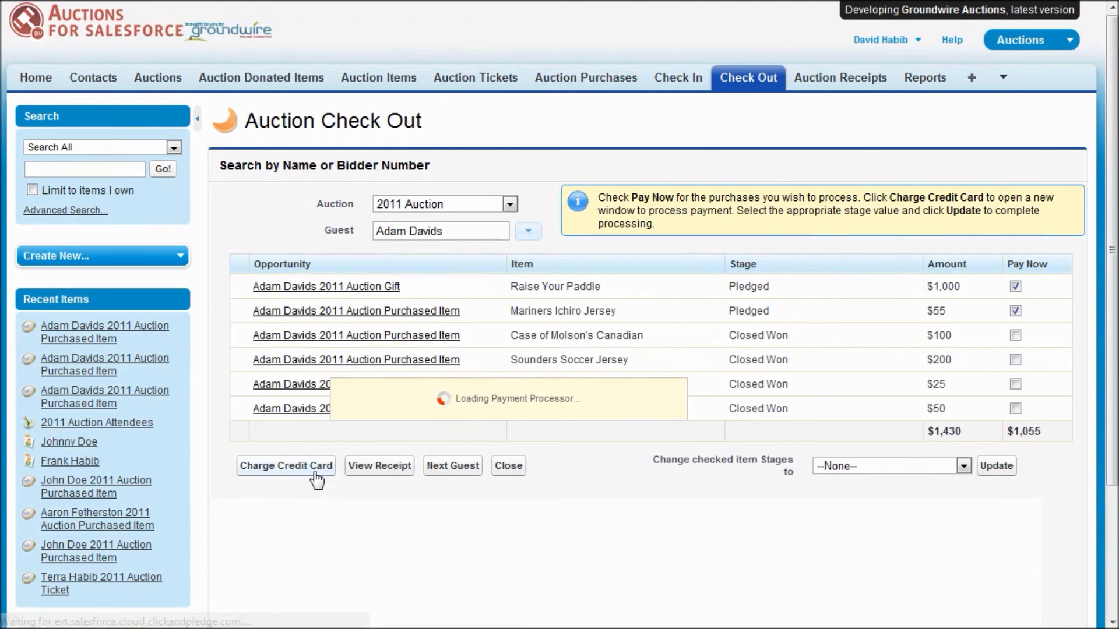
pyautogui.click(285, 465)
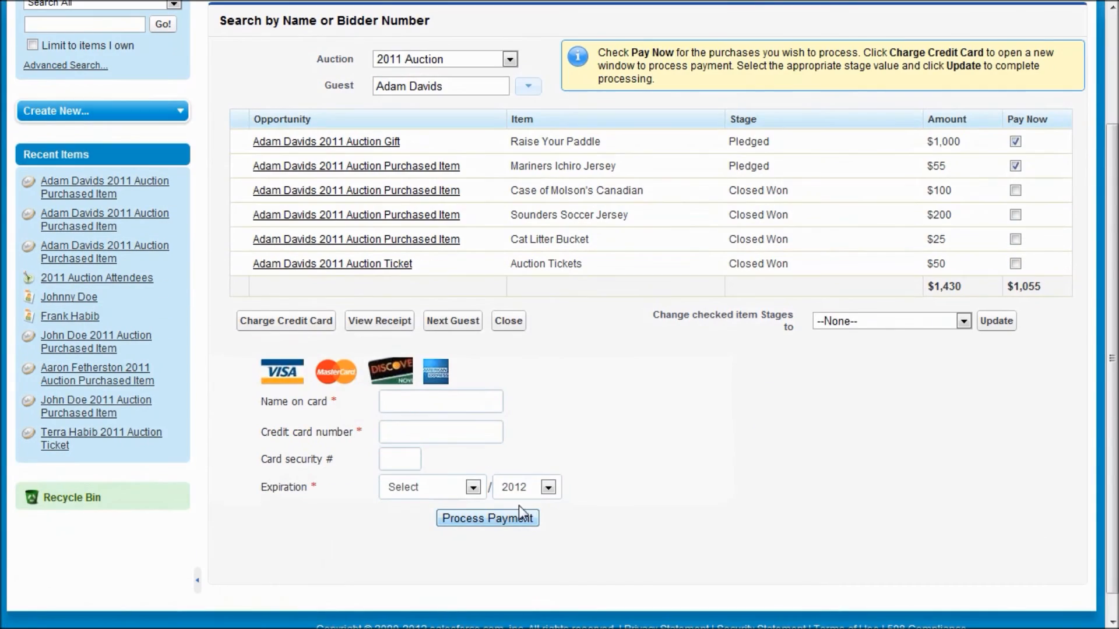
pyautogui.moveTo(606, 473)
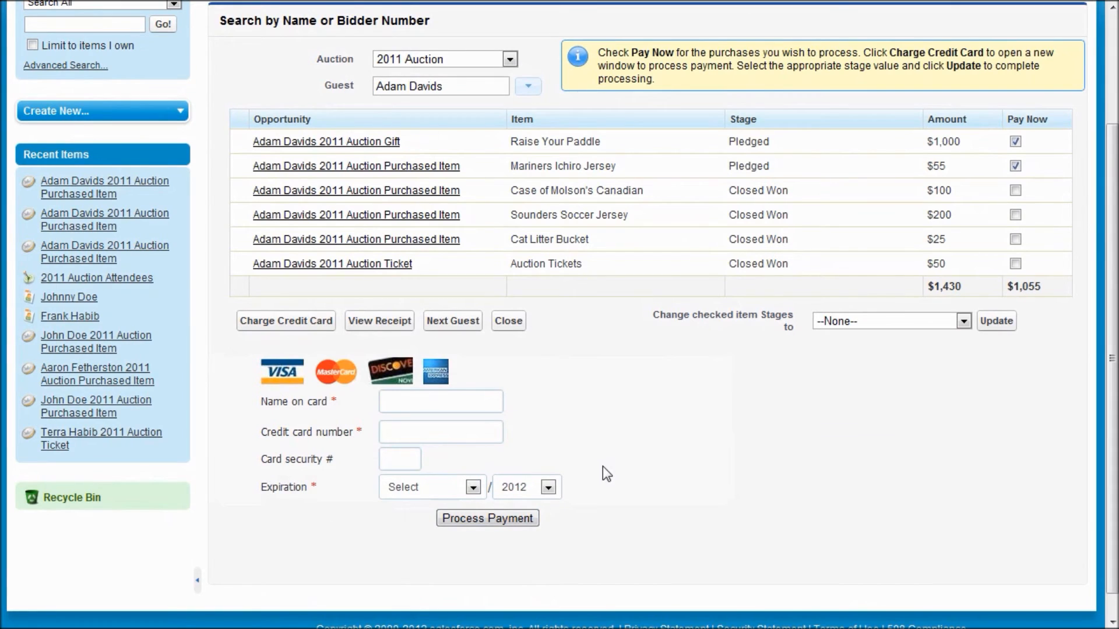
pyautogui.scroll(3)
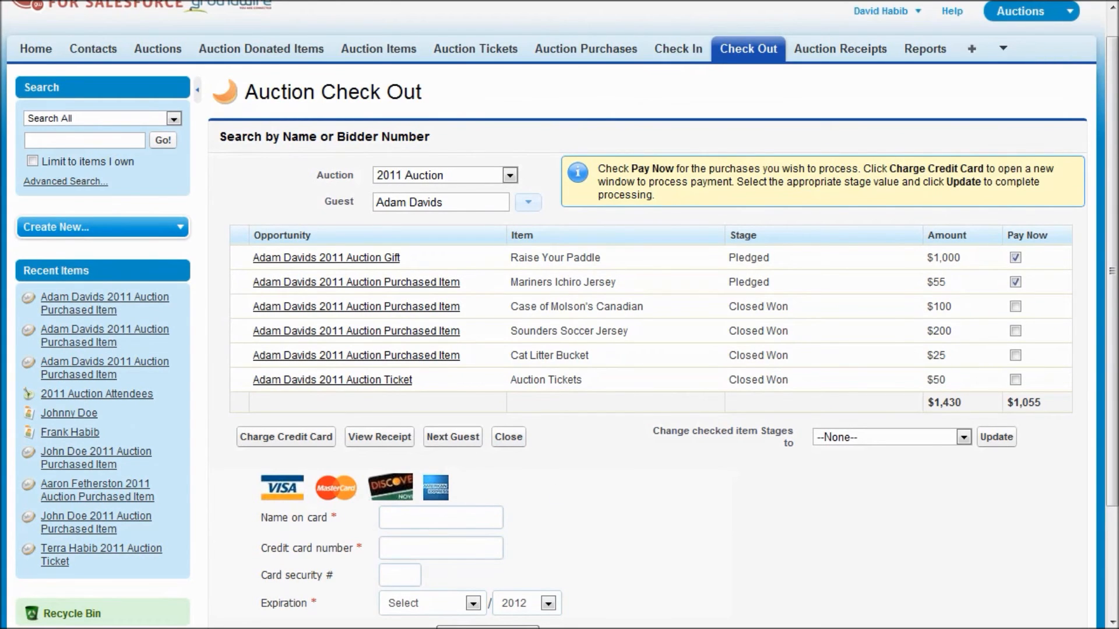
pyautogui.click(452, 437)
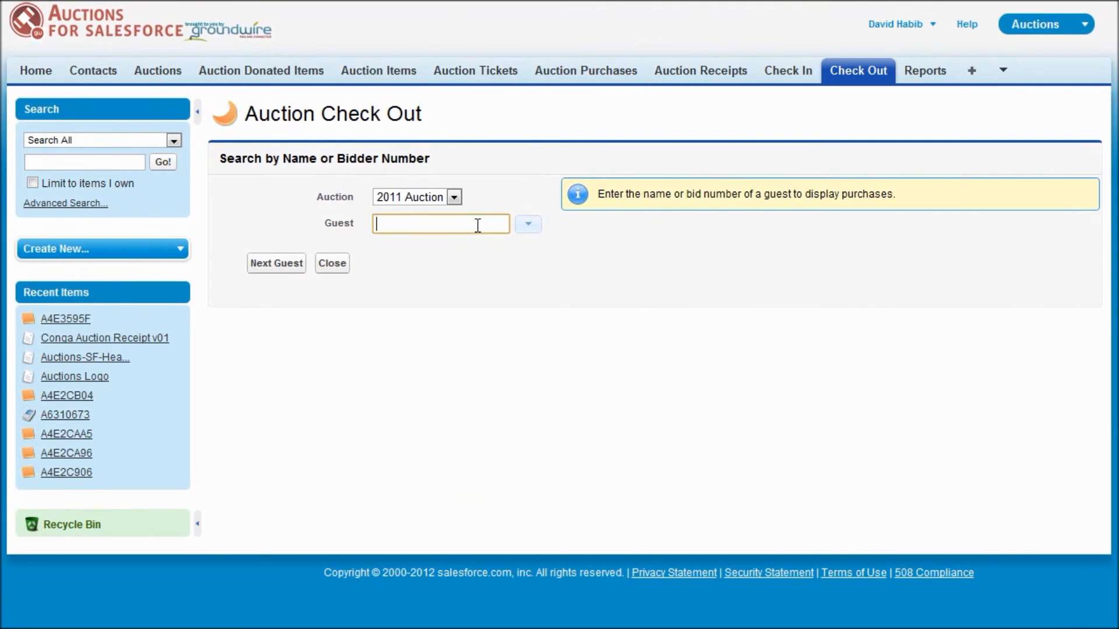
pyautogui.write('luna')
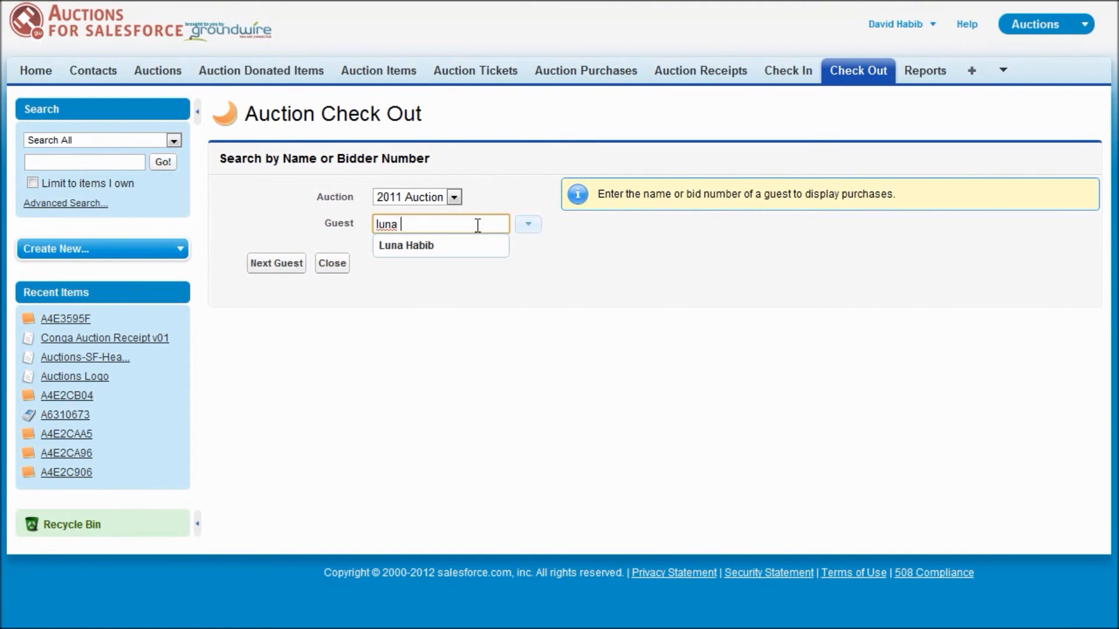
pyautogui.write('habib')
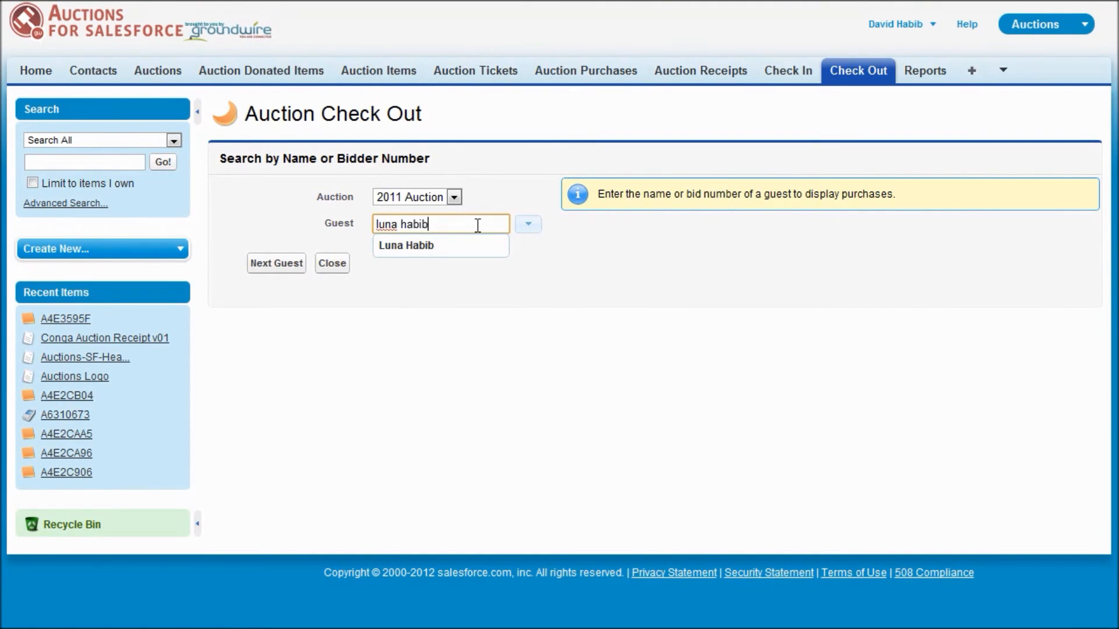
pyautogui.click(405, 246)
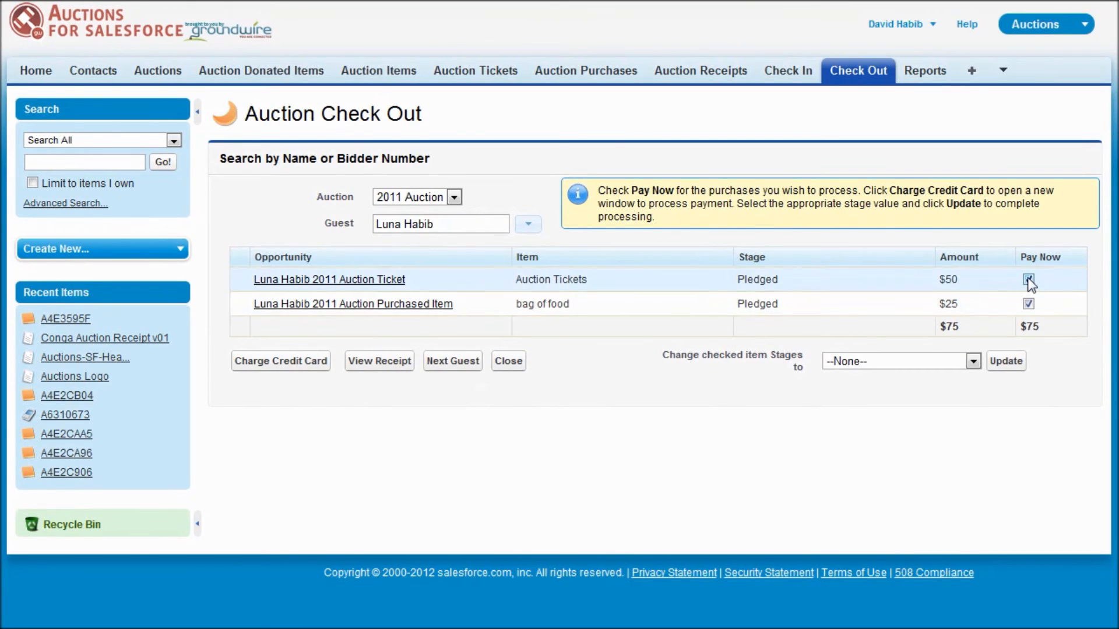
pyautogui.click(1027, 279)
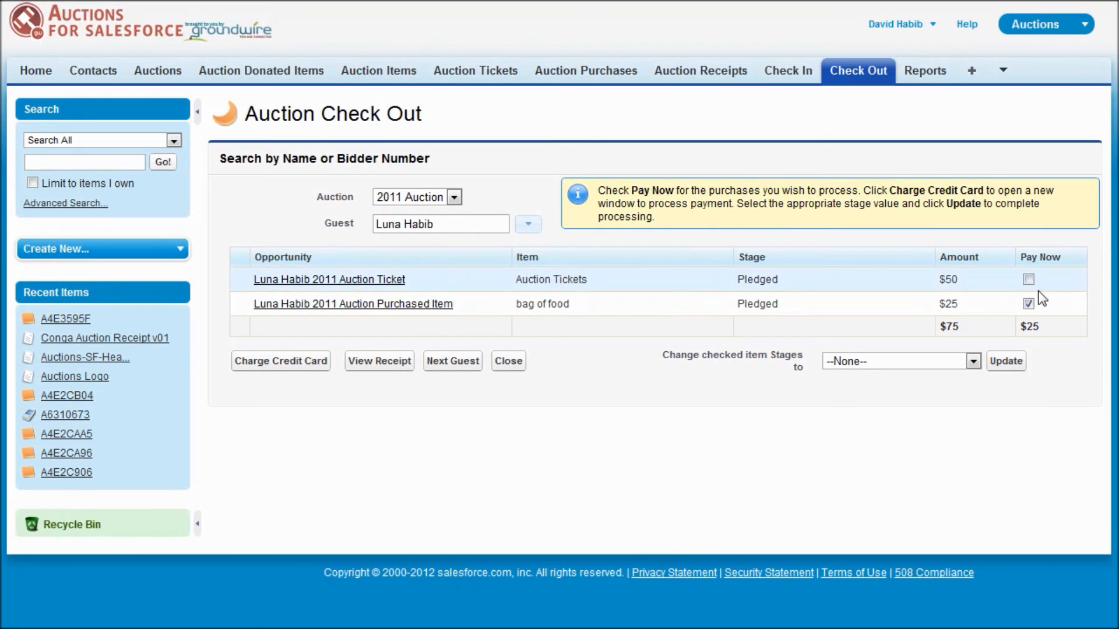
pyautogui.click(1028, 278)
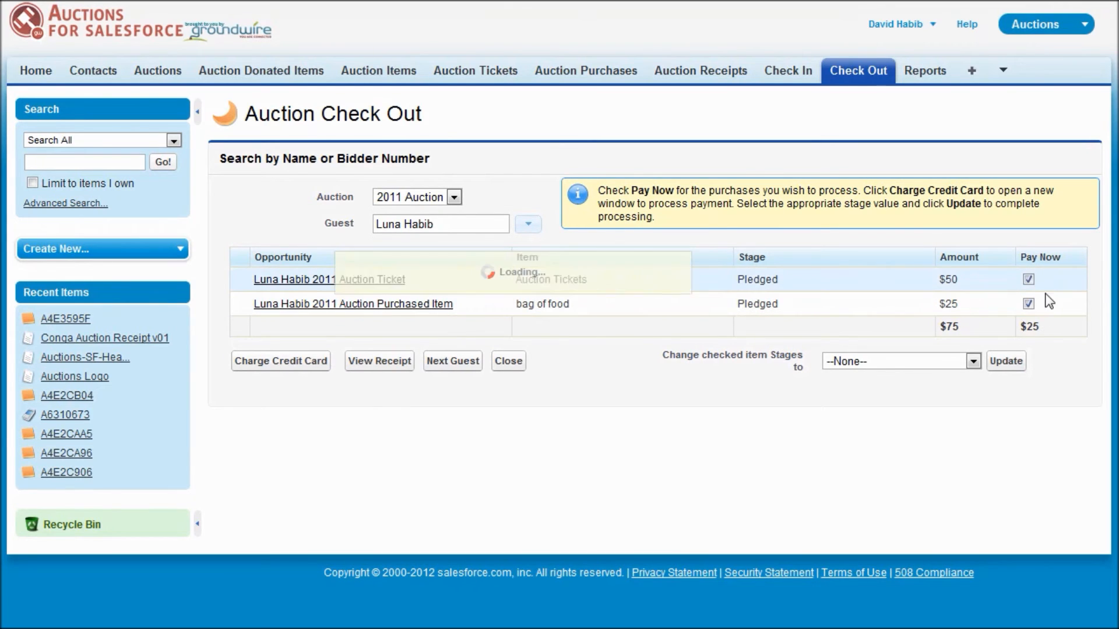
pyautogui.click(281, 360)
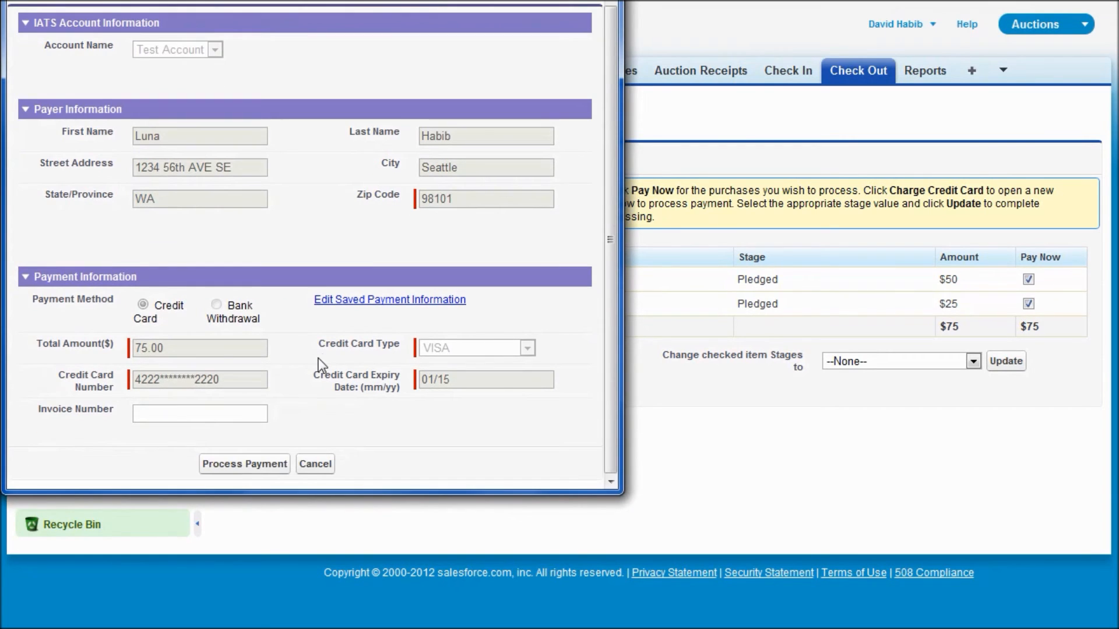
pyautogui.click(244, 464)
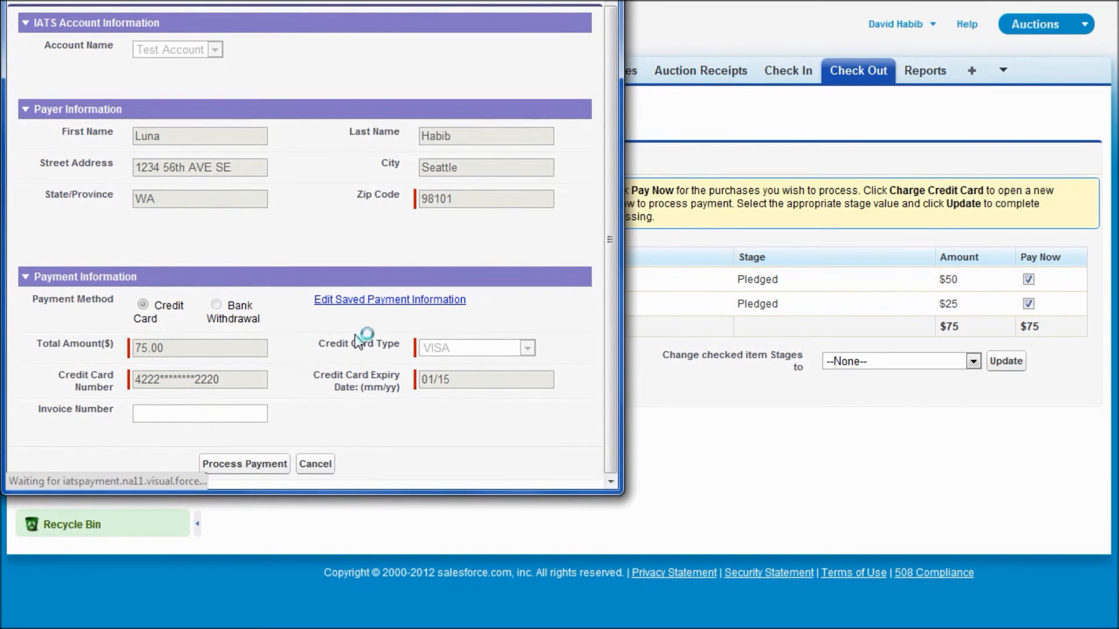
pyautogui.click(244, 464)
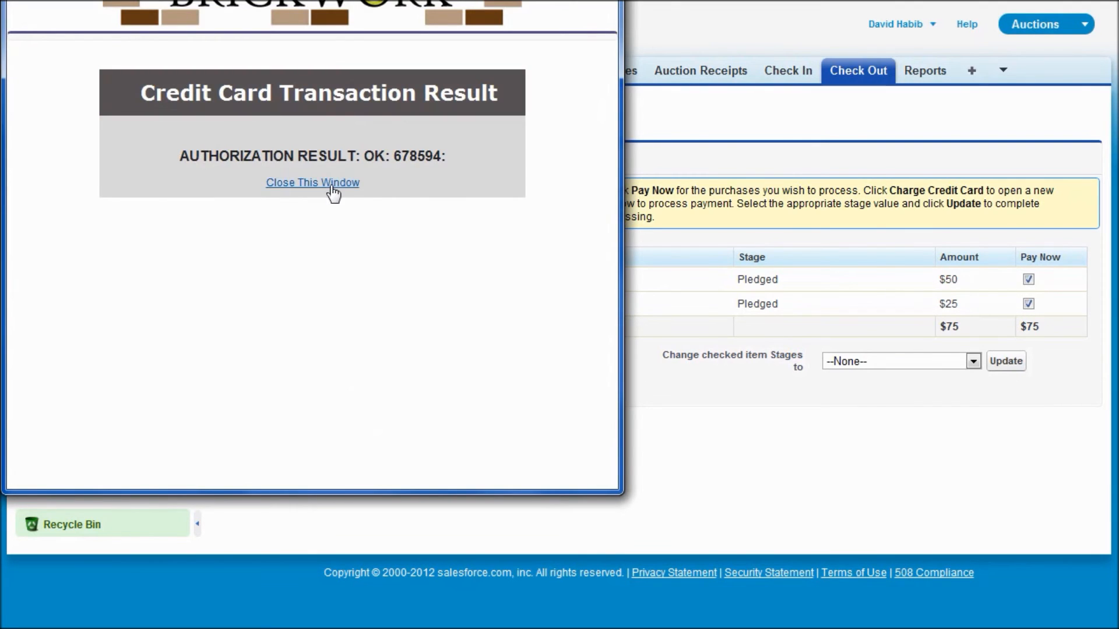
pyautogui.click(312, 183)
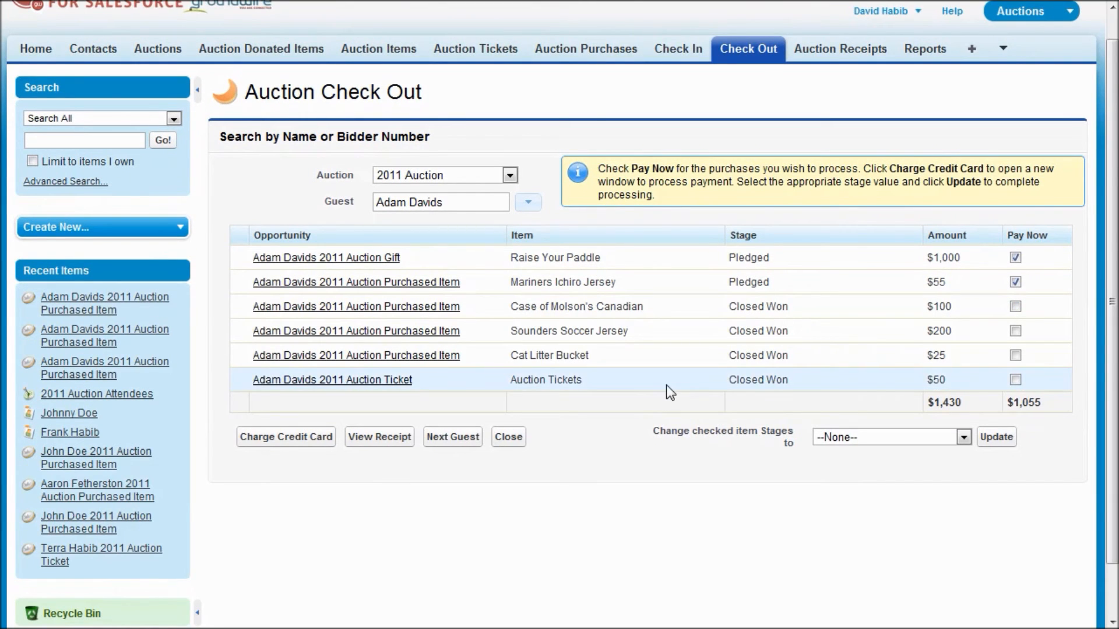
pyautogui.moveTo(873, 287)
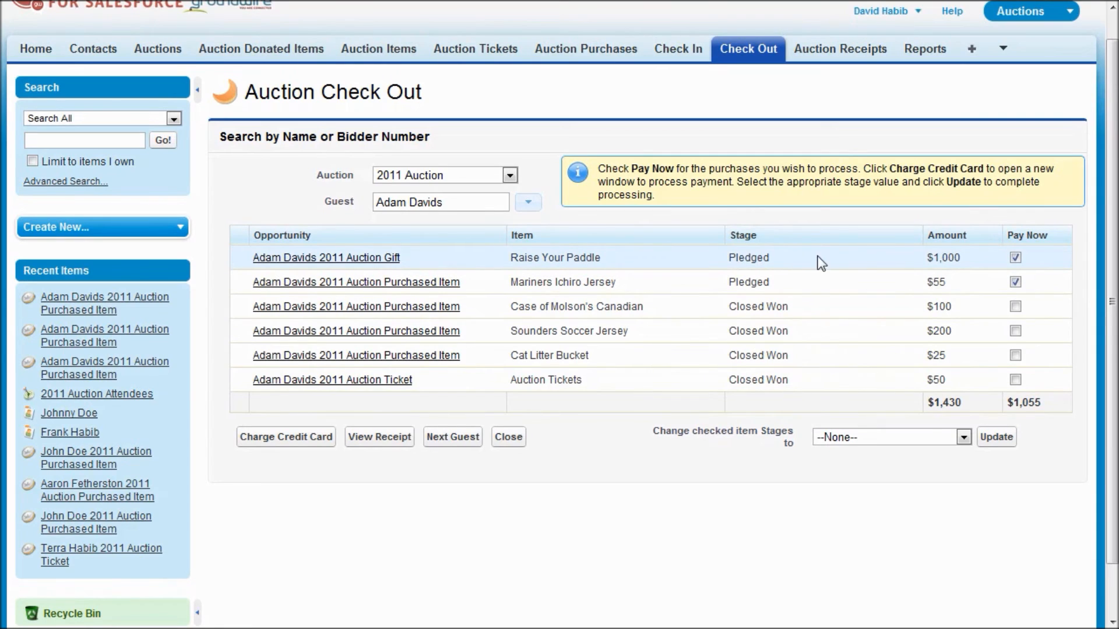
pyautogui.moveTo(898, 398)
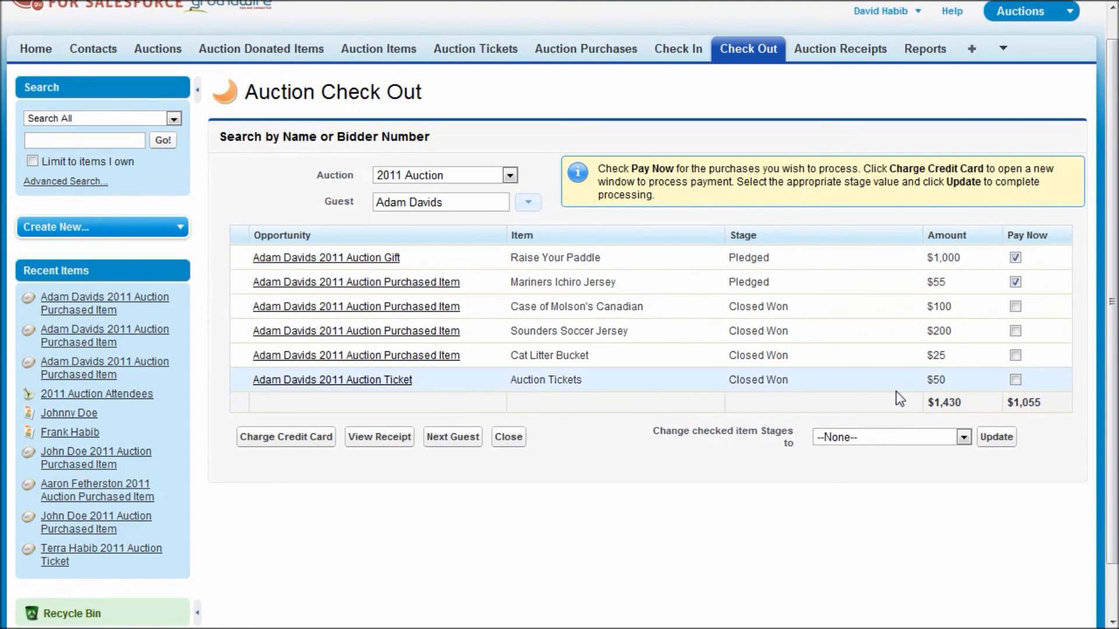
pyautogui.click(963, 437)
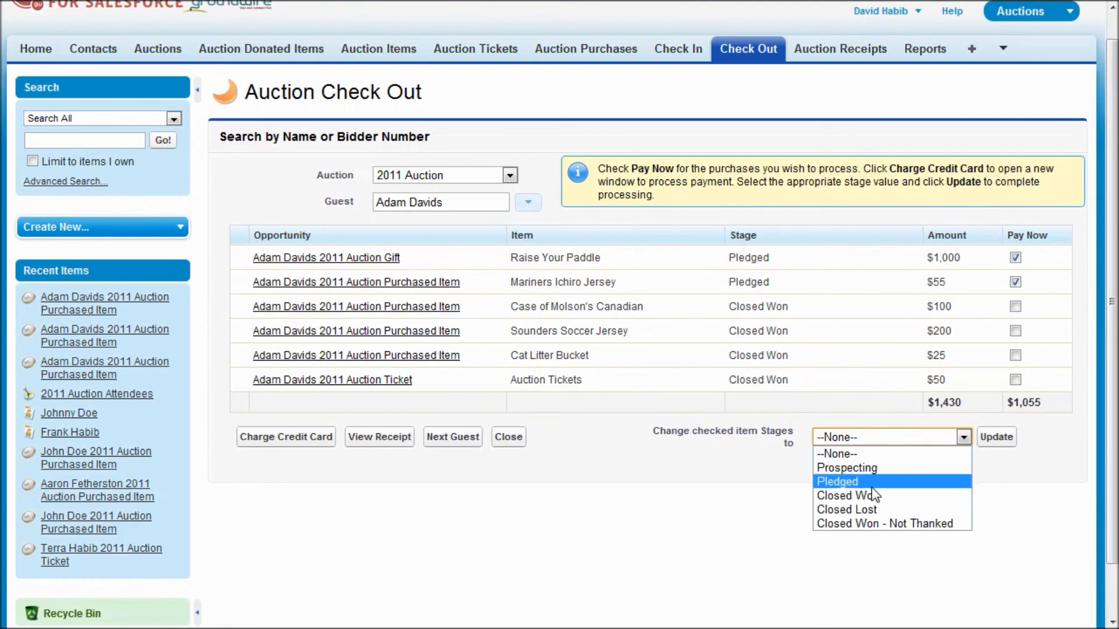
pyautogui.click(847, 495)
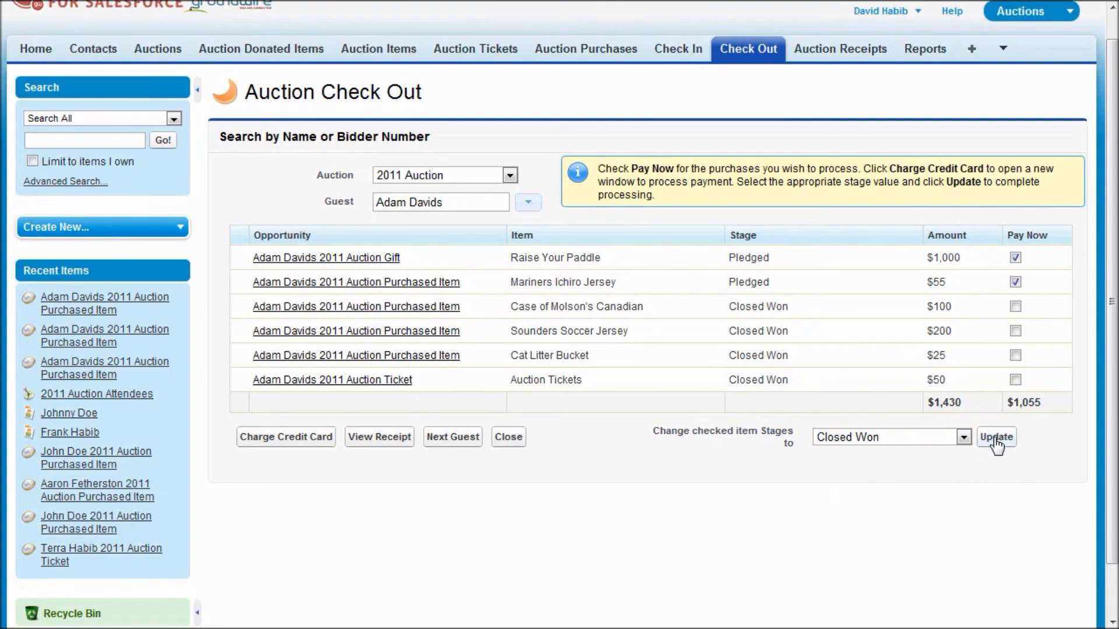
pyautogui.click(995, 437)
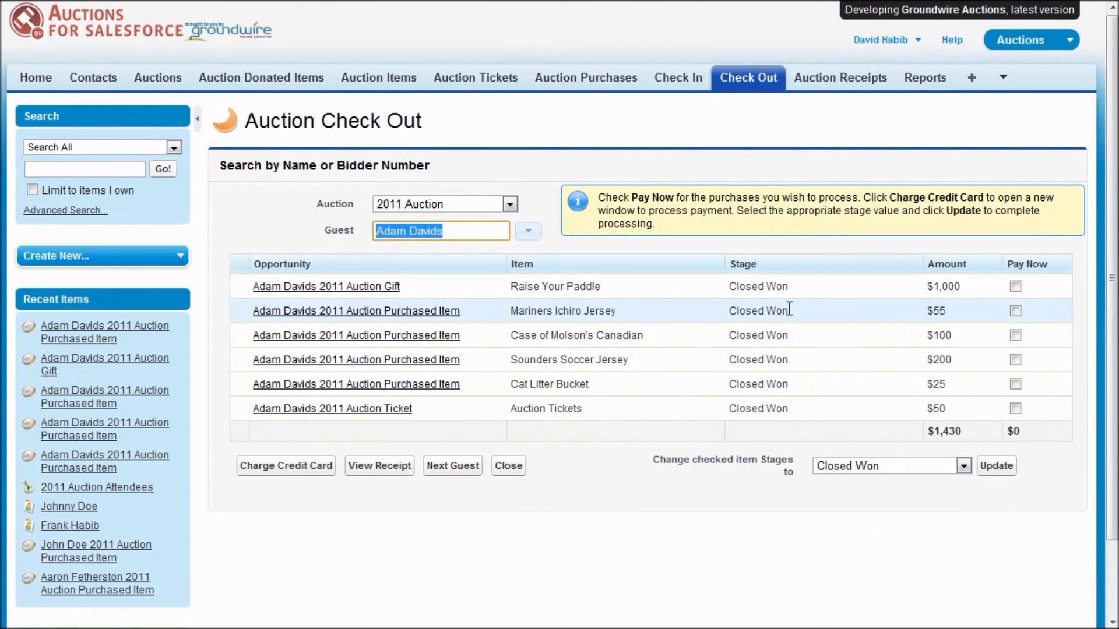
pyautogui.moveTo(618, 466)
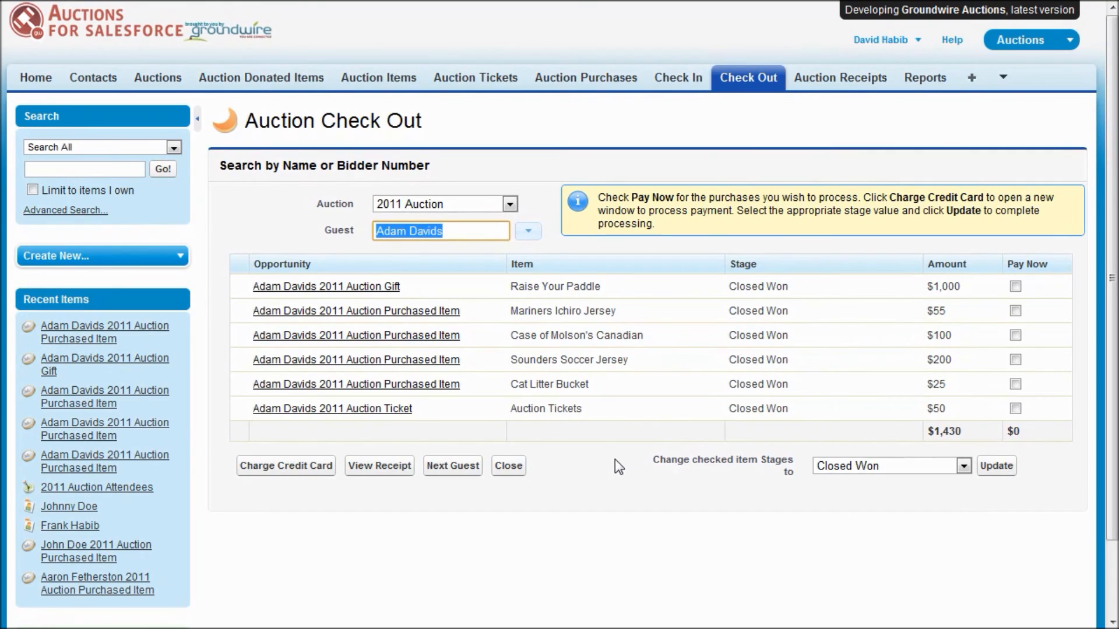
pyautogui.moveTo(389, 468)
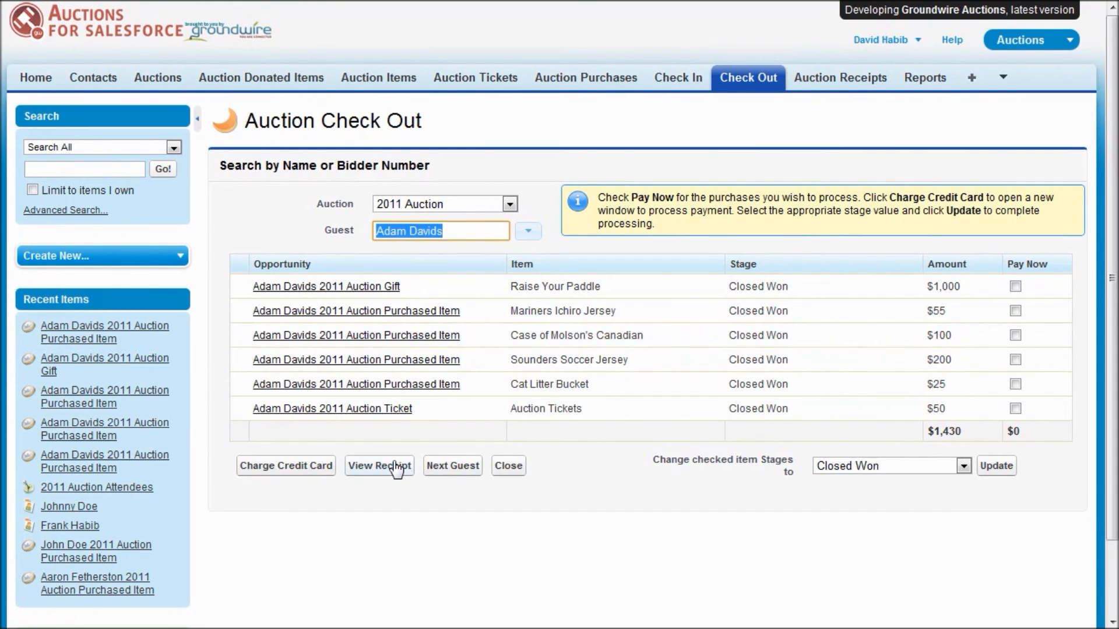
pyautogui.click(378, 465)
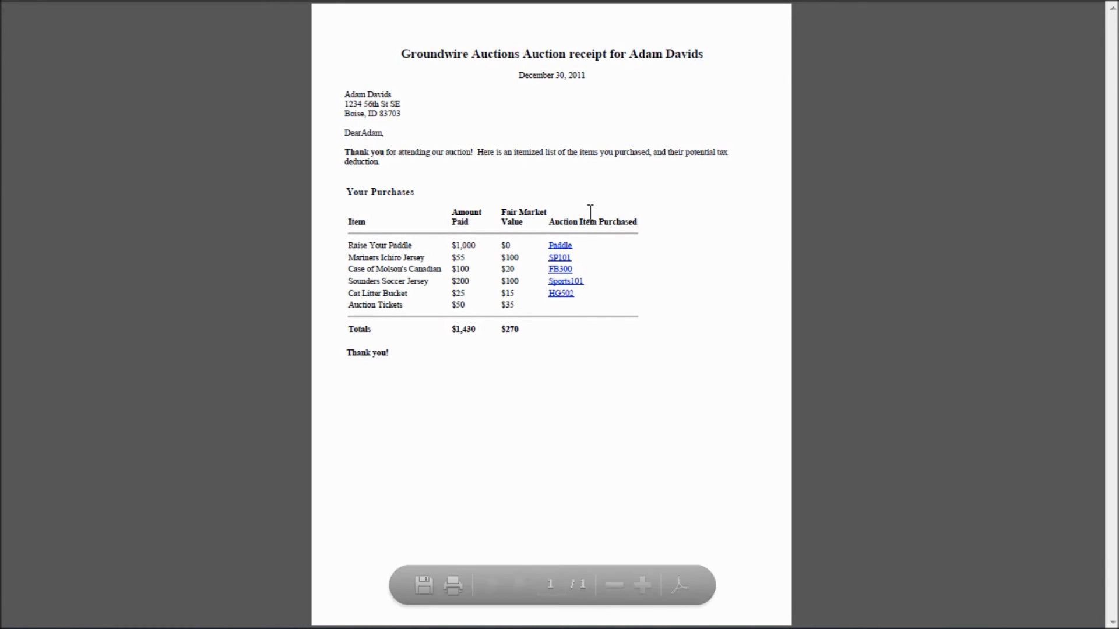
pyautogui.moveTo(566, 169)
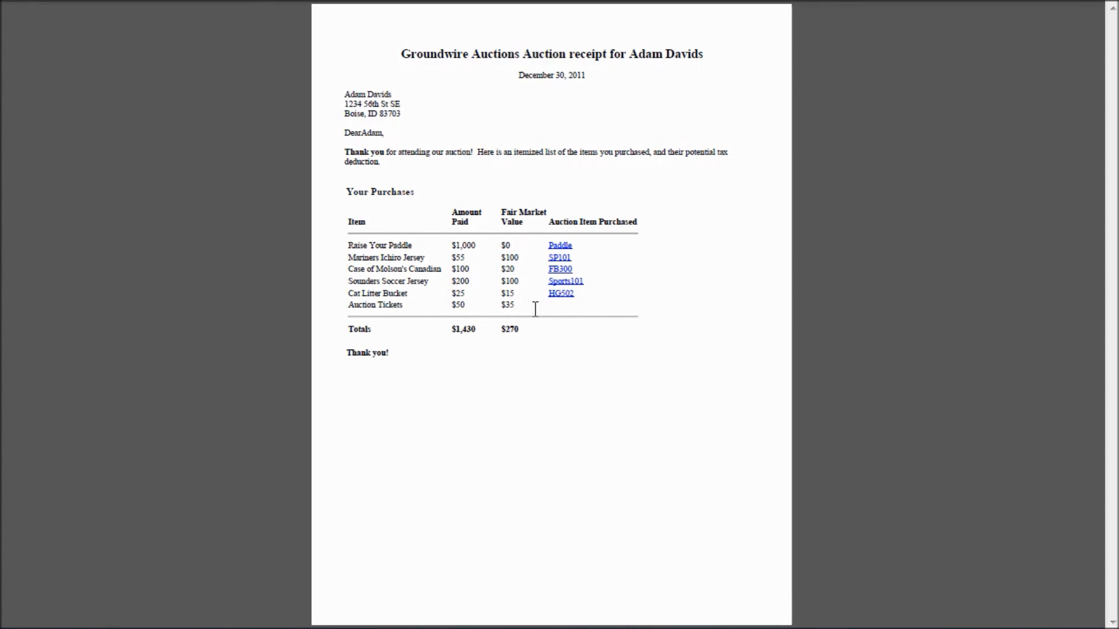
pyautogui.moveTo(617, 313)
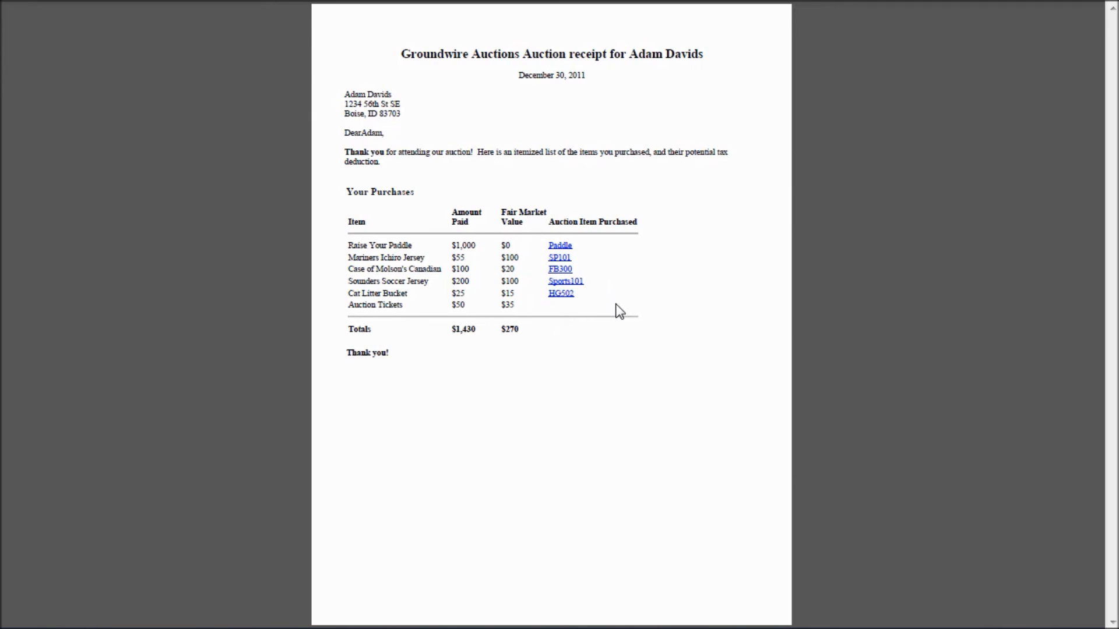
pyautogui.moveTo(624, 315)
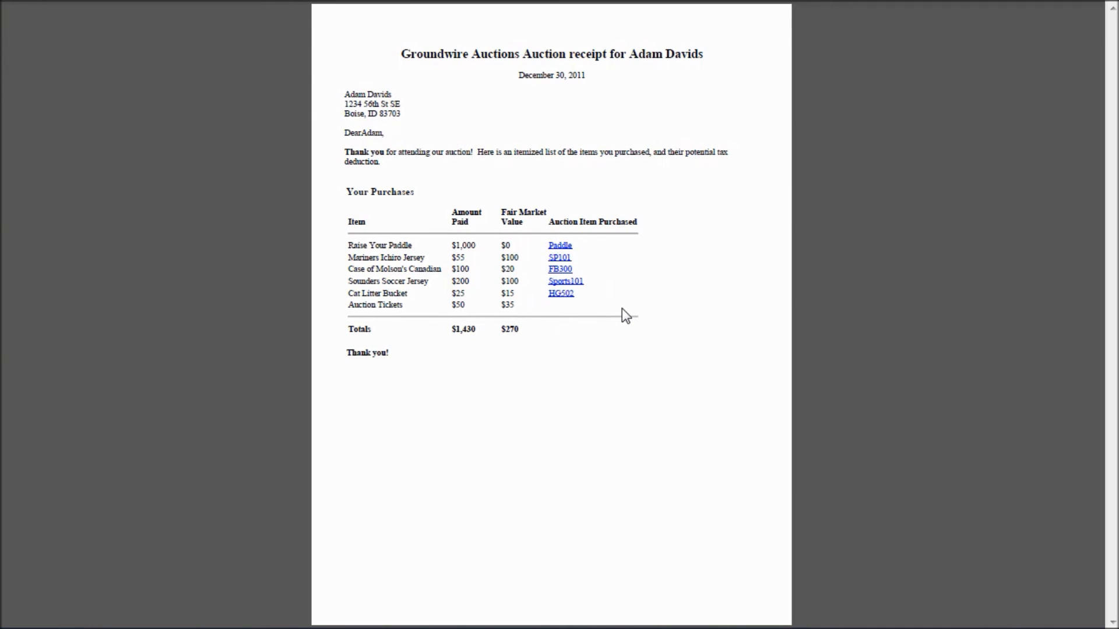
pyautogui.moveTo(537, 231)
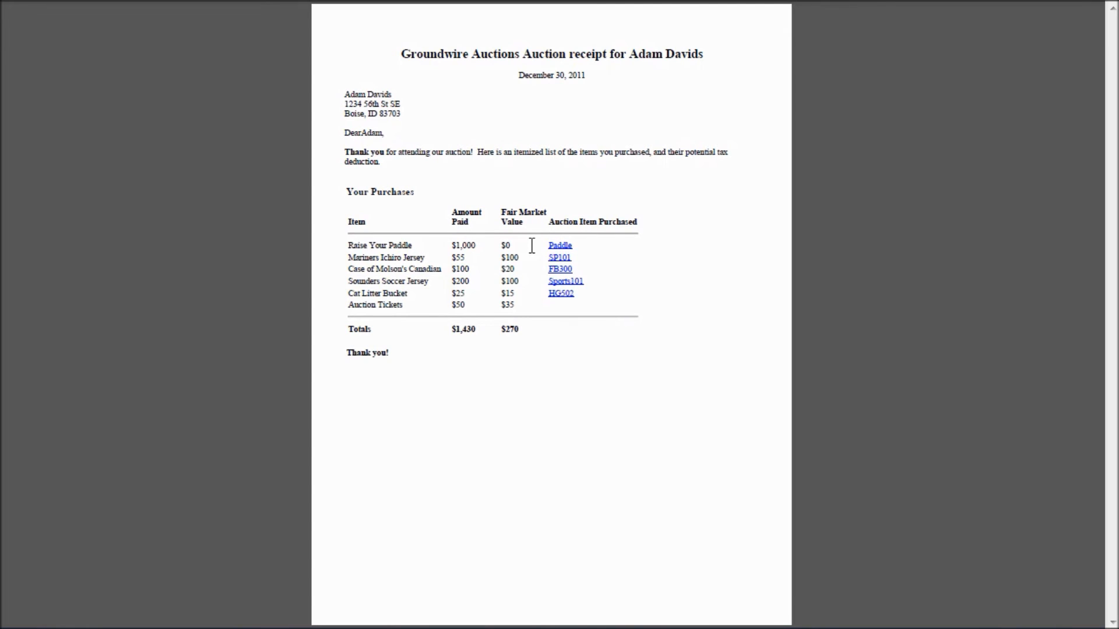
pyautogui.moveTo(627, 281)
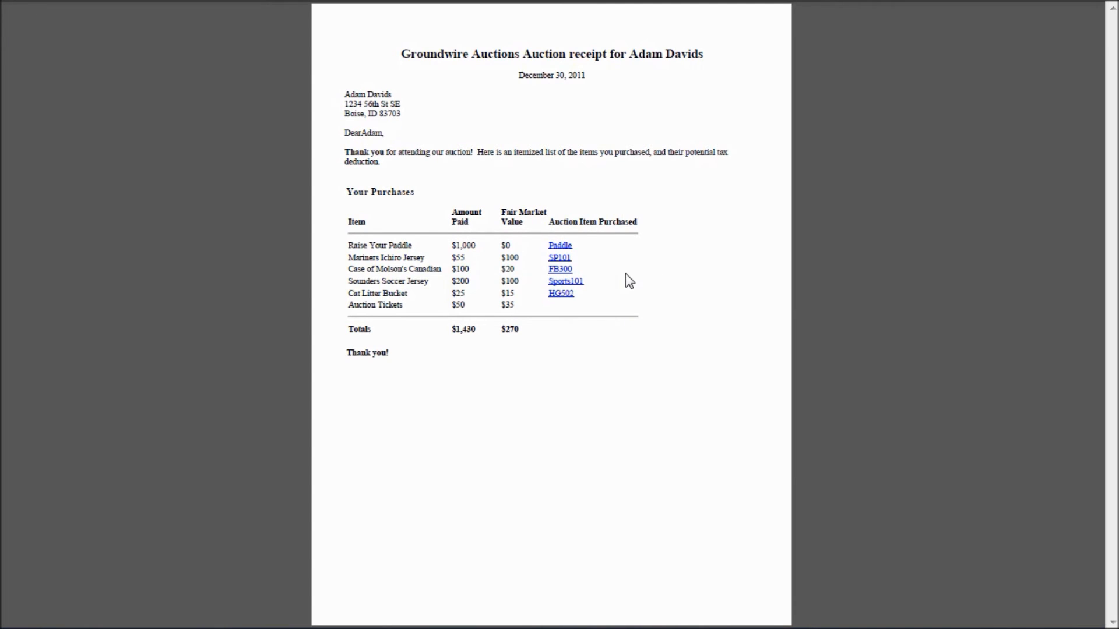
pyautogui.moveTo(345, 151); pyautogui.dragTo(431, 152)
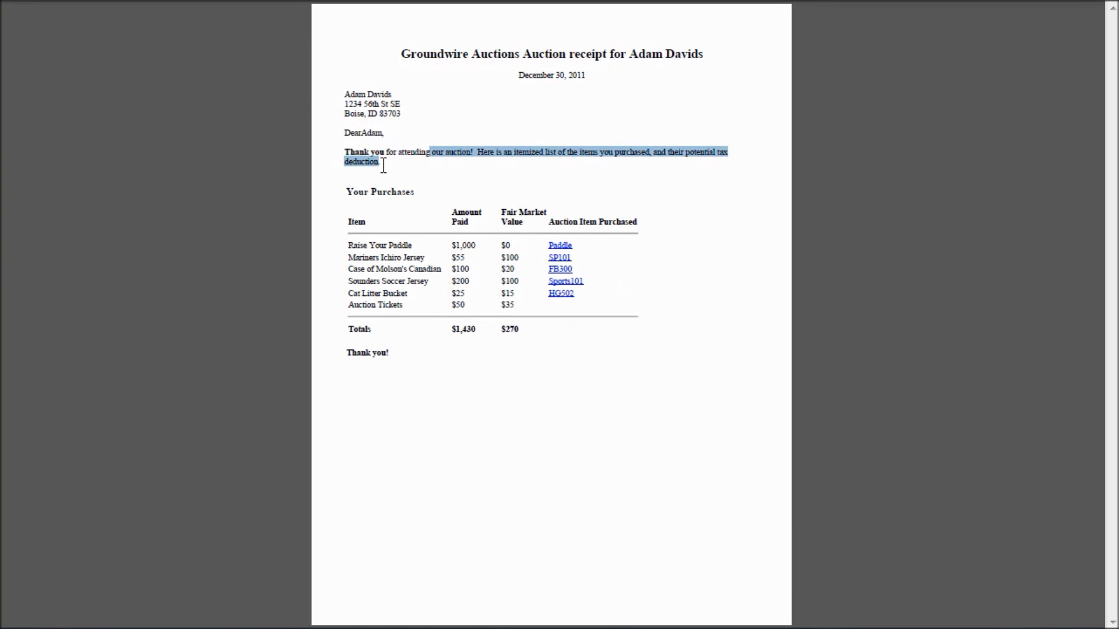
pyautogui.doubleClick(367, 352)
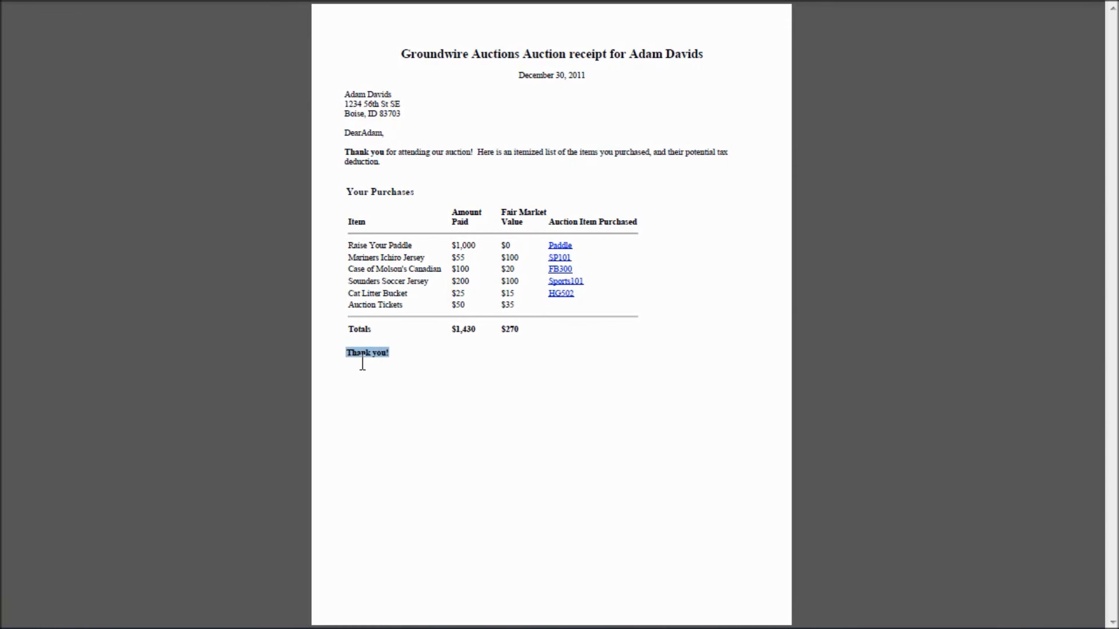
pyautogui.moveTo(465, 403)
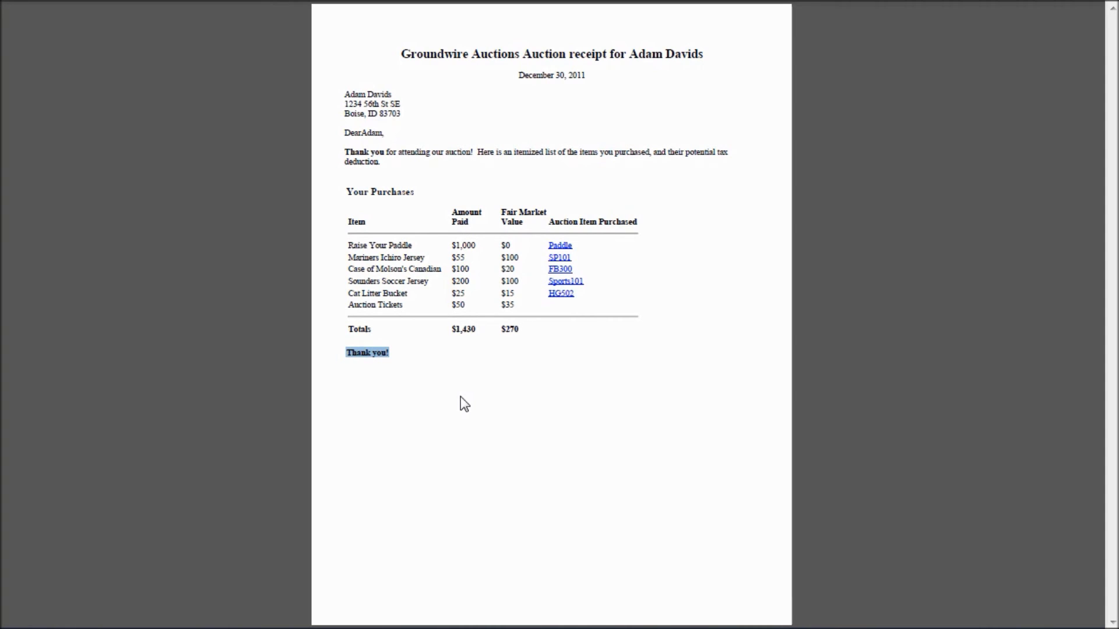
pyautogui.moveTo(434, 397)
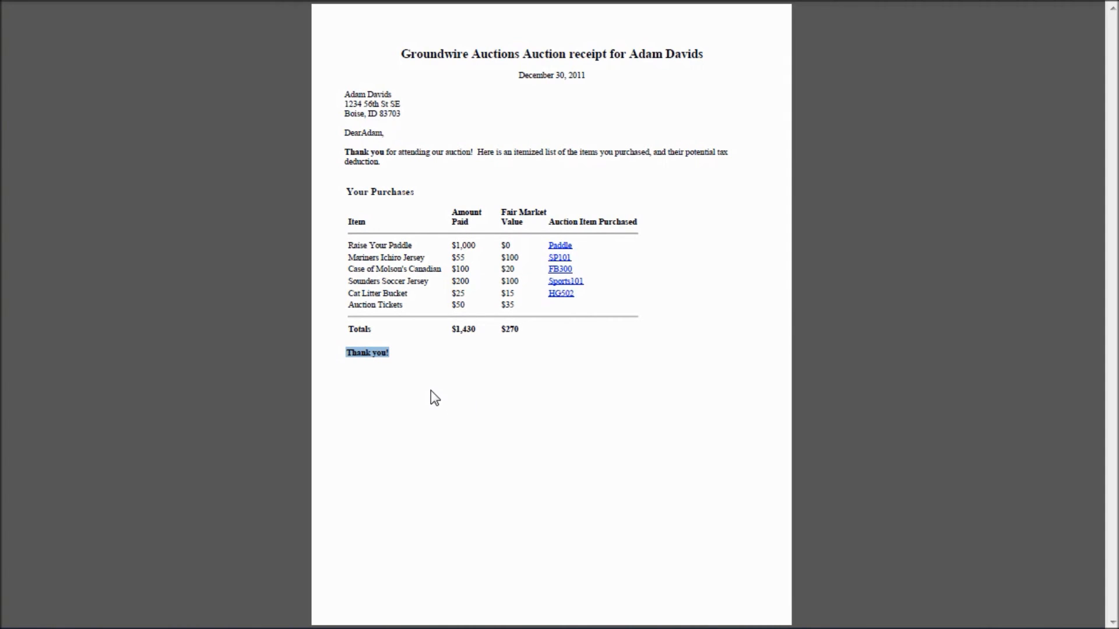
pyautogui.moveTo(444, 406)
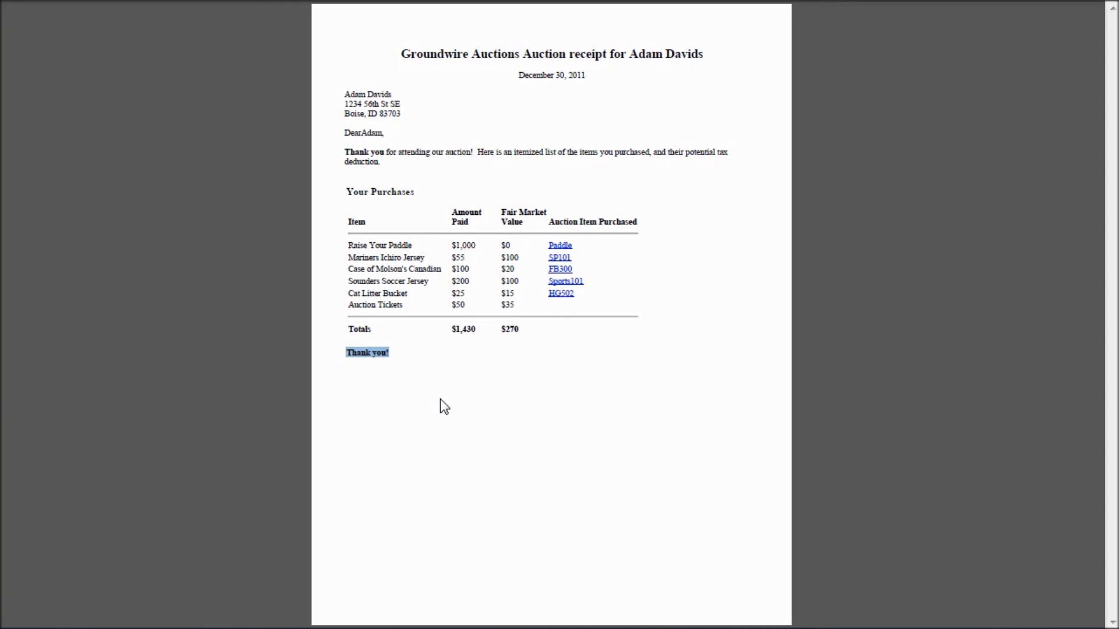
pyautogui.moveTo(457, 405)
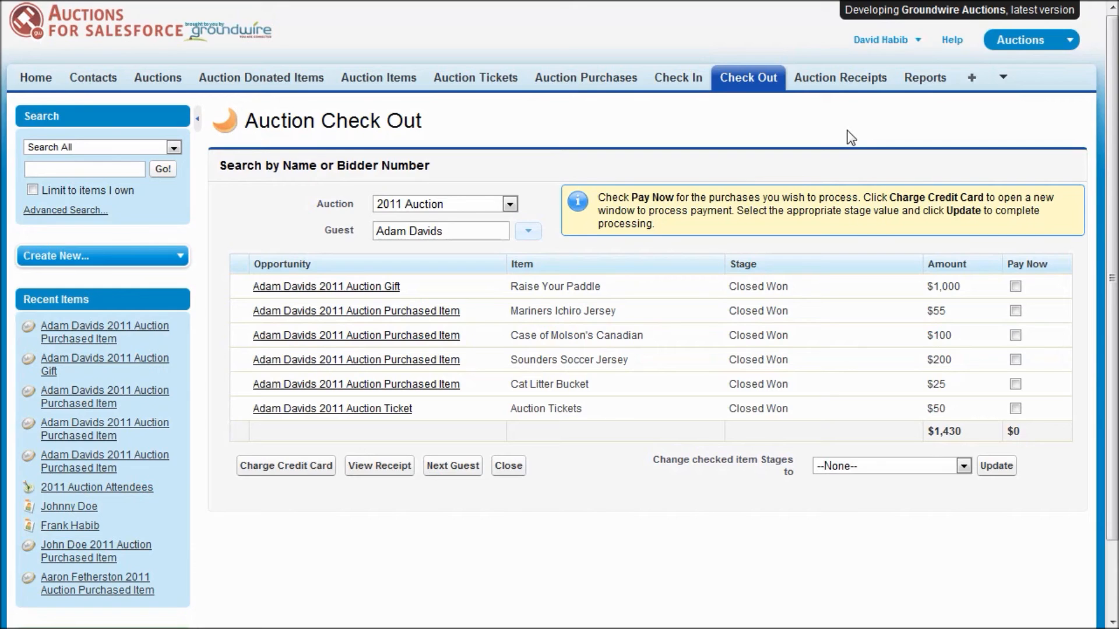
# Generate an Auction Receipts PDF including all guests and their ticket purchases
pyautogui.click(840, 78)
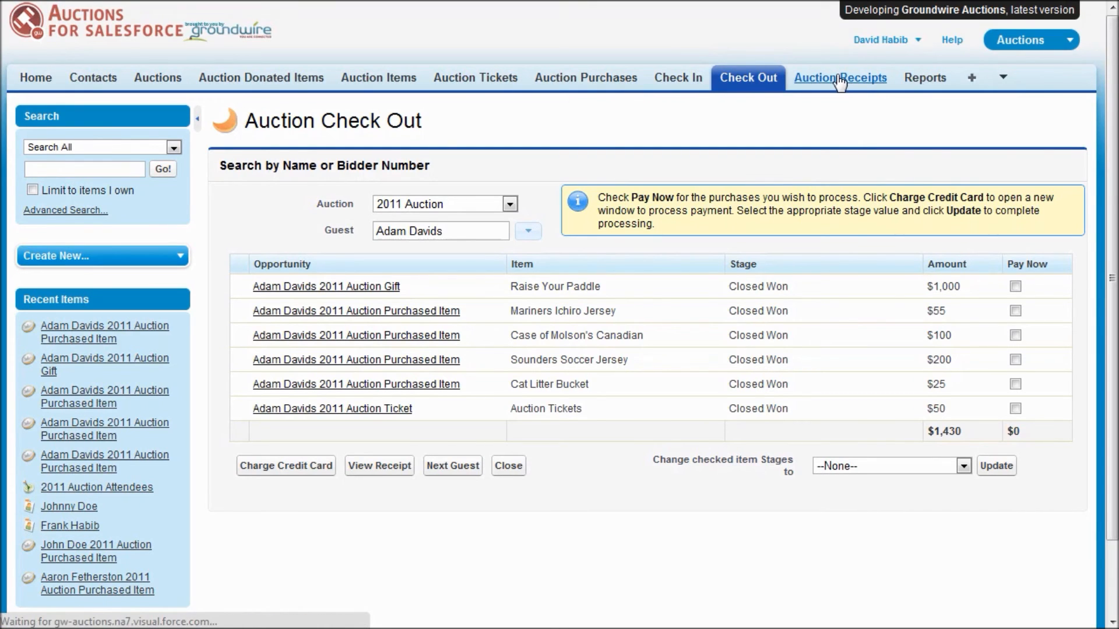
pyautogui.click(840, 77)
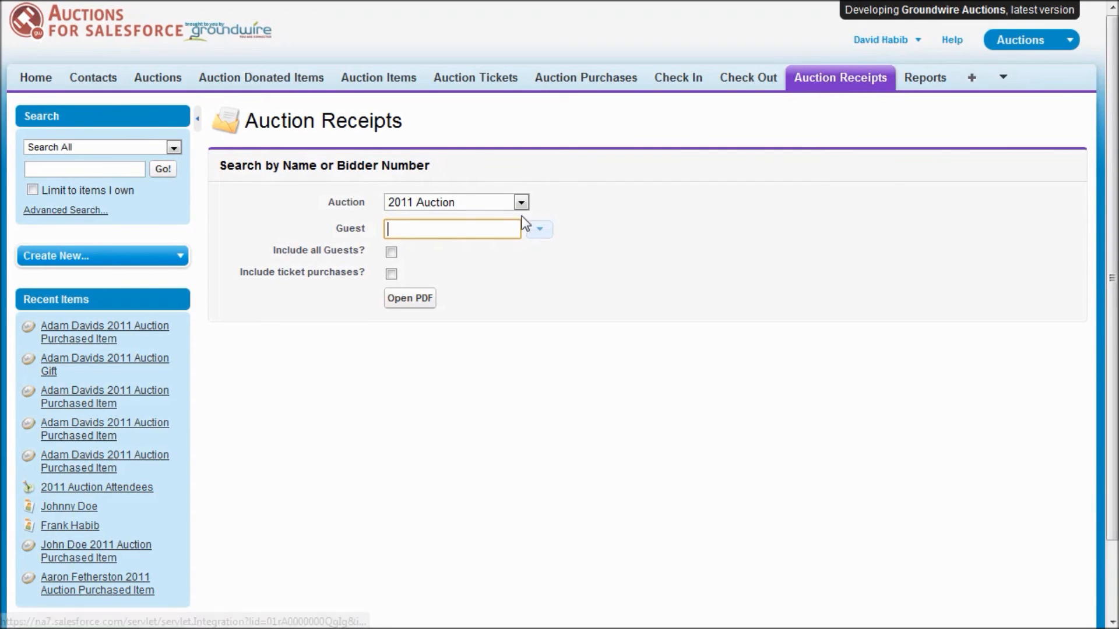
pyautogui.moveTo(503, 229)
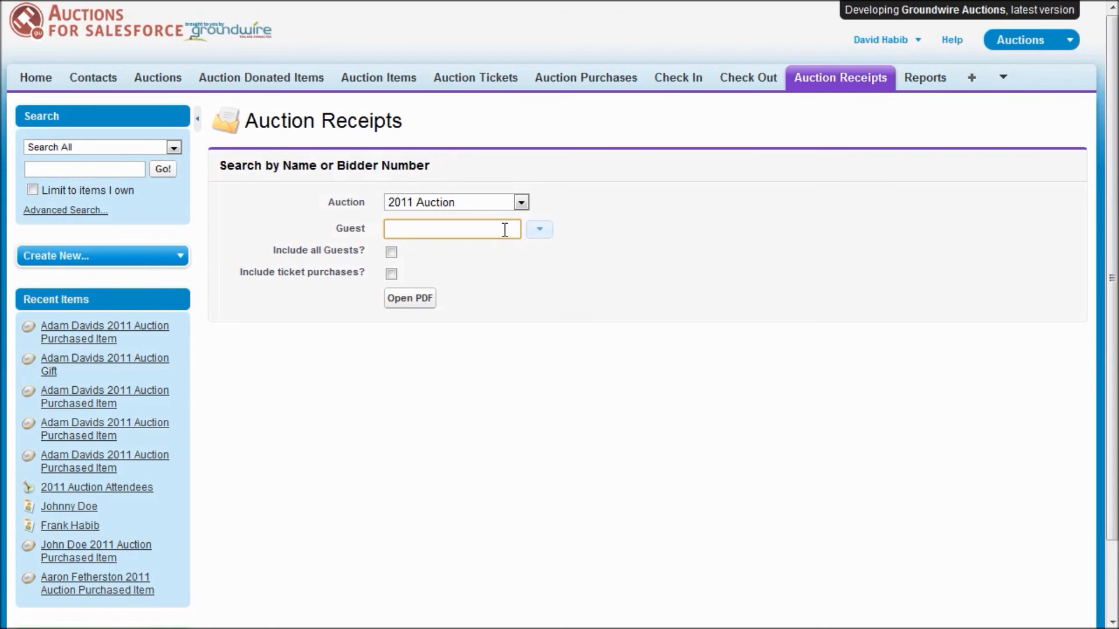
pyautogui.write('10')
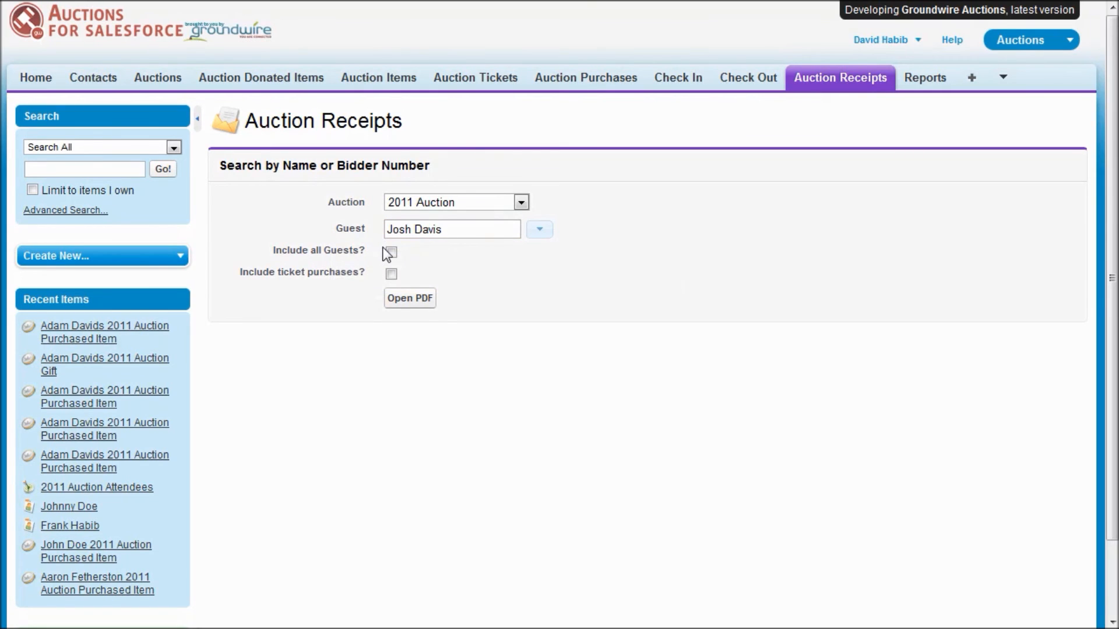
pyautogui.click(391, 252)
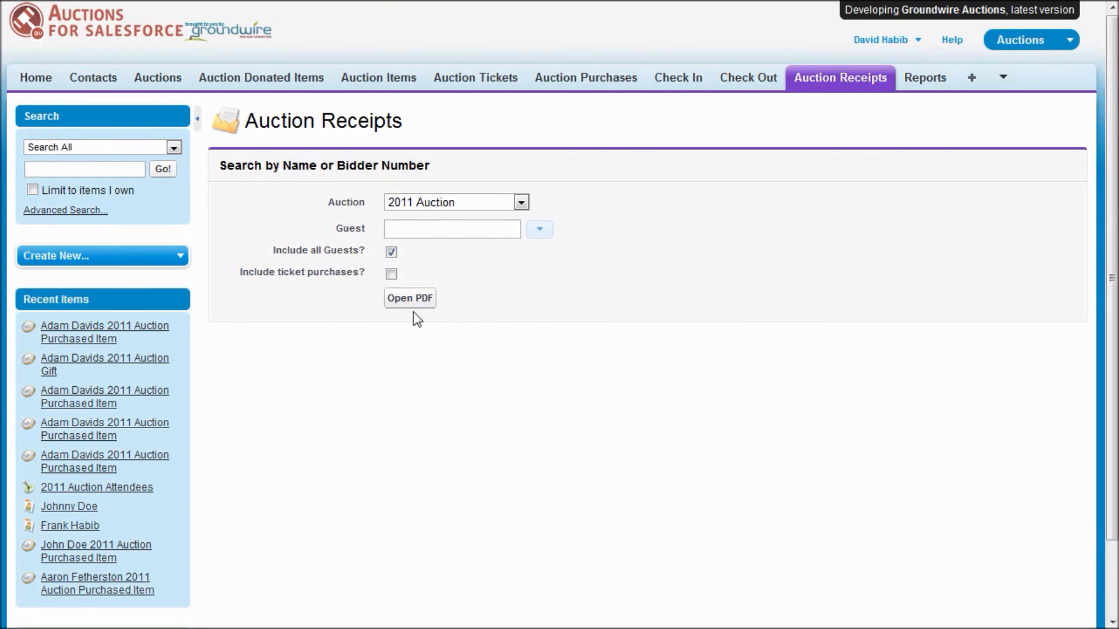
pyautogui.click(391, 273)
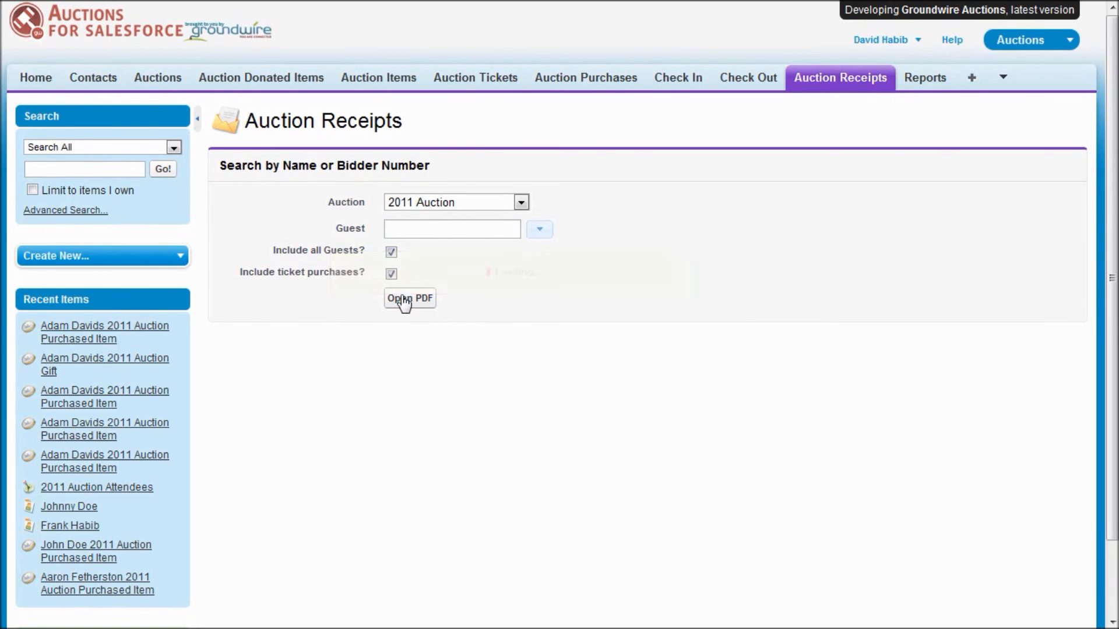
pyautogui.click(409, 299)
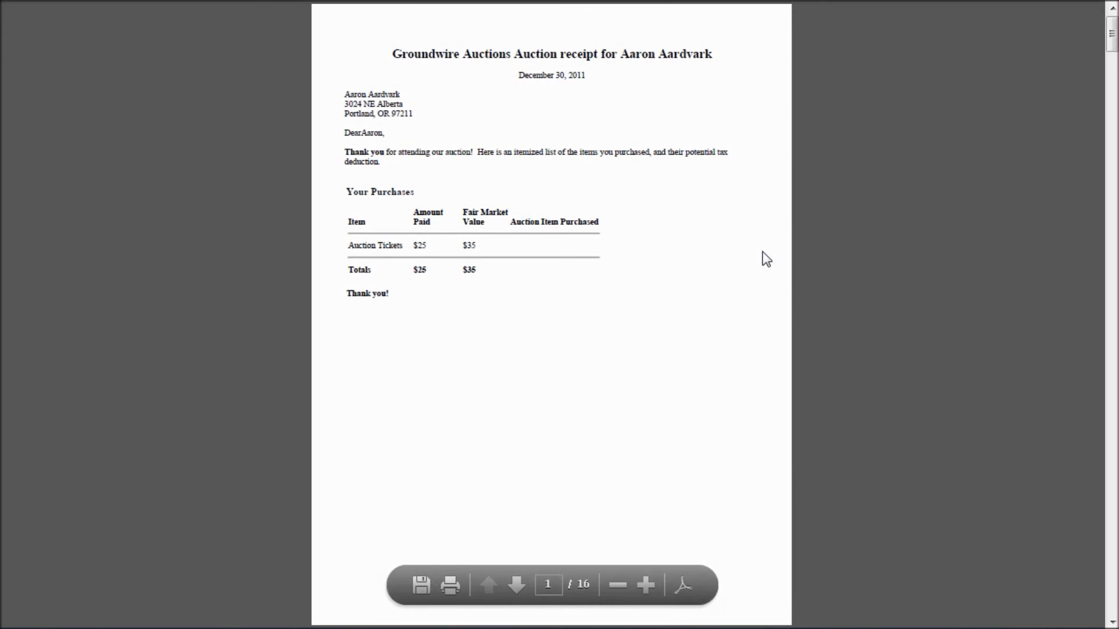
# Page forward through the 16-page receipts PDF to view successive guests' receipts
pyautogui.click(517, 585)
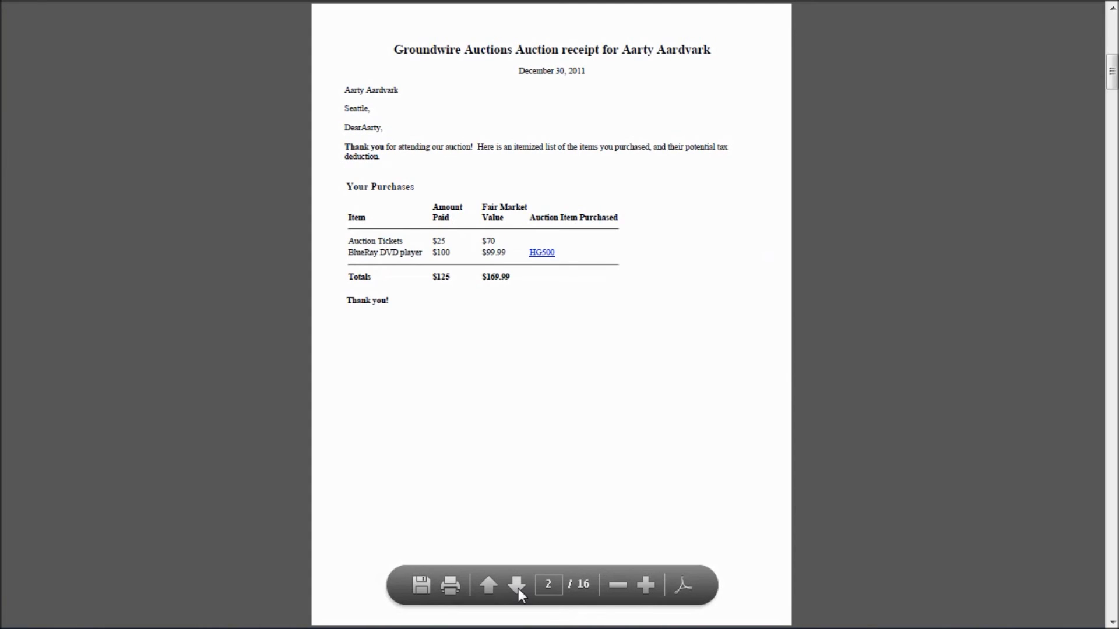
pyautogui.click(516, 584)
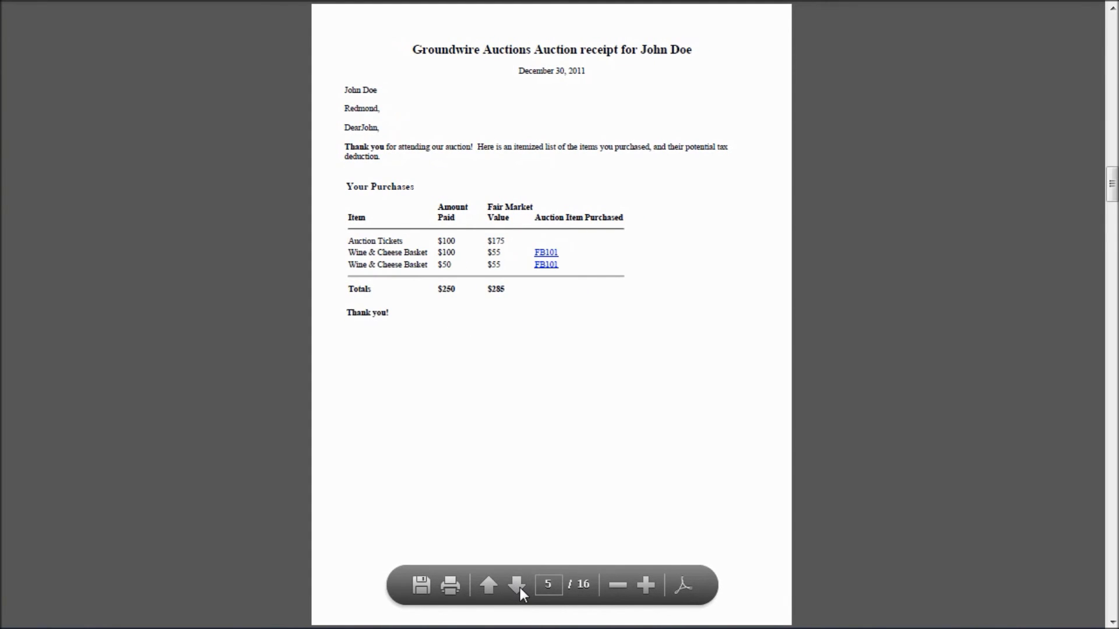
pyautogui.click(516, 585)
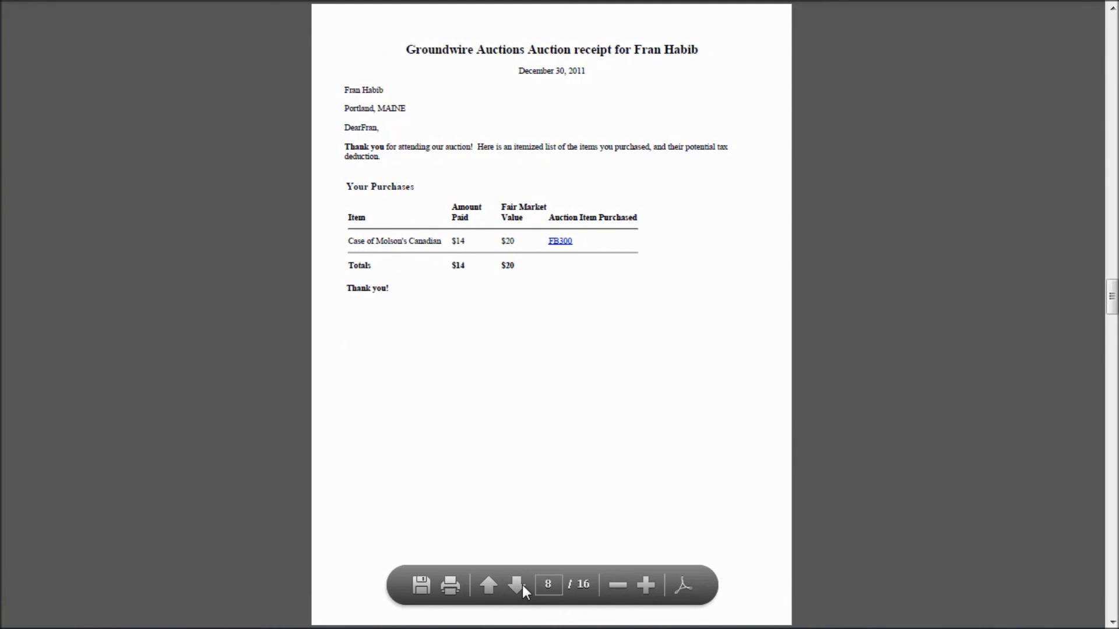
pyautogui.click(488, 584)
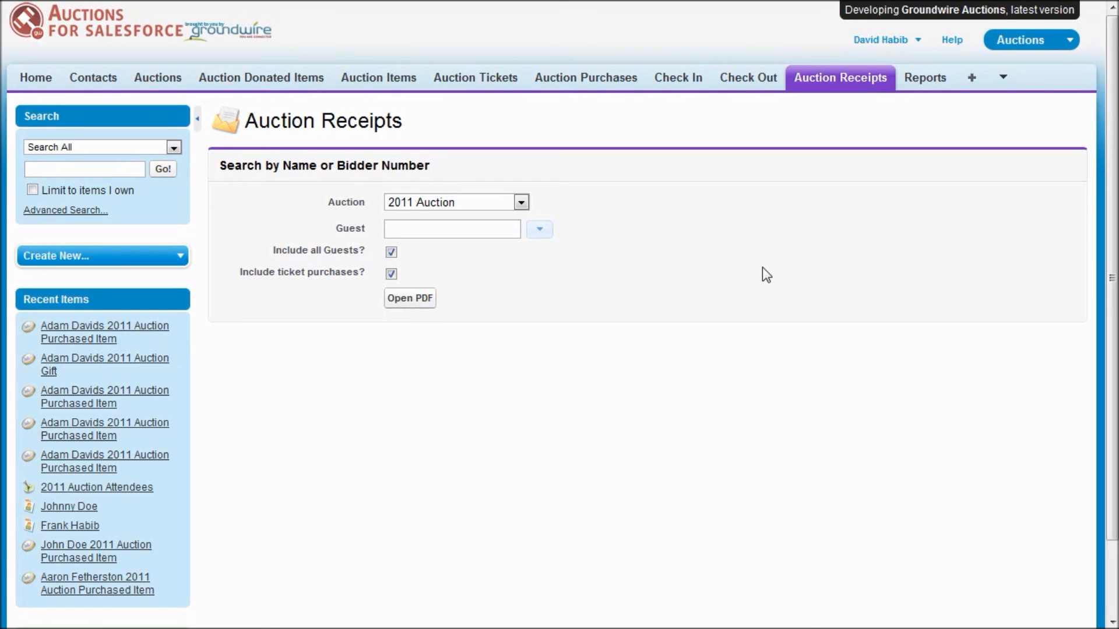
pyautogui.moveTo(895, 120)
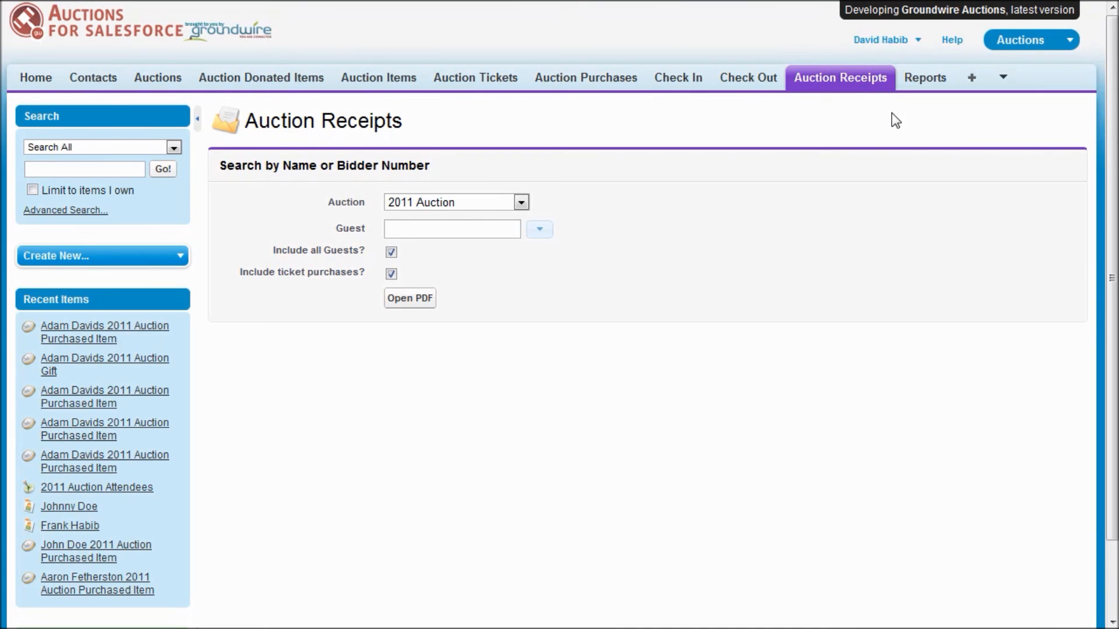
pyautogui.moveTo(255, 542)
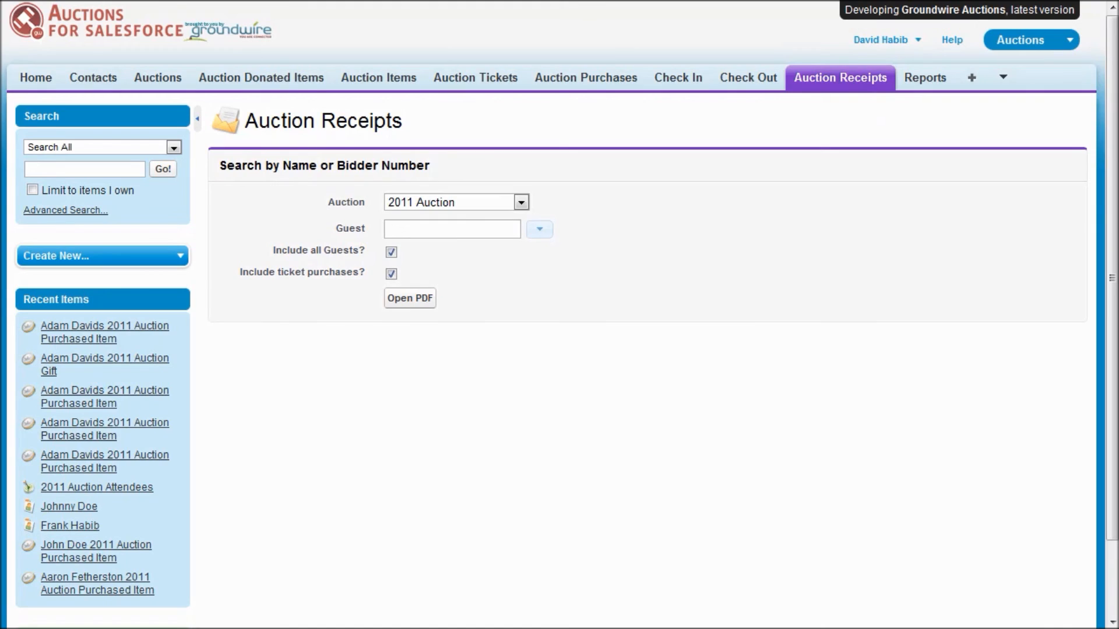
pyautogui.click(409, 297)
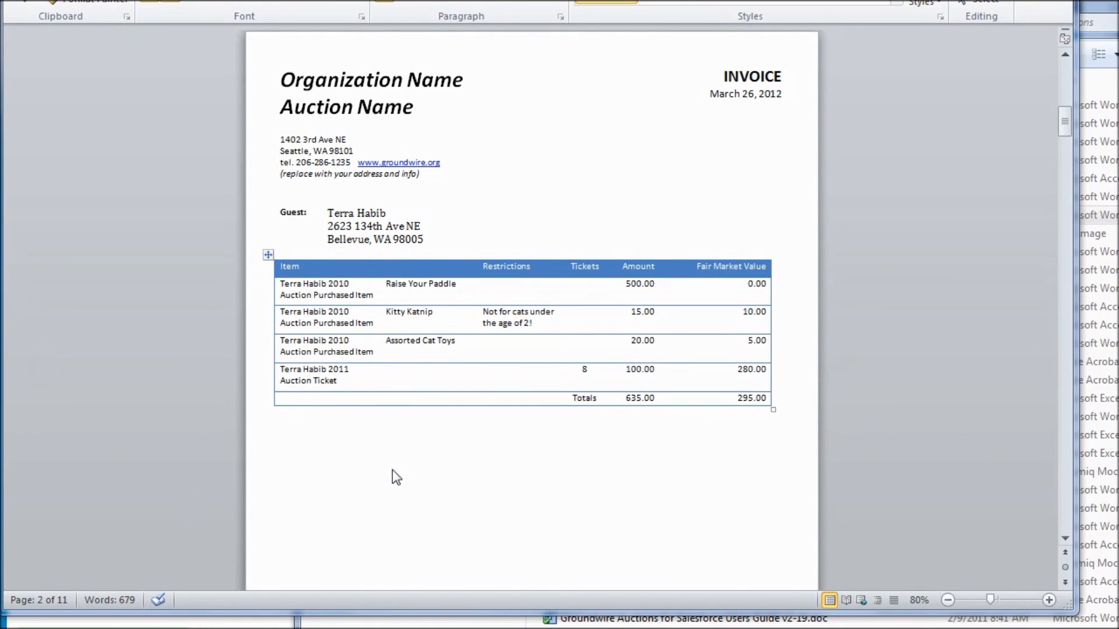
pyautogui.moveTo(894, 371)
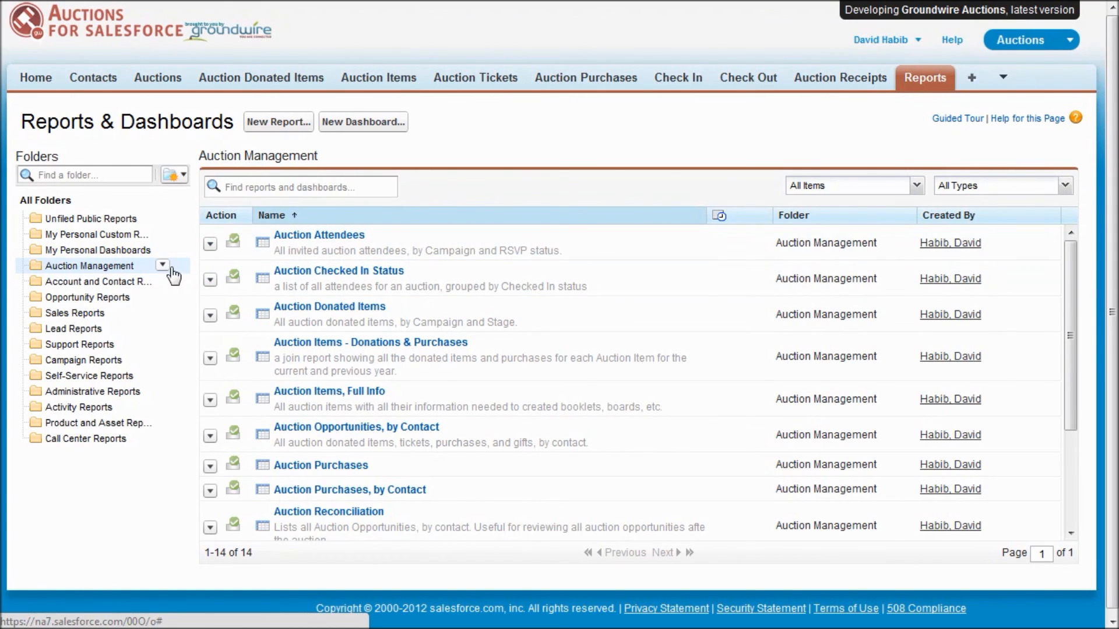
pyautogui.moveTo(538, 188)
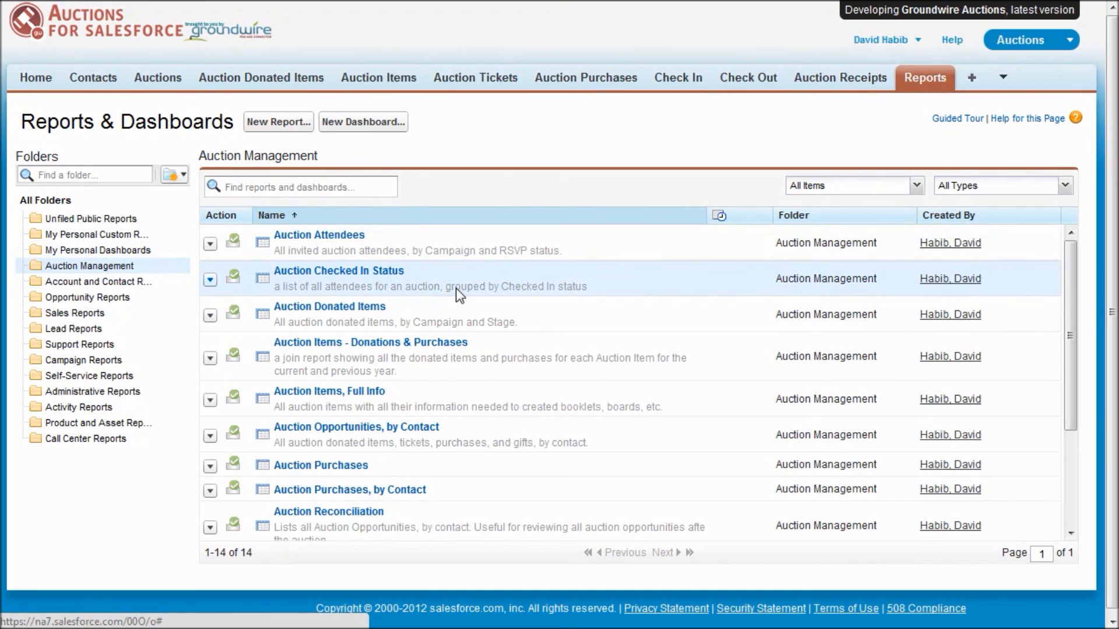
pyautogui.moveTo(500, 354)
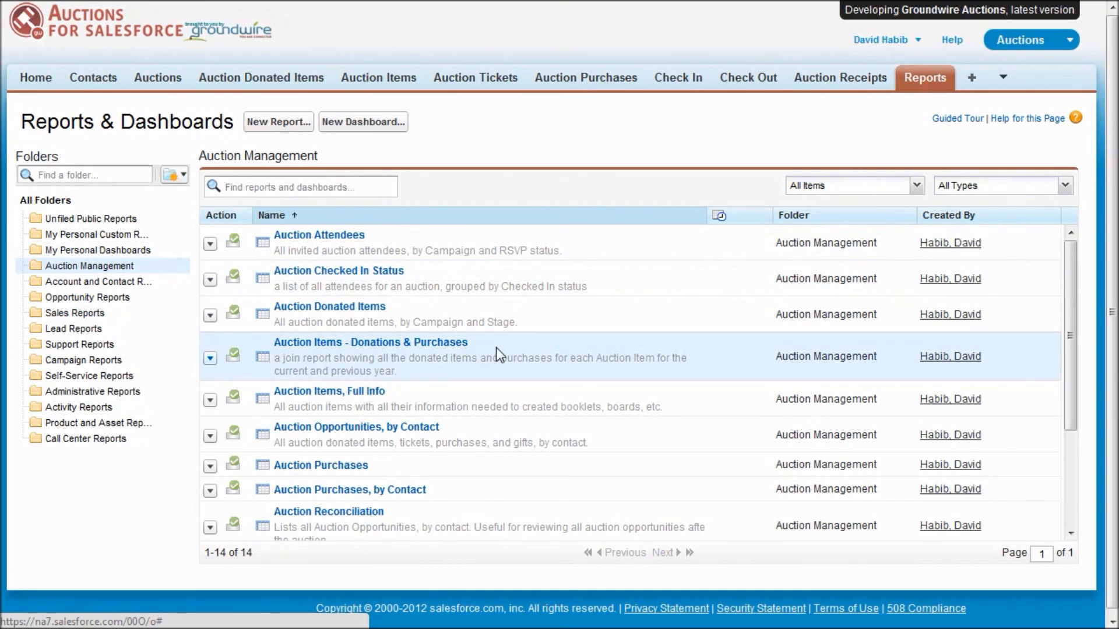
pyautogui.moveTo(536, 455)
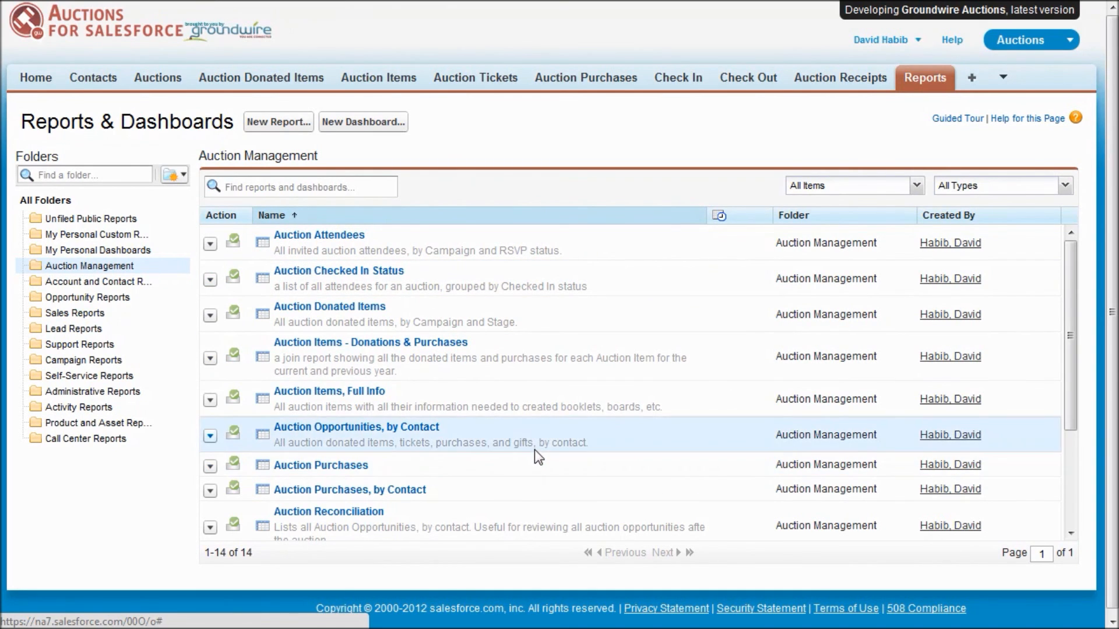
# Run the Auction Reconciliation report and review its per-guest 2011 Auction opportunities and deductible totals
pyautogui.click(328, 511)
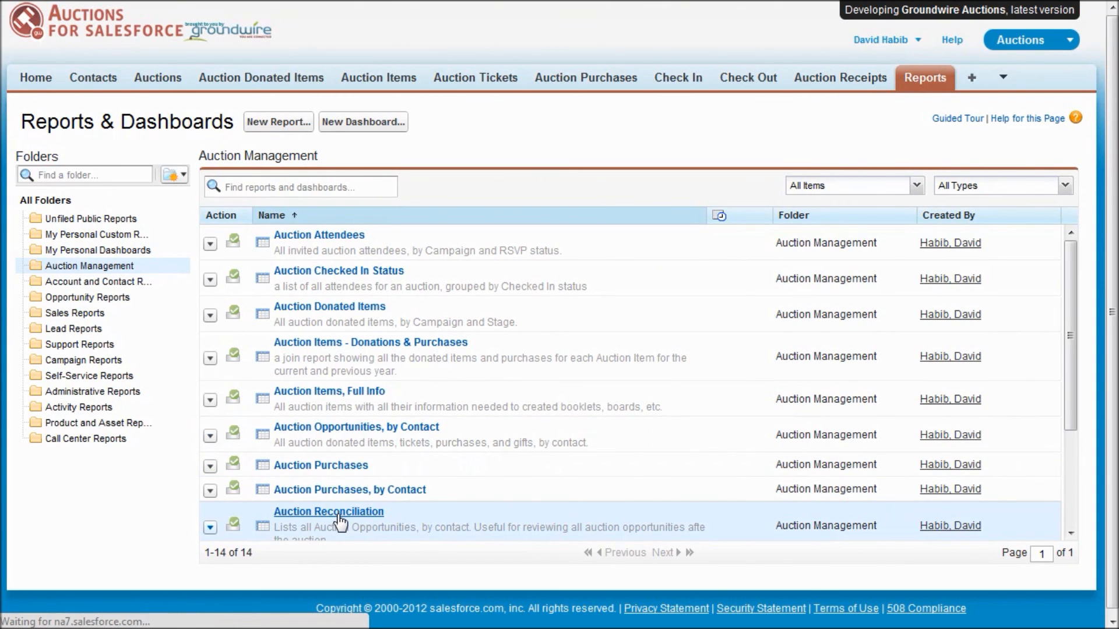
pyautogui.click(329, 511)
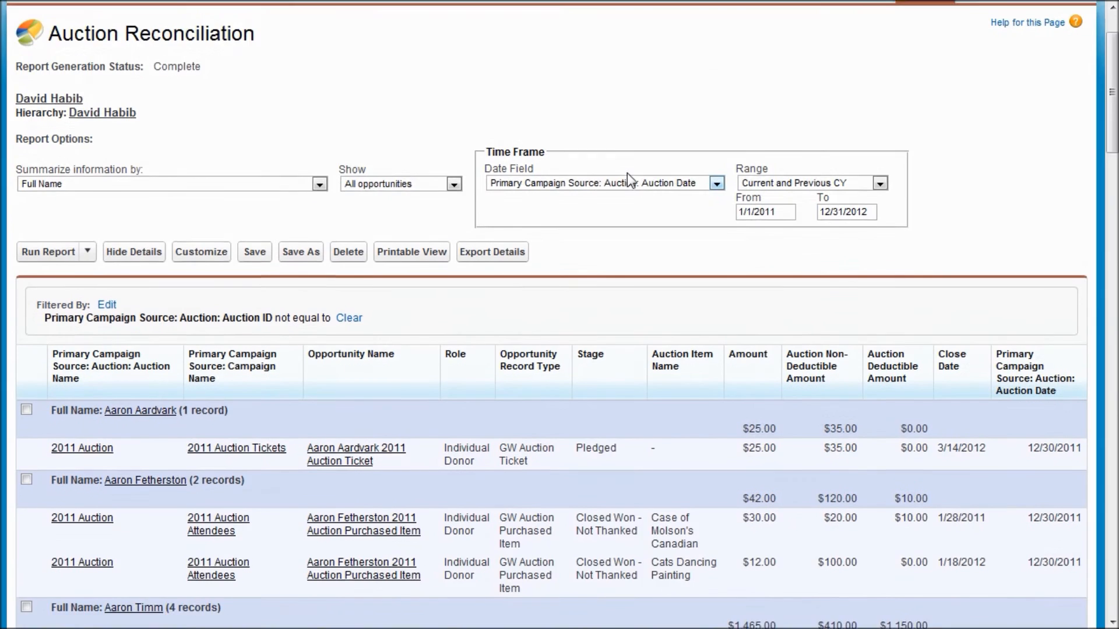
pyautogui.scroll(-3)
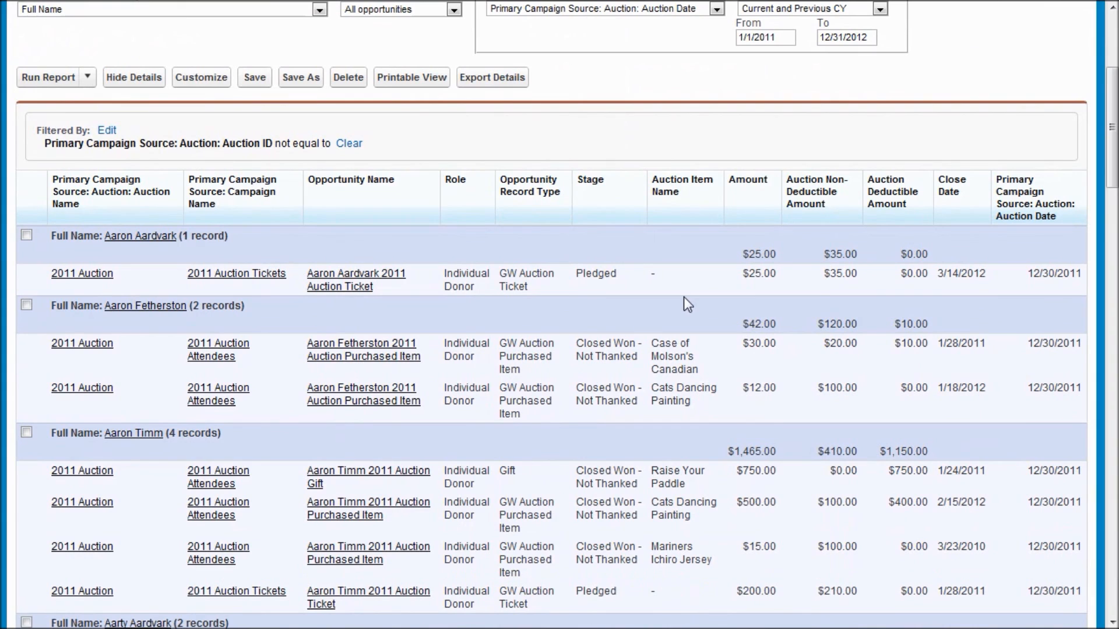
pyautogui.moveTo(673, 292)
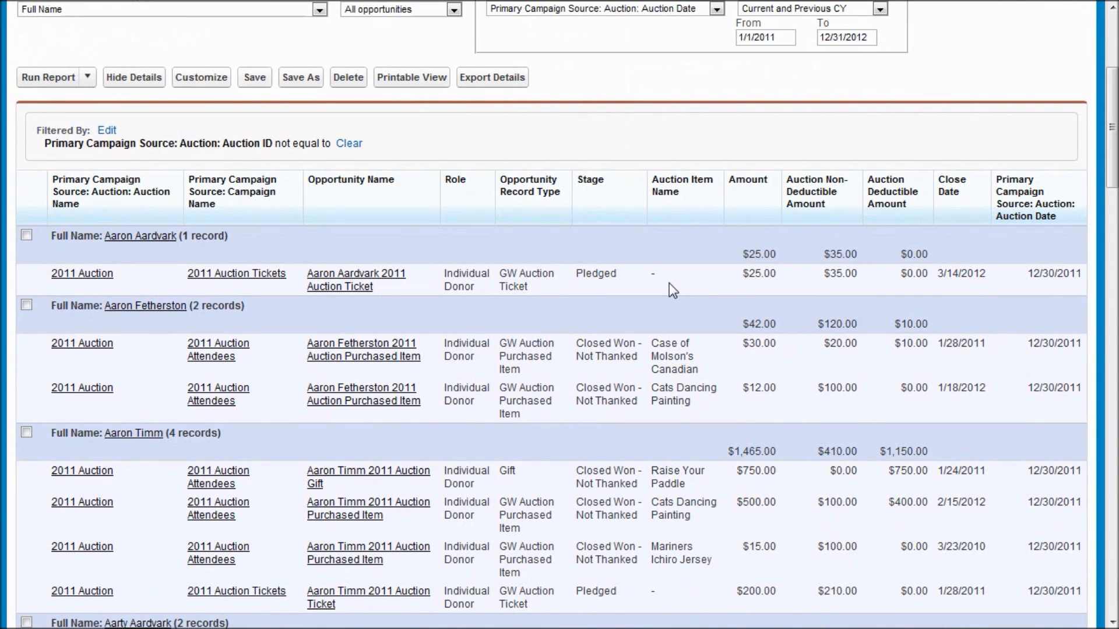
pyautogui.moveTo(585, 362)
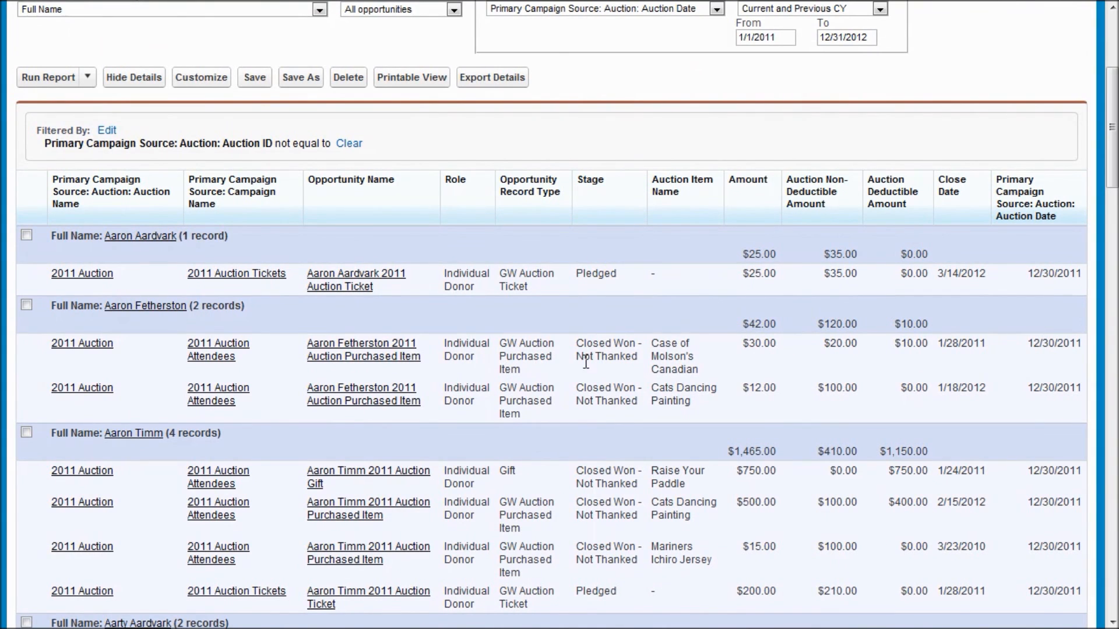
pyautogui.scroll(-3)
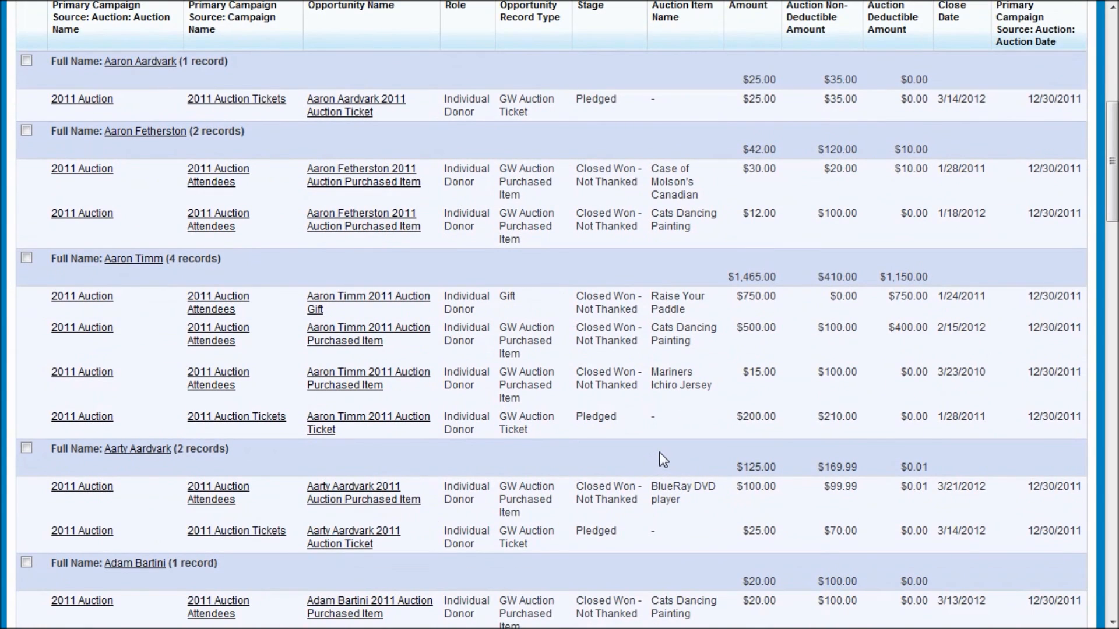
pyautogui.moveTo(650, 447)
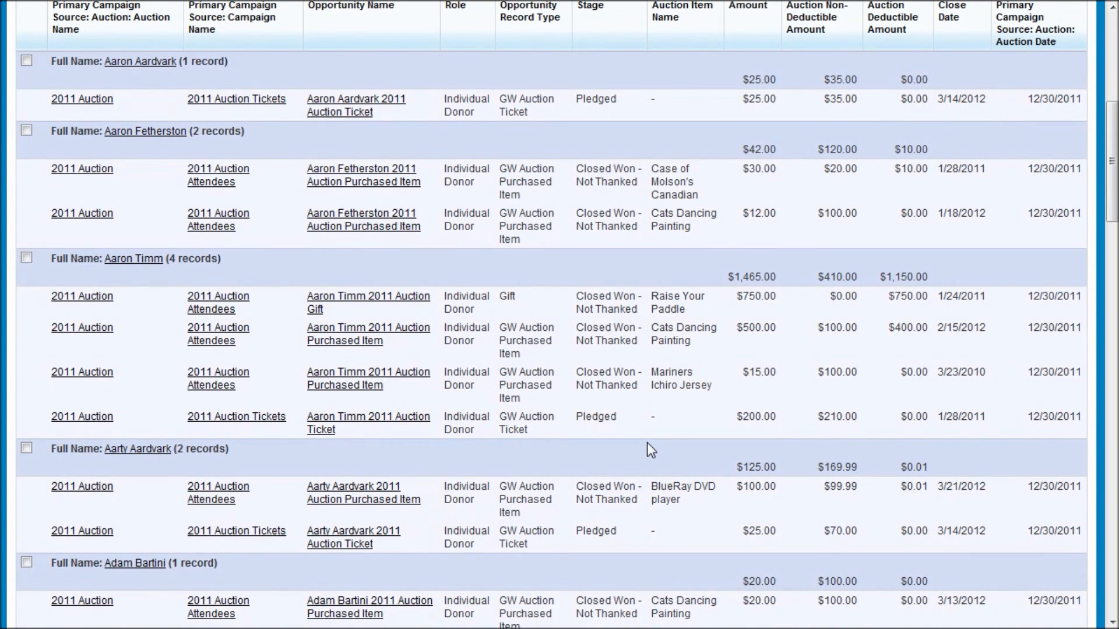
pyautogui.moveTo(841, 332)
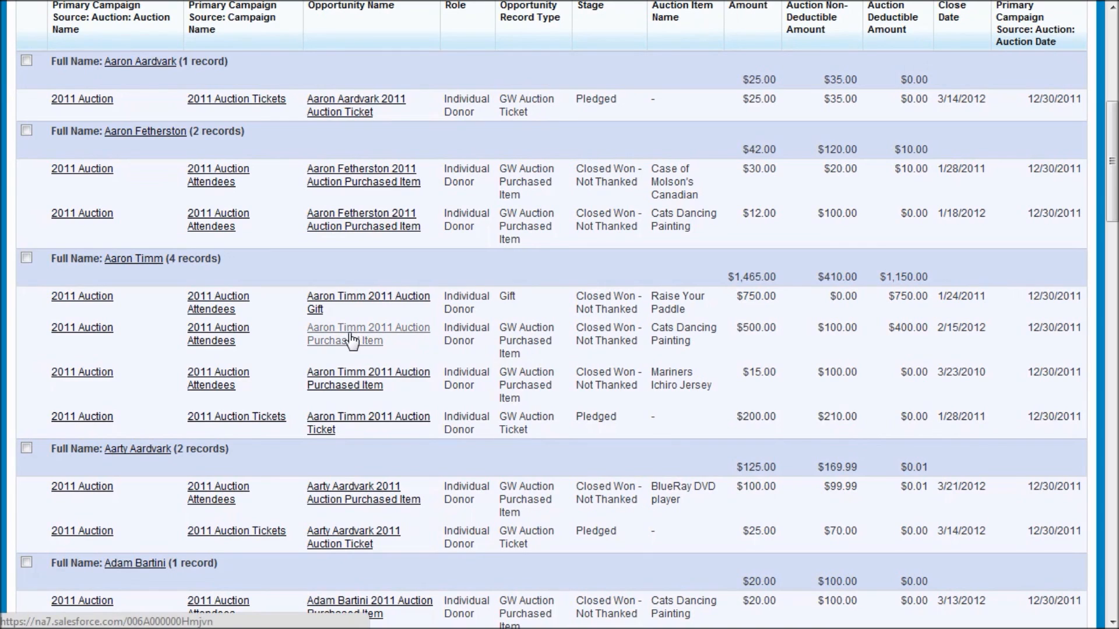
pyautogui.rightClick(345, 335)
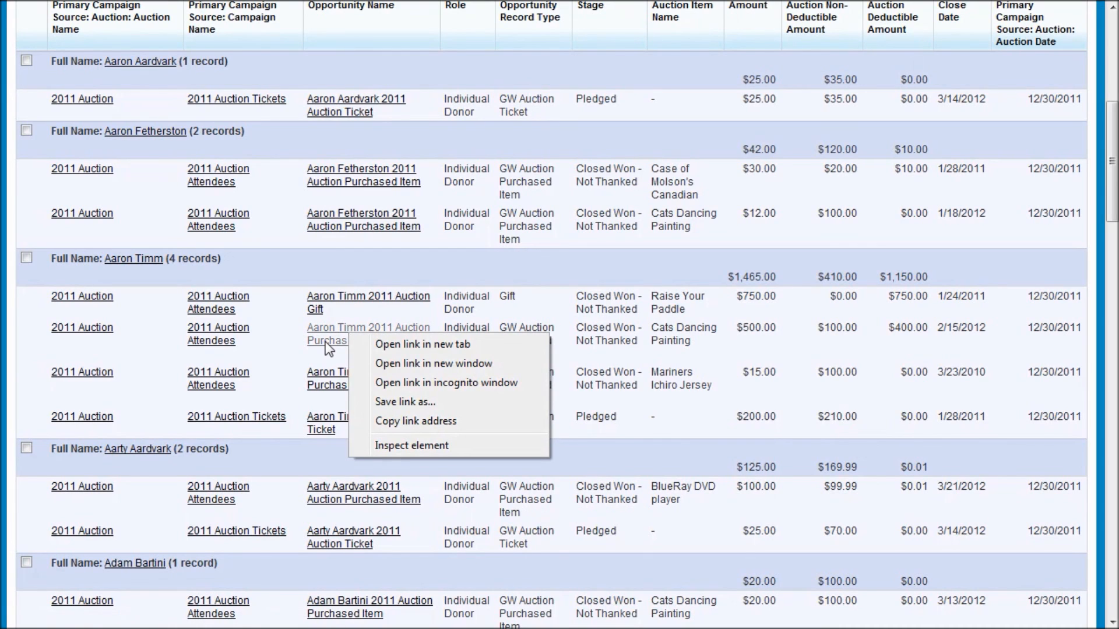
pyautogui.moveTo(338, 352)
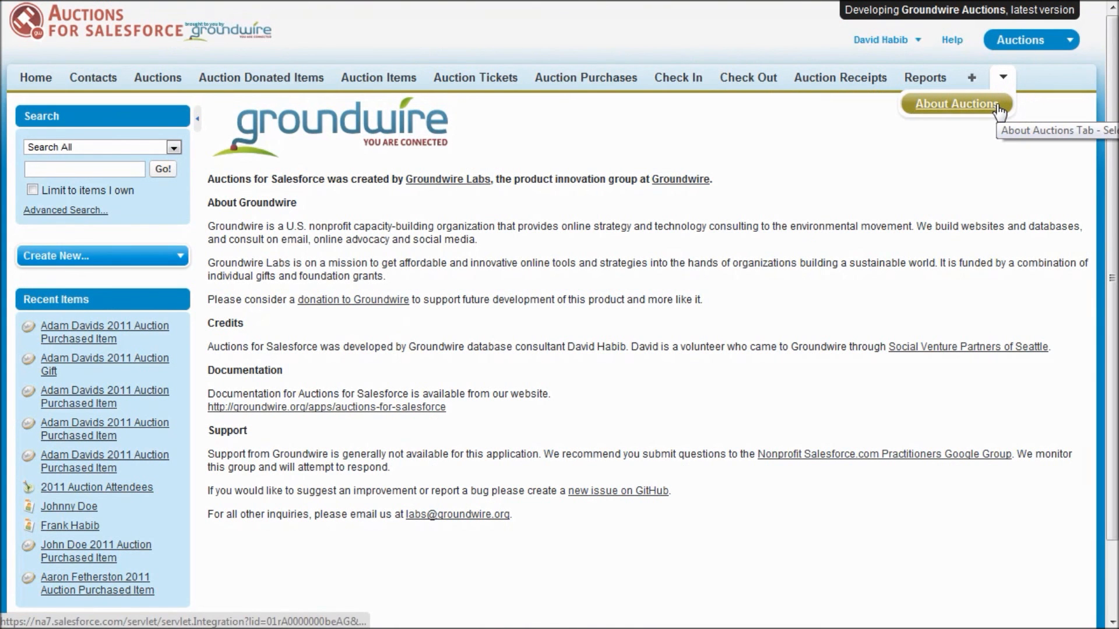
pyautogui.moveTo(940, 213)
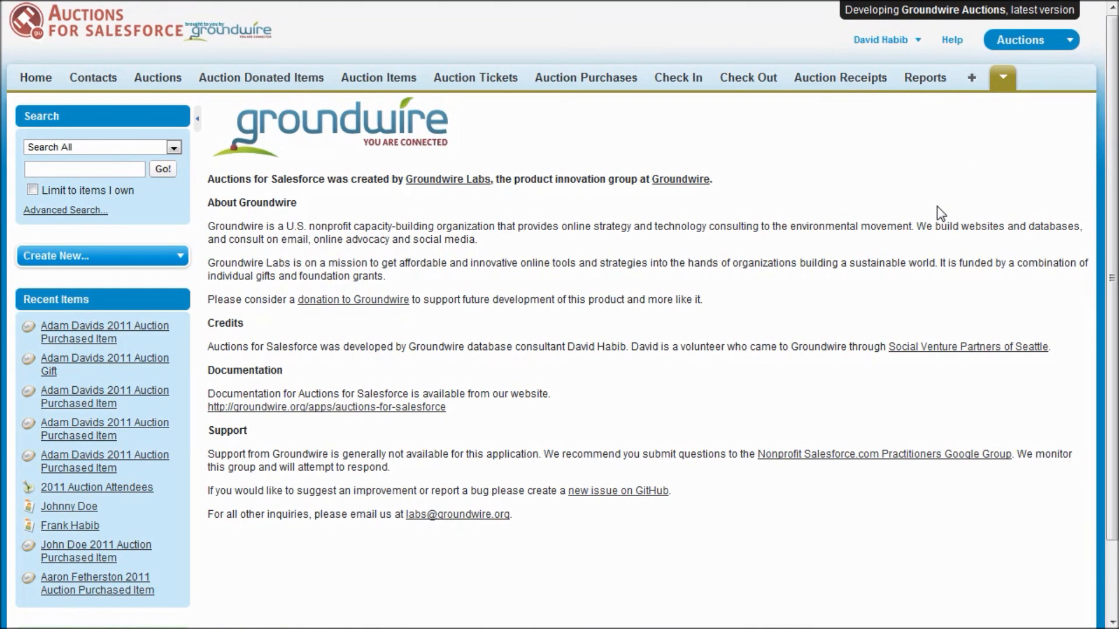
pyautogui.moveTo(424, 414)
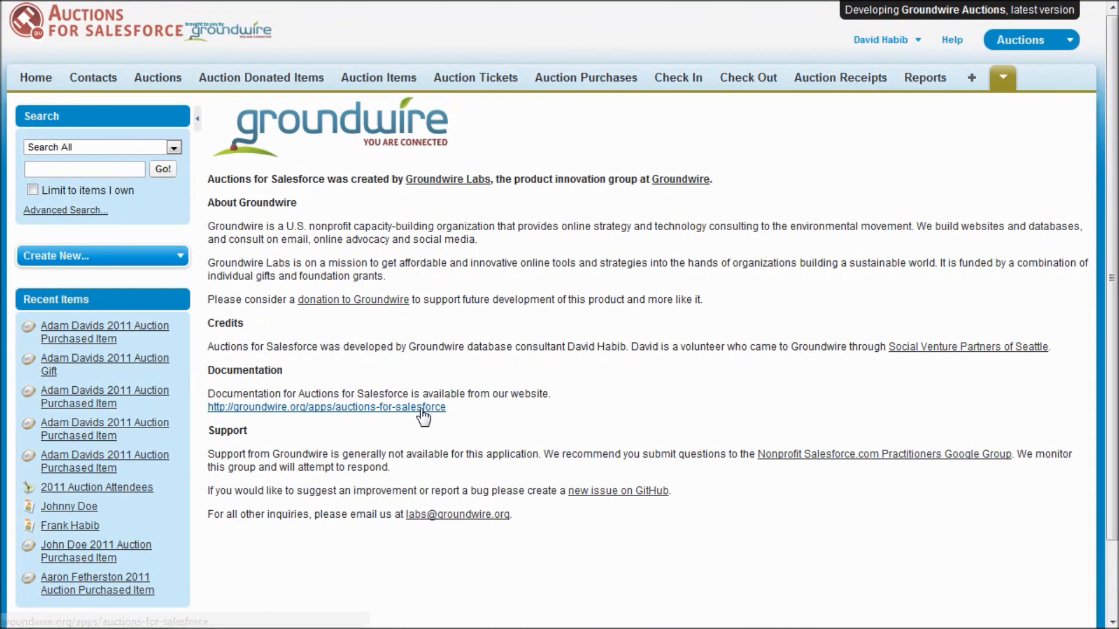
# Visit Groundwire's online documentation page for the app, then return to About Auctions
pyautogui.click(325, 406)
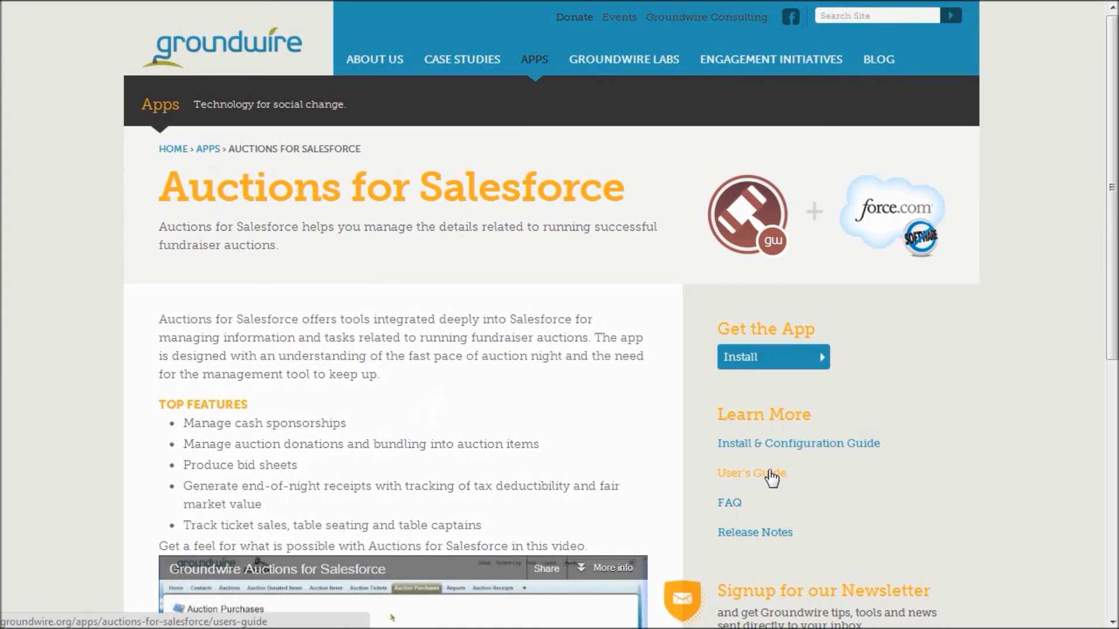
pyautogui.moveTo(727, 507)
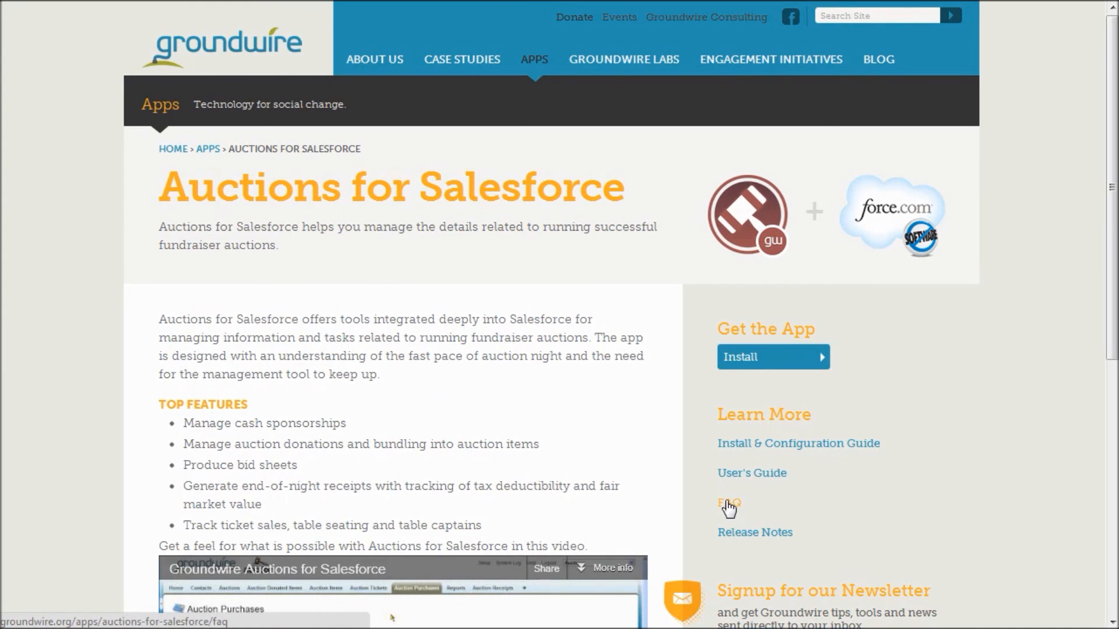
pyautogui.click(727, 503)
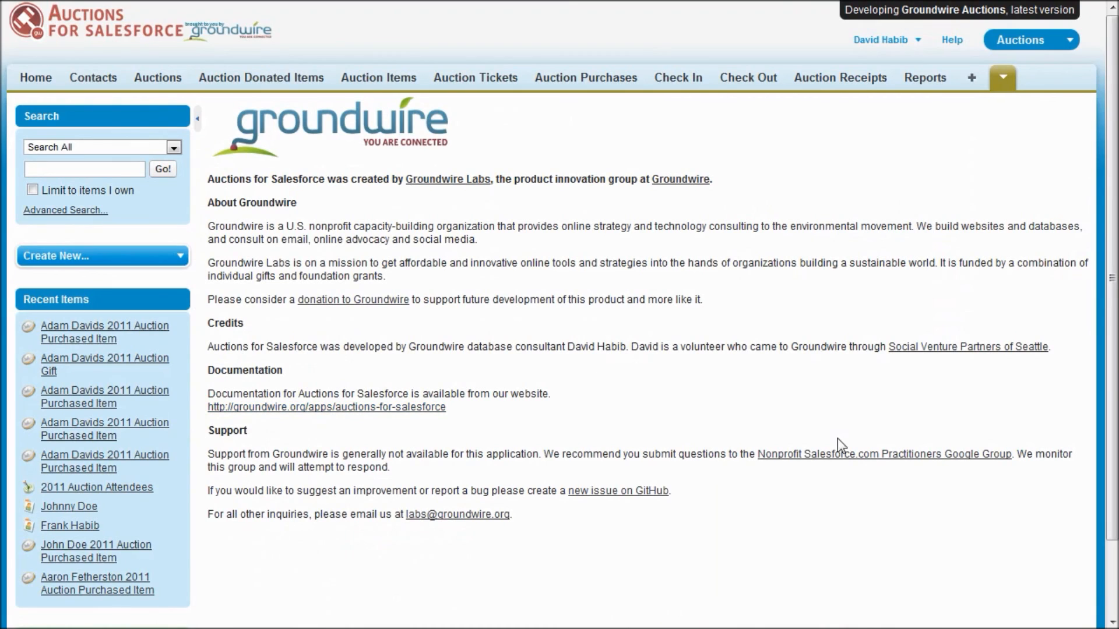
pyautogui.moveTo(837, 462)
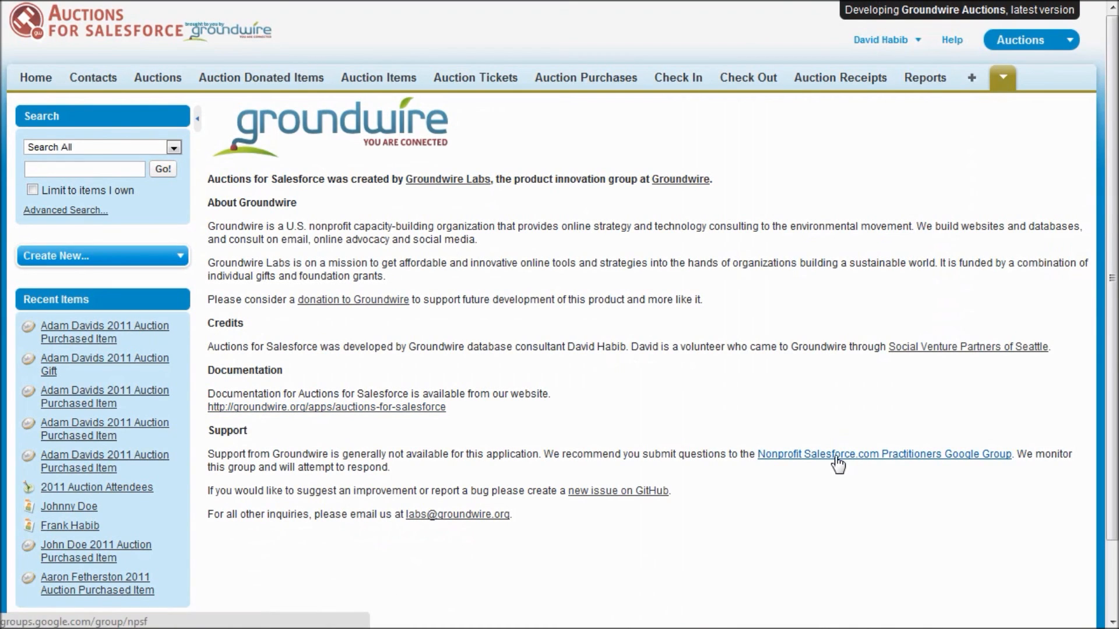
pyautogui.moveTo(897, 475)
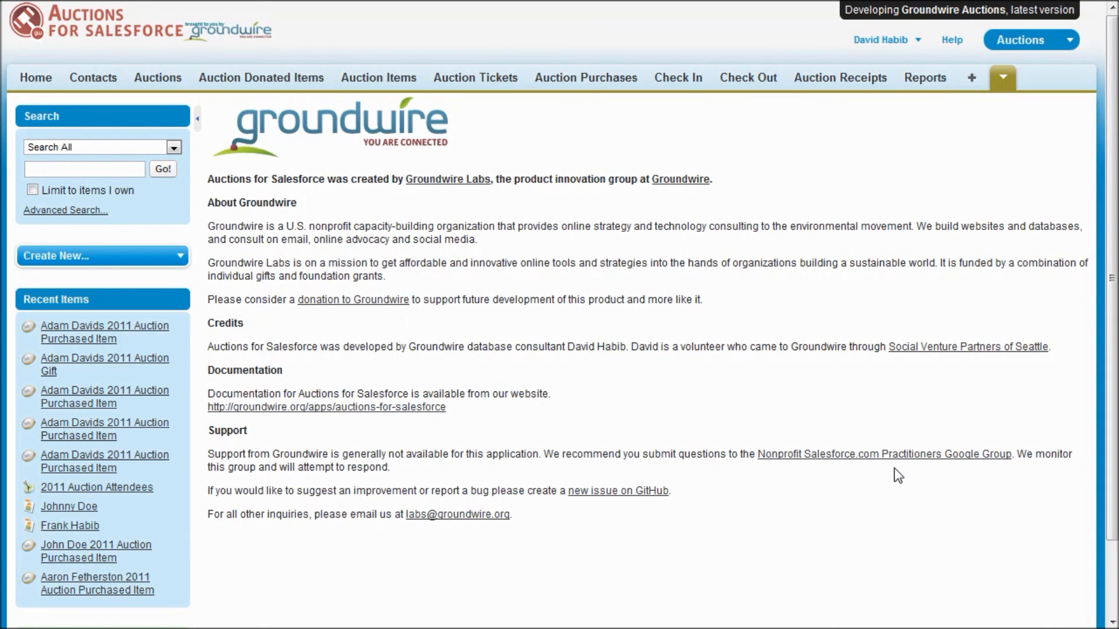
pyautogui.moveTo(617, 490)
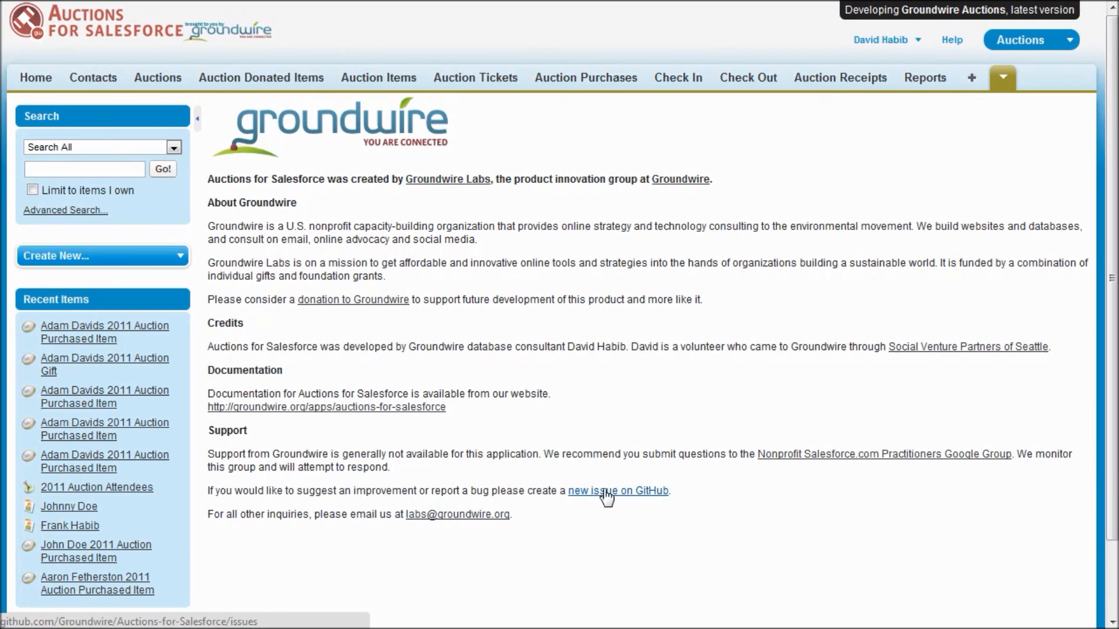
pyautogui.moveTo(630, 534)
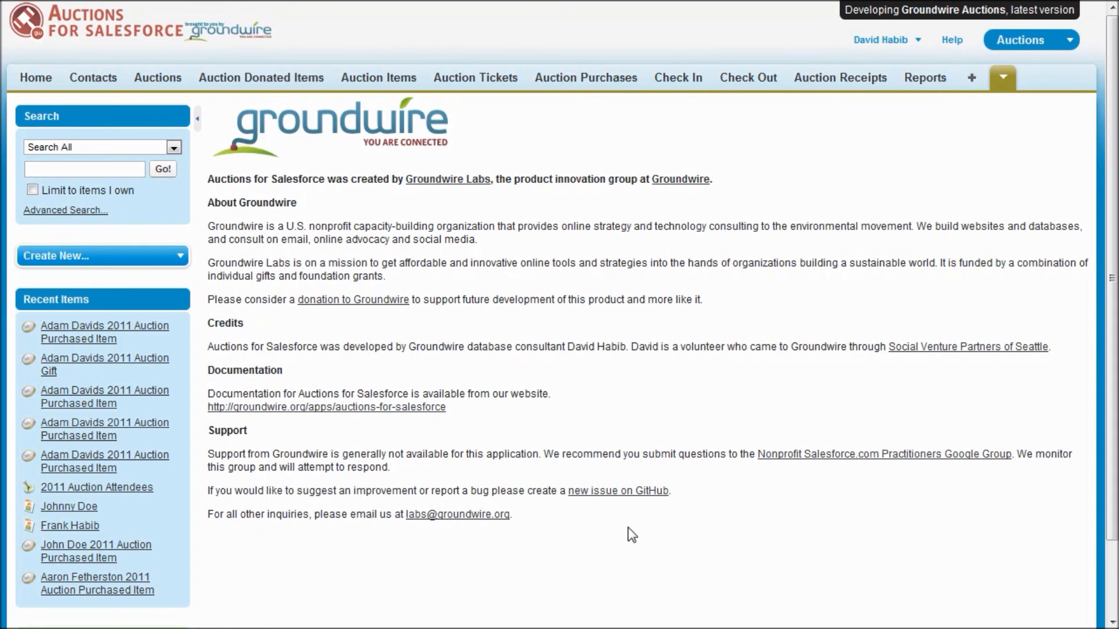
pyautogui.moveTo(621, 527)
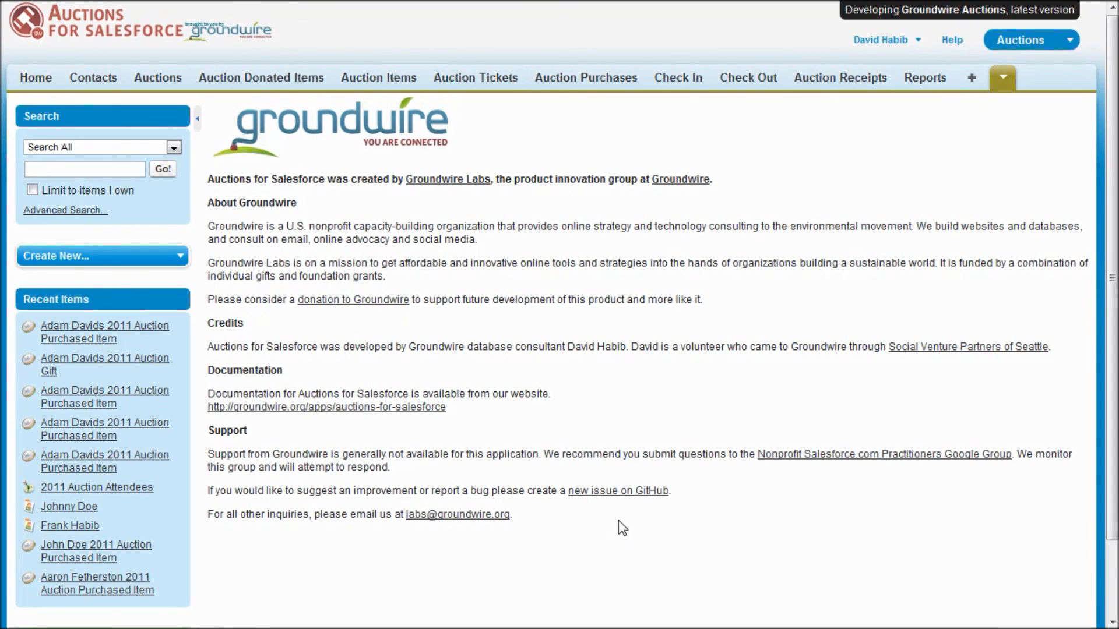
pyautogui.moveTo(702, 408)
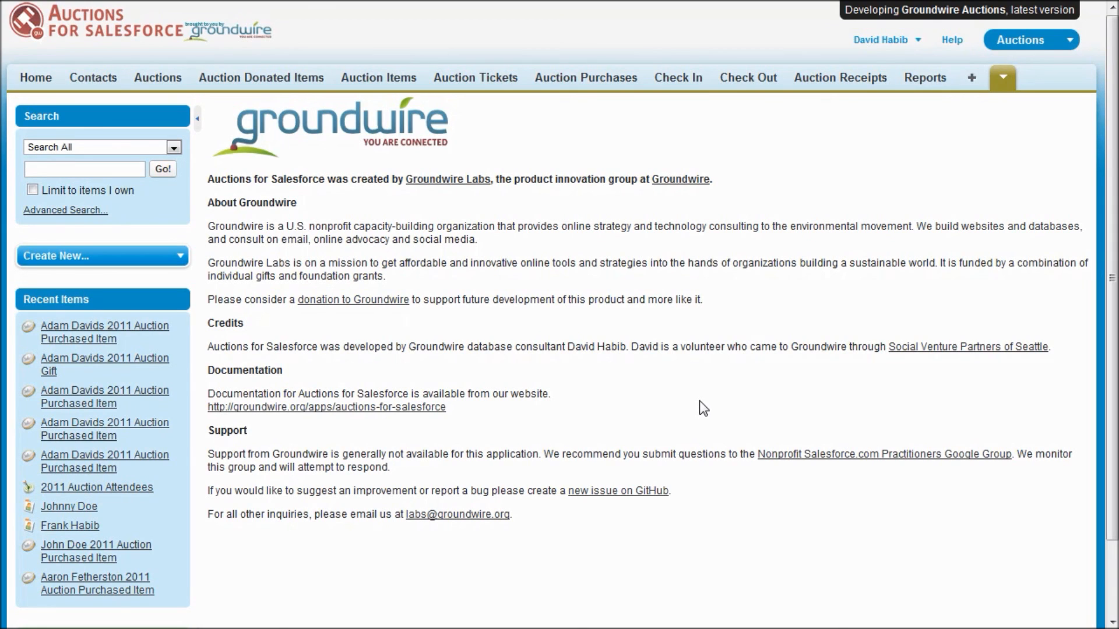
pyautogui.moveTo(553, 369)
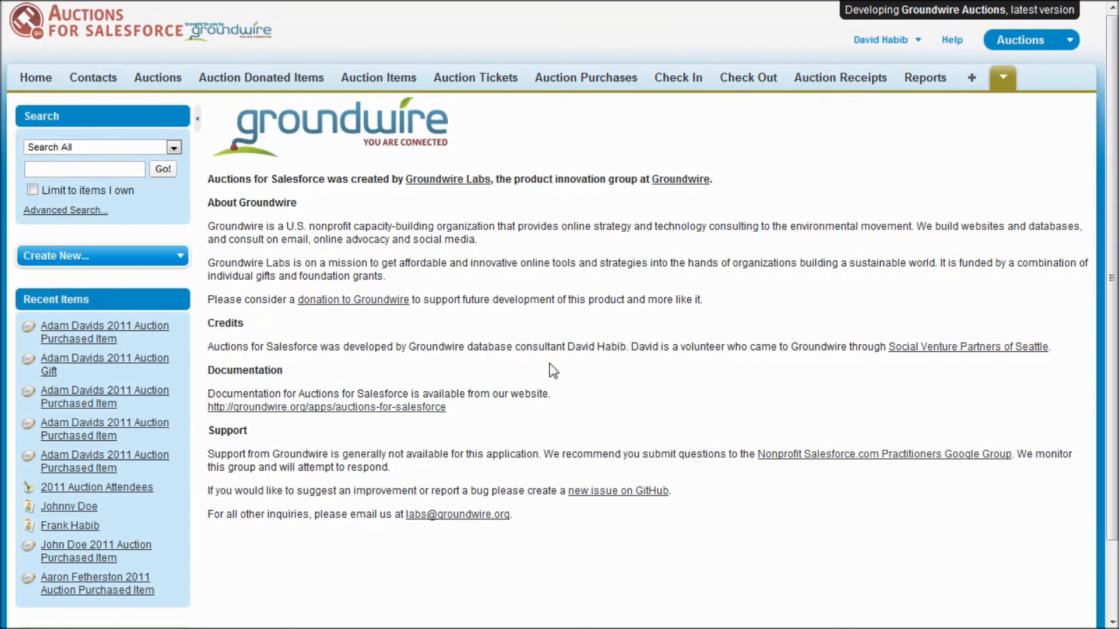